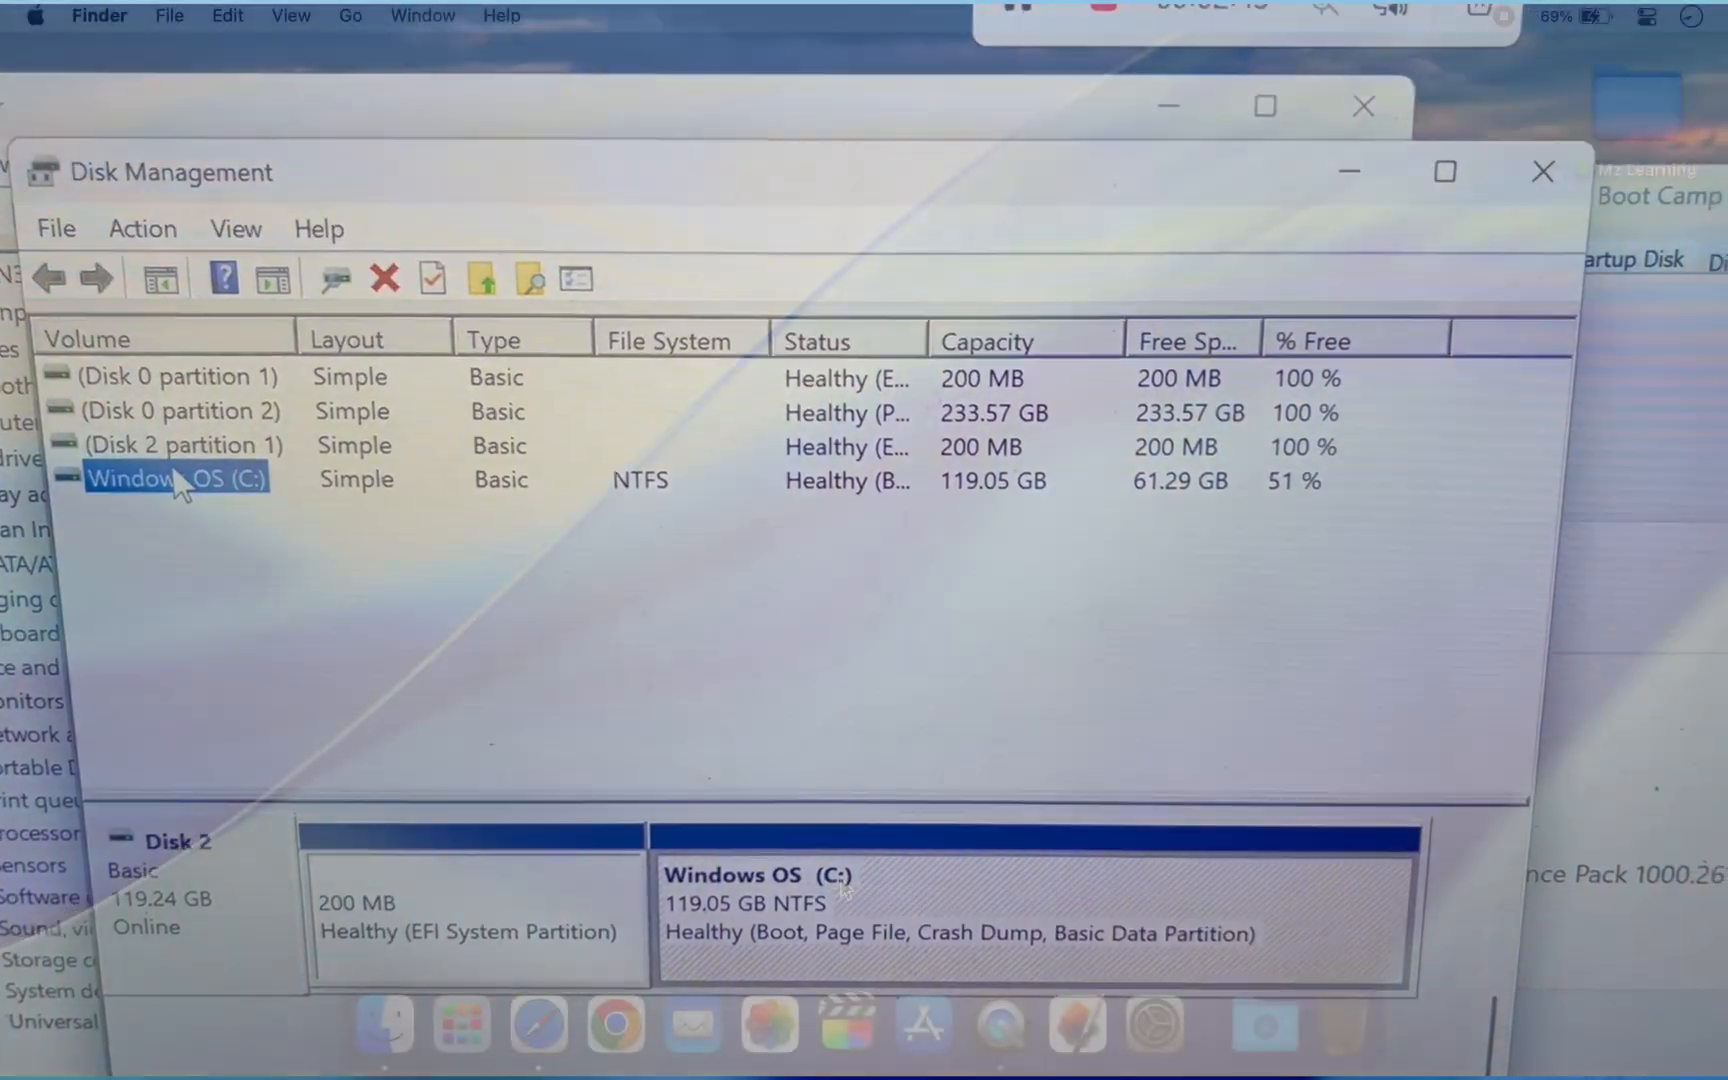
Start the 64-bit Windows 10 English download from Microsoft's page, then hide Safari
left_click(1542, 172)
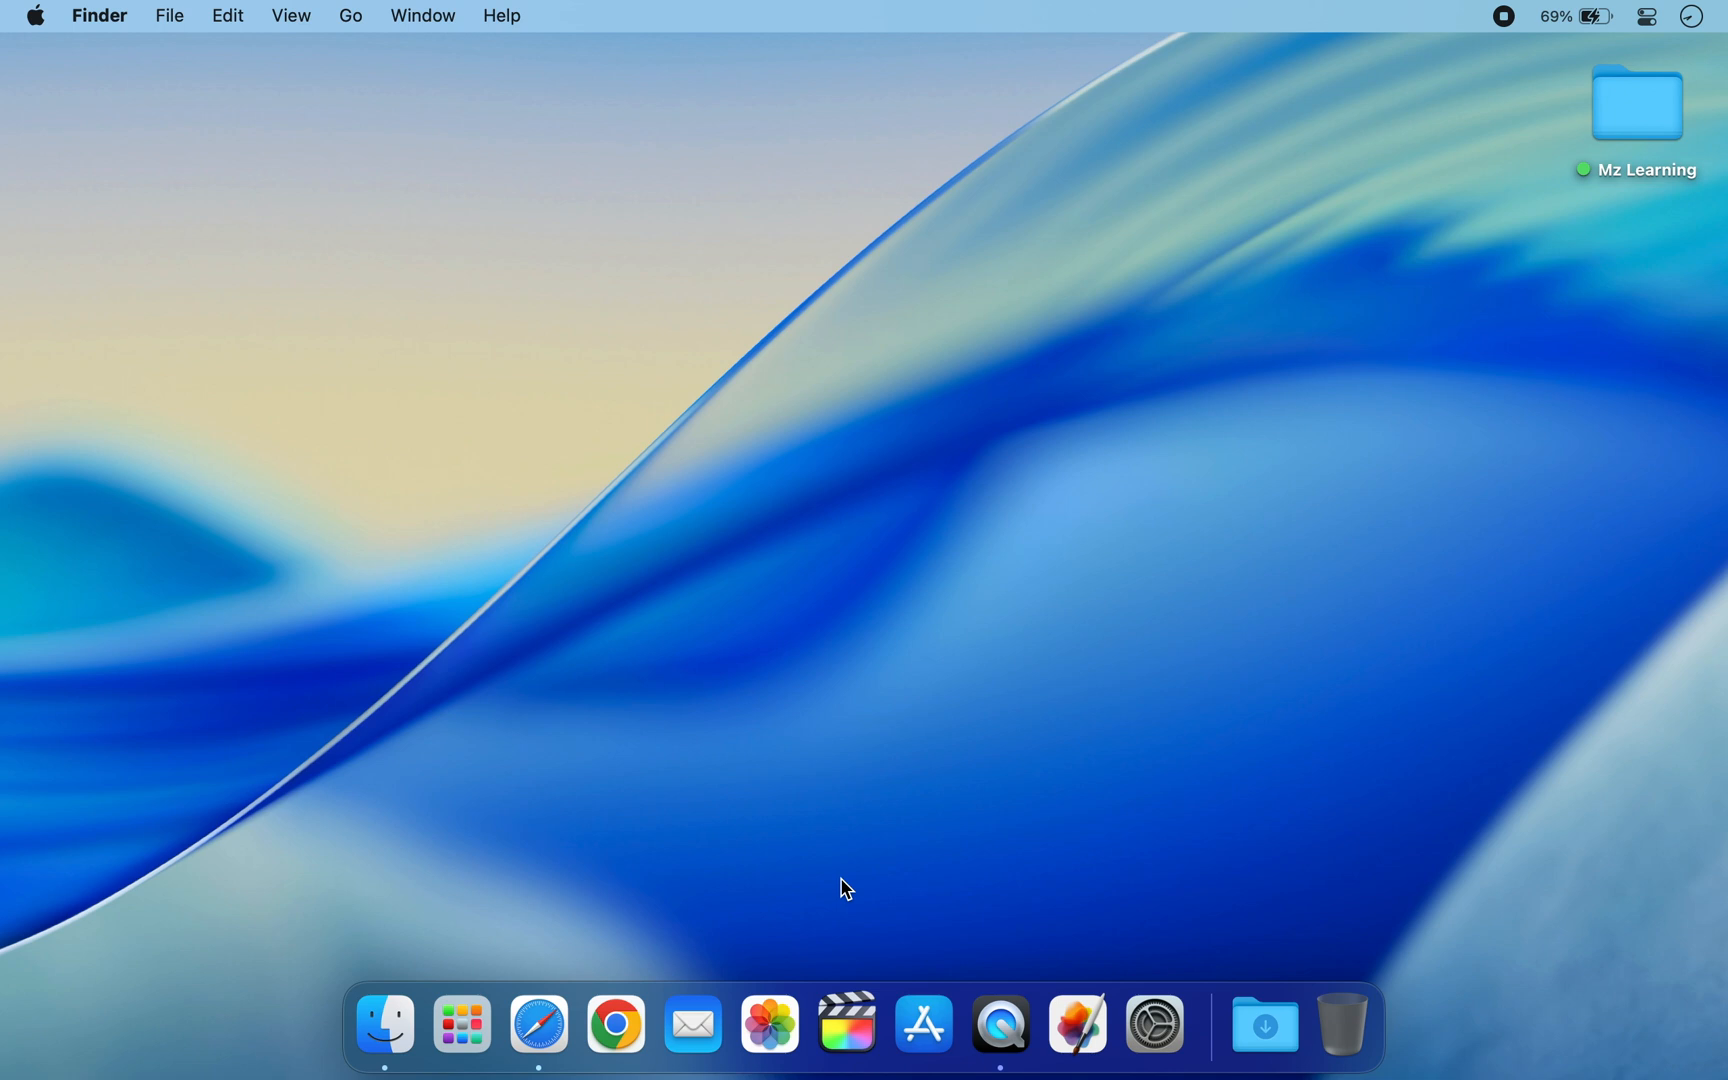
mouse_move(705, 845)
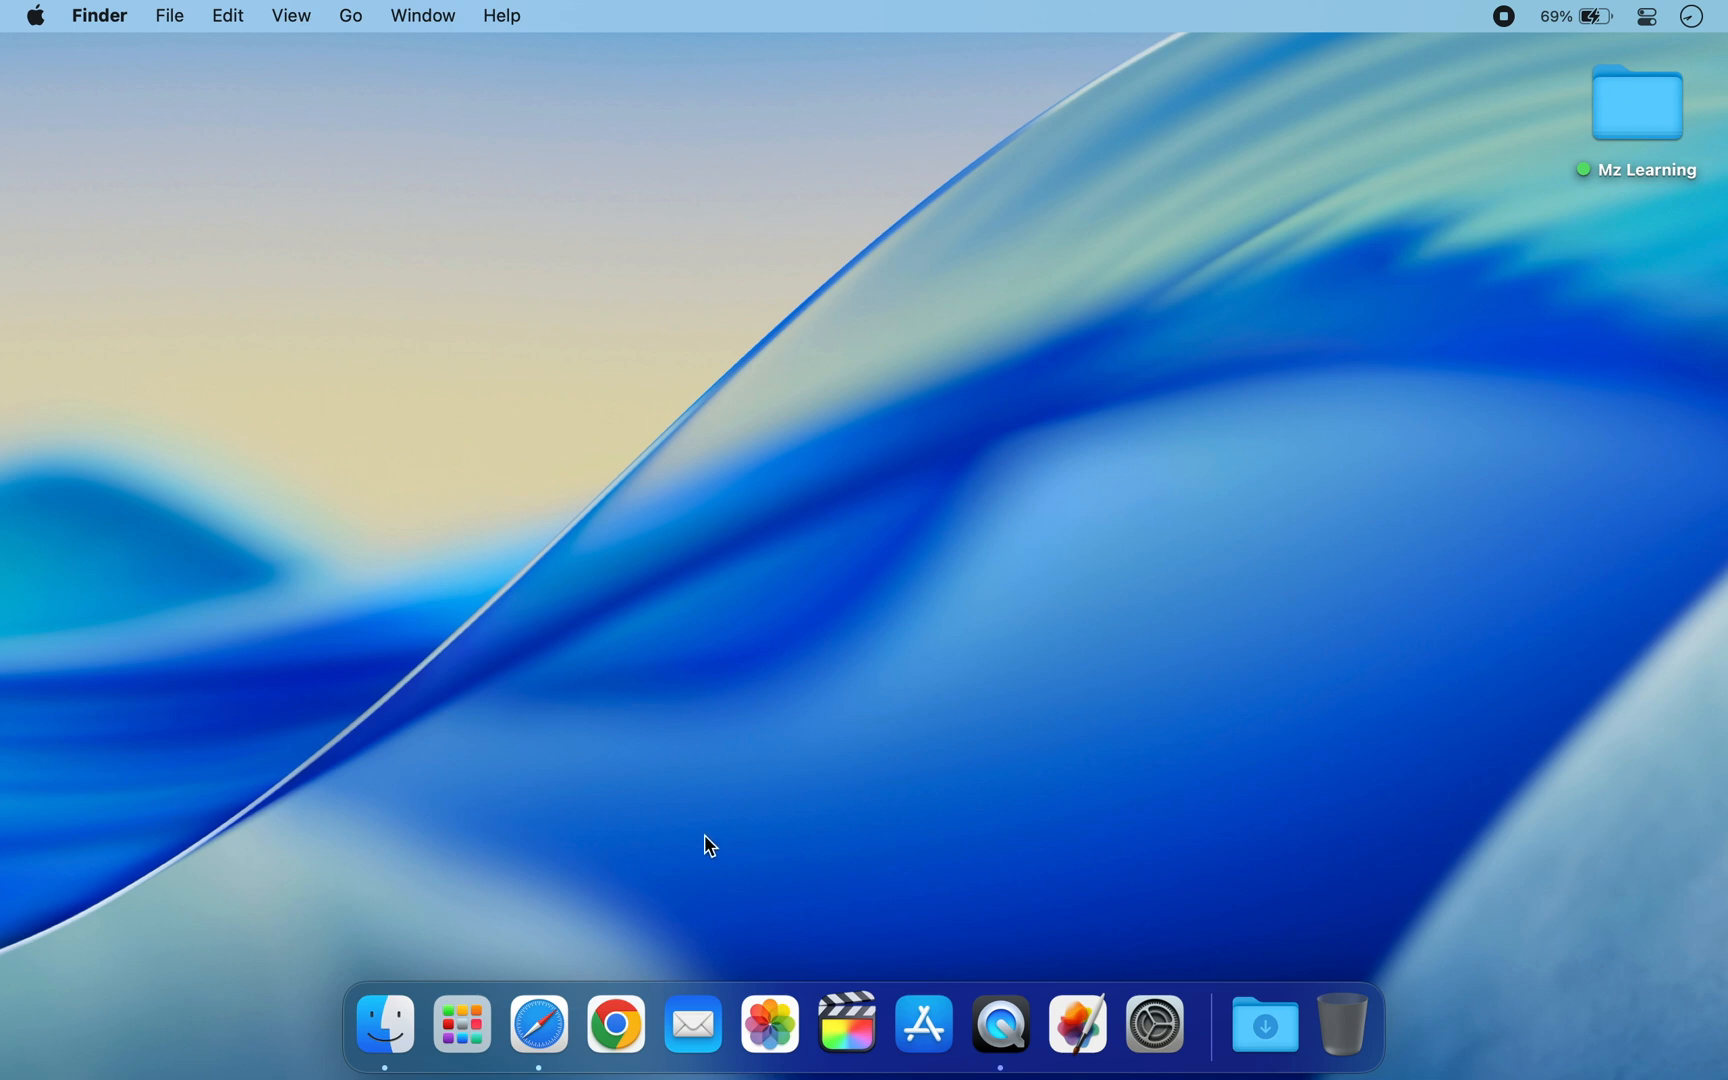
left_click(538, 1024)
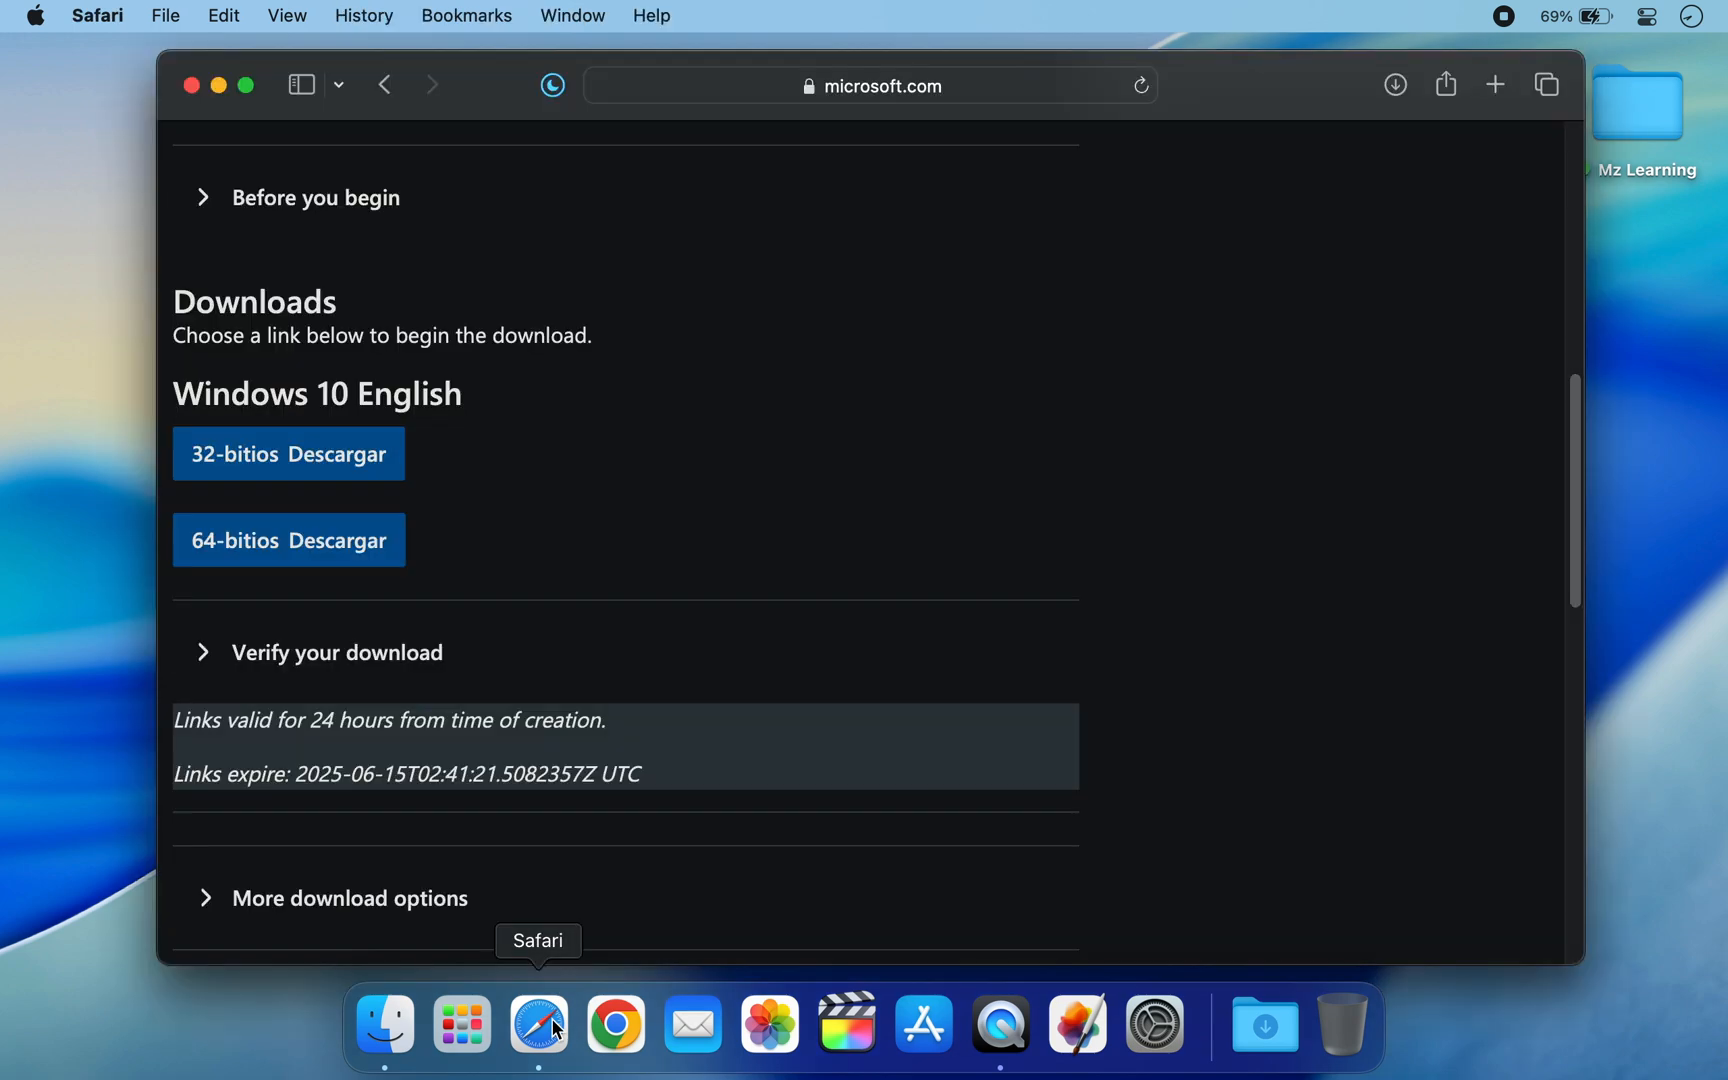
left_click(289, 540)
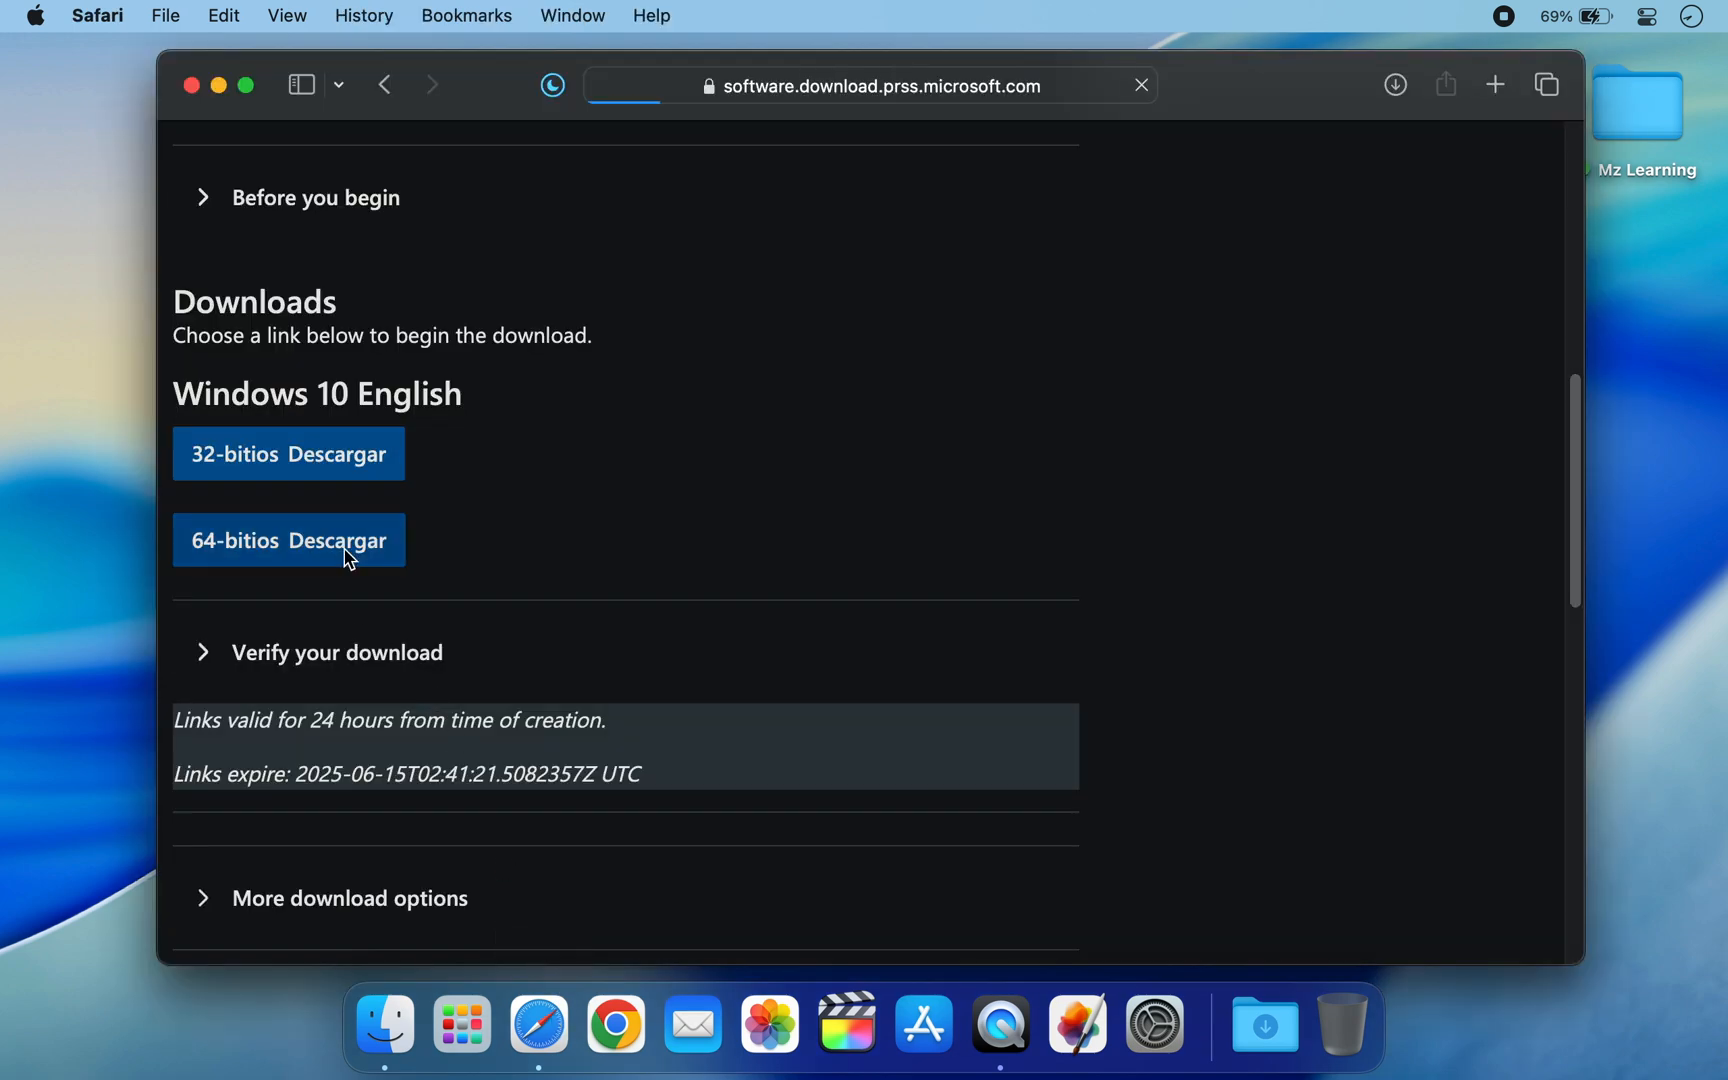
left_click(288, 540)
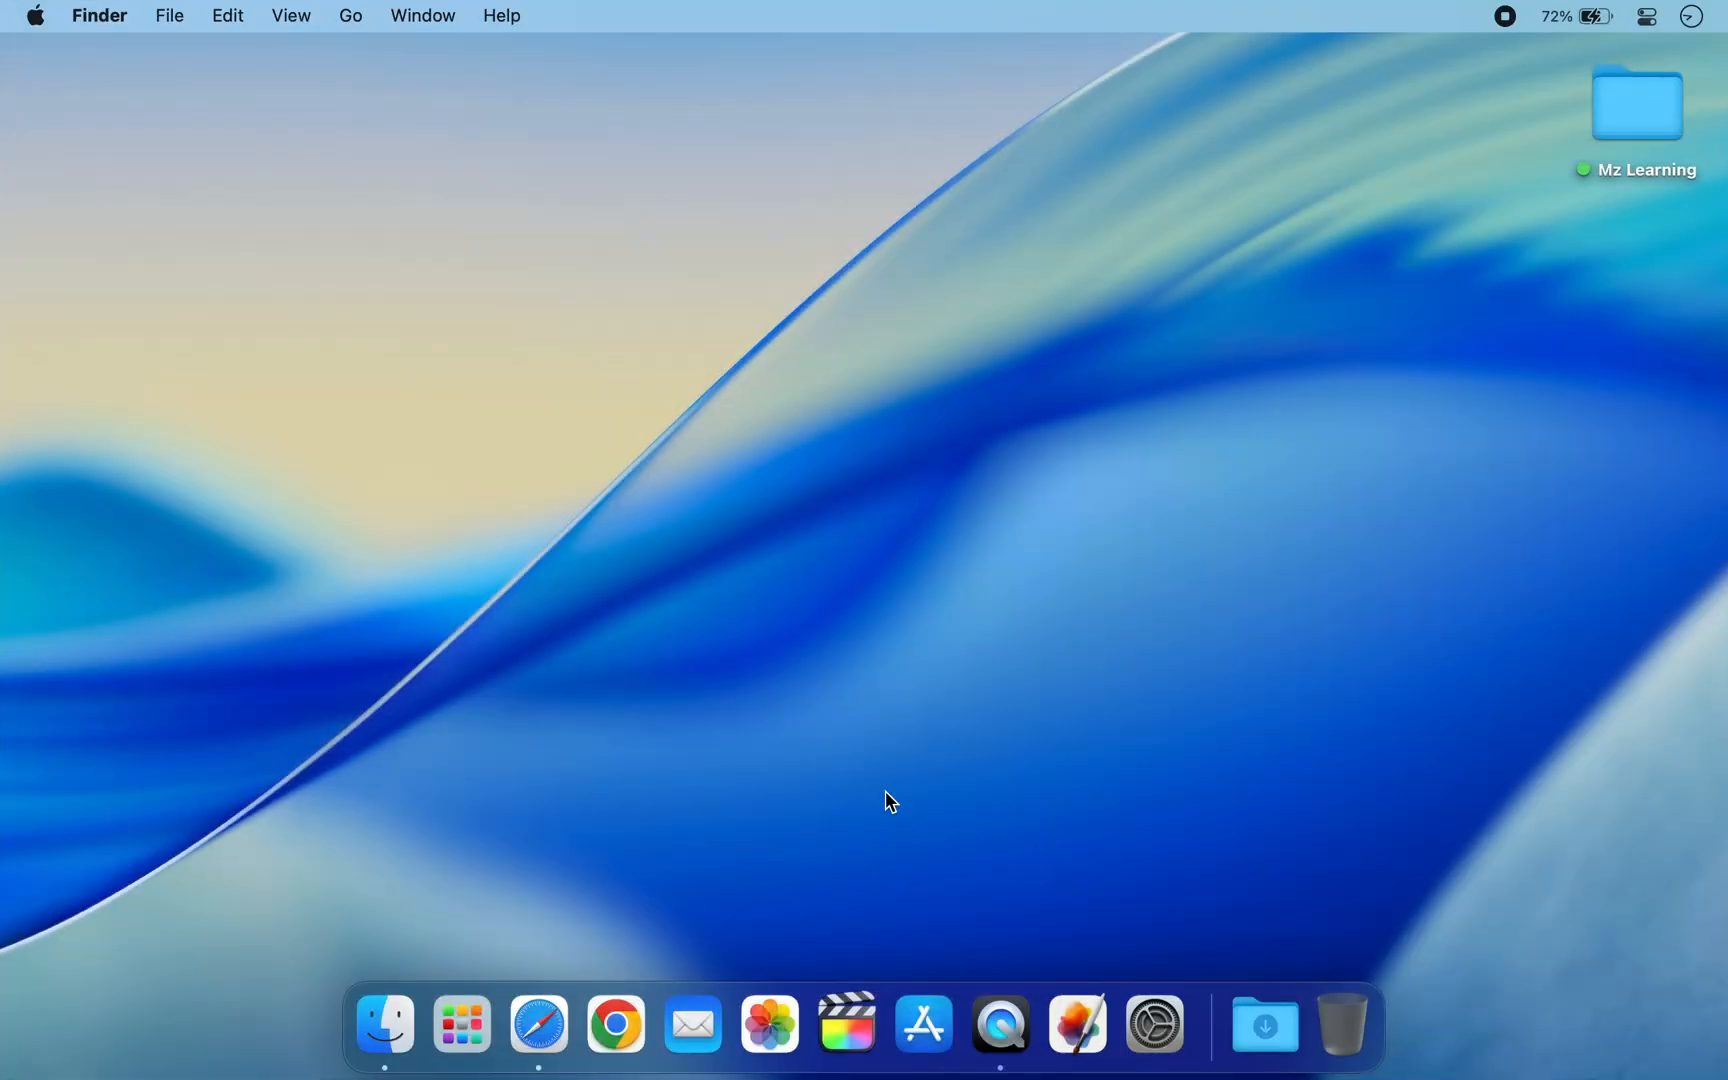
mouse_move(539, 1024)
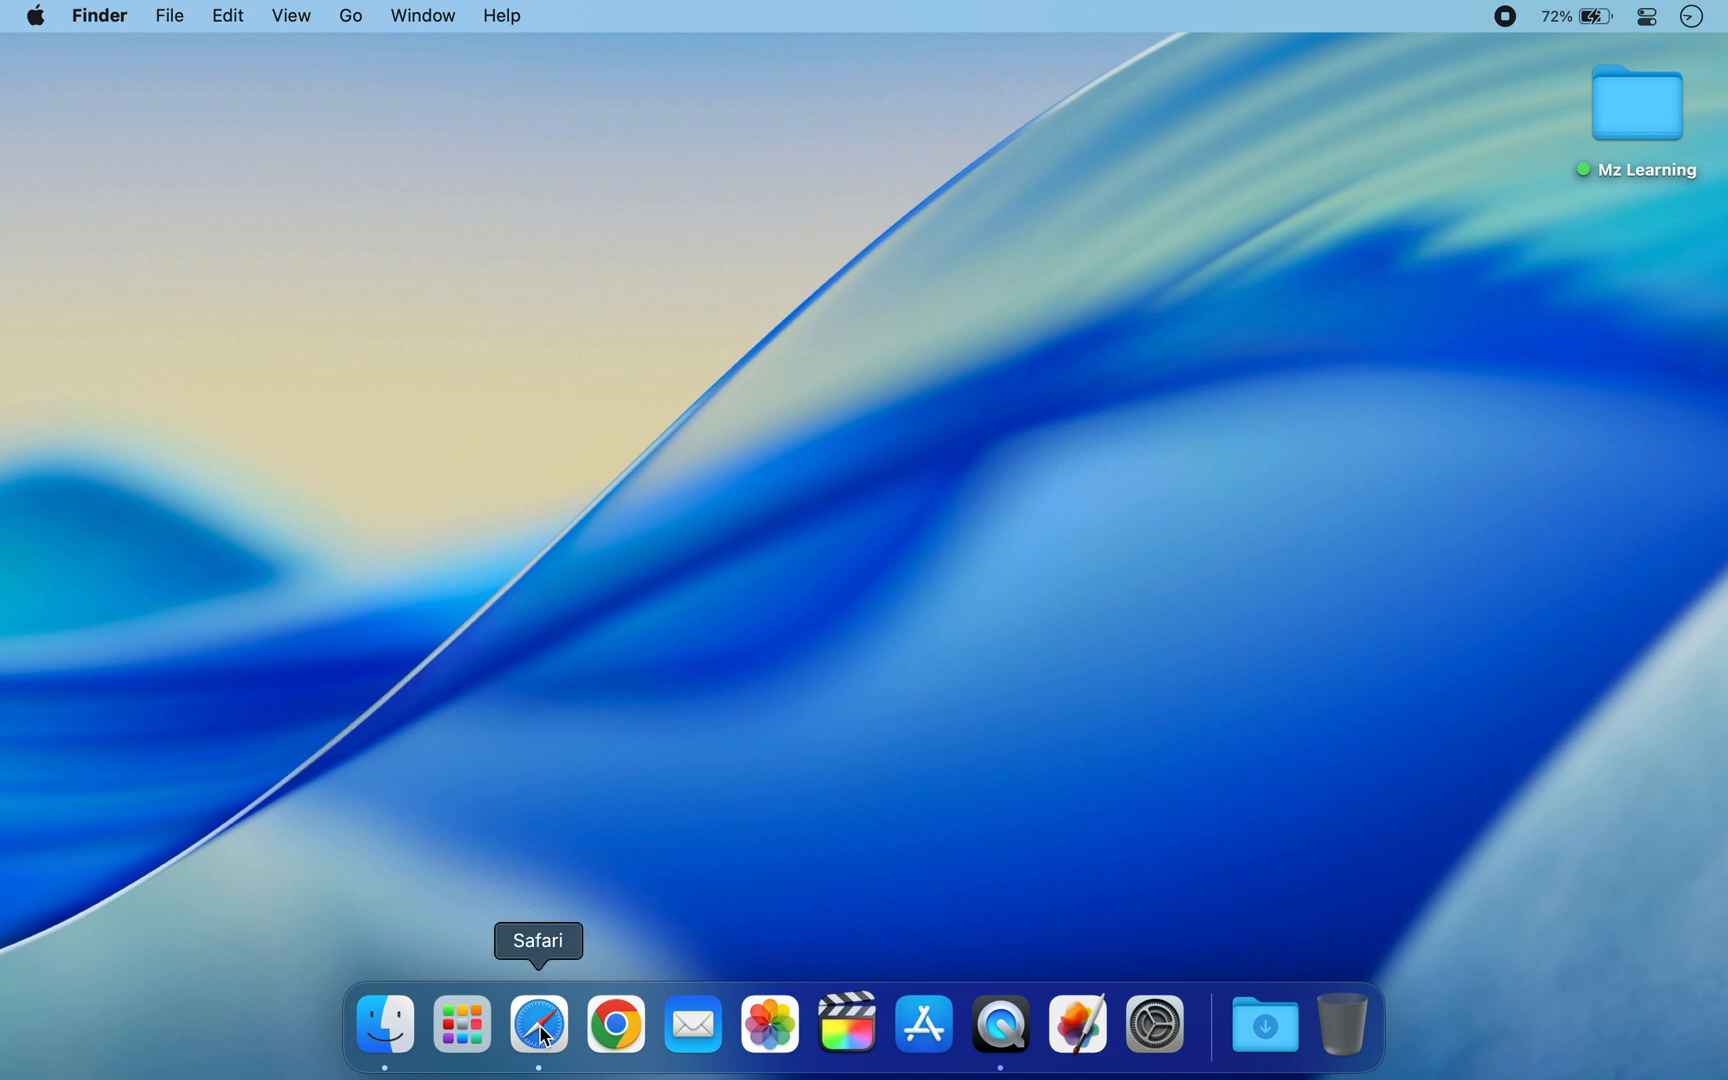
Download Windows Install_V6.2.9.zip from SourceForge, allowing downloads from sourceforge.net
left_click(538, 1024)
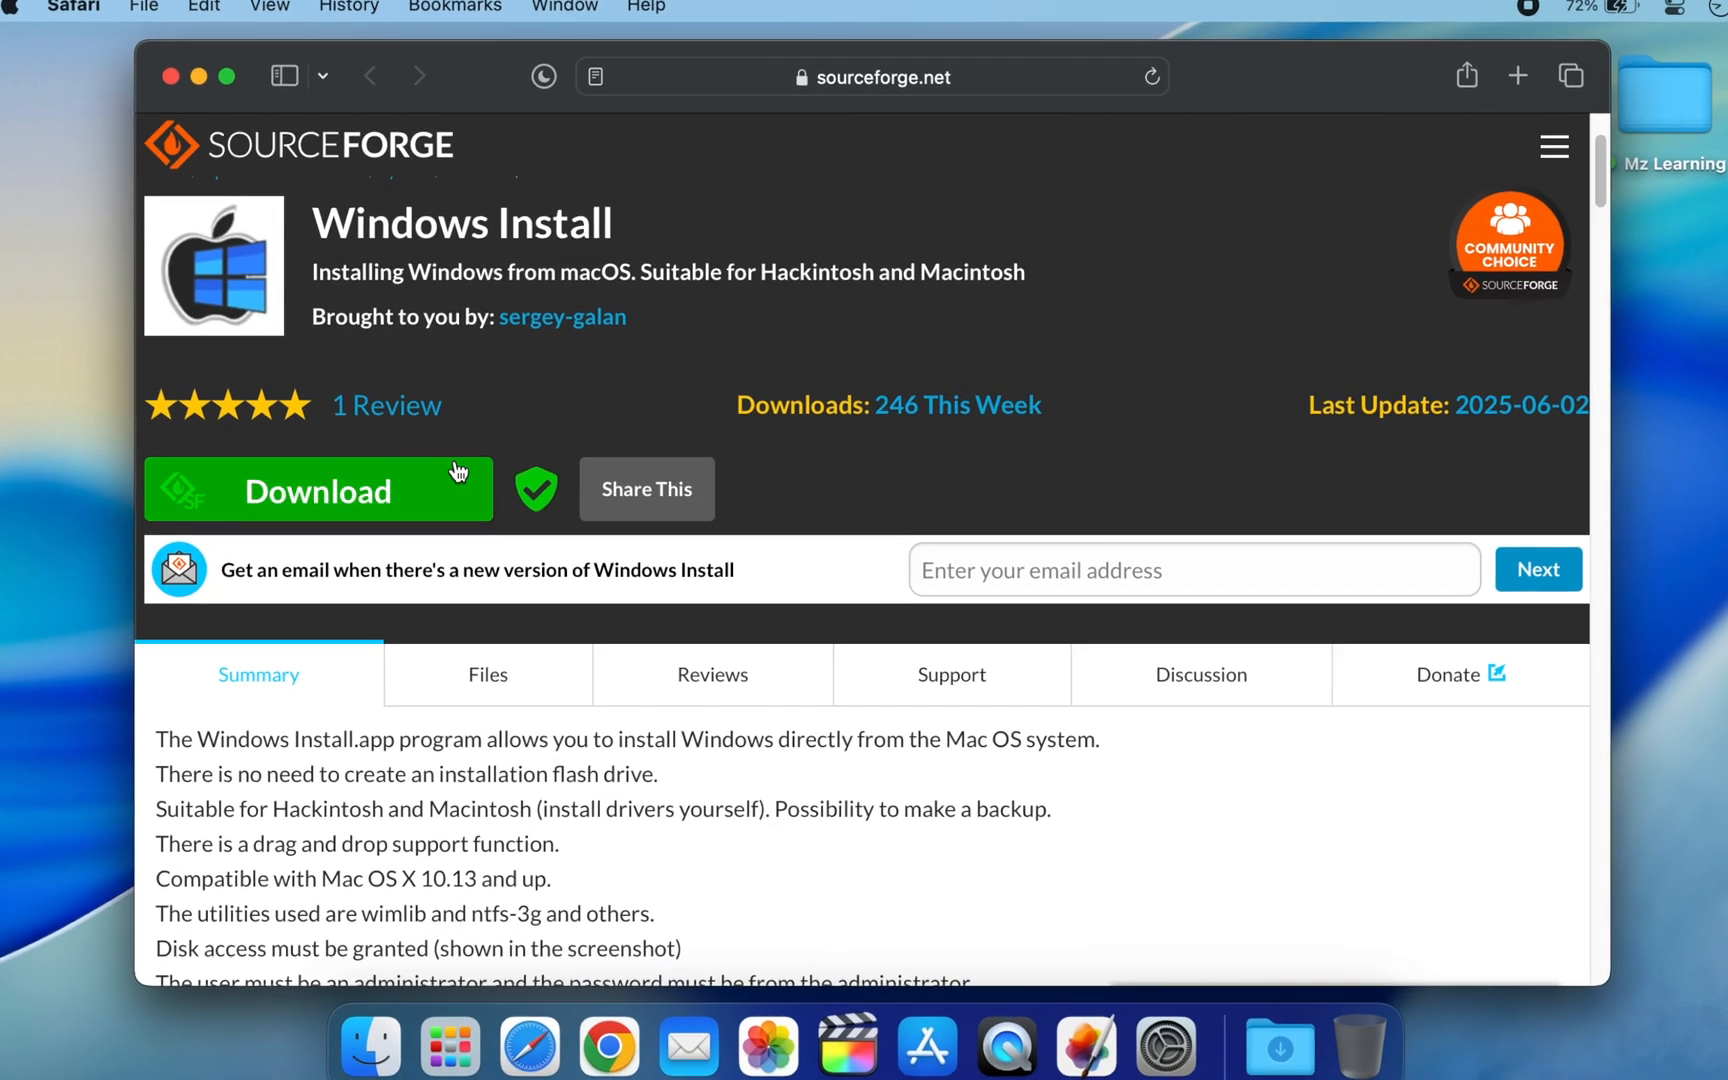
double_click(461, 223)
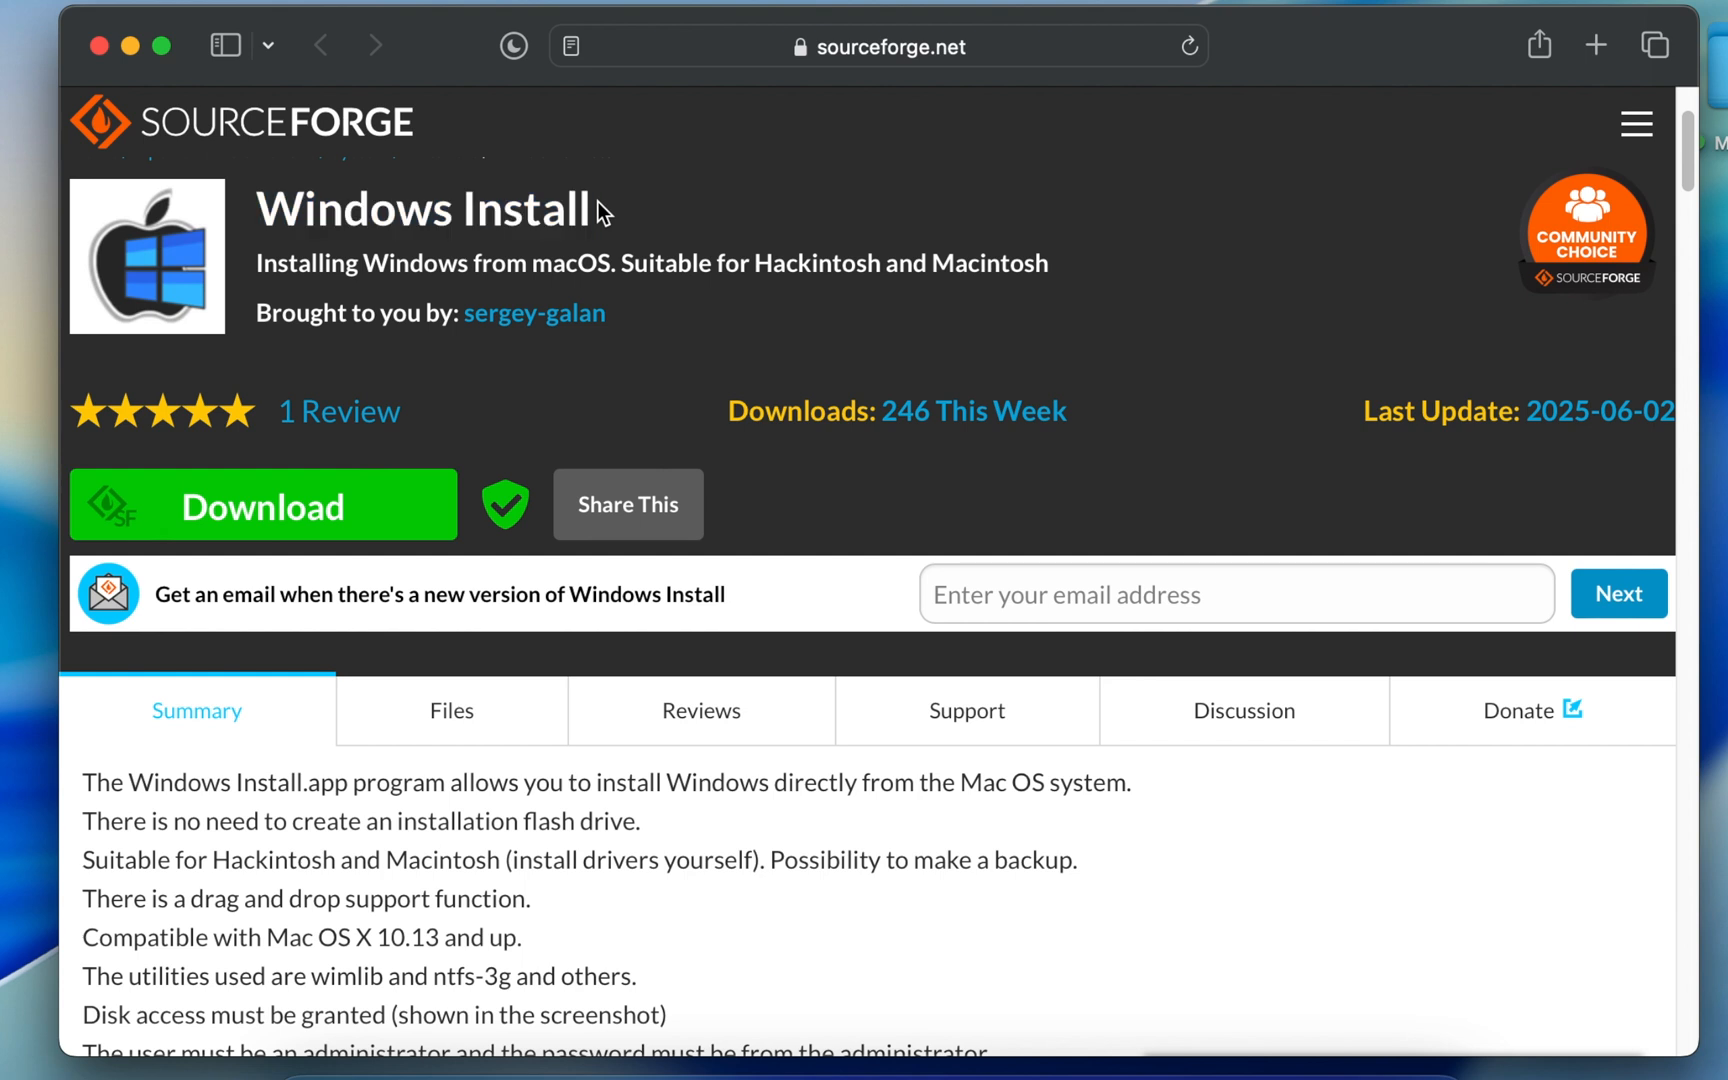
left_click(262, 506)
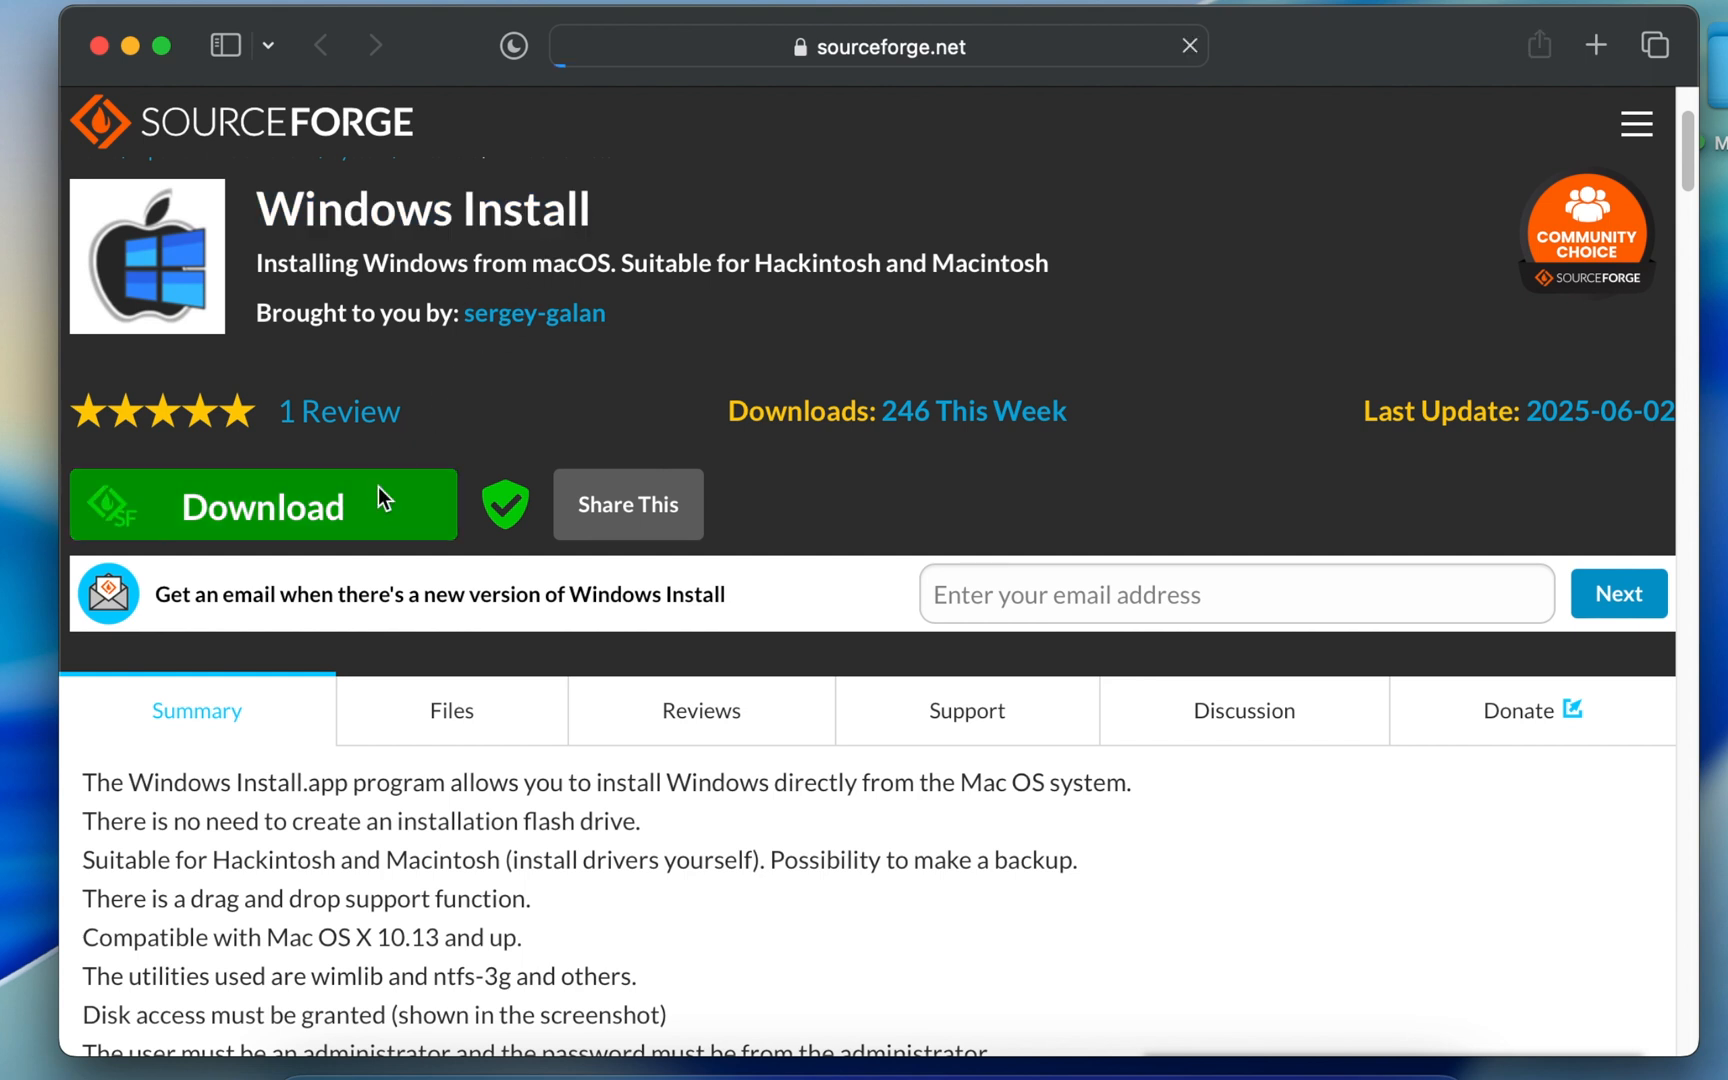
left_click(262, 505)
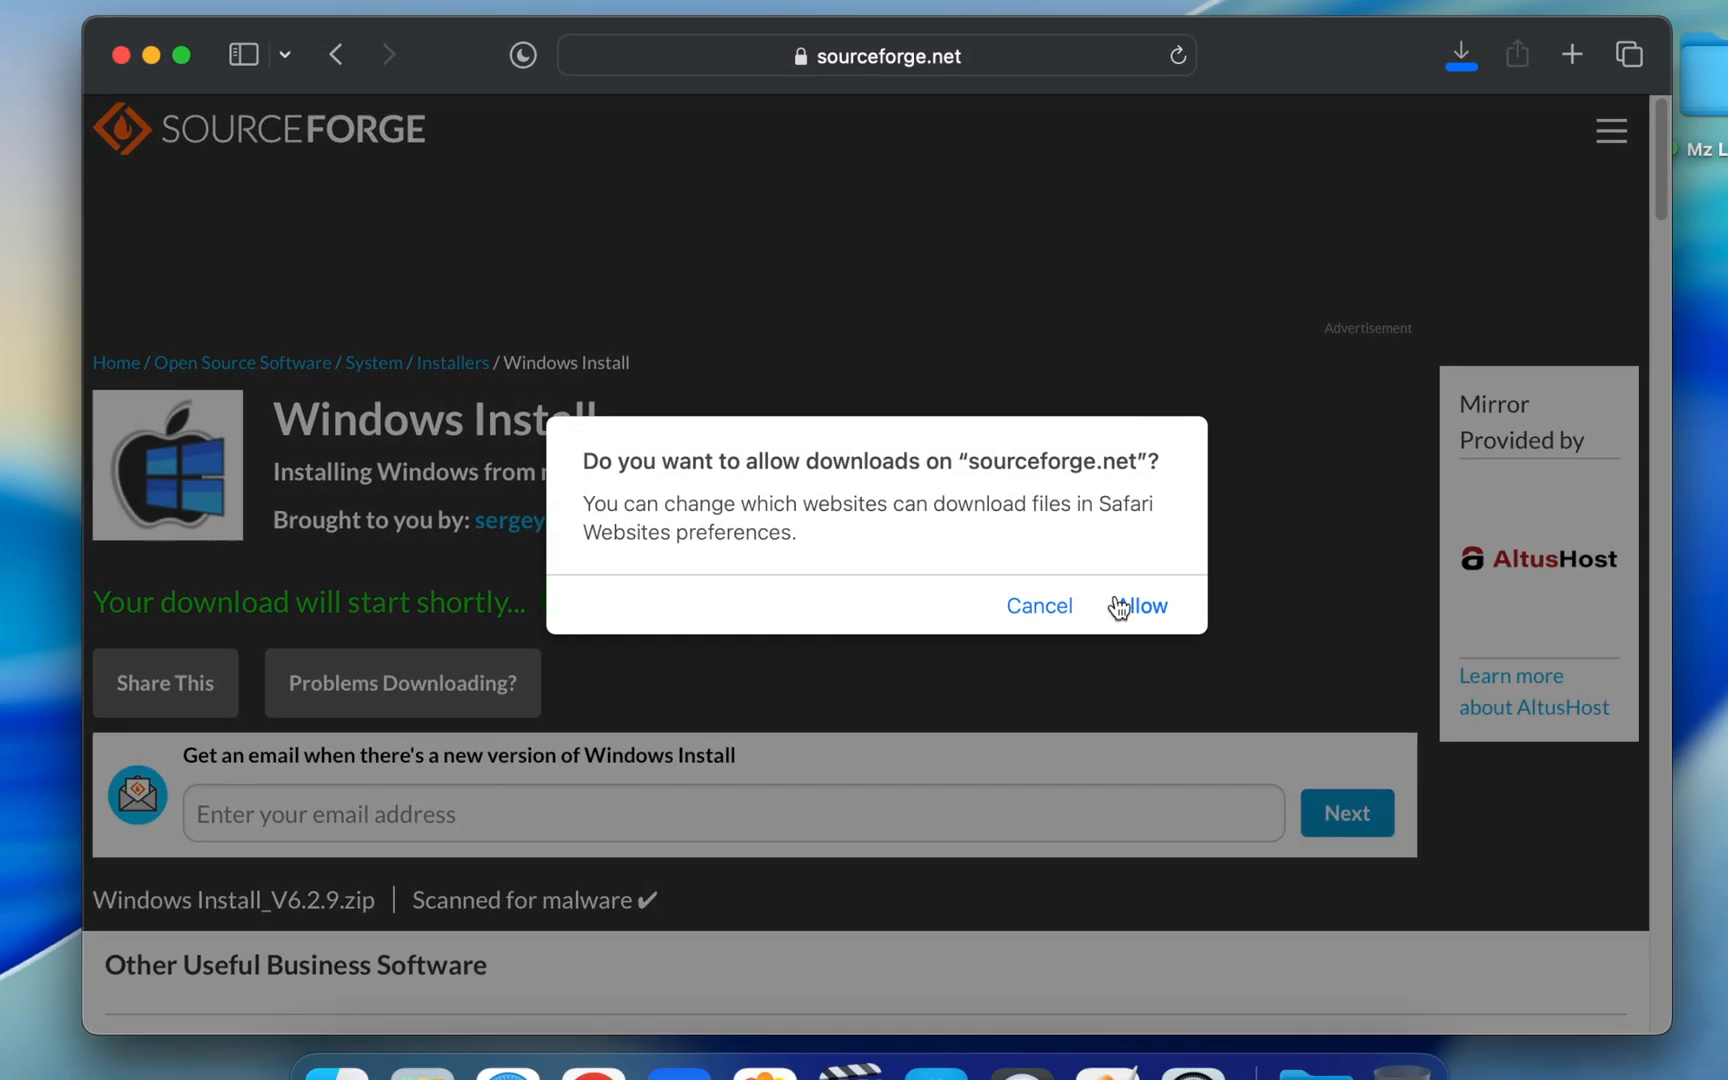
left_click(1146, 605)
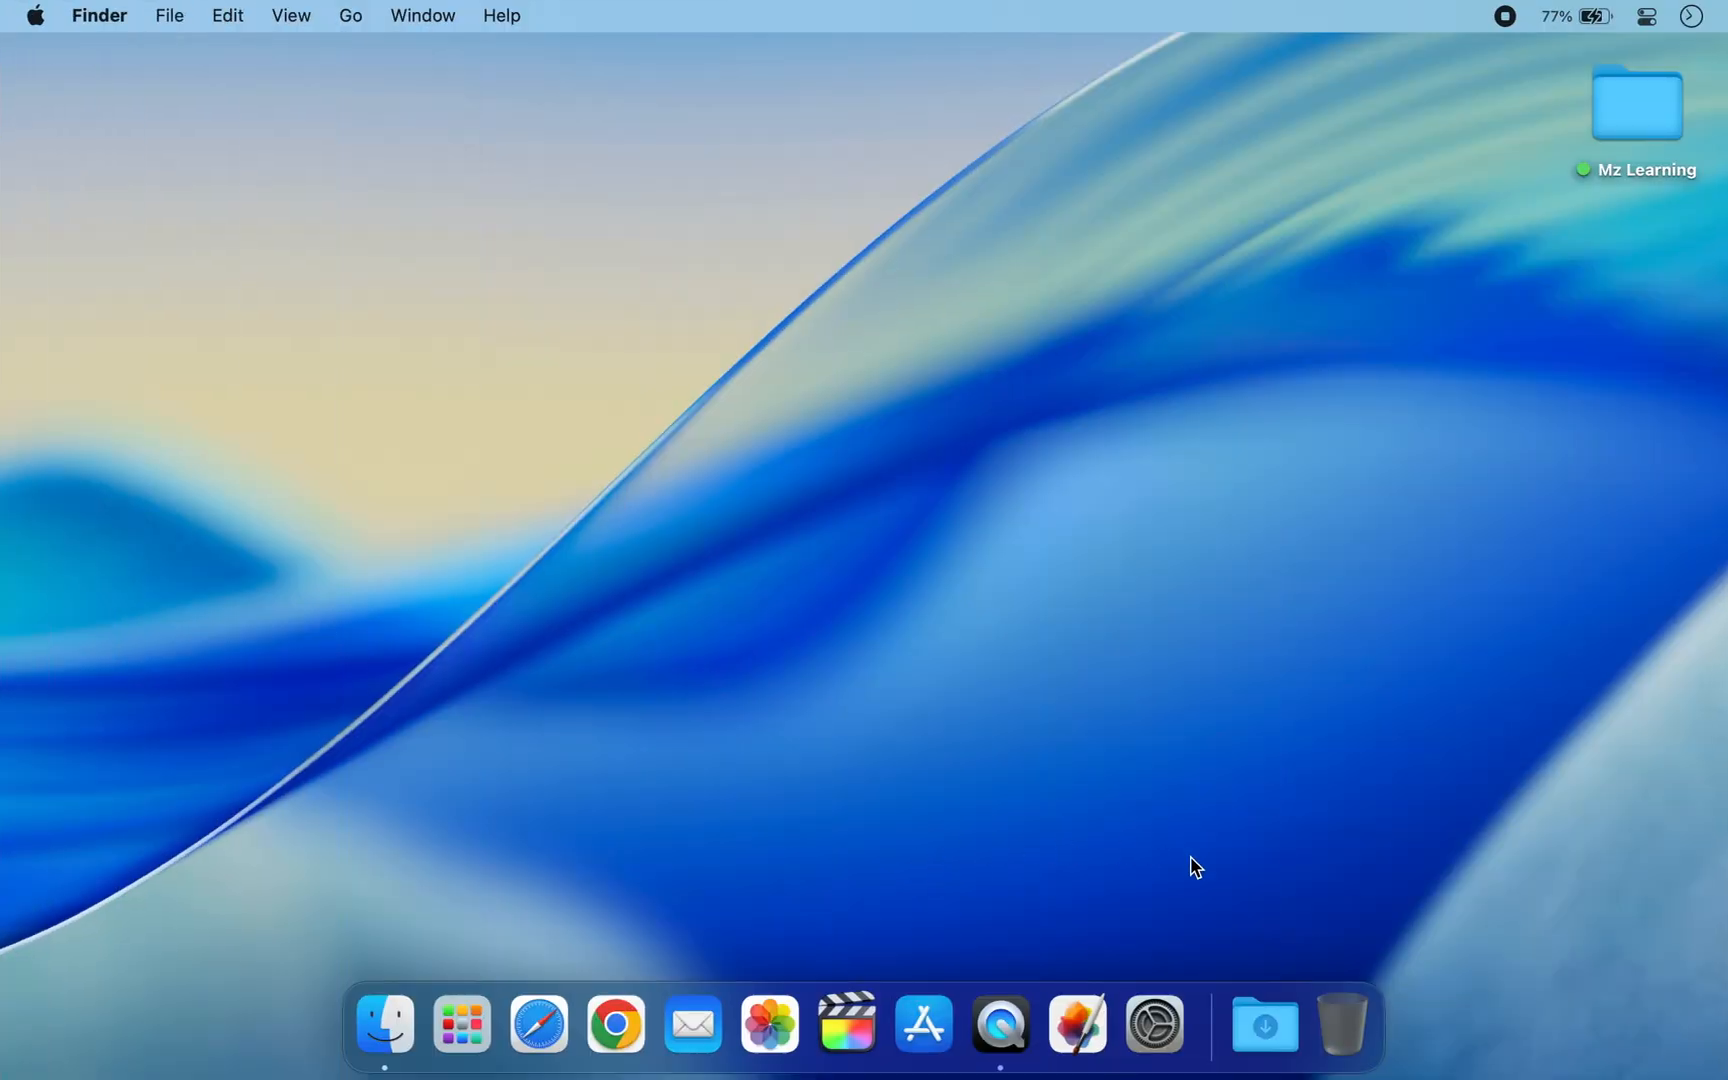
Launch Disk Utility through Spotlight
left_click(1264, 1023)
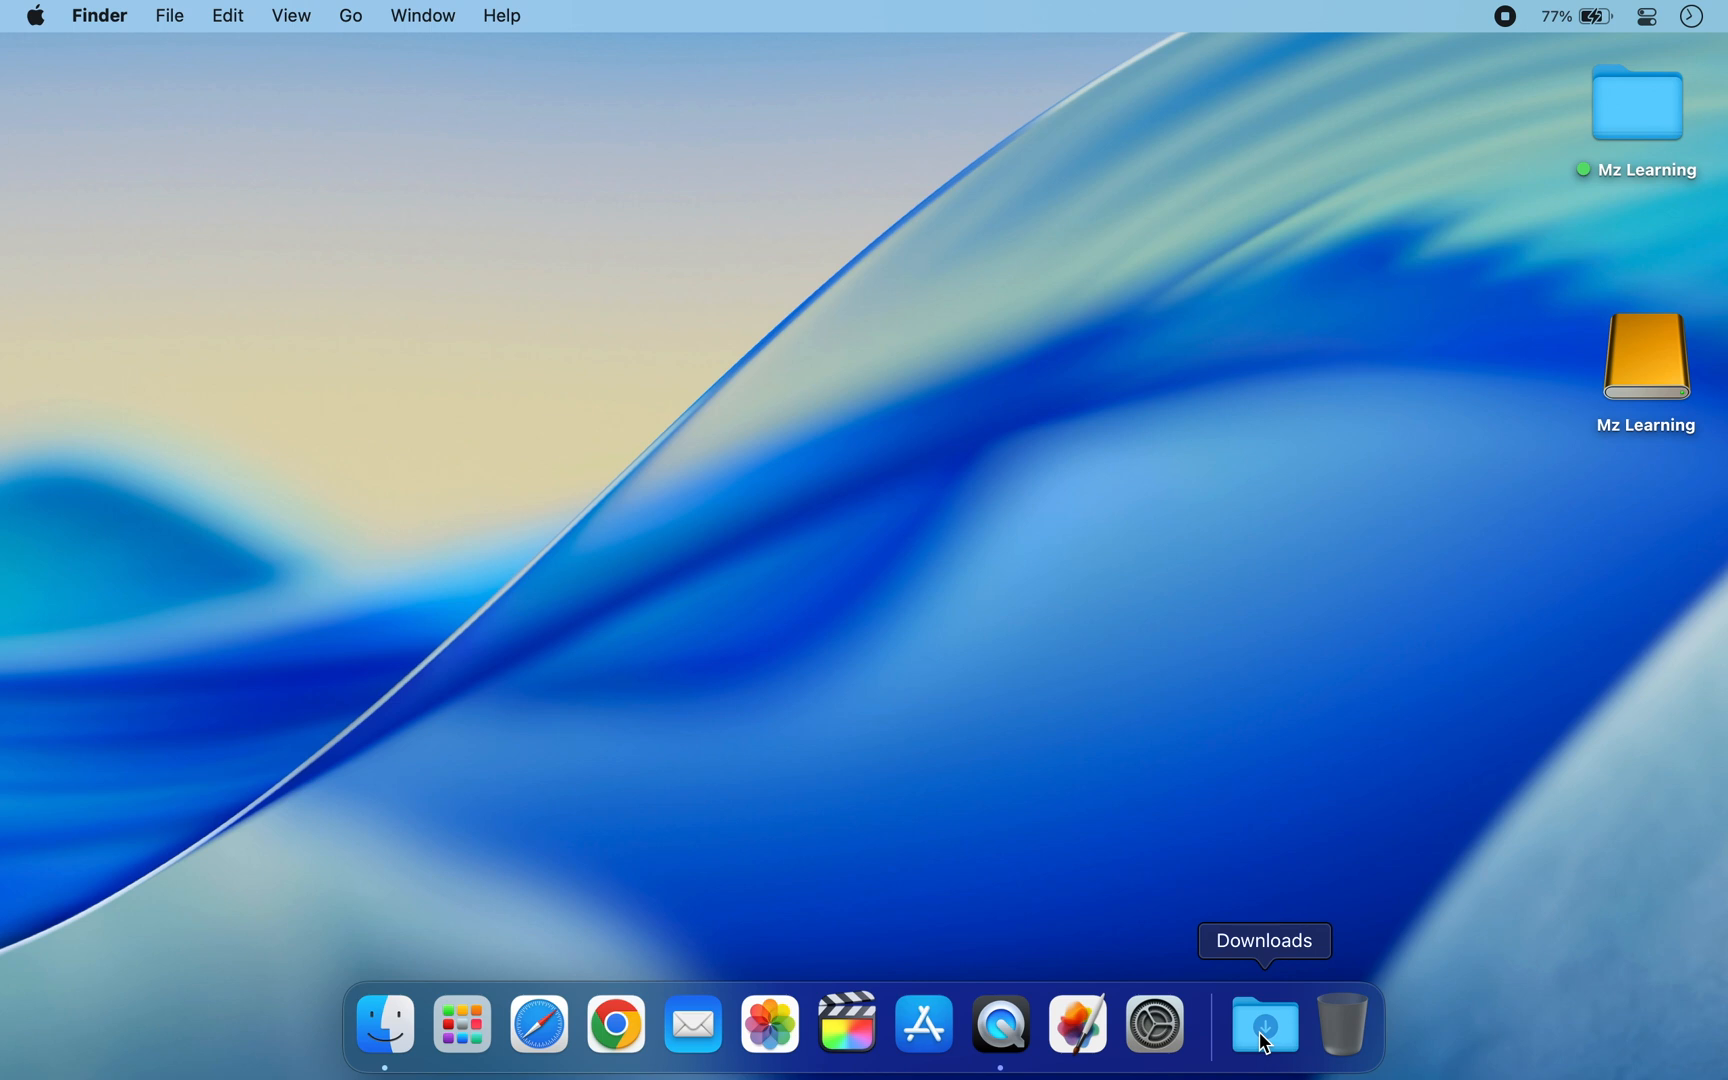
type("disk Utility")
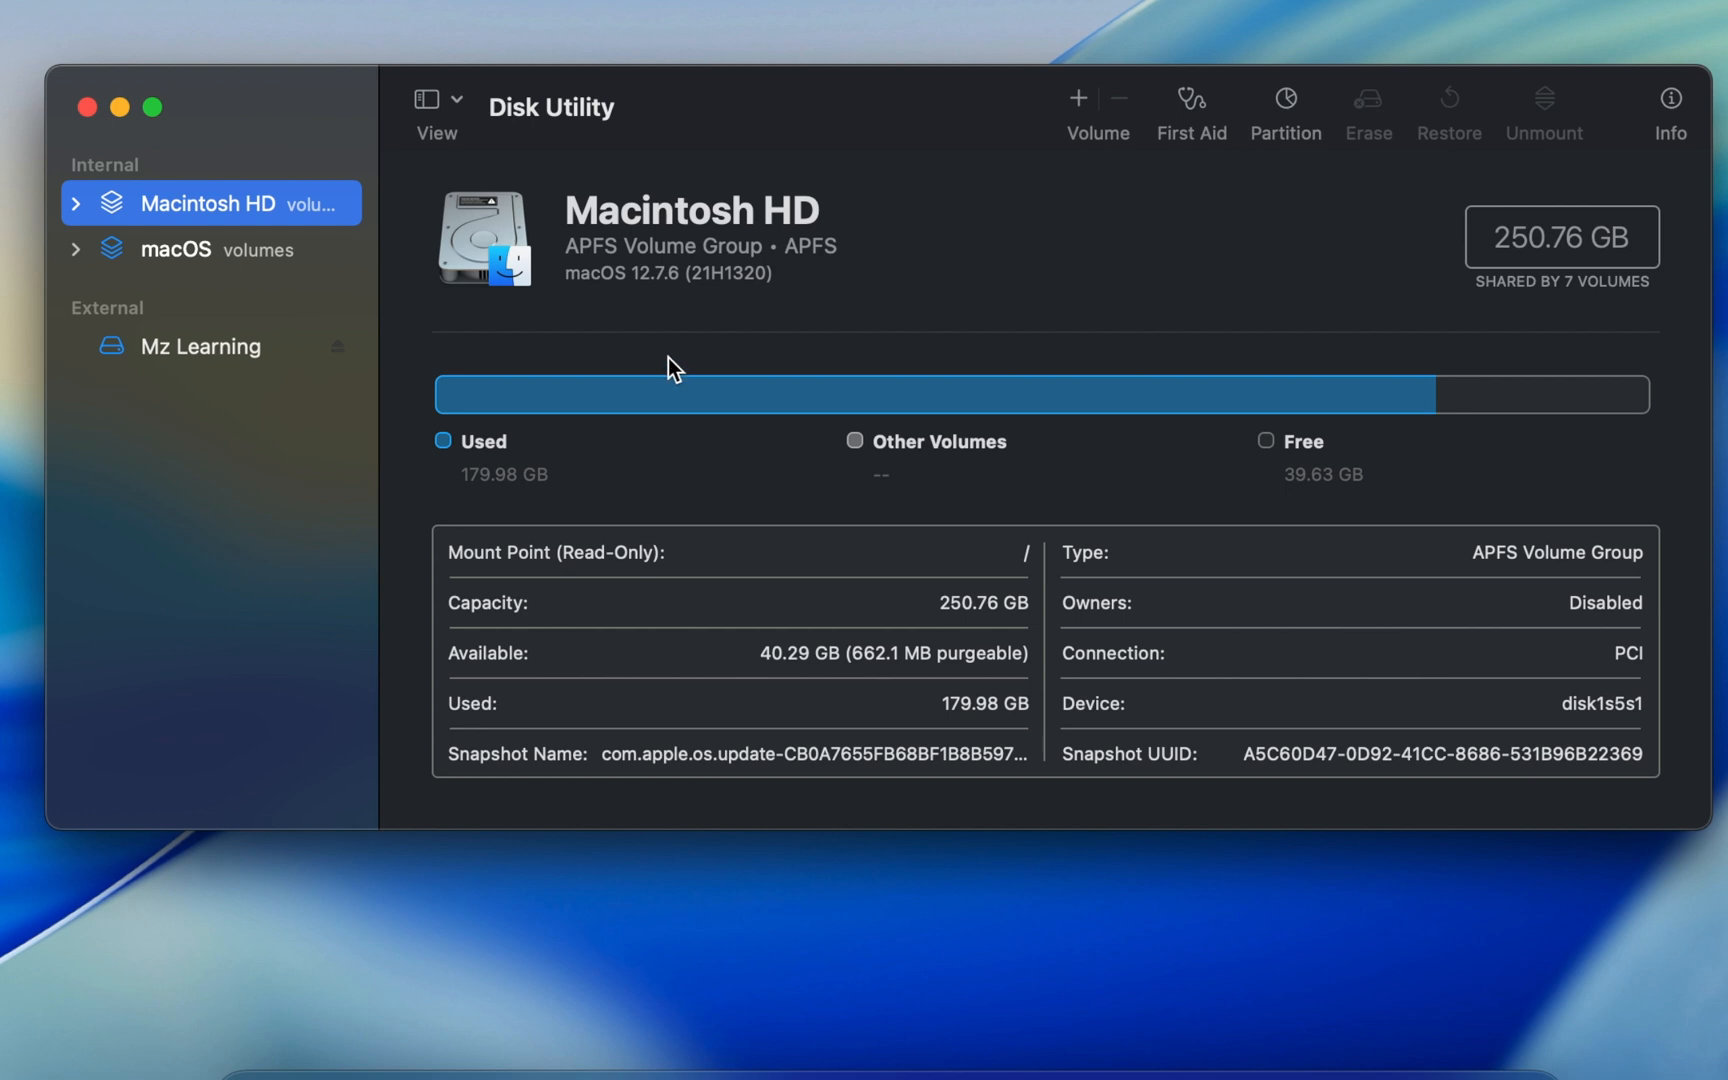
Show all devices and select the StoreJet Transcend Media USB disk
left_click(435, 107)
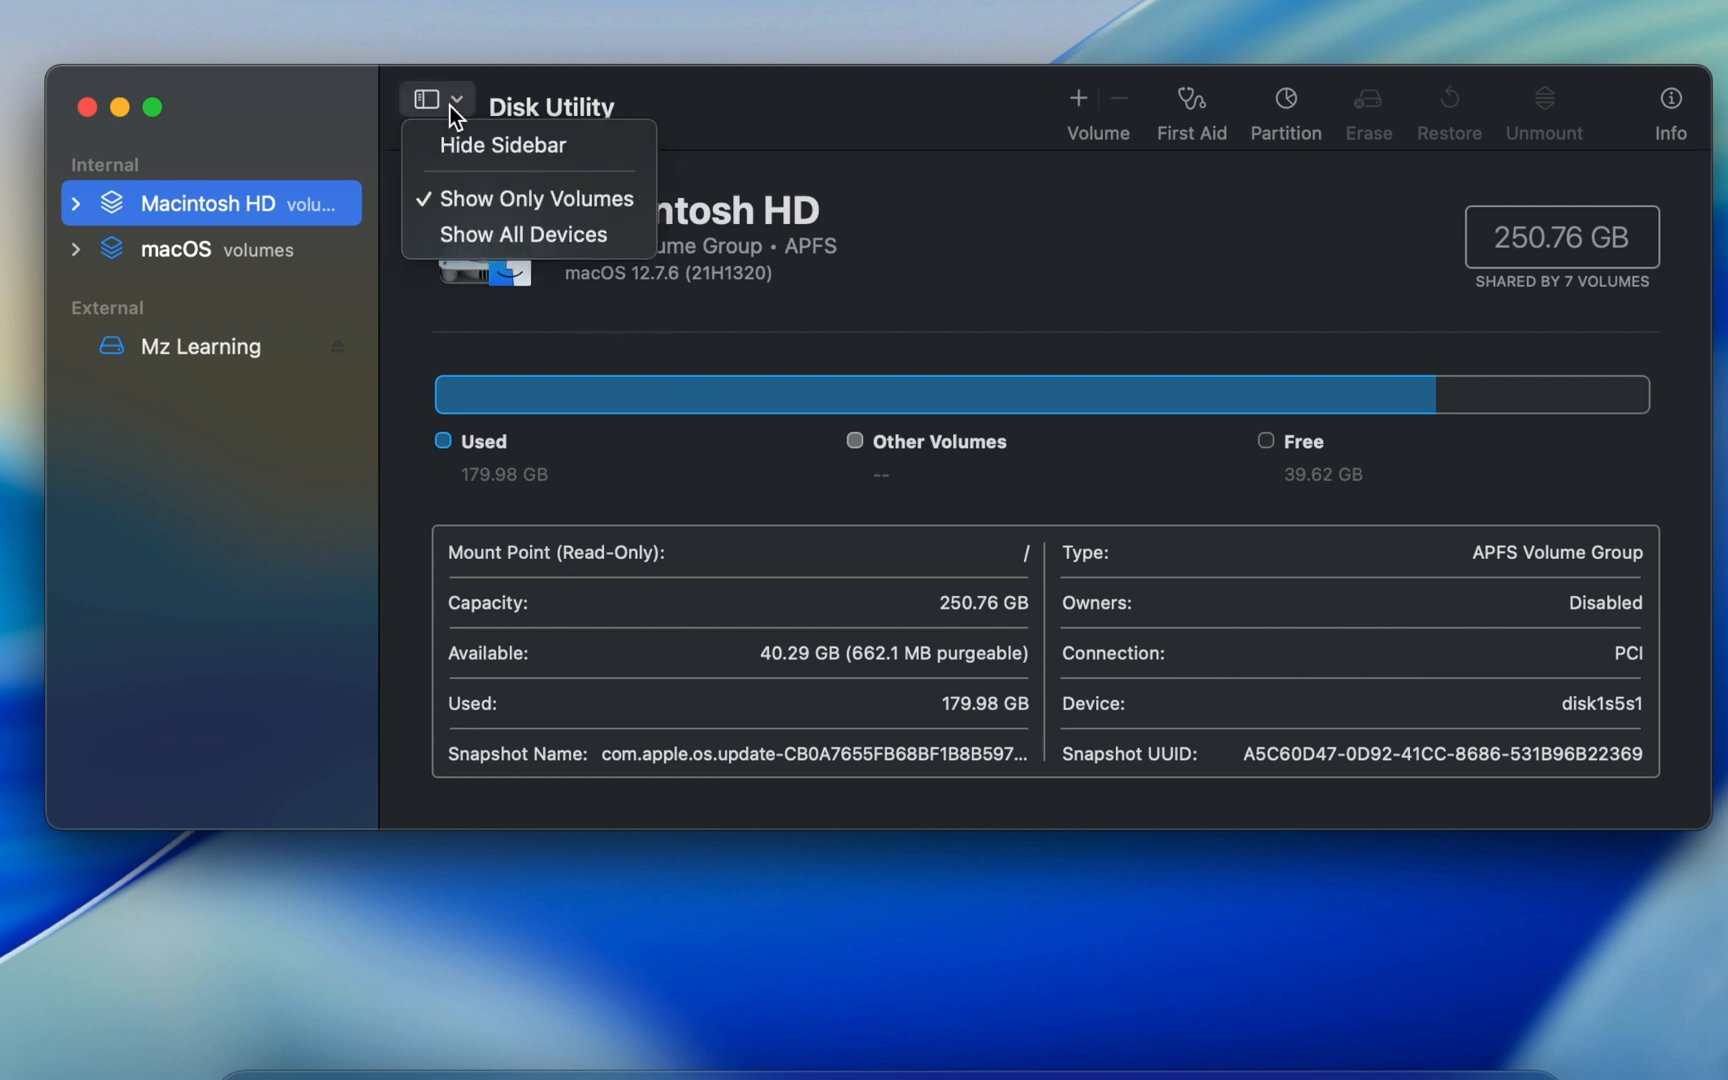
left_click(526, 234)
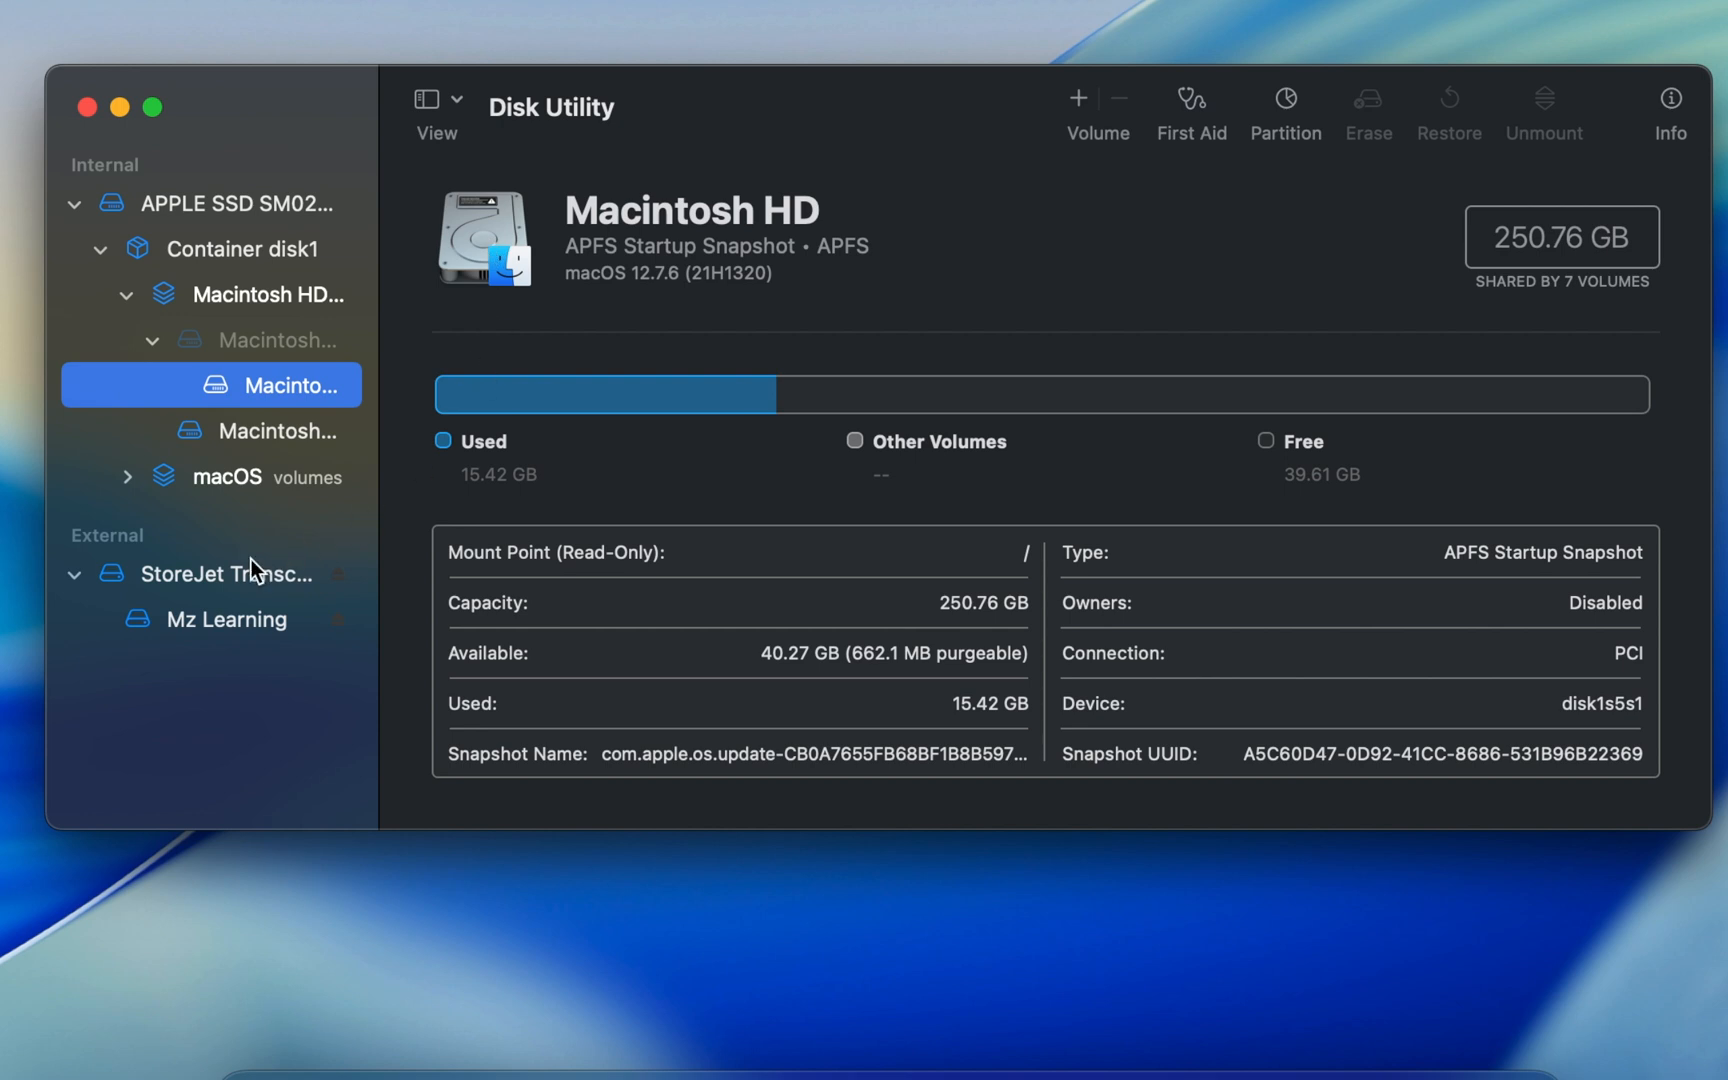
left_click(220, 573)
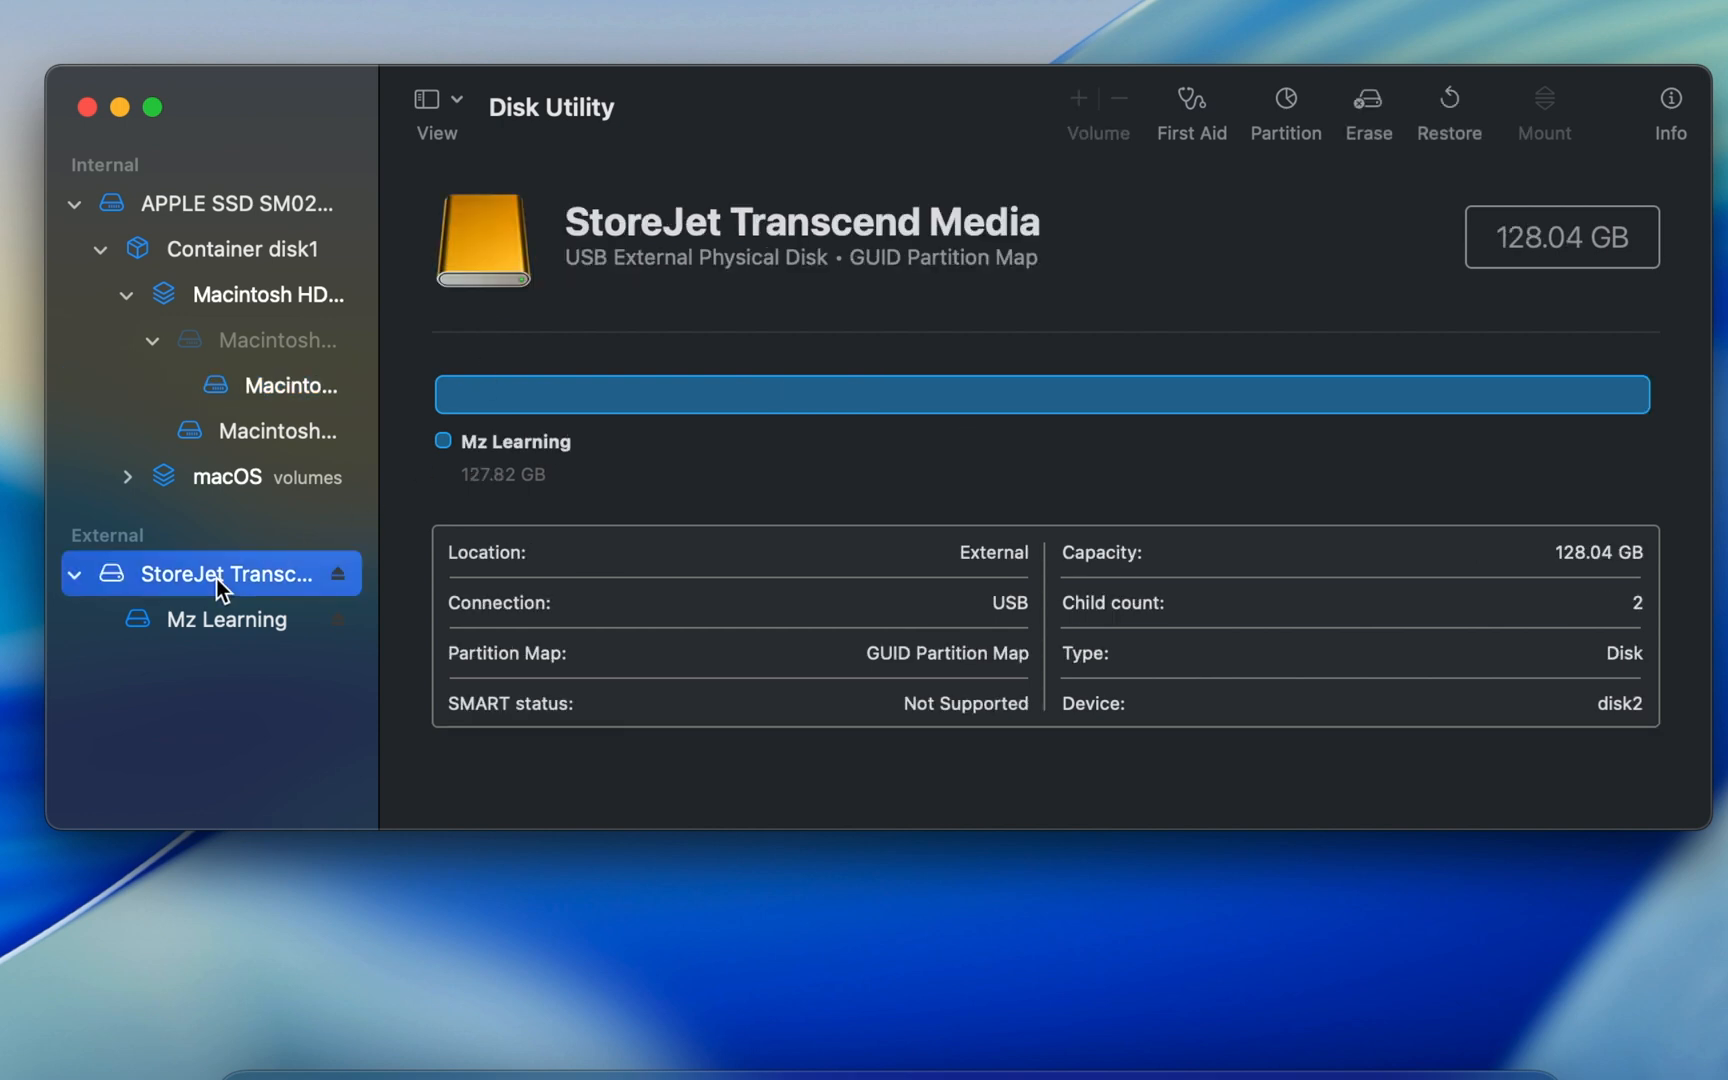
mouse_move(1314, 174)
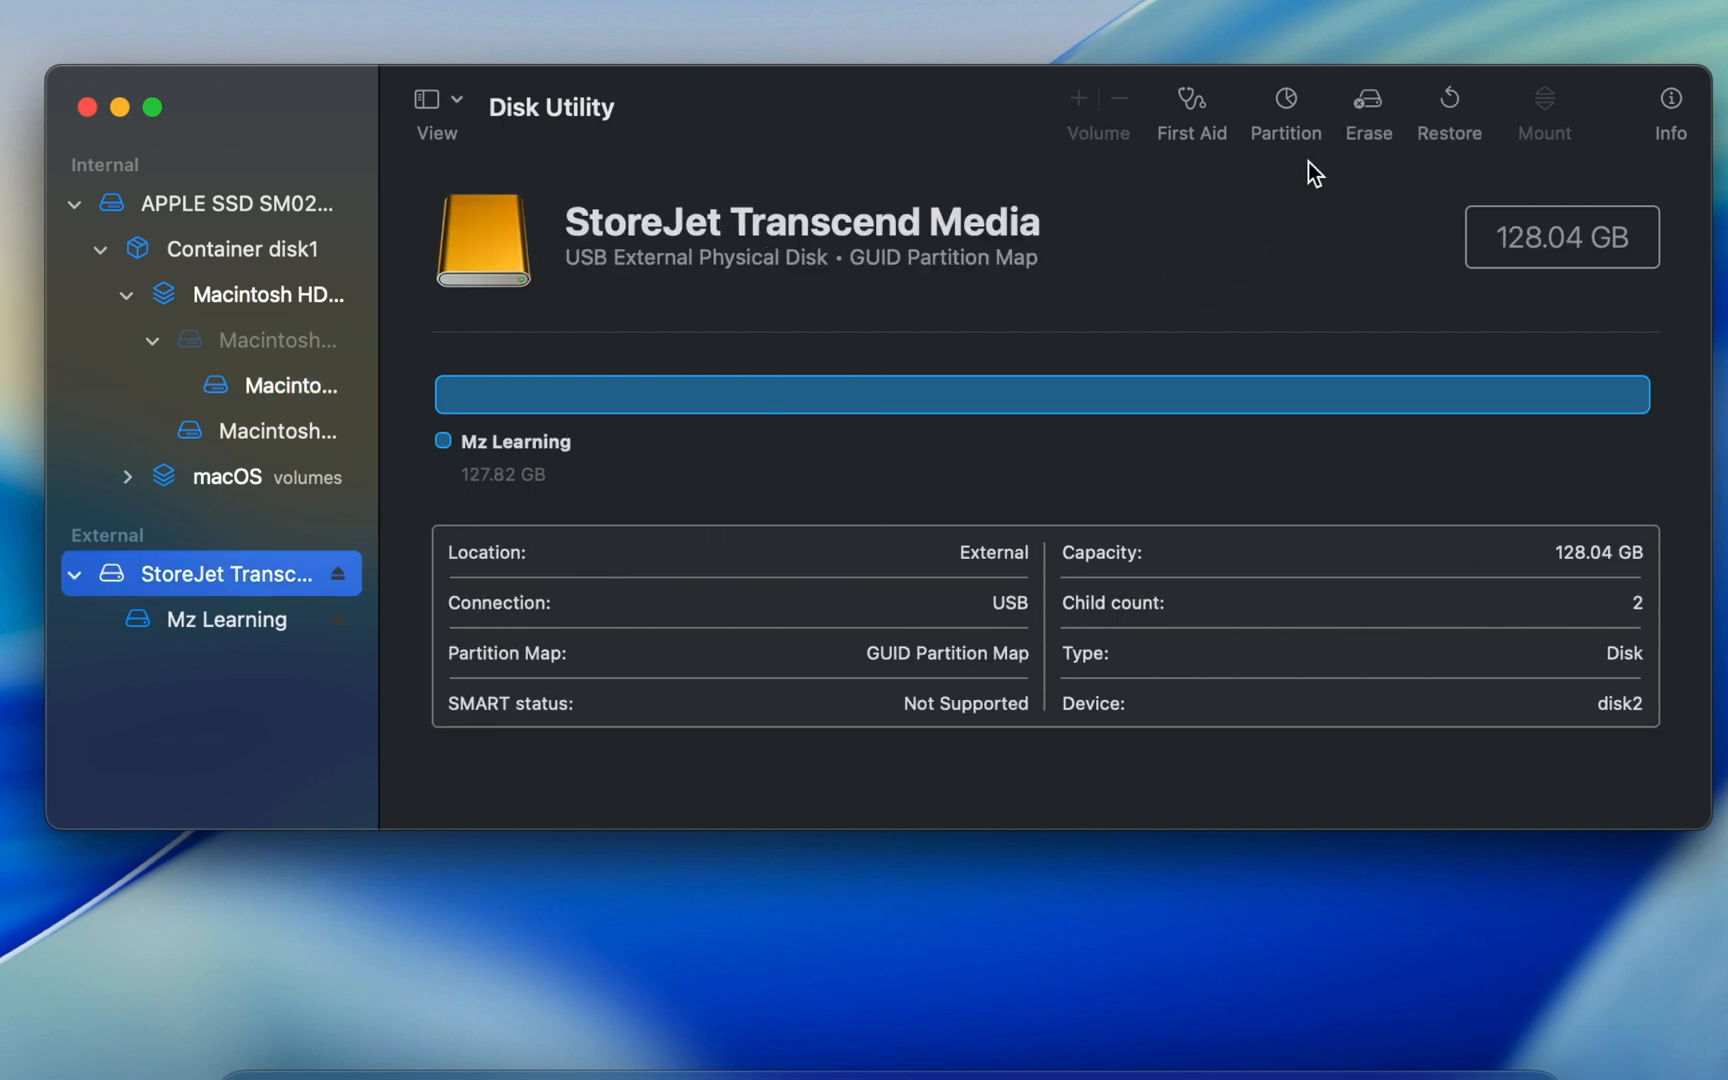
Erase the StoreJet disk as an ExFAT volume named 'Windows OS'
left_click(1367, 110)
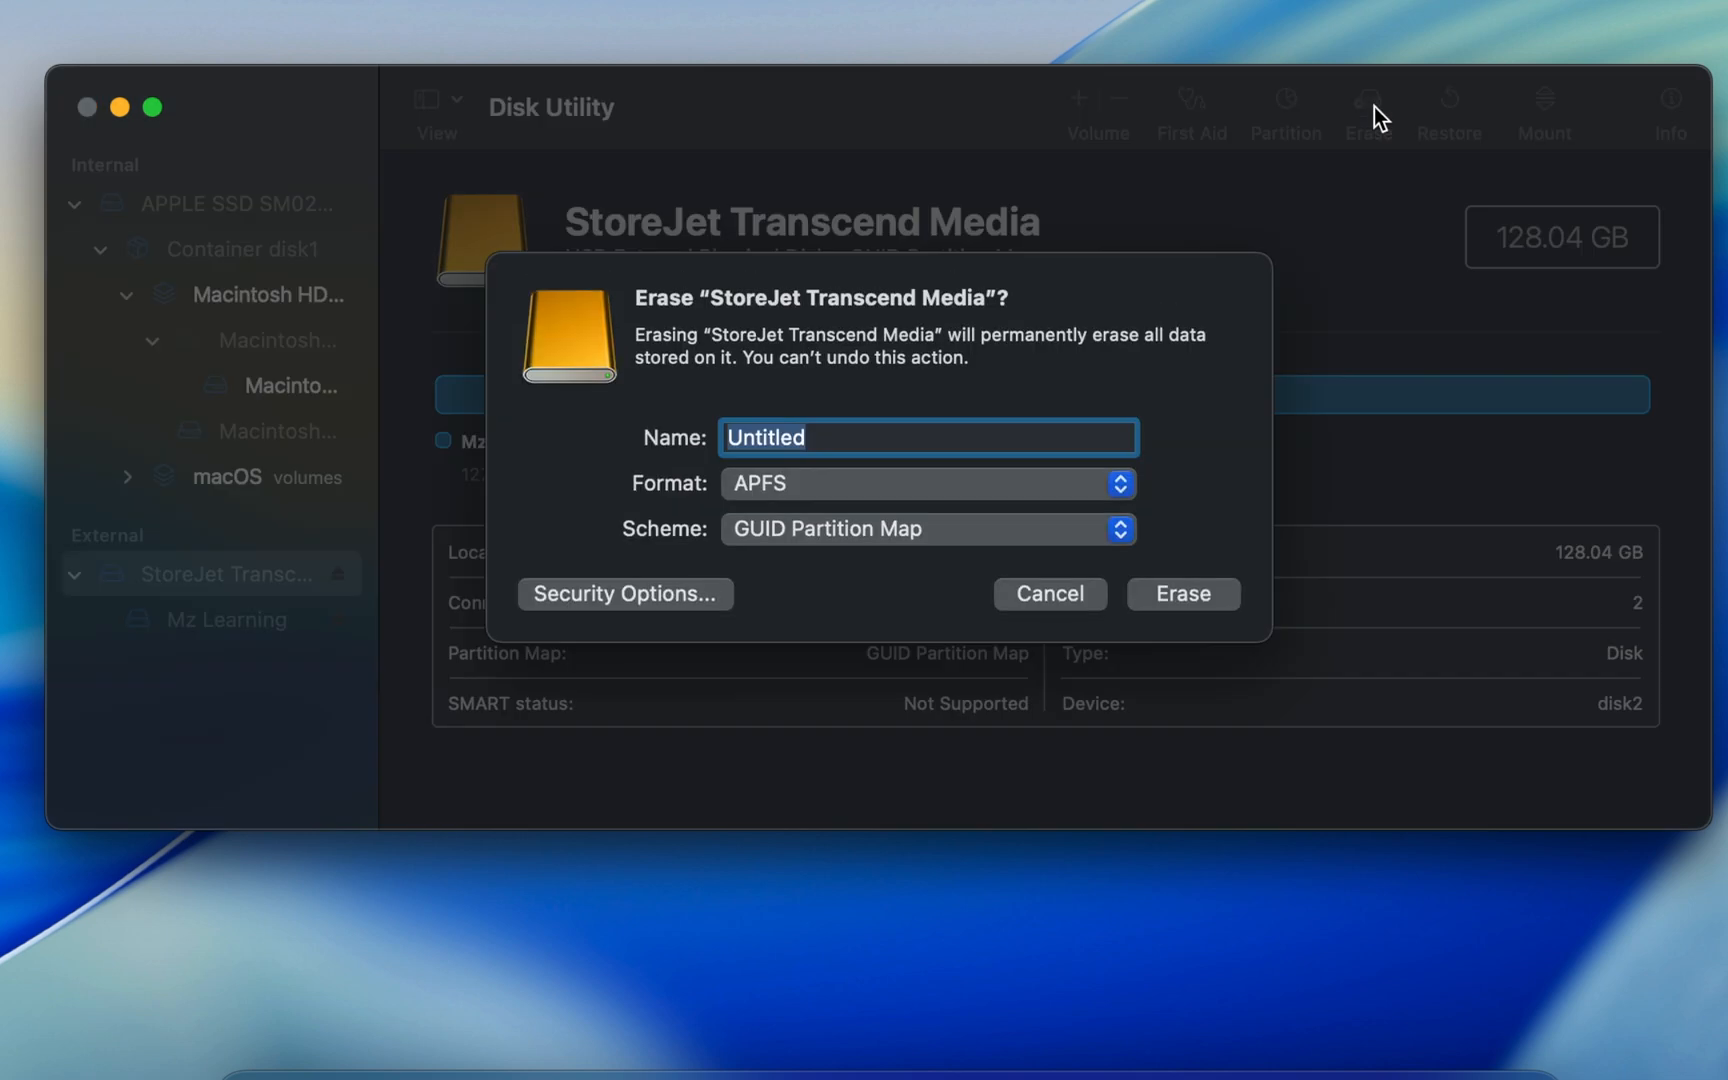
type("Windows OS")
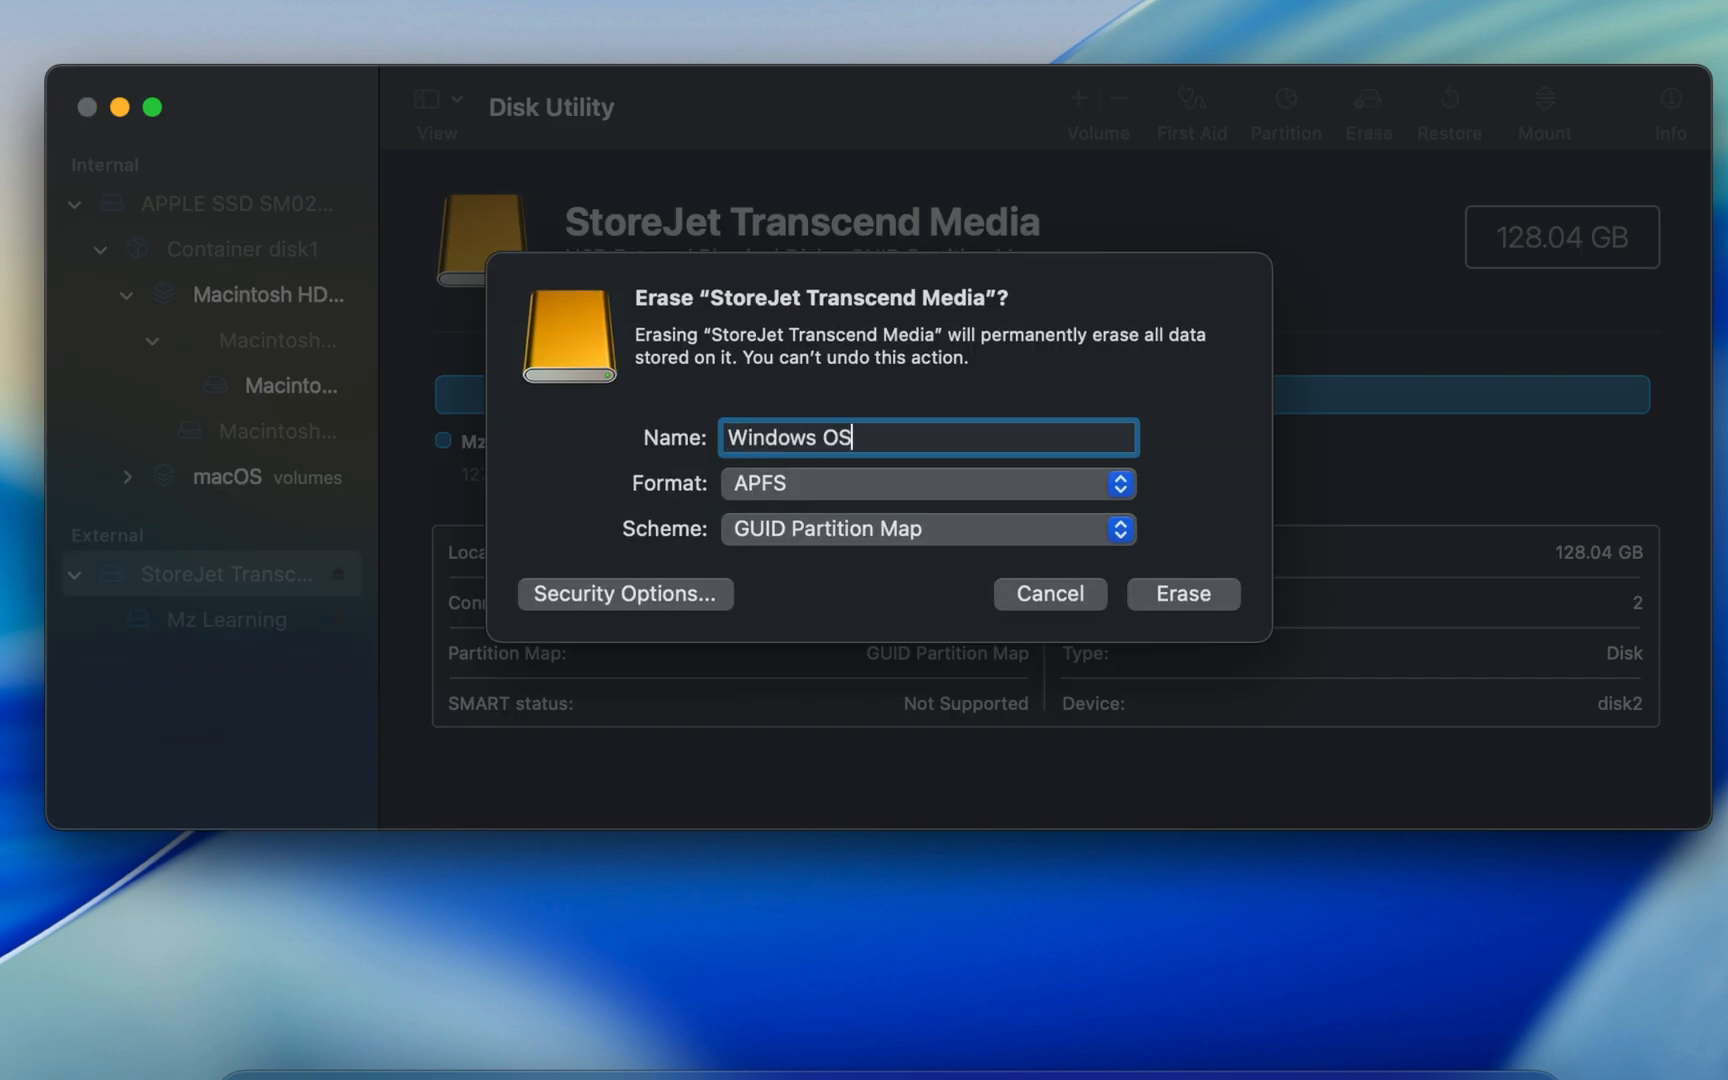
mouse_move(1263, 302)
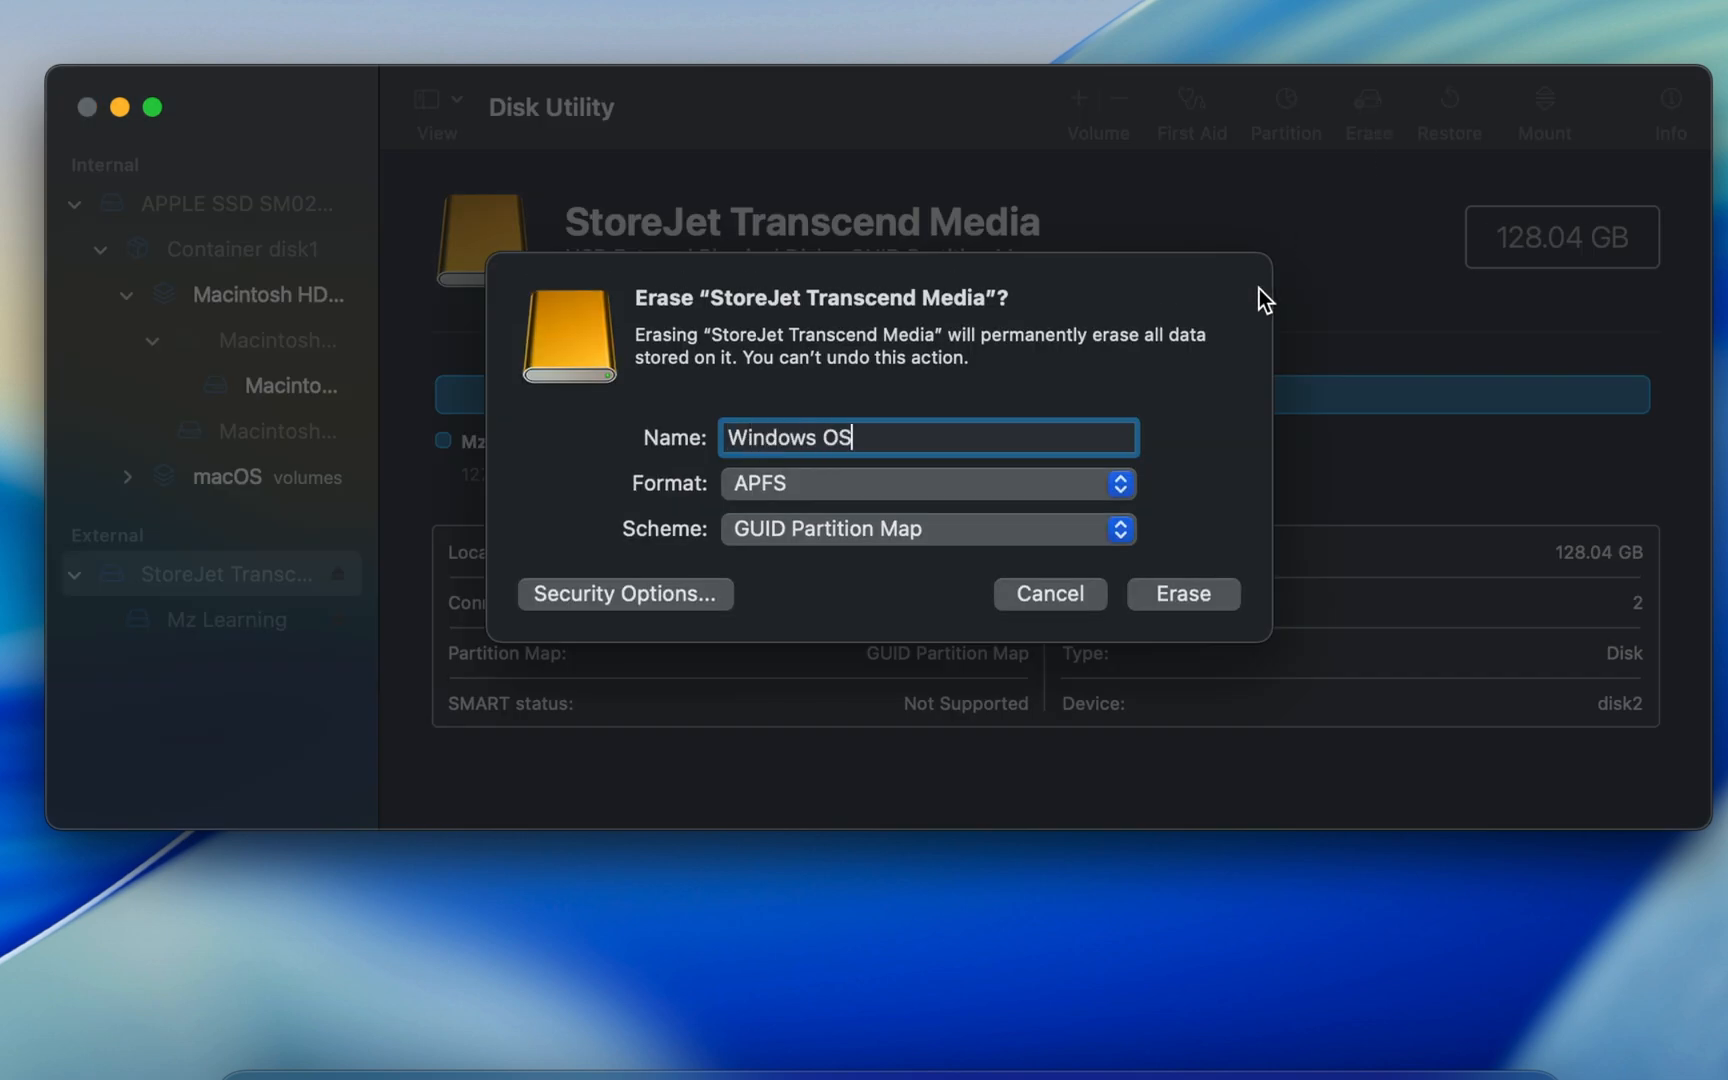
left_click(926, 483)
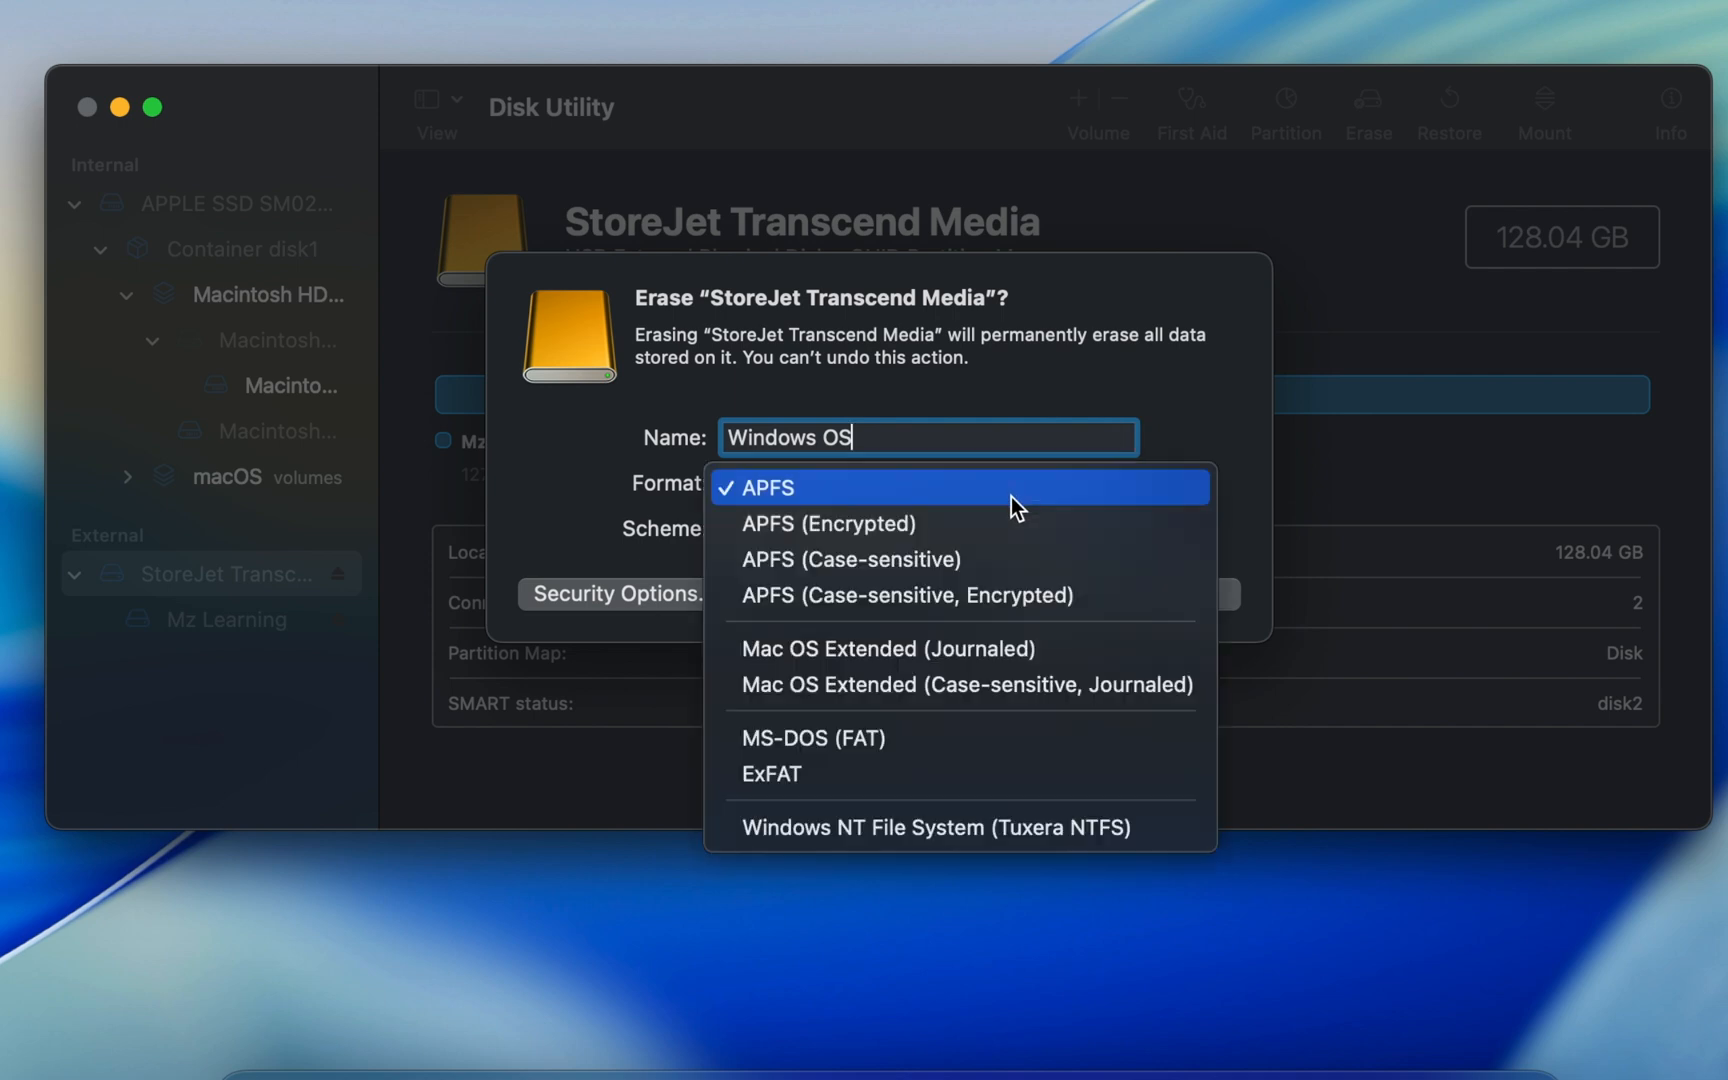
left_click(770, 773)
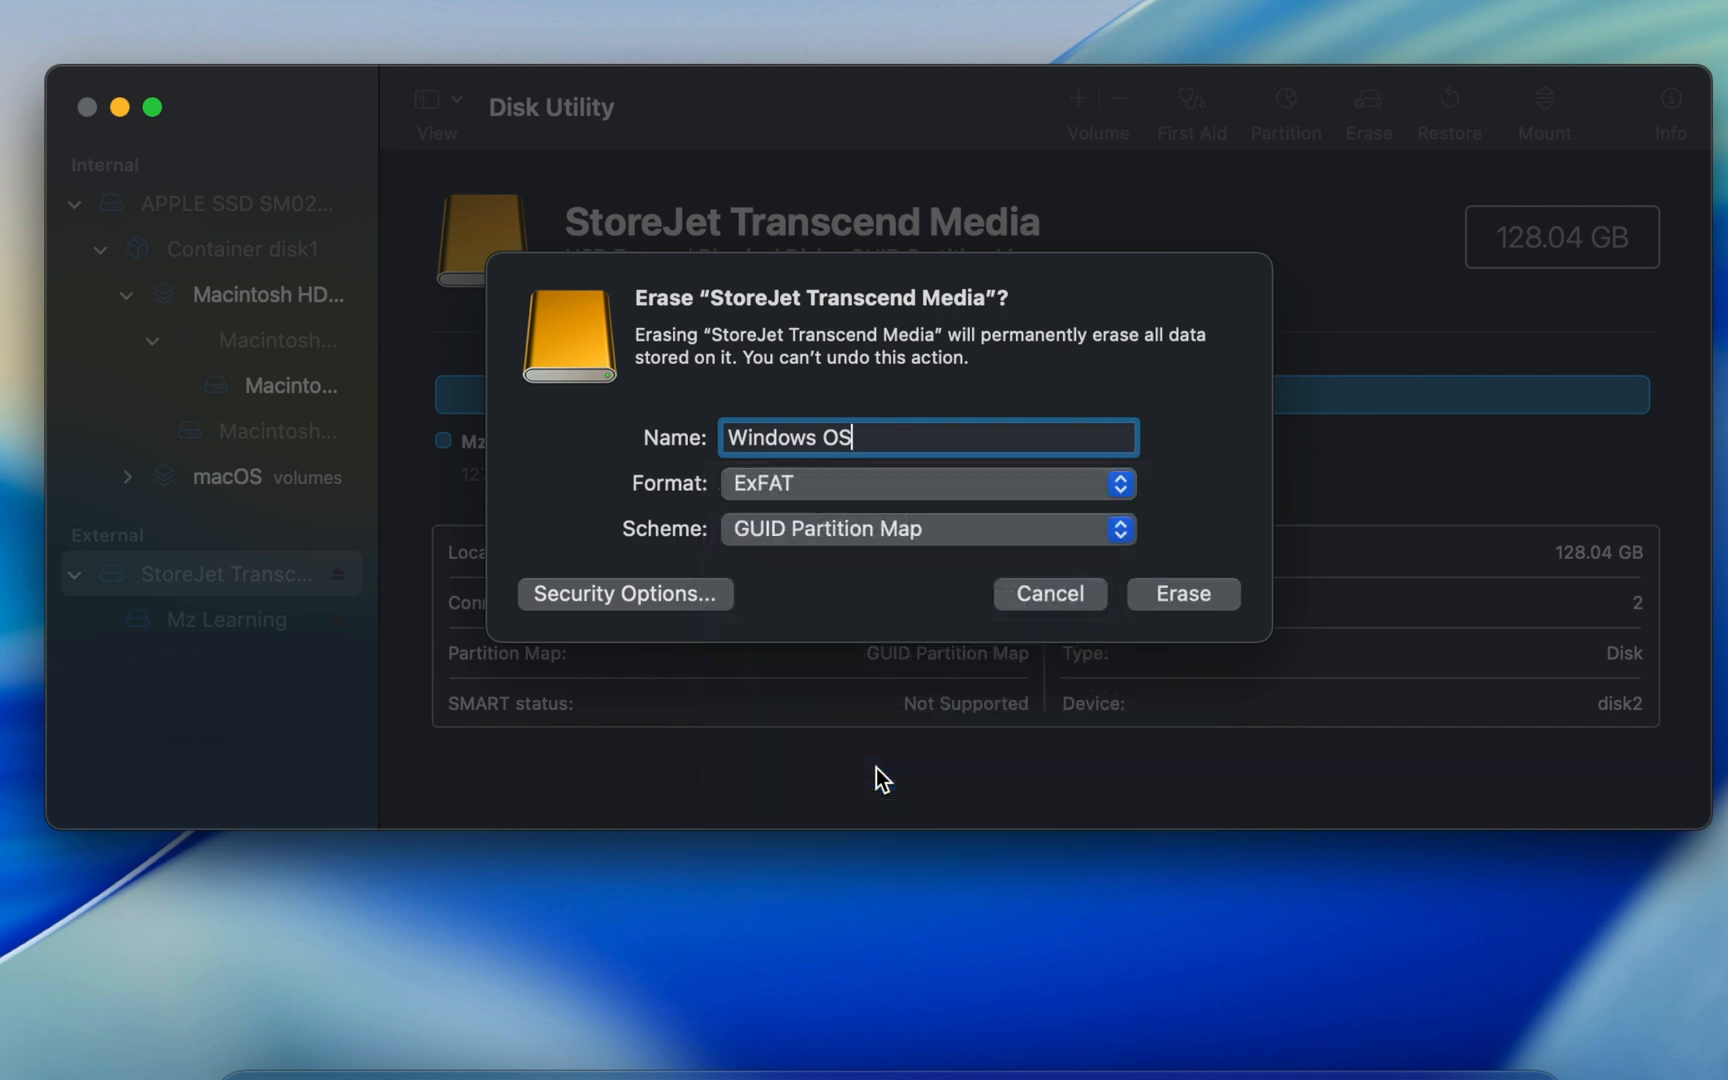
mouse_move(863, 699)
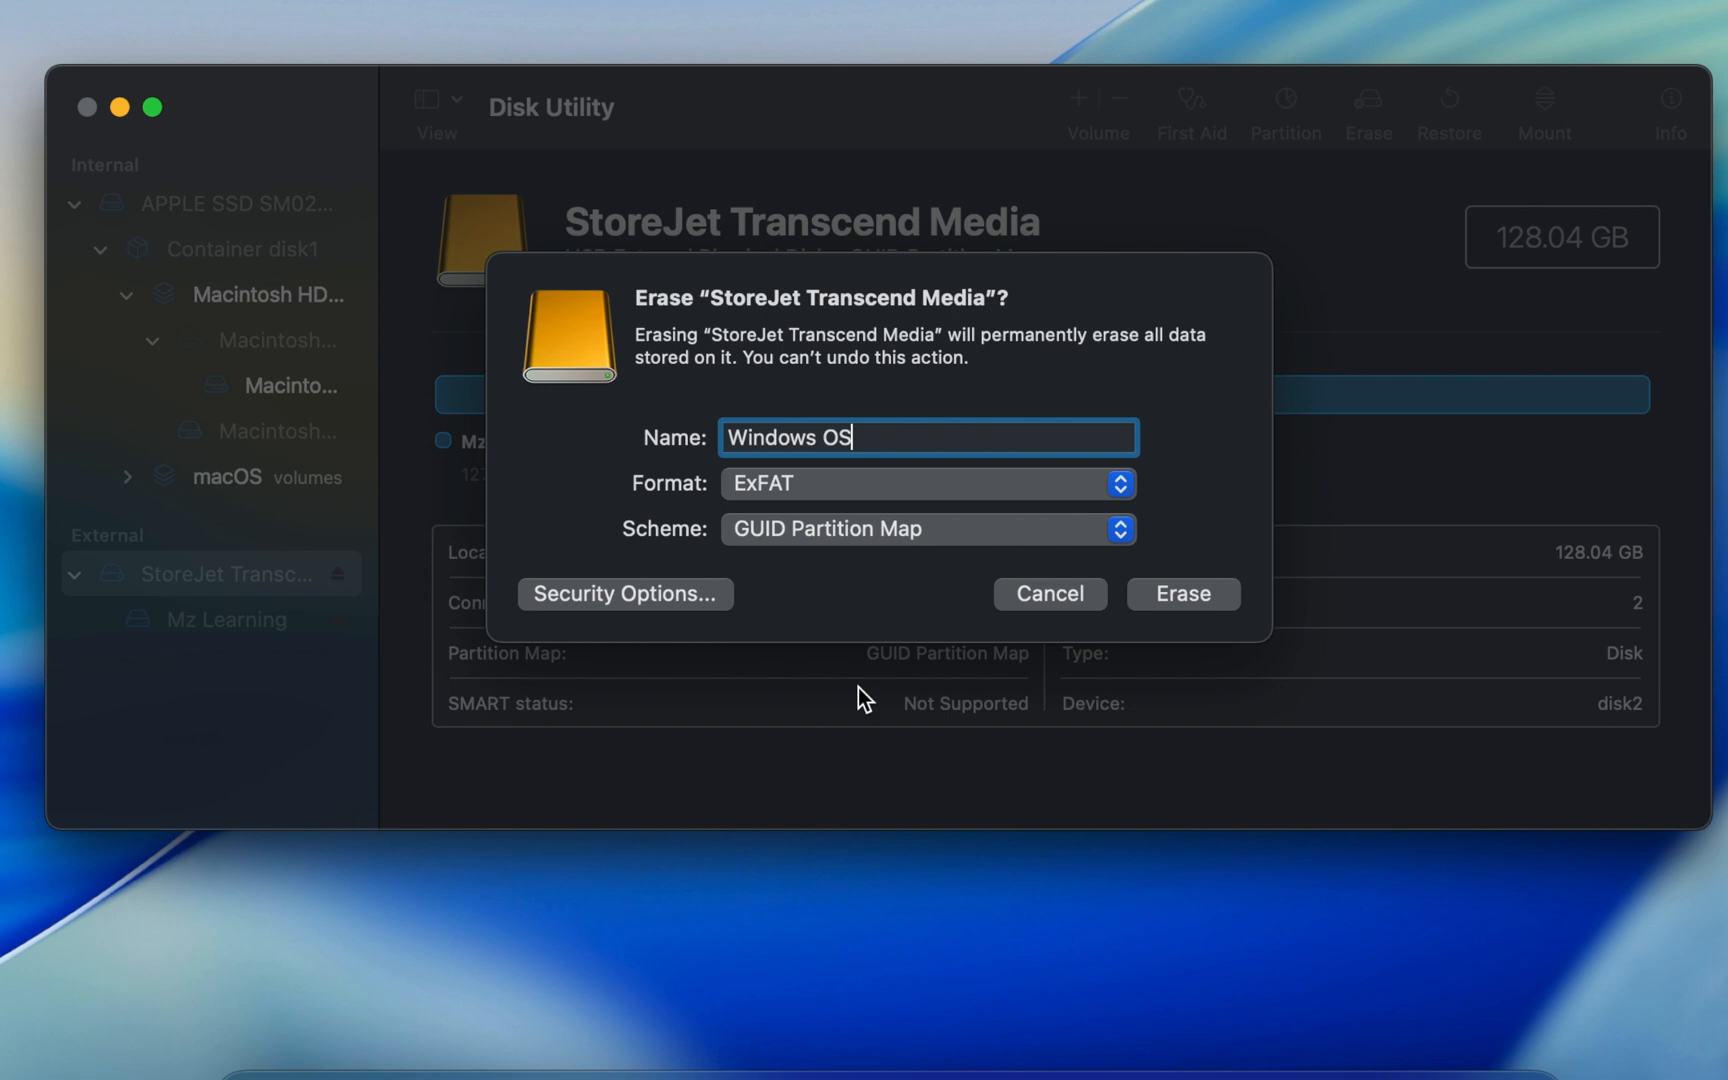
mouse_move(786, 554)
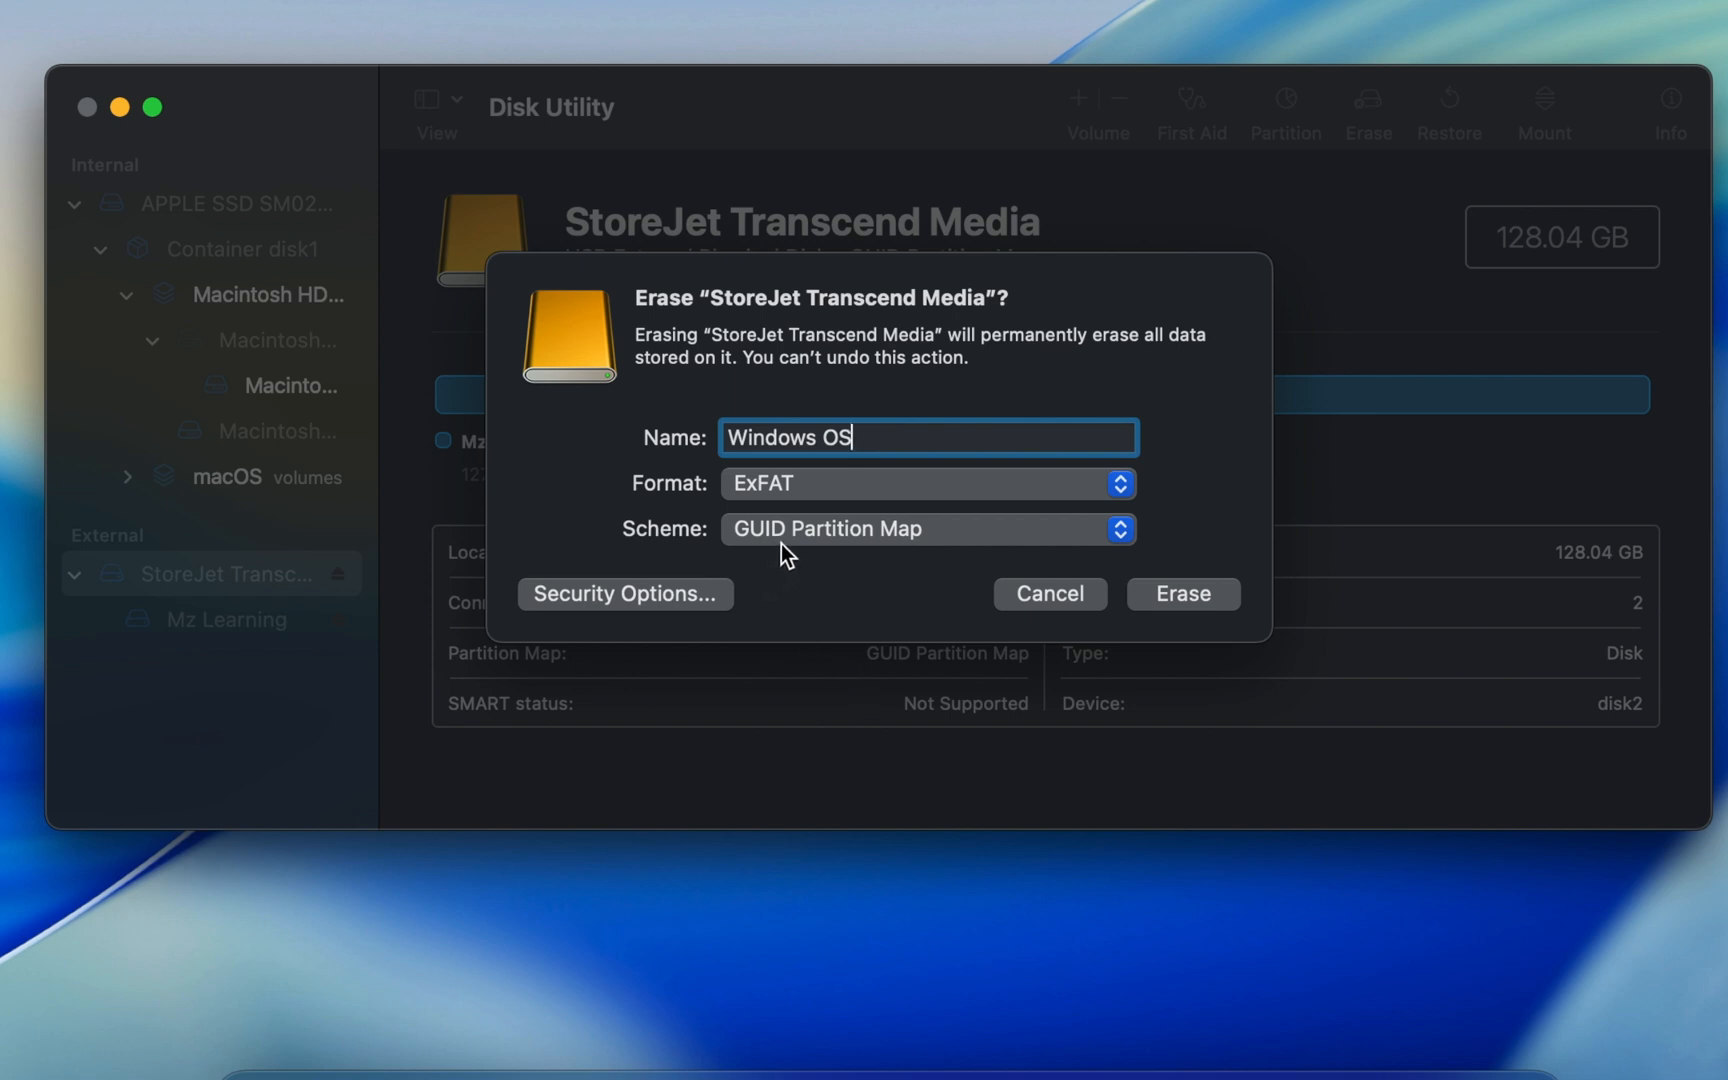
mouse_move(1086, 534)
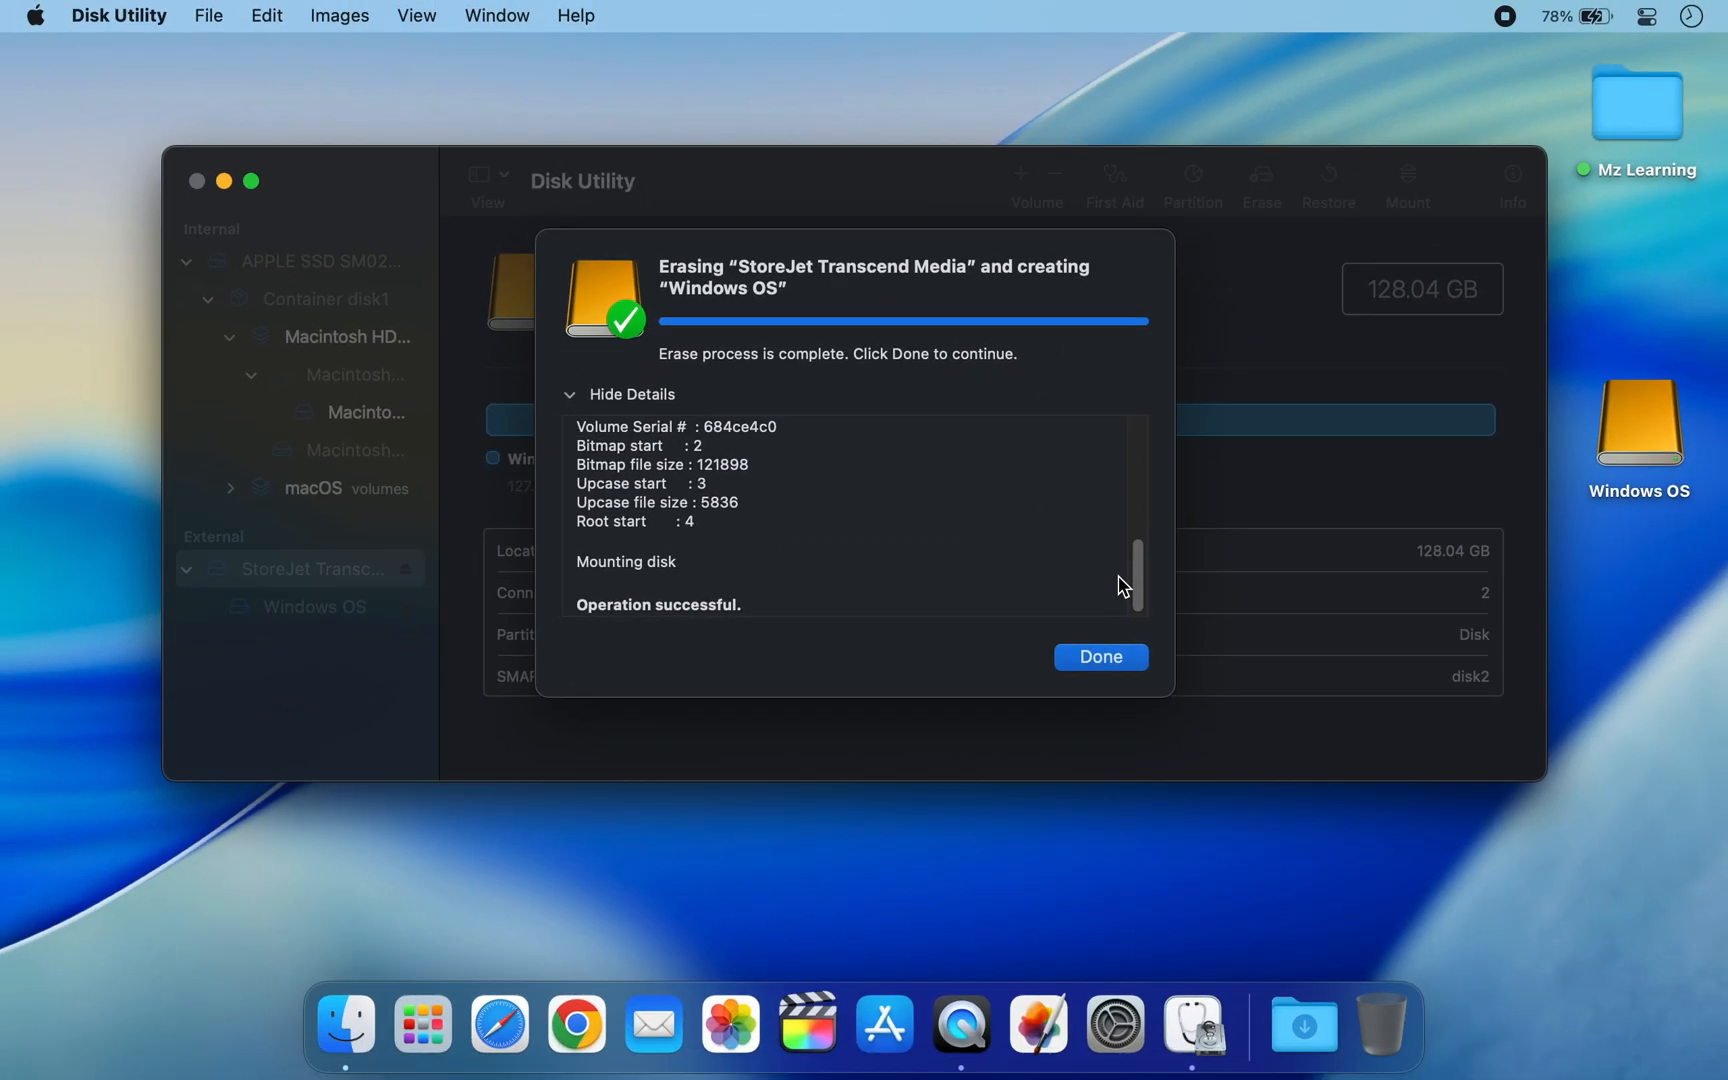
left_click(1098, 656)
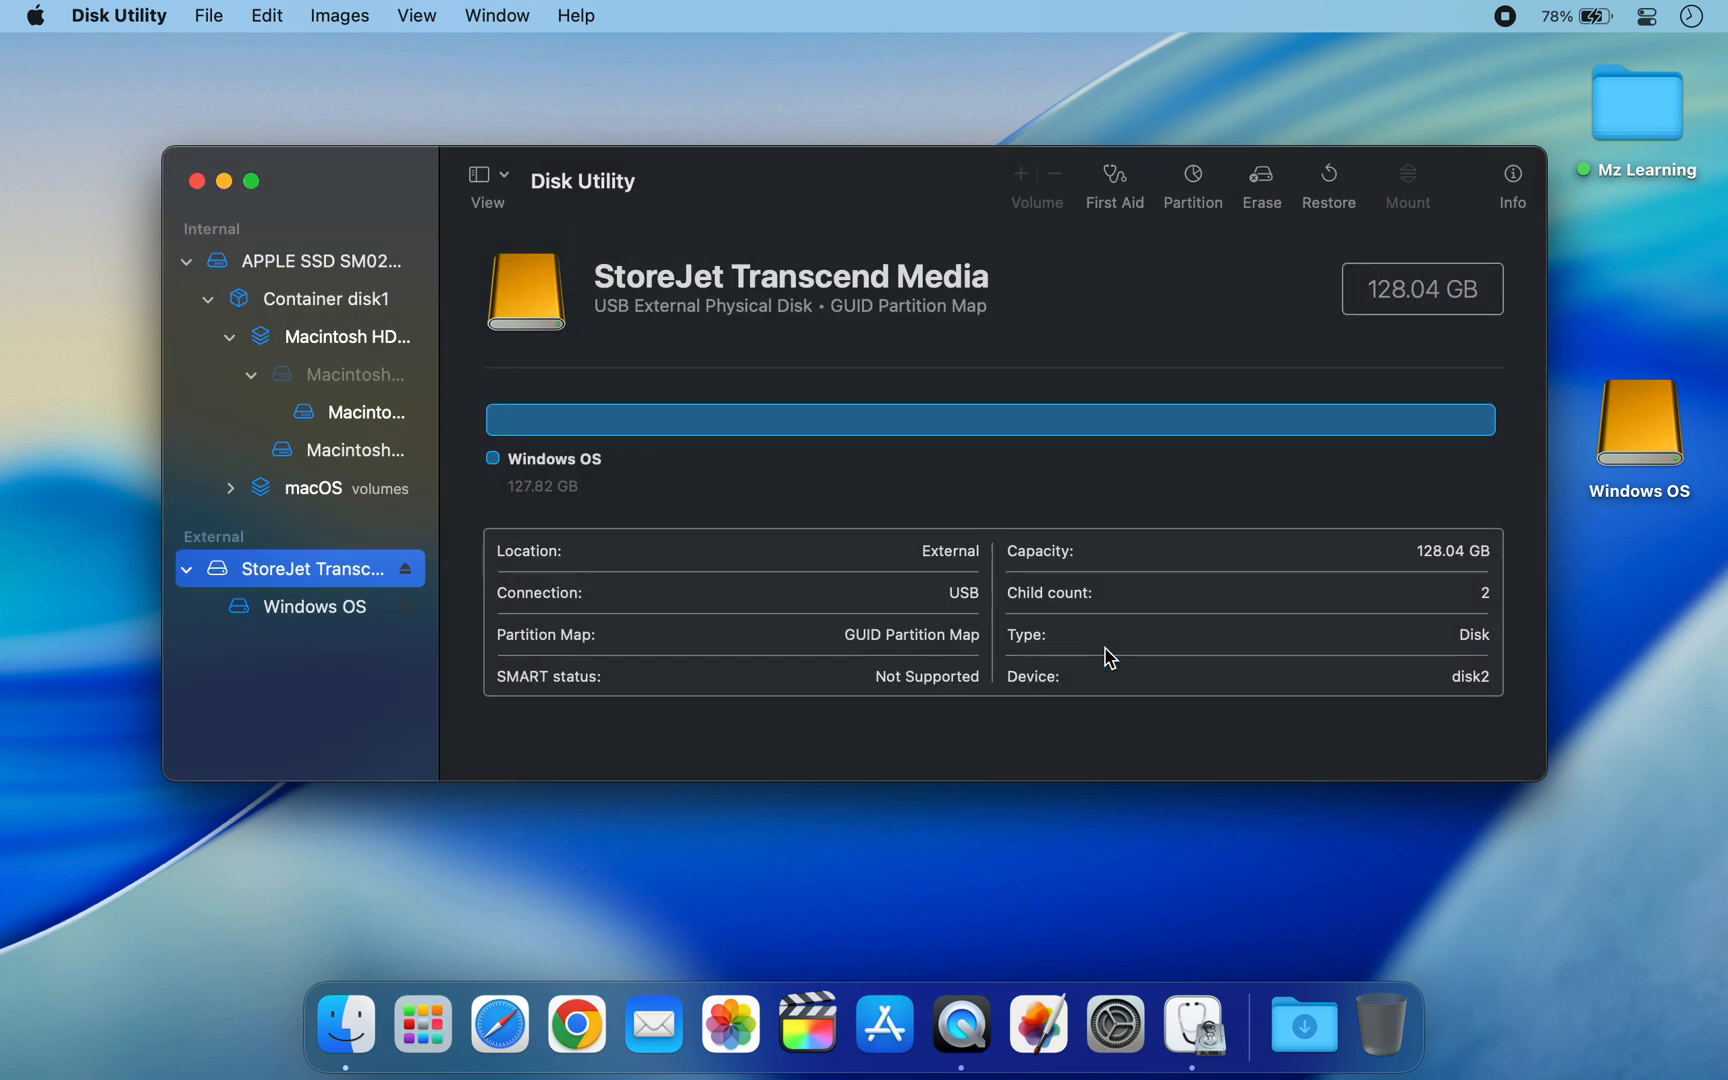
mouse_move(198, 196)
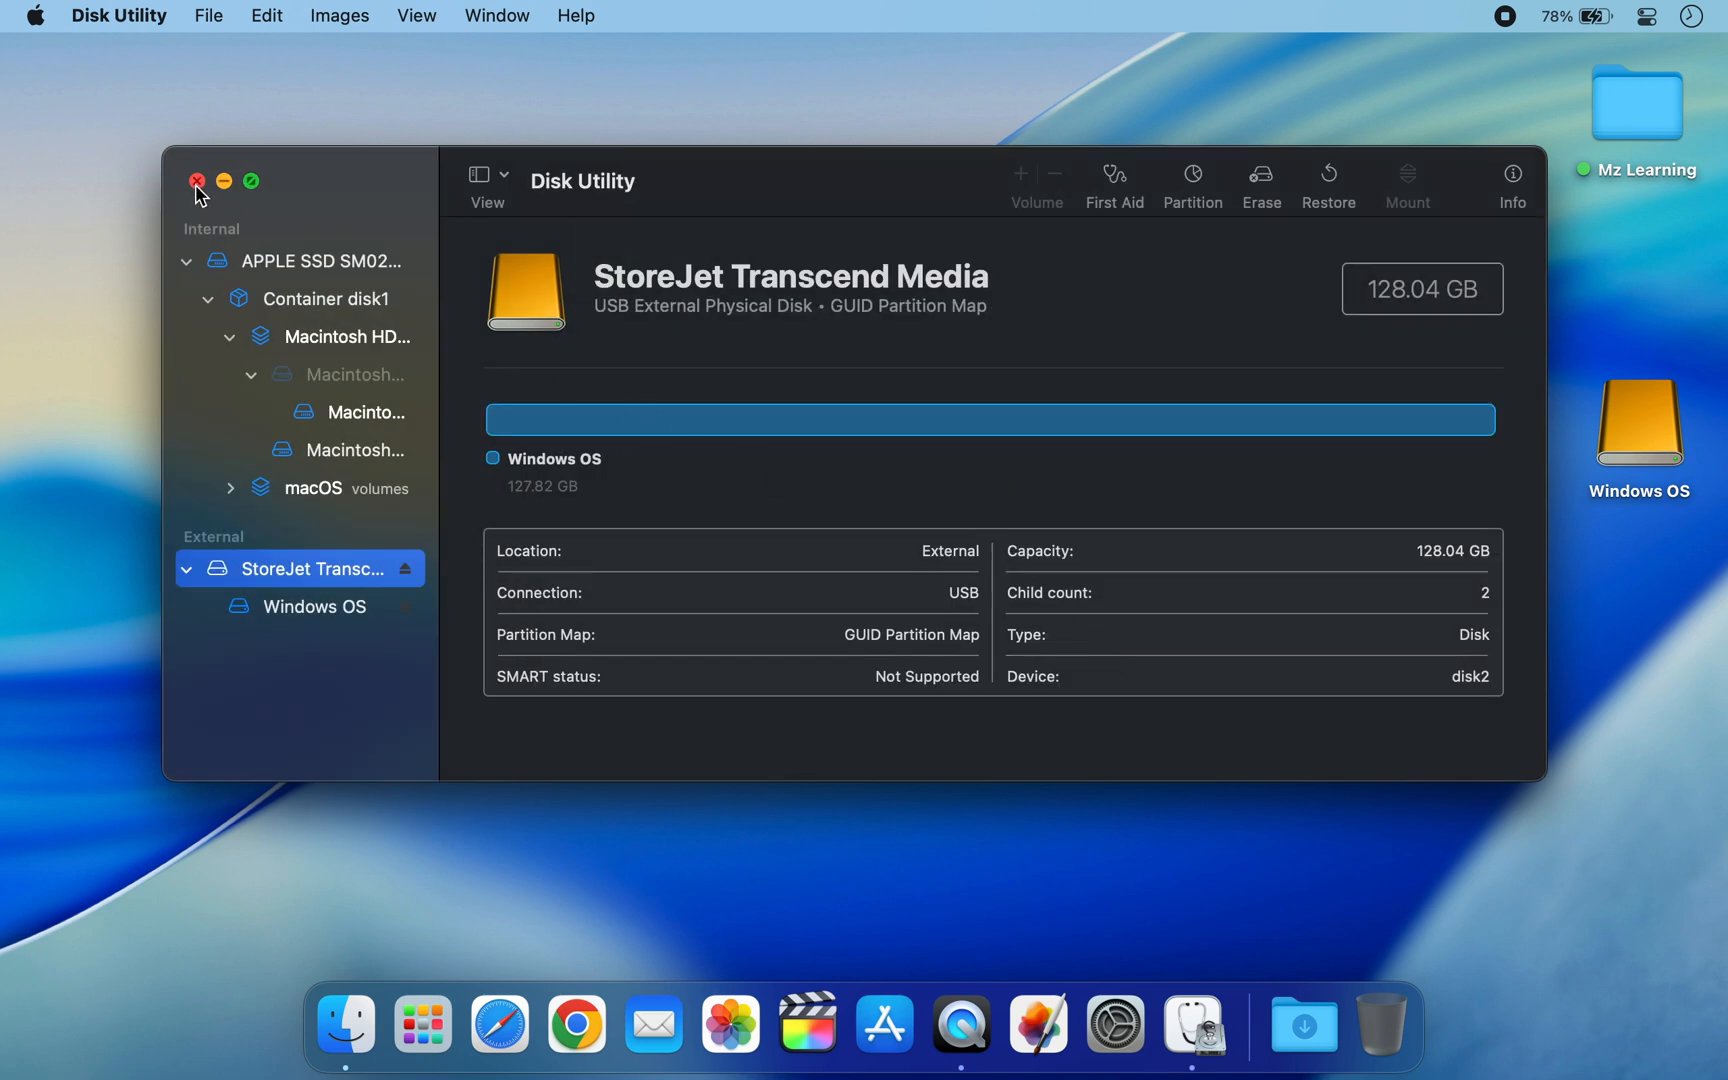
Quit Disk Utility and open the Windows Install_V6.2.9 folder
left_click(197, 181)
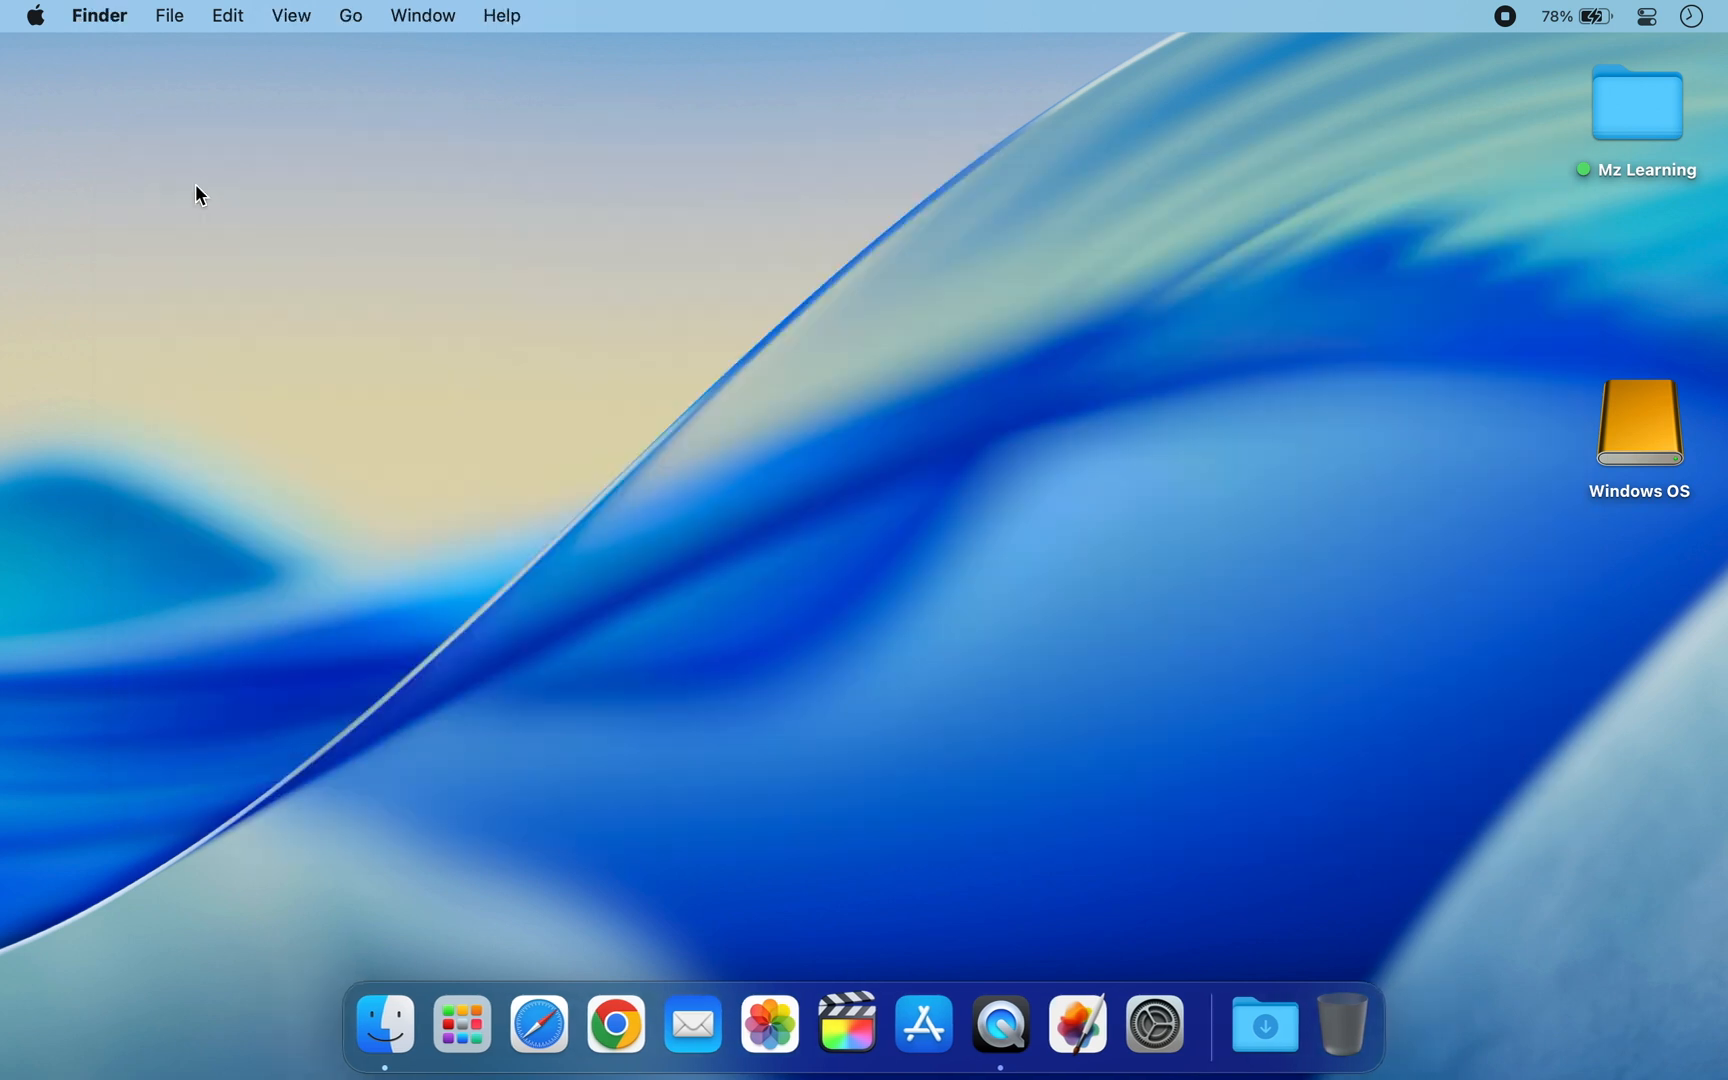
mouse_move(457, 262)
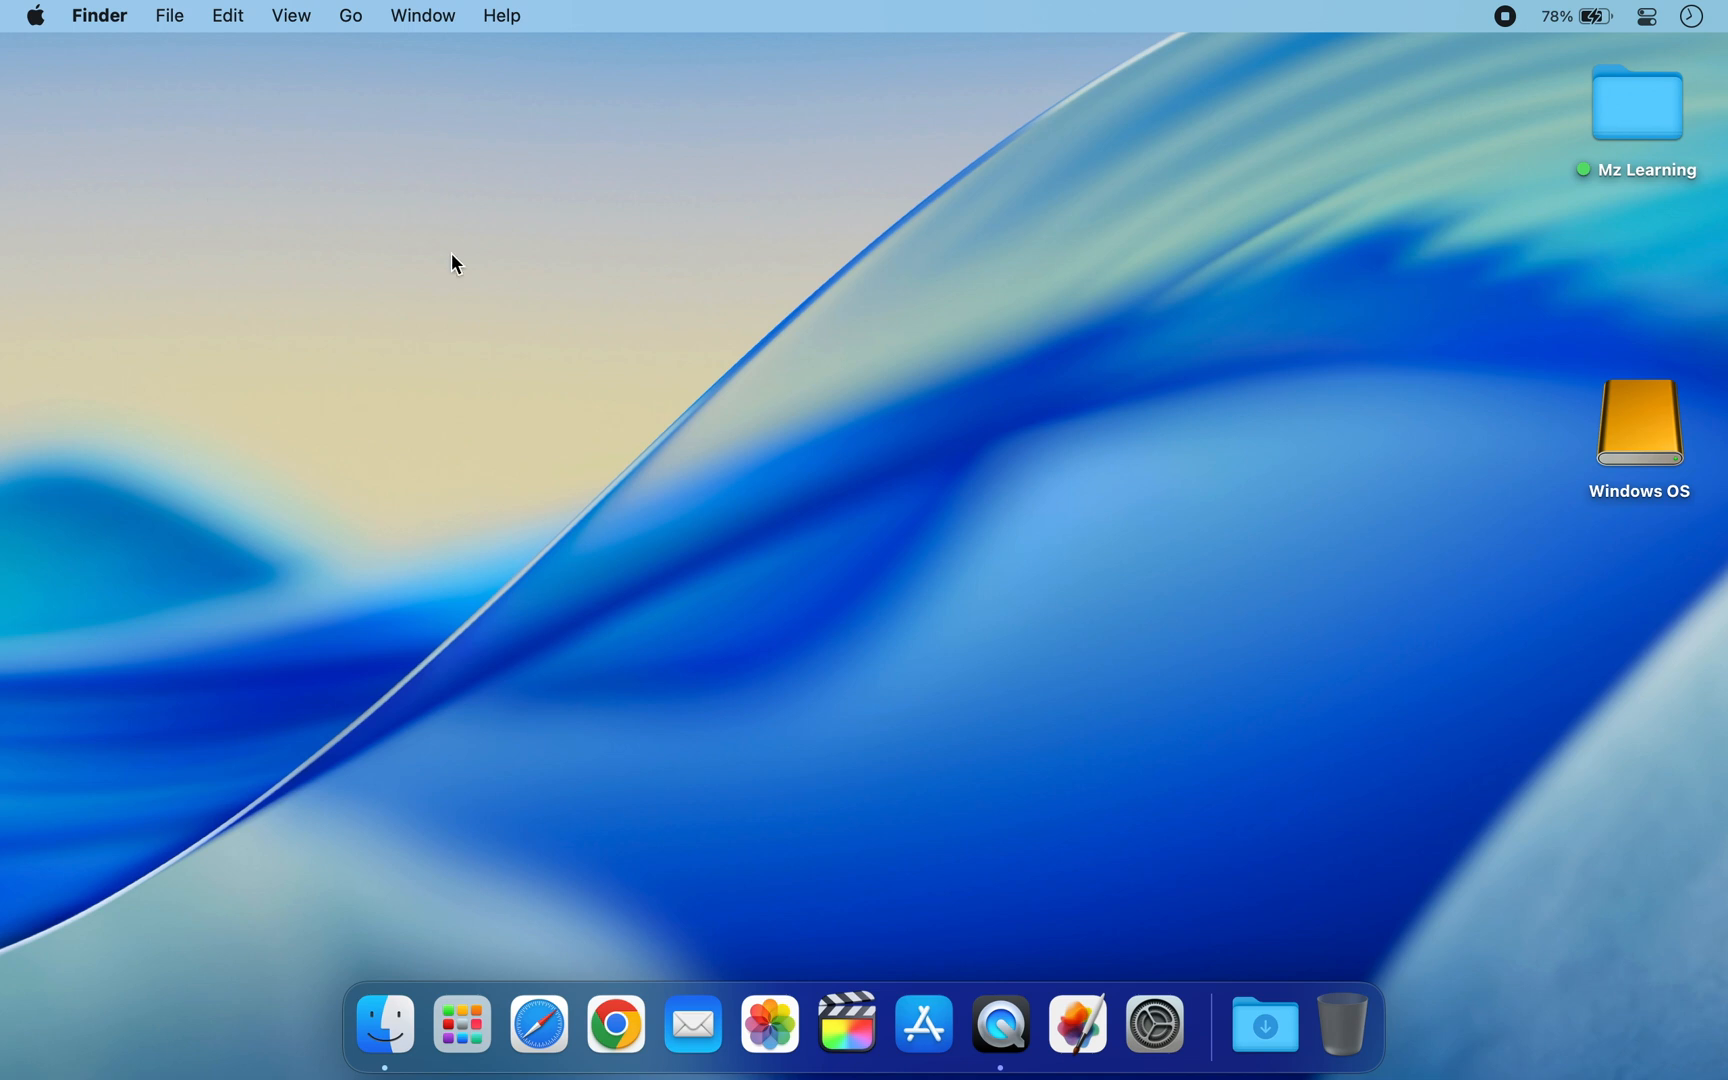
mouse_move(1264, 1024)
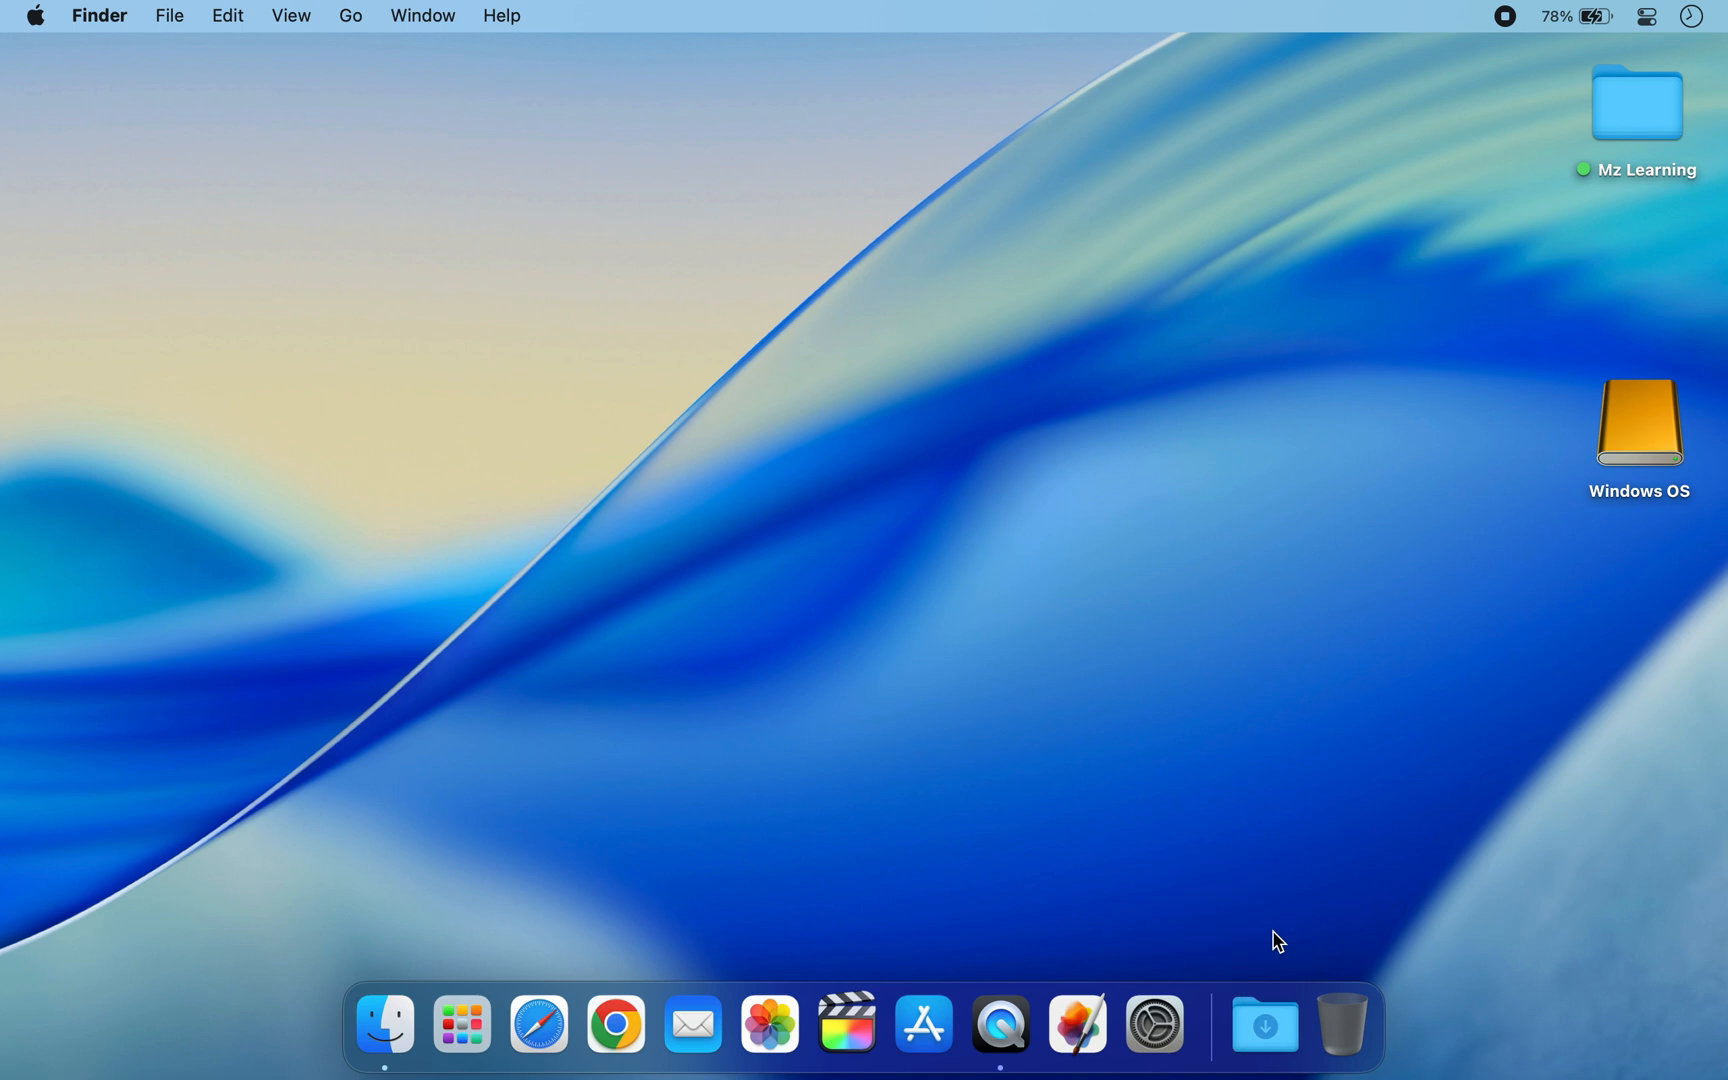
double_click(1639, 422)
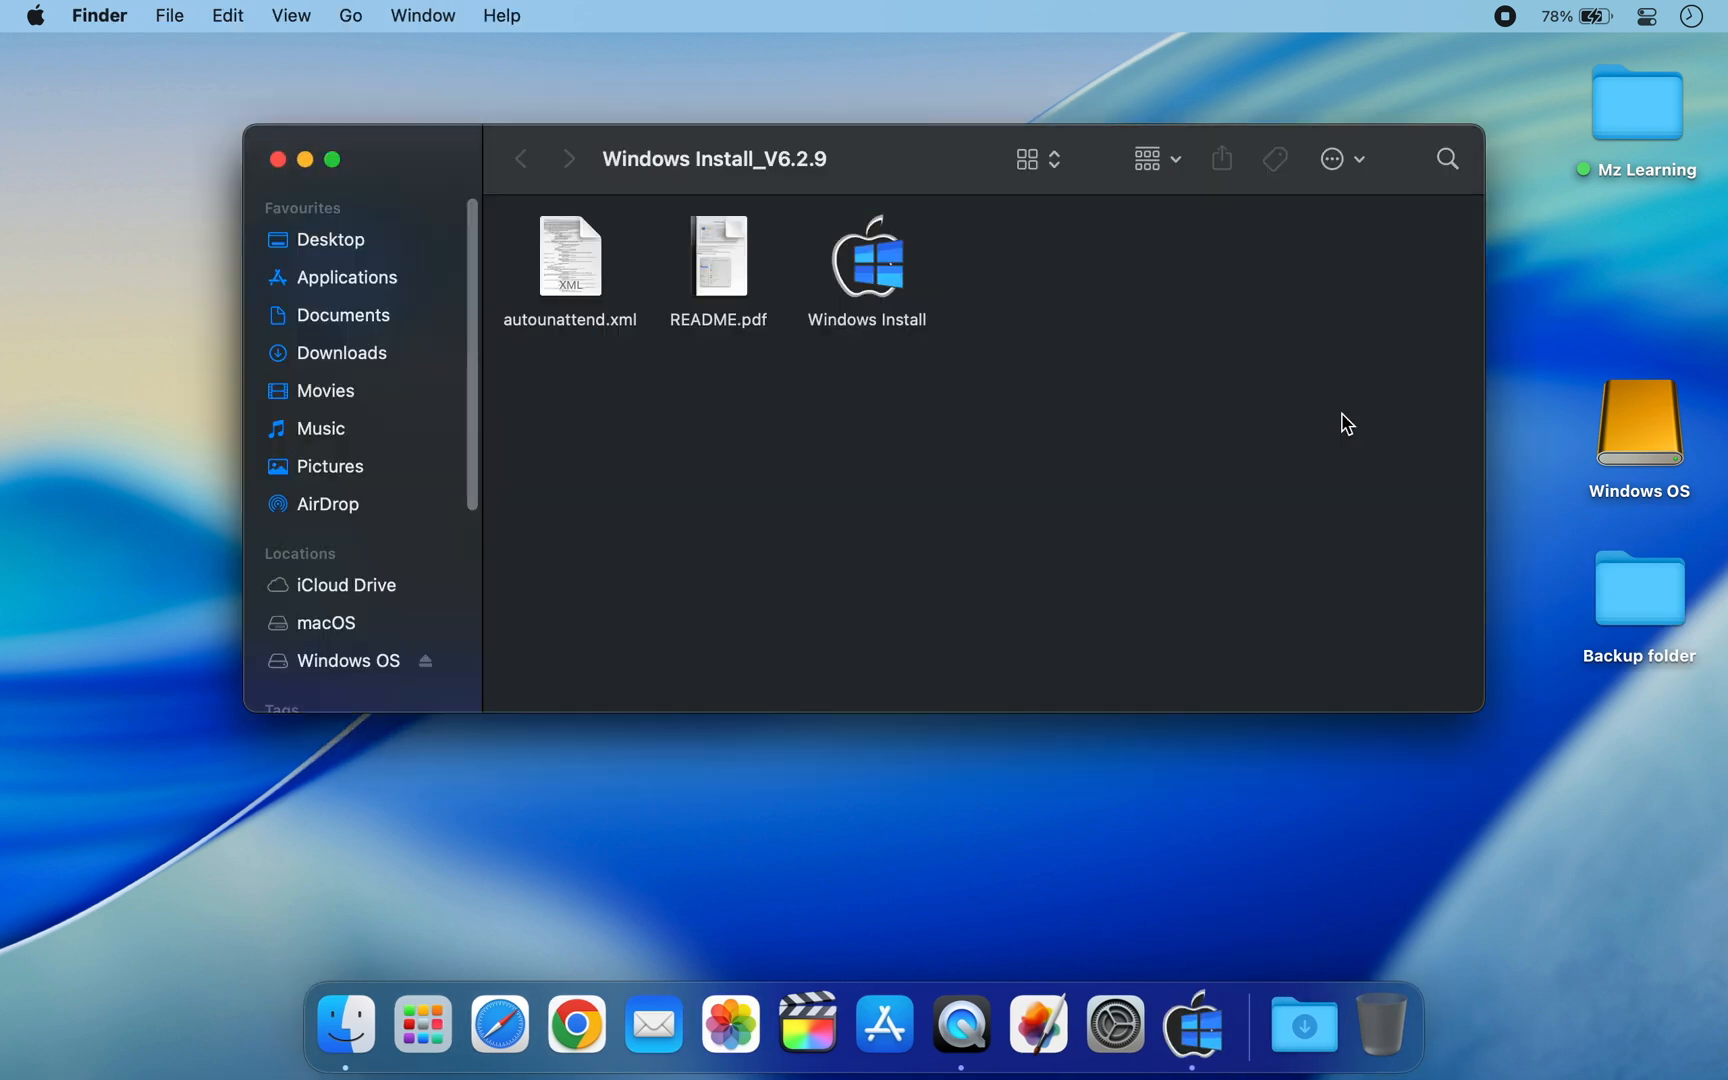
Launch Windows Install and load the Windows 10 image
double_click(866, 256)
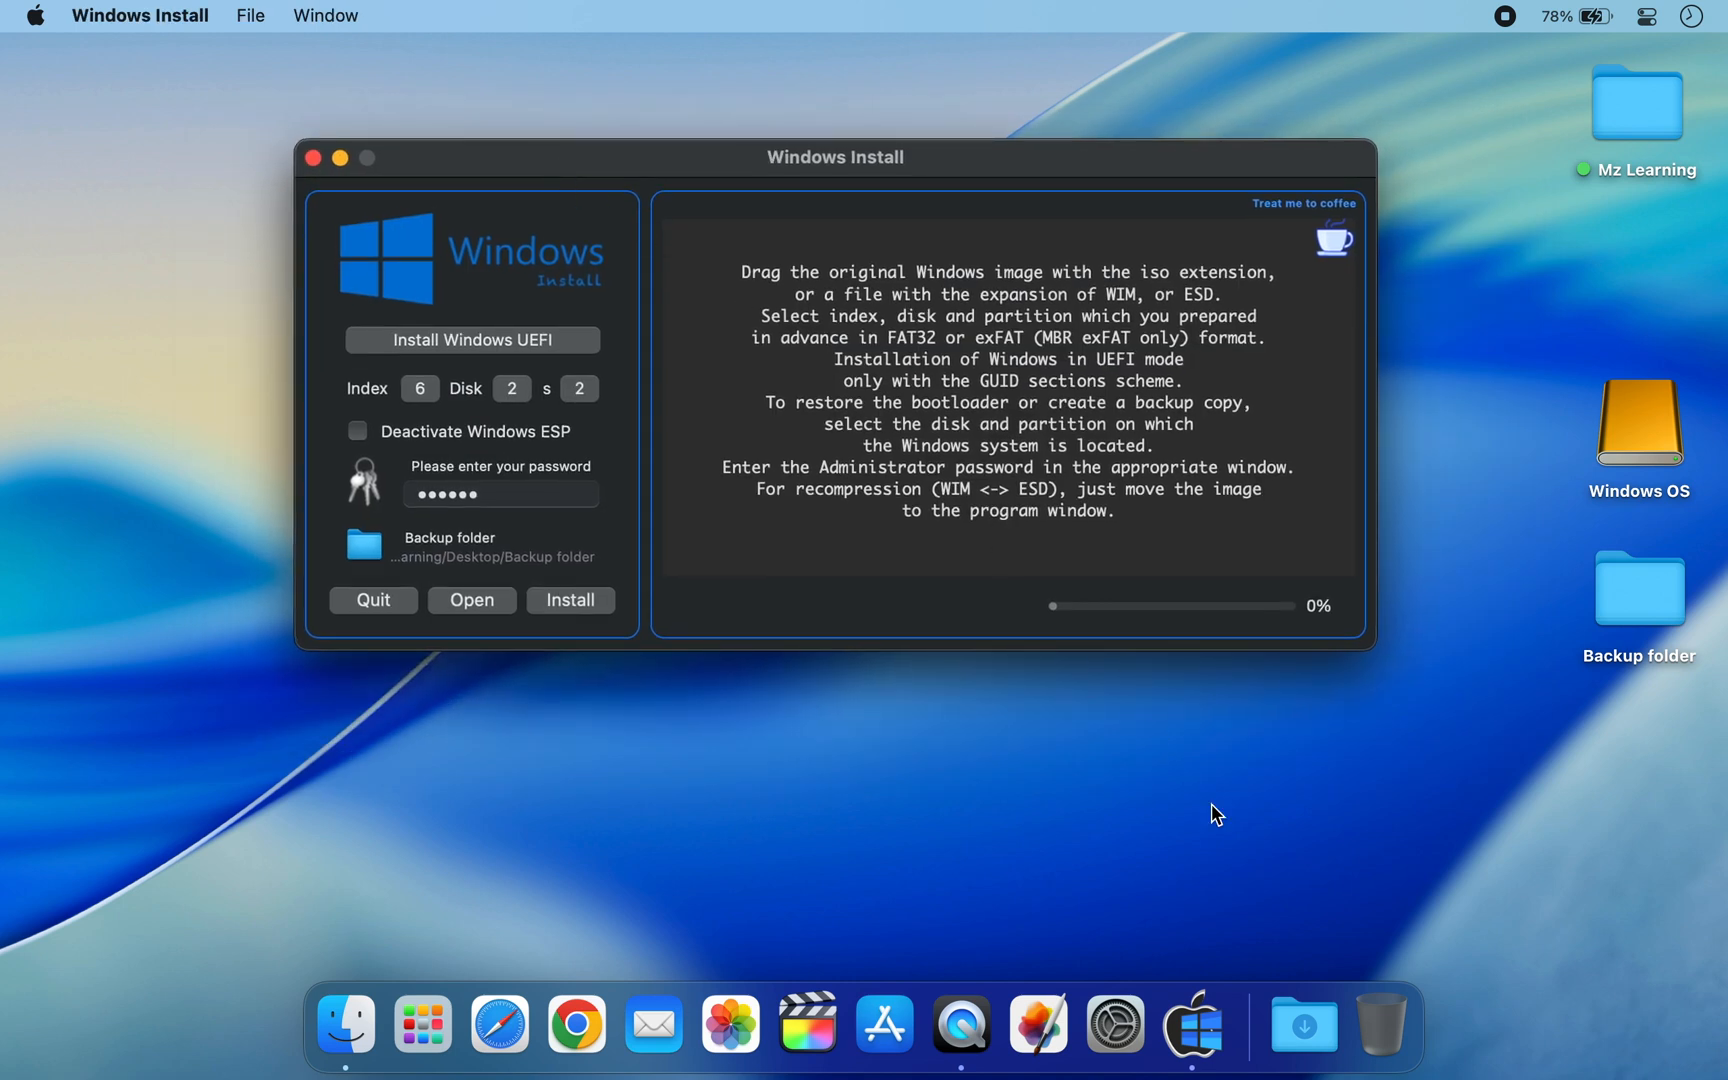
left_click(1303, 1025)
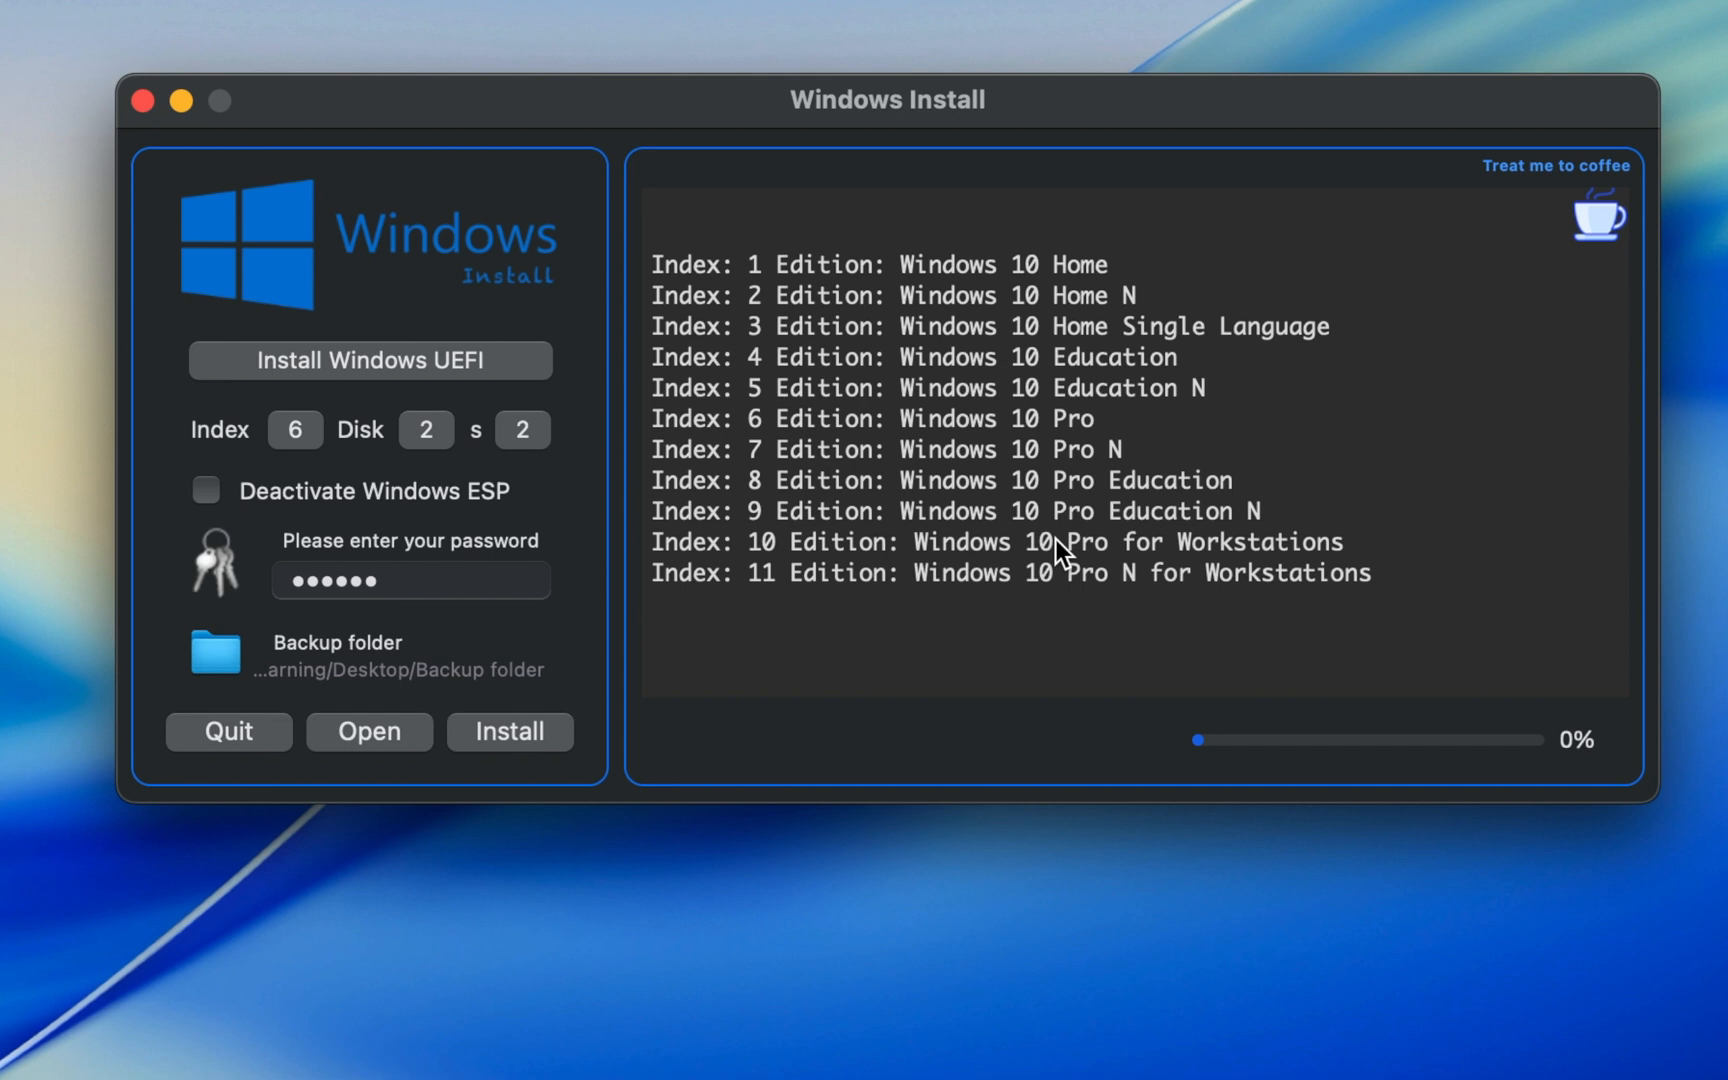
mouse_move(1006, 452)
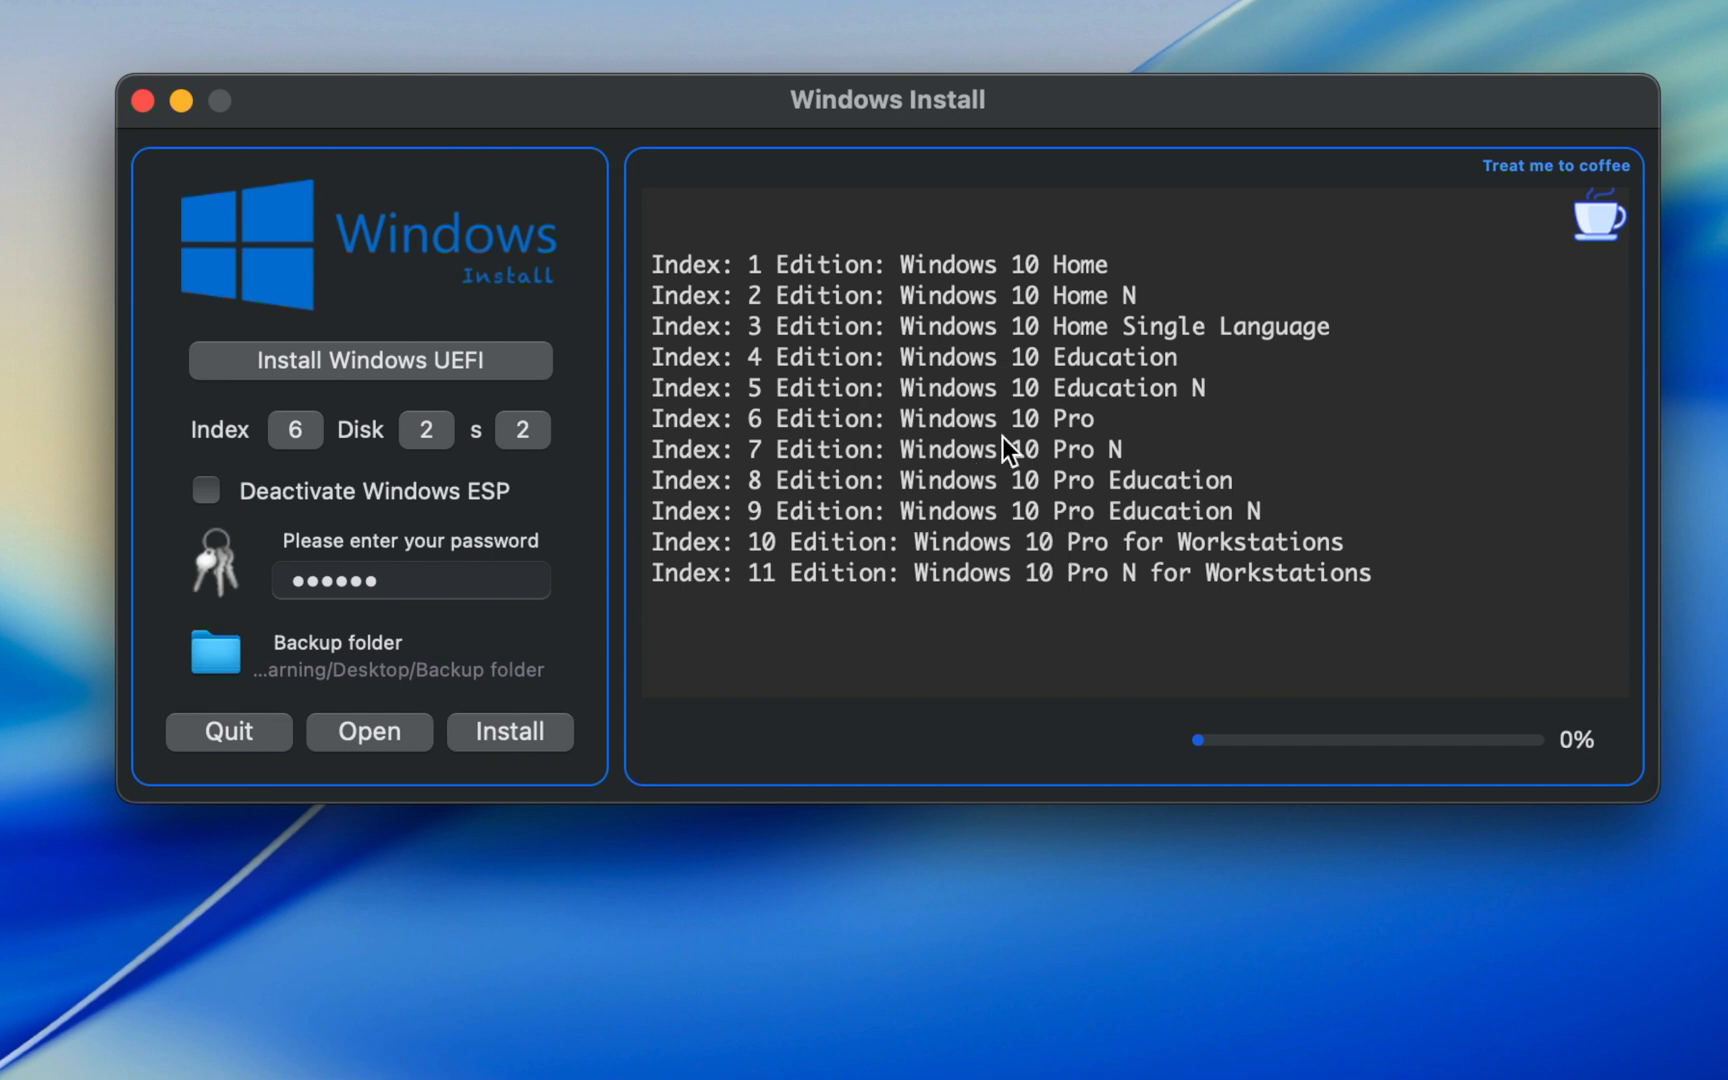
mouse_move(680, 443)
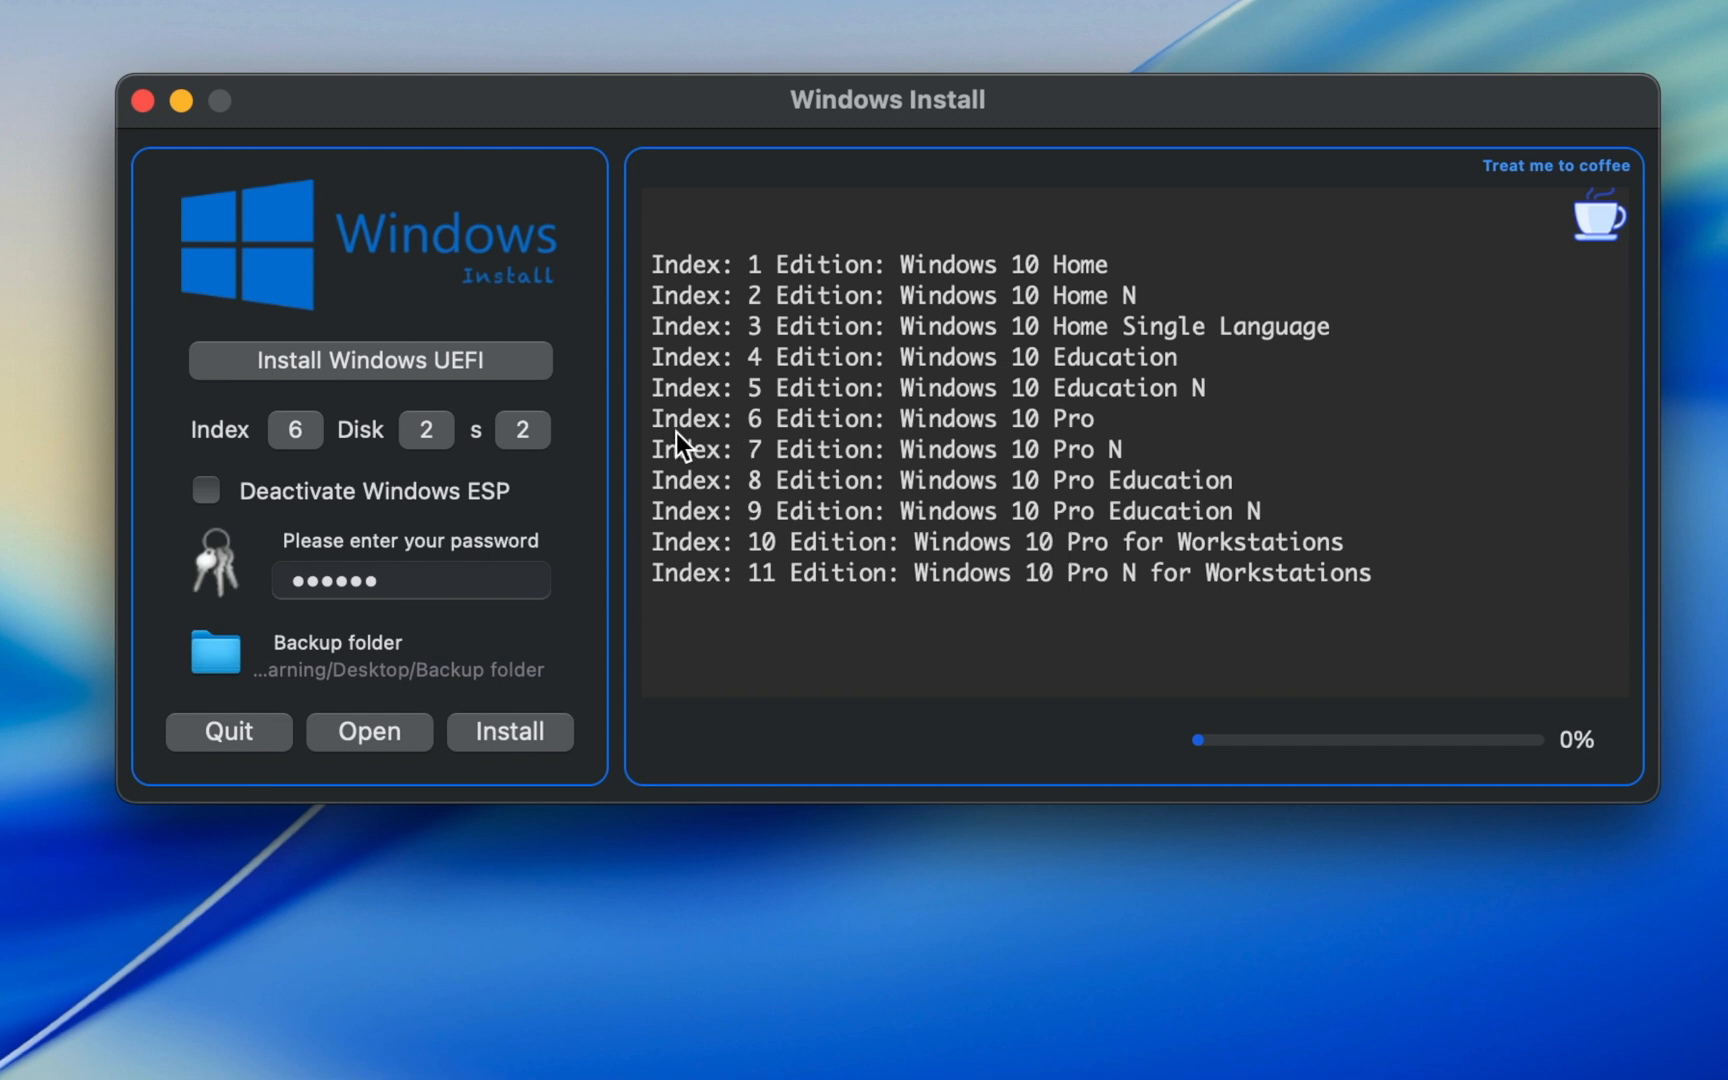
mouse_move(760, 439)
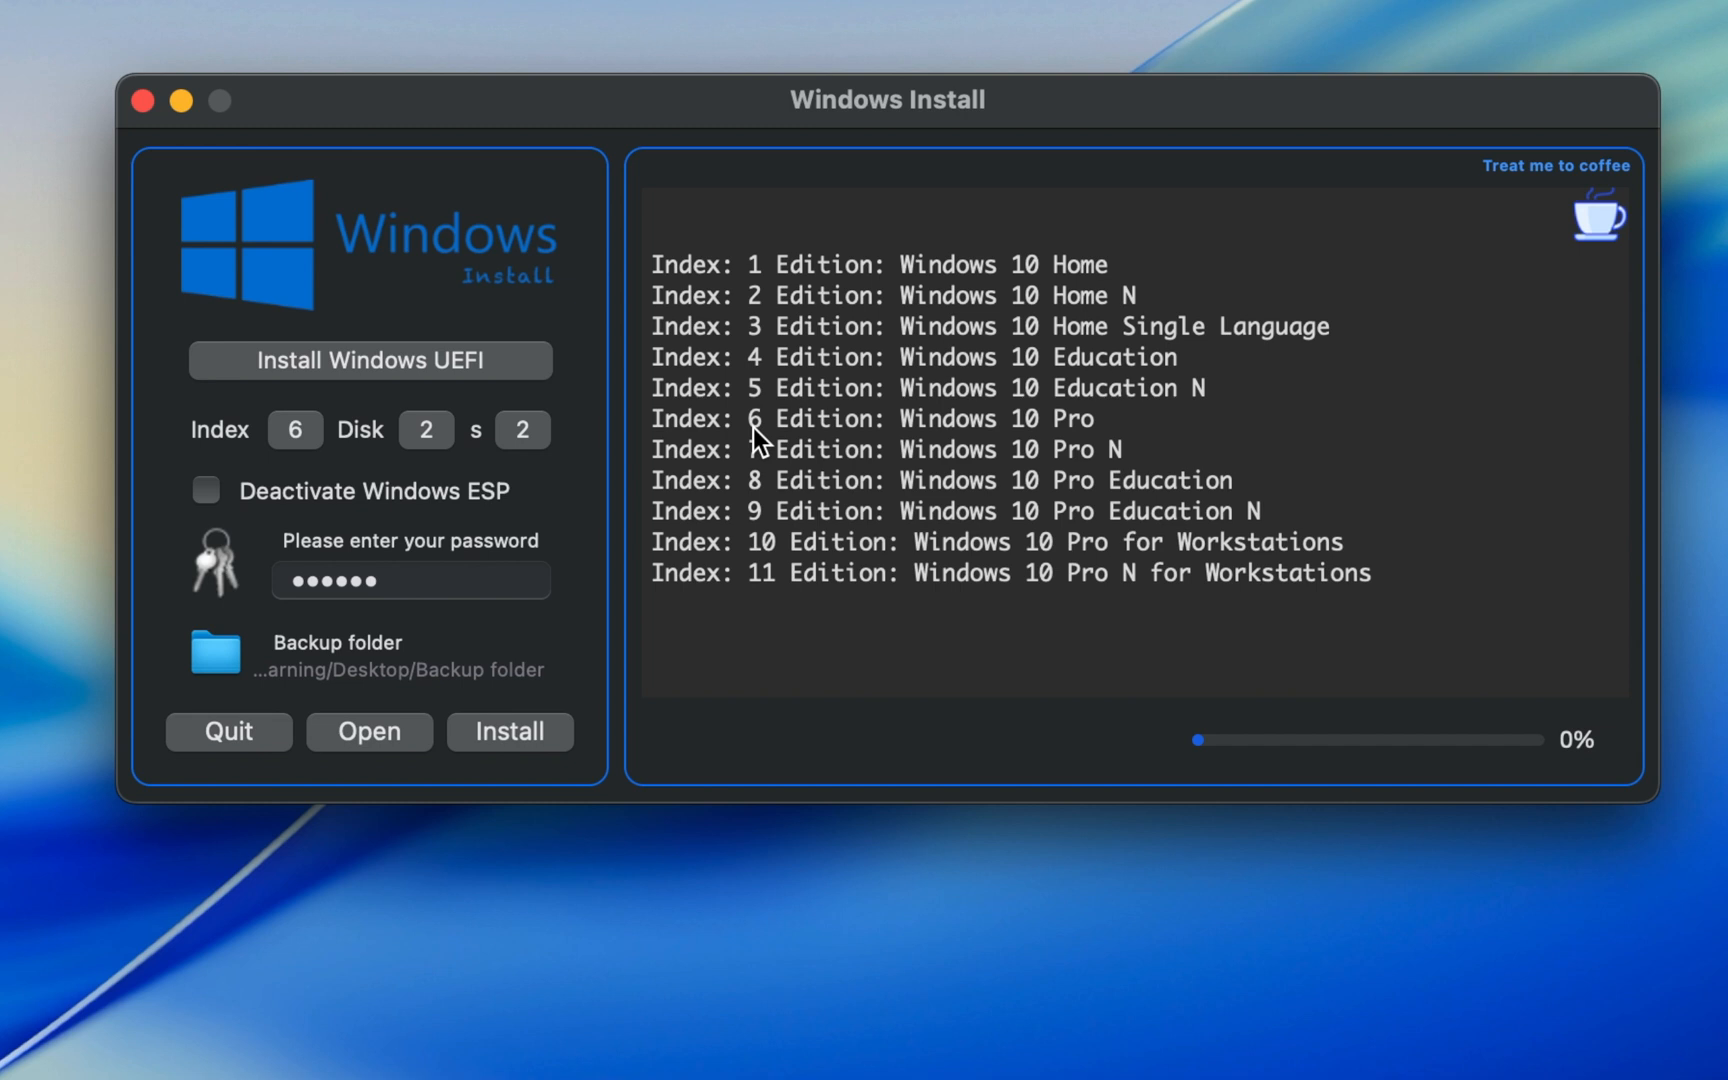
mouse_move(507, 474)
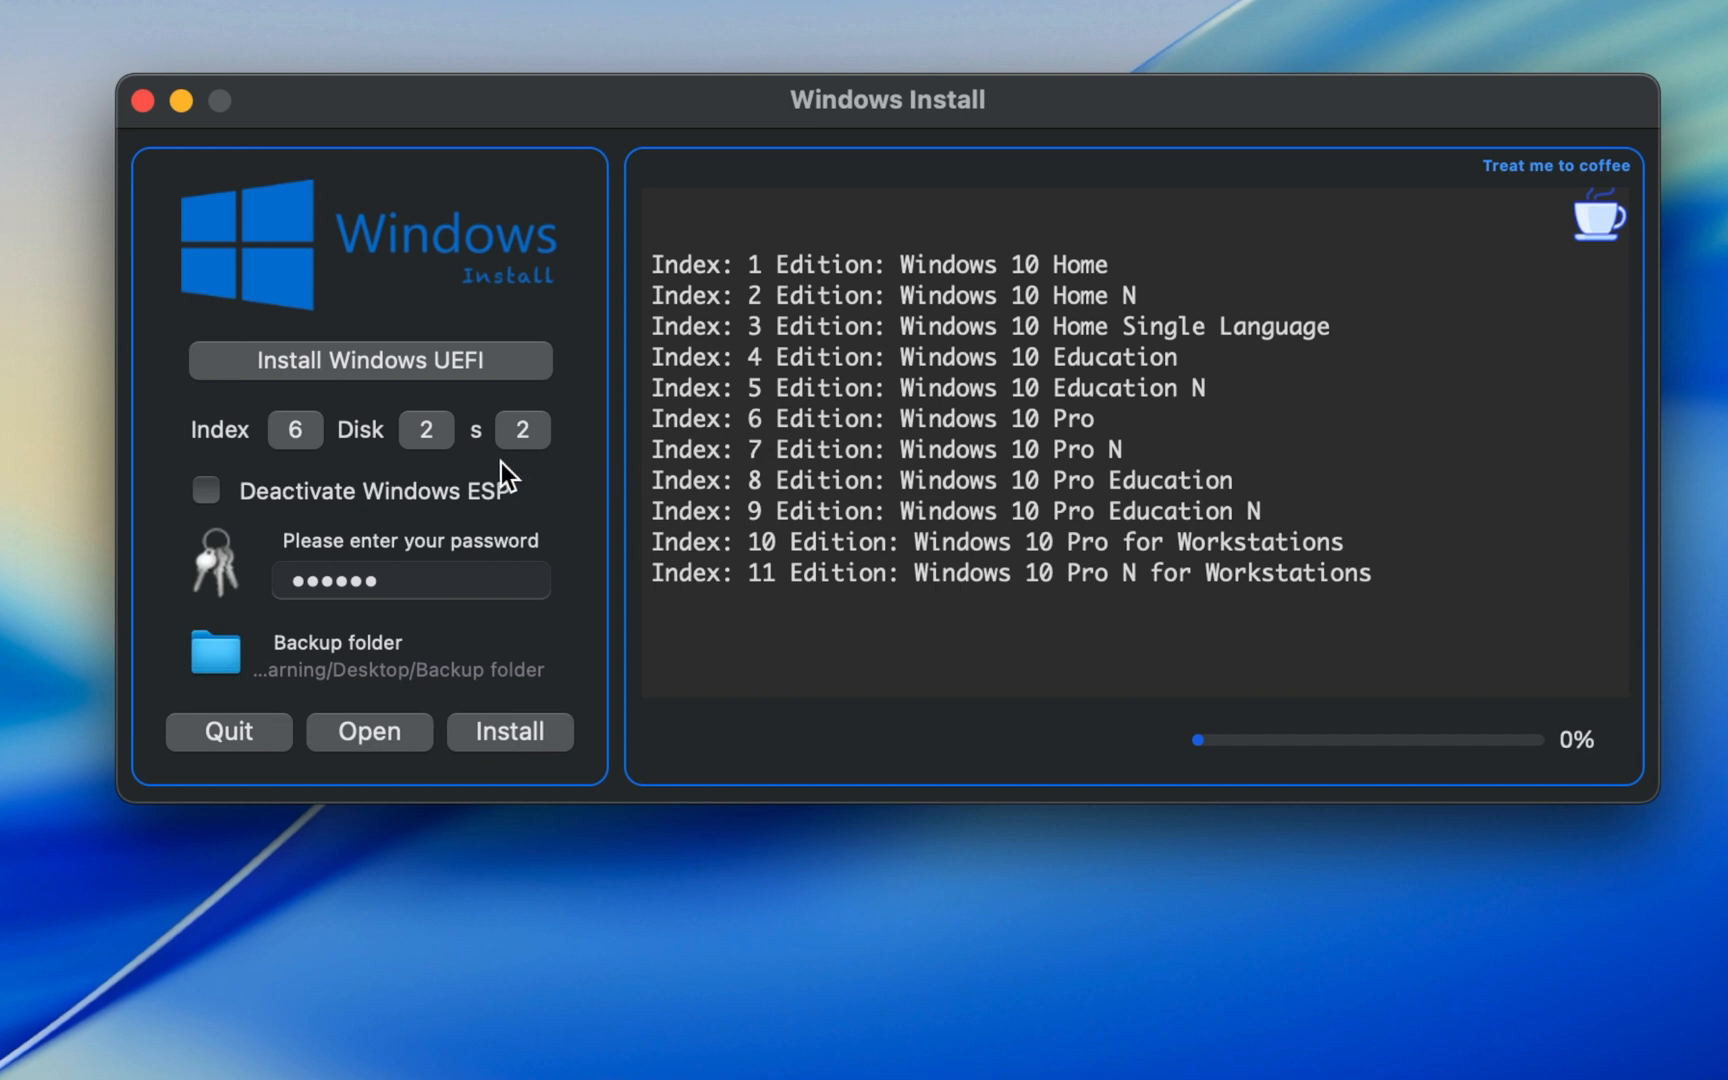
Keep edition index 6, Windows 10 Pro, selected
left_click(294, 429)
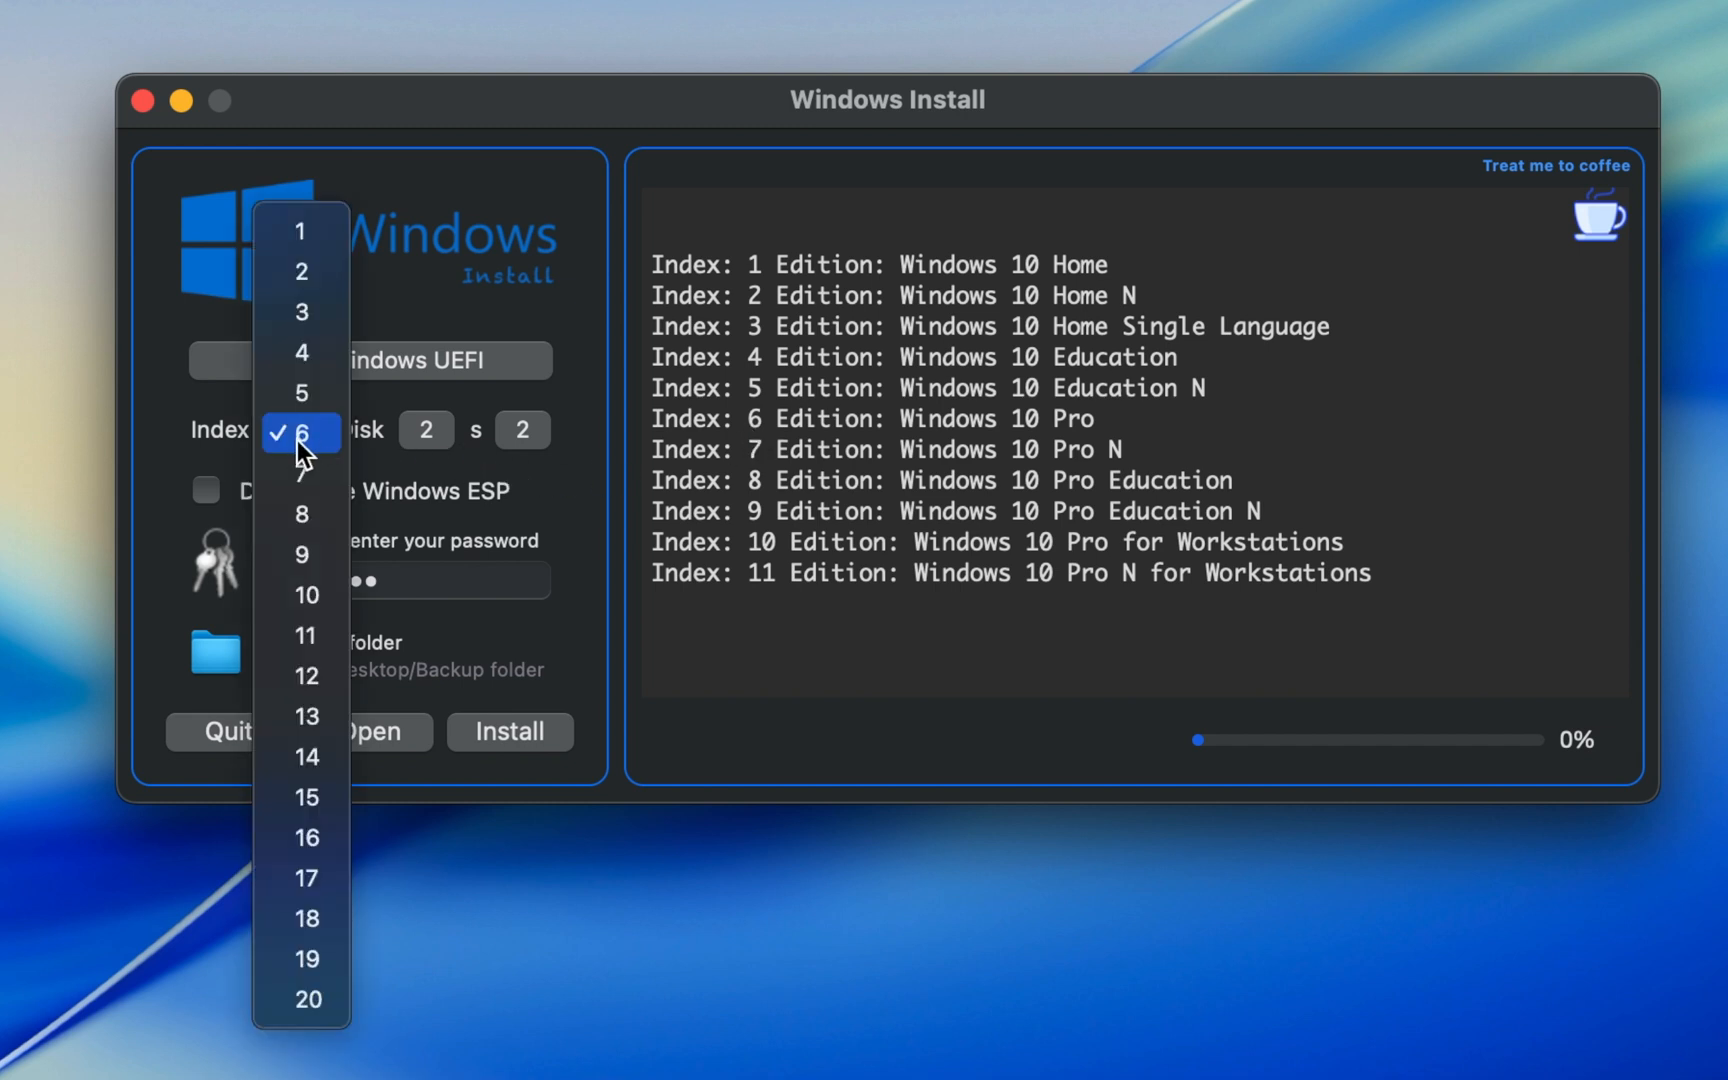
left_click(301, 430)
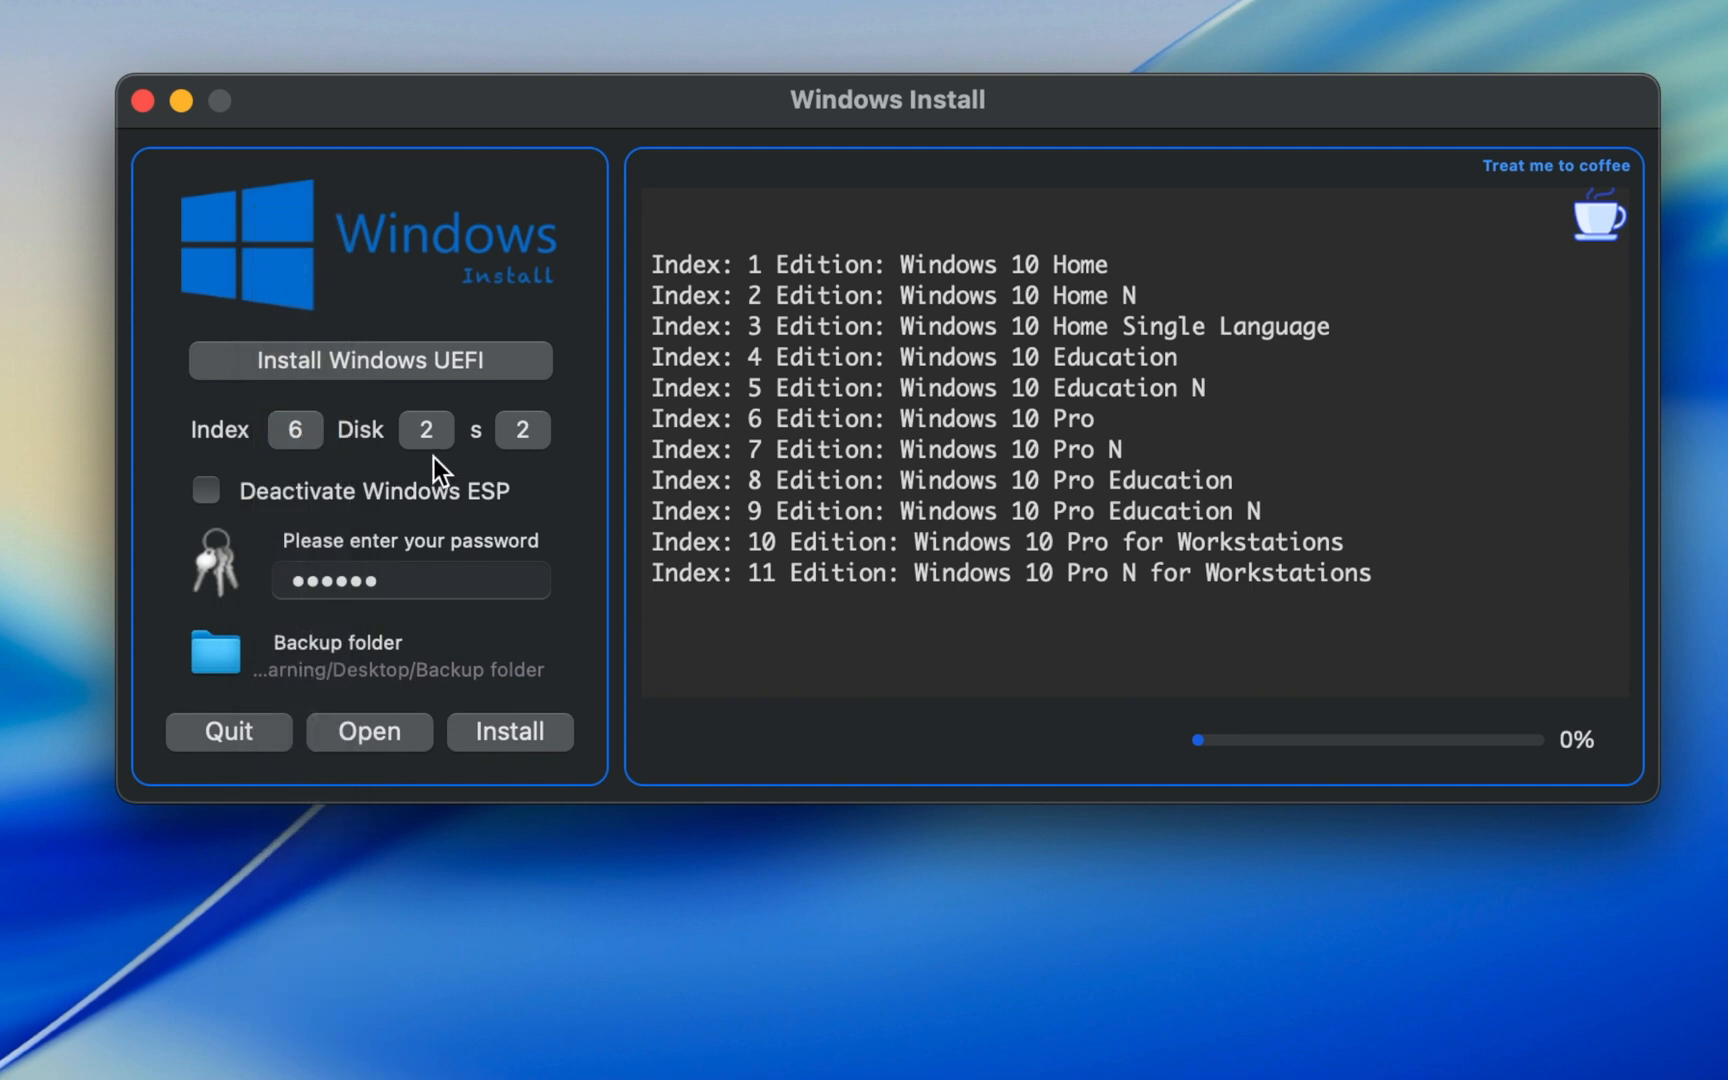
mouse_move(523, 466)
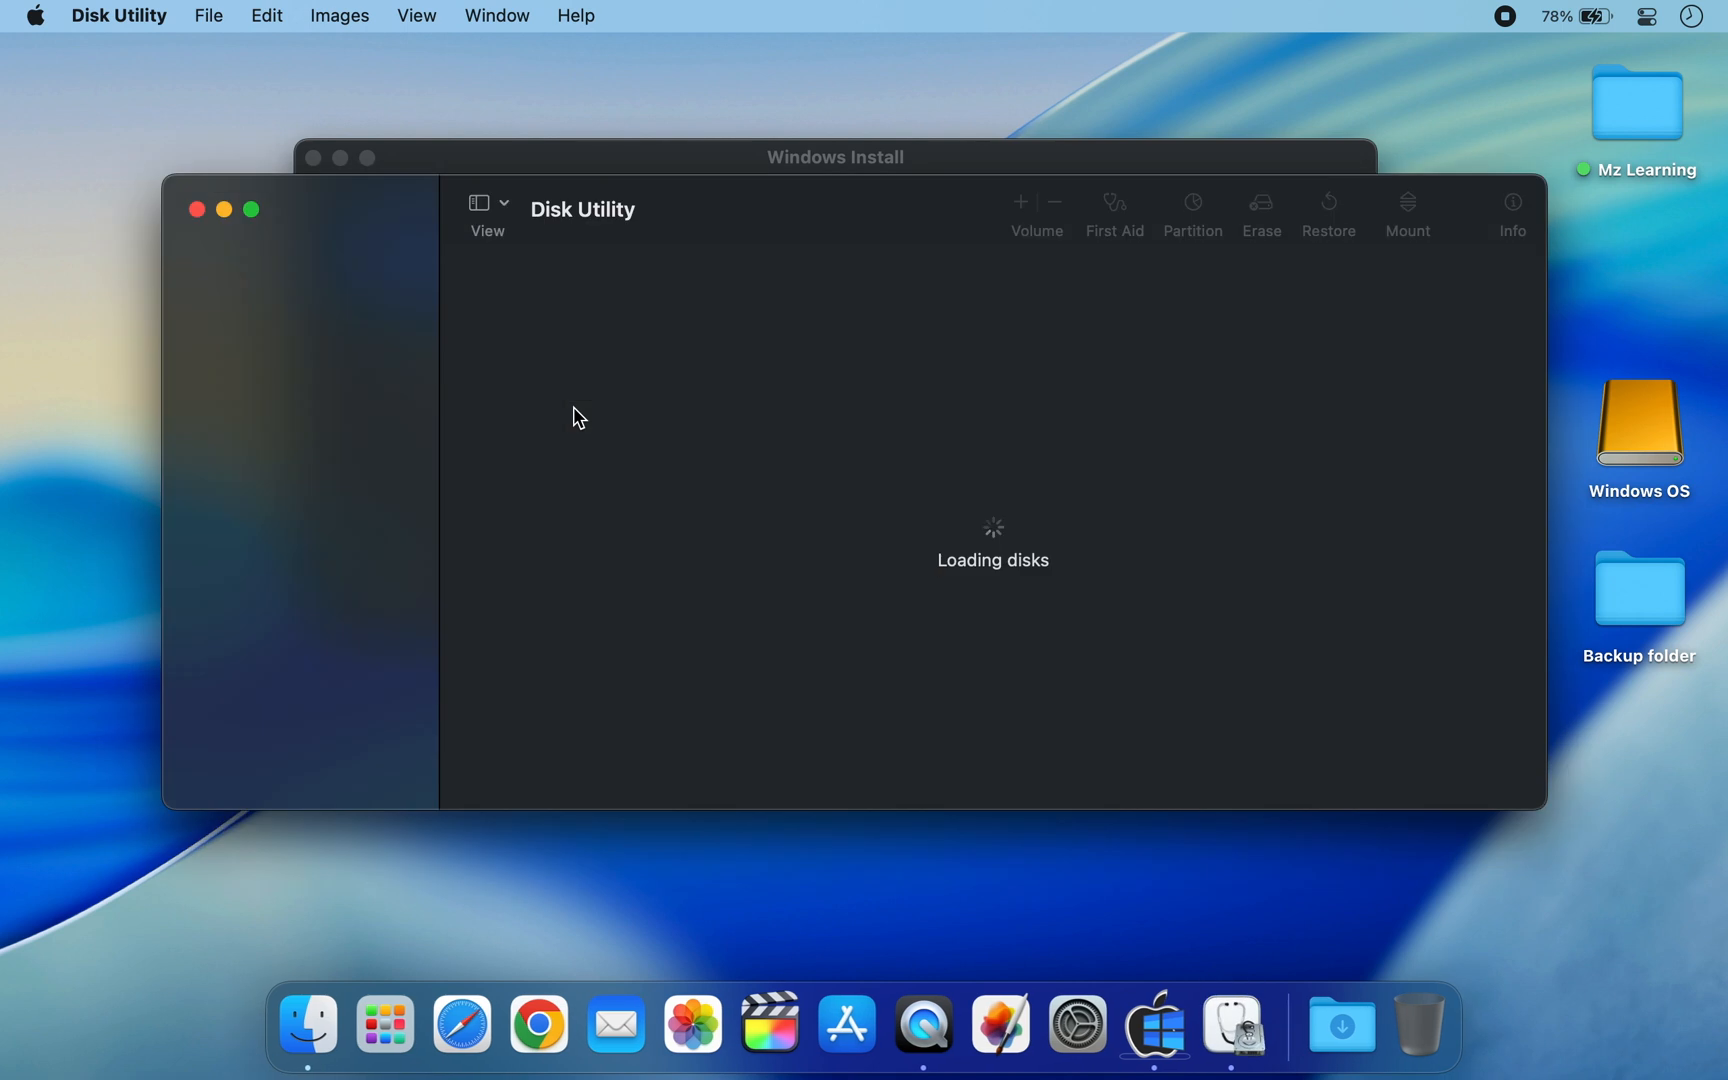
Confirm the Windows OS volume is disk2s2, then close Disk Utility
left_click(314, 520)
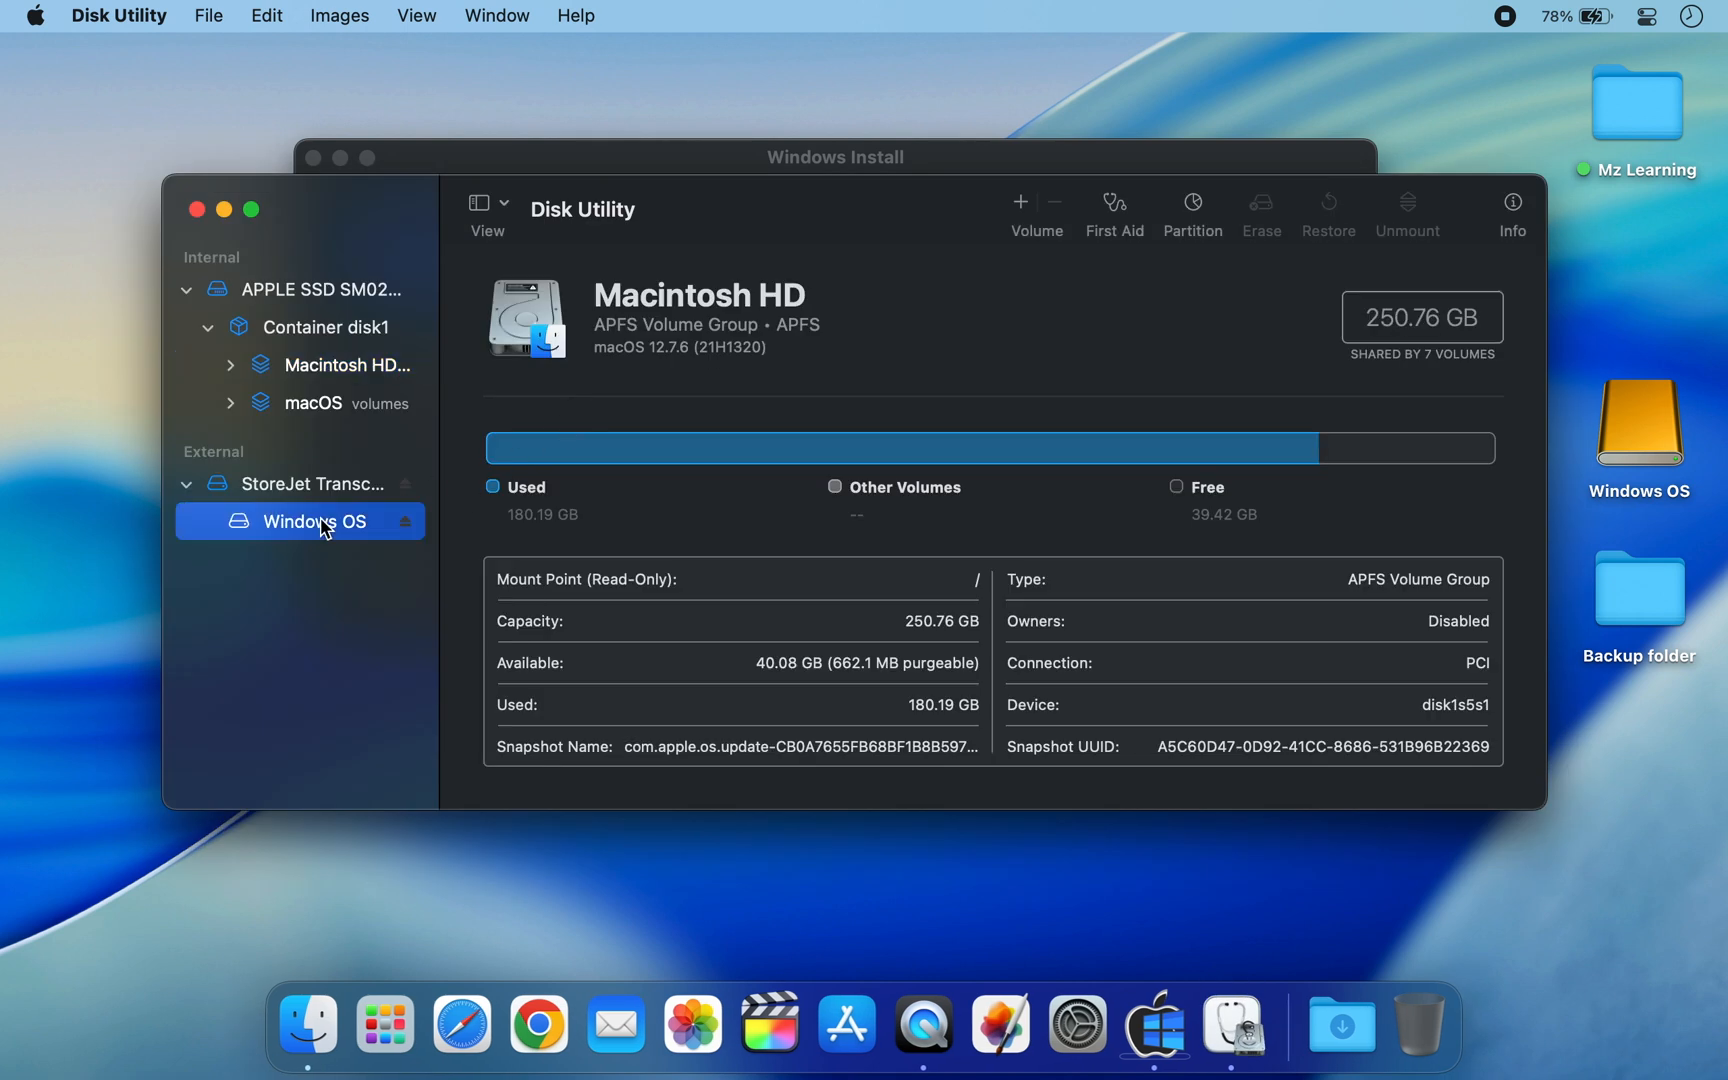
left_click(314, 521)
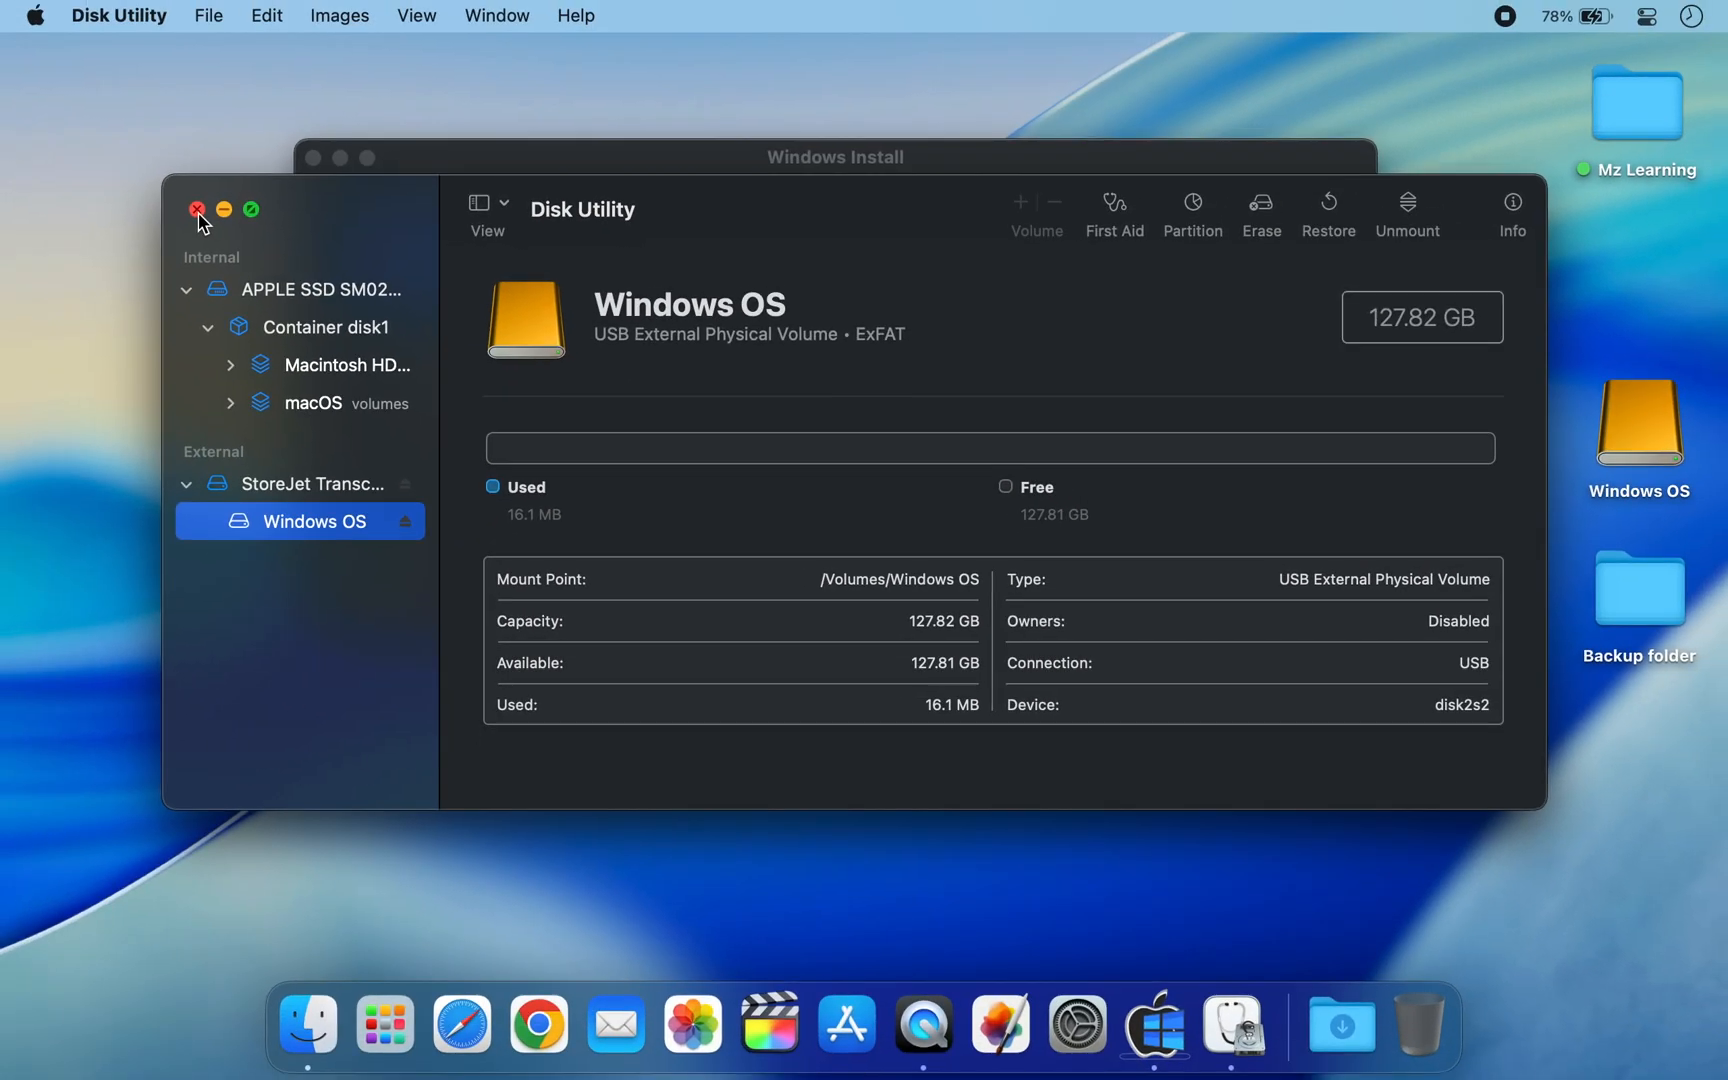
left_click(196, 210)
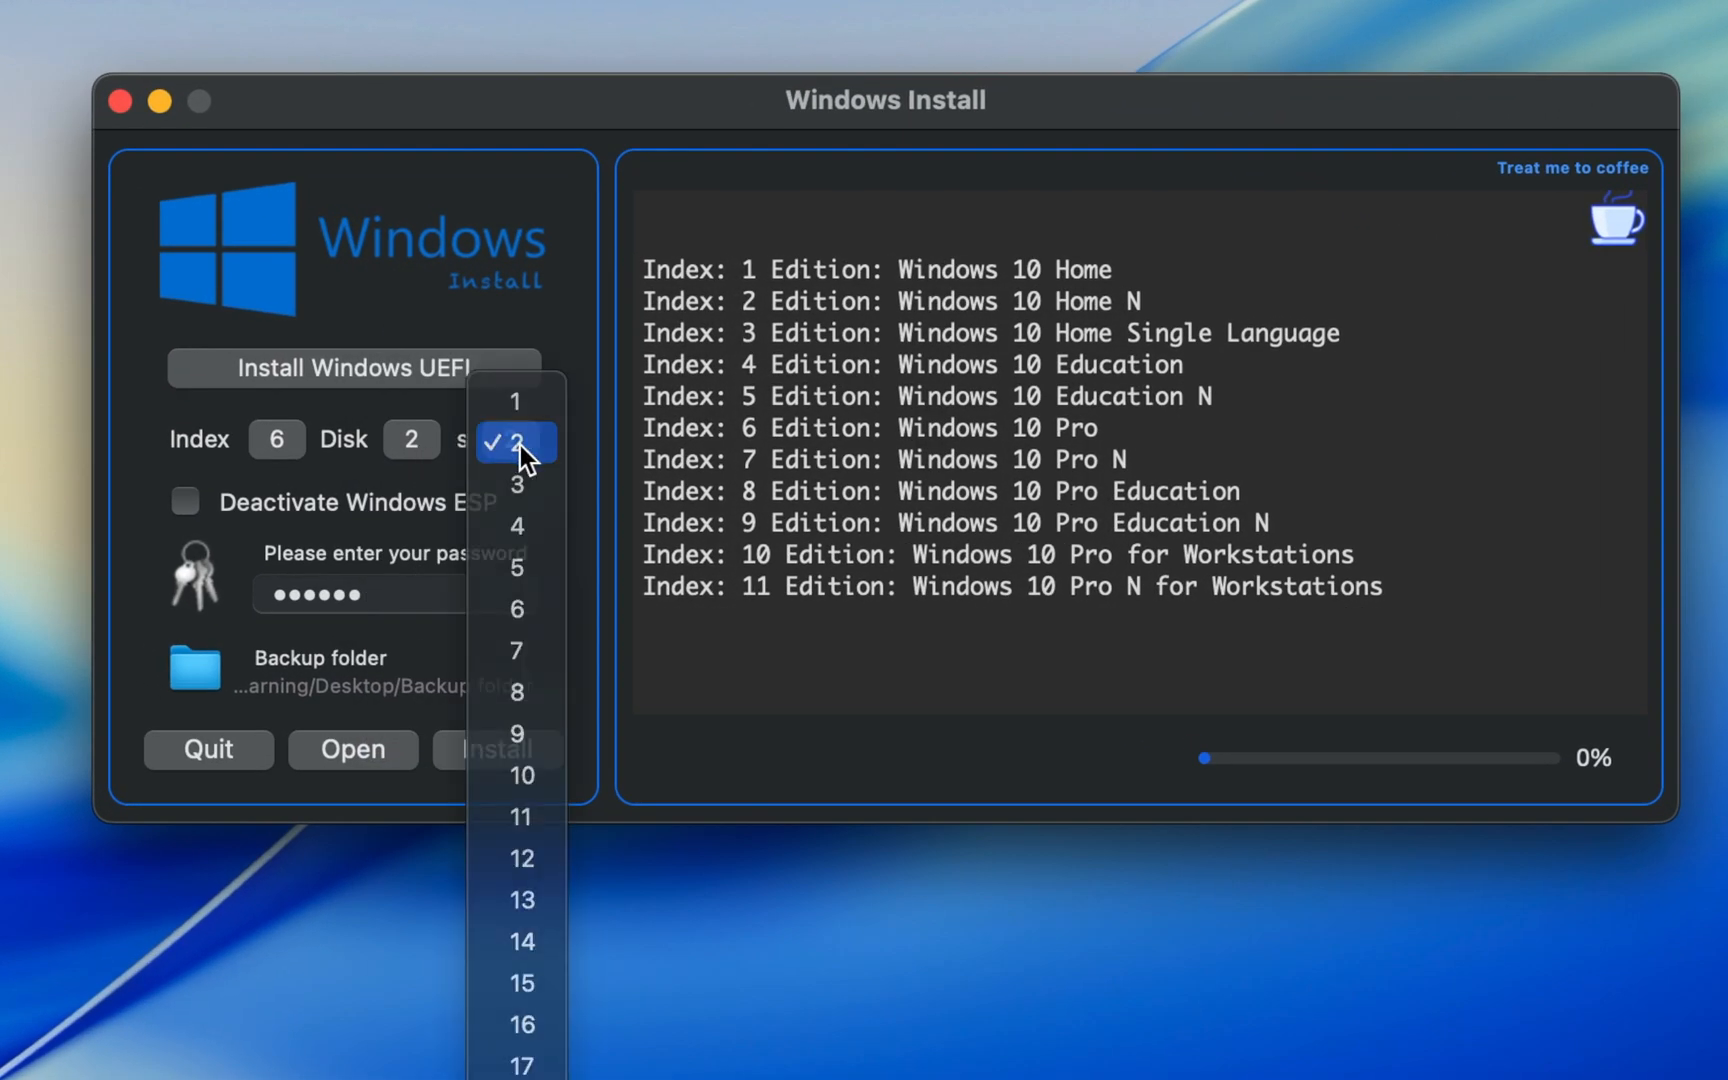
Keep partition 2 as the installation target
left_click(507, 440)
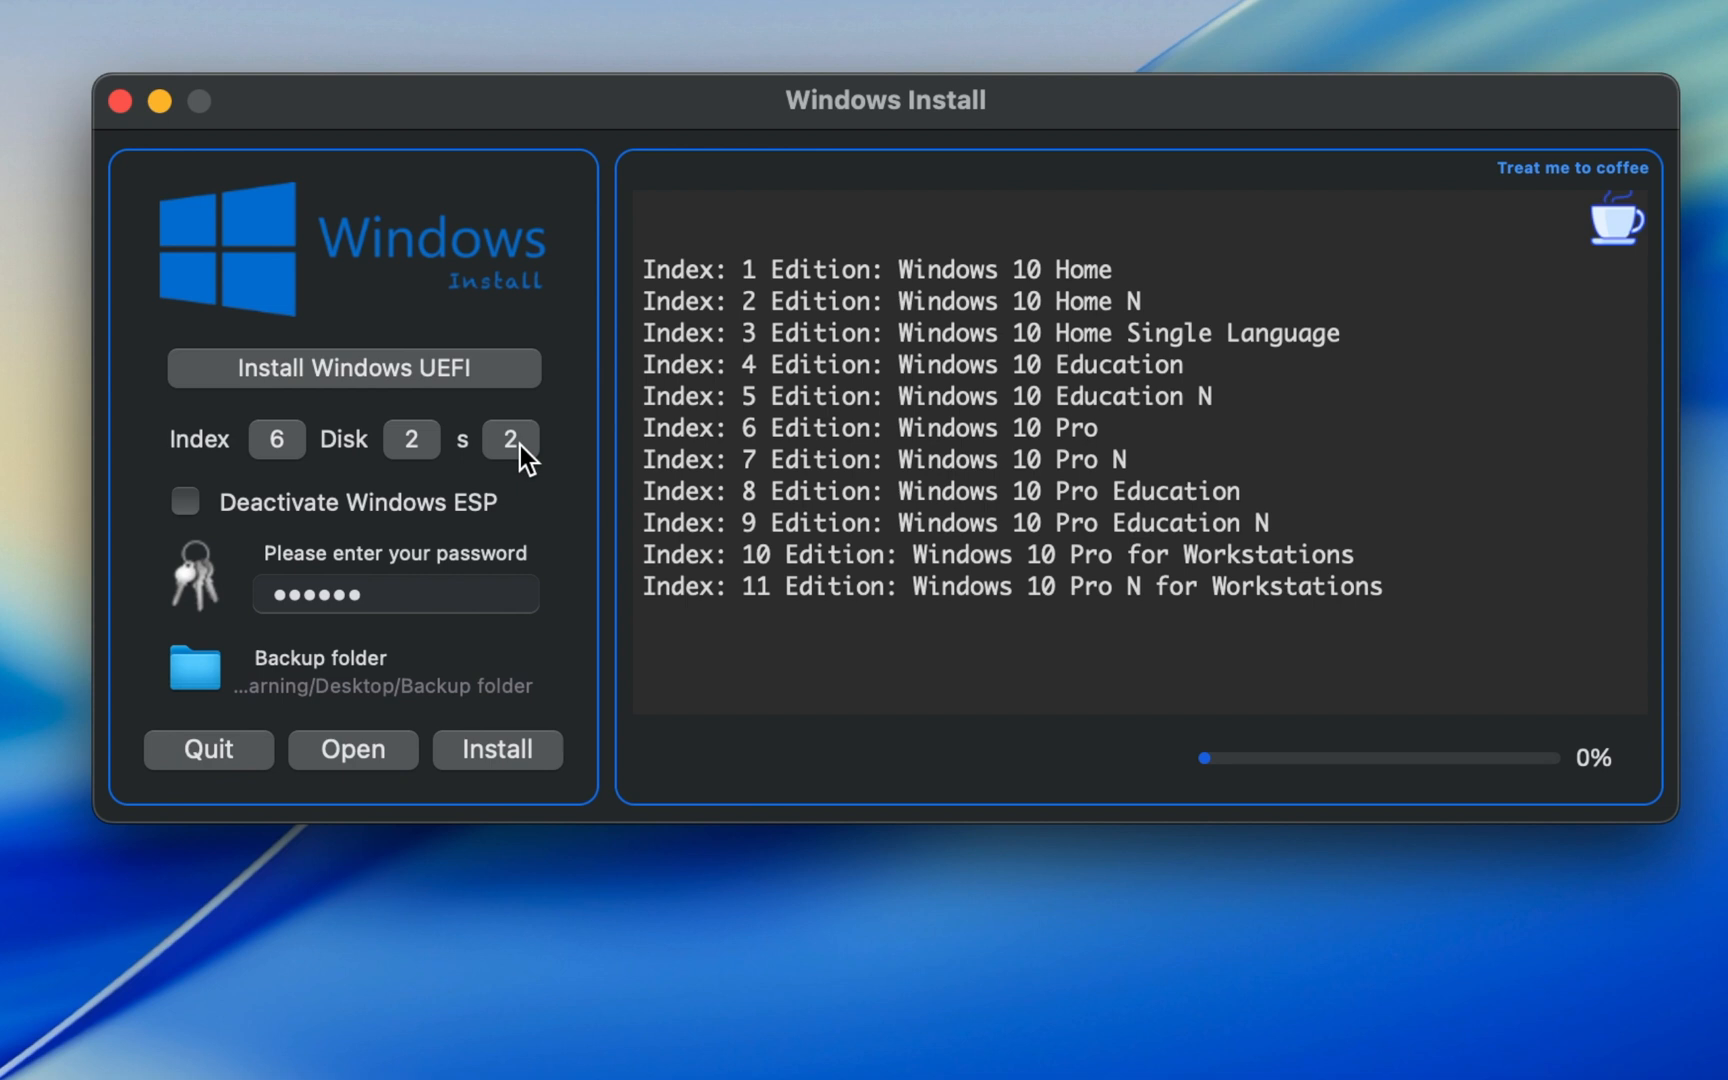
left_click(395, 594)
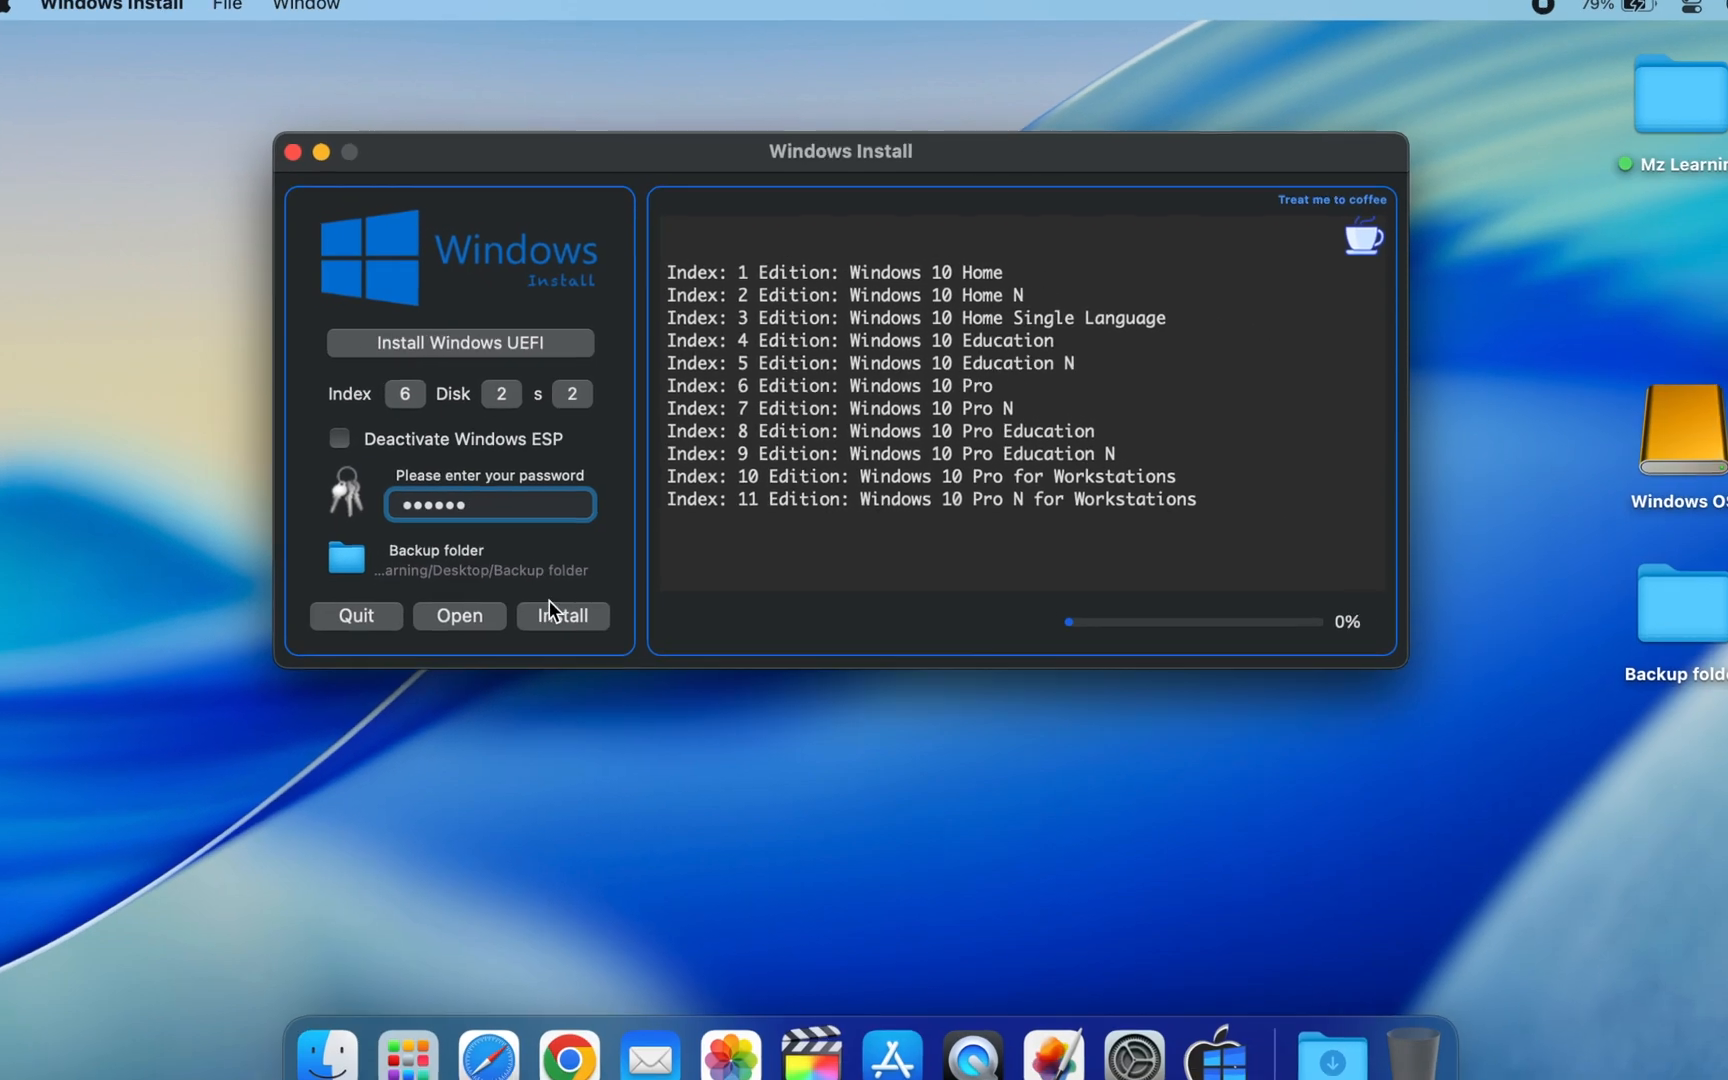
Install Windows onto the Windows OS volume until it reports 100%, then close the drive's window
left_click(563, 615)
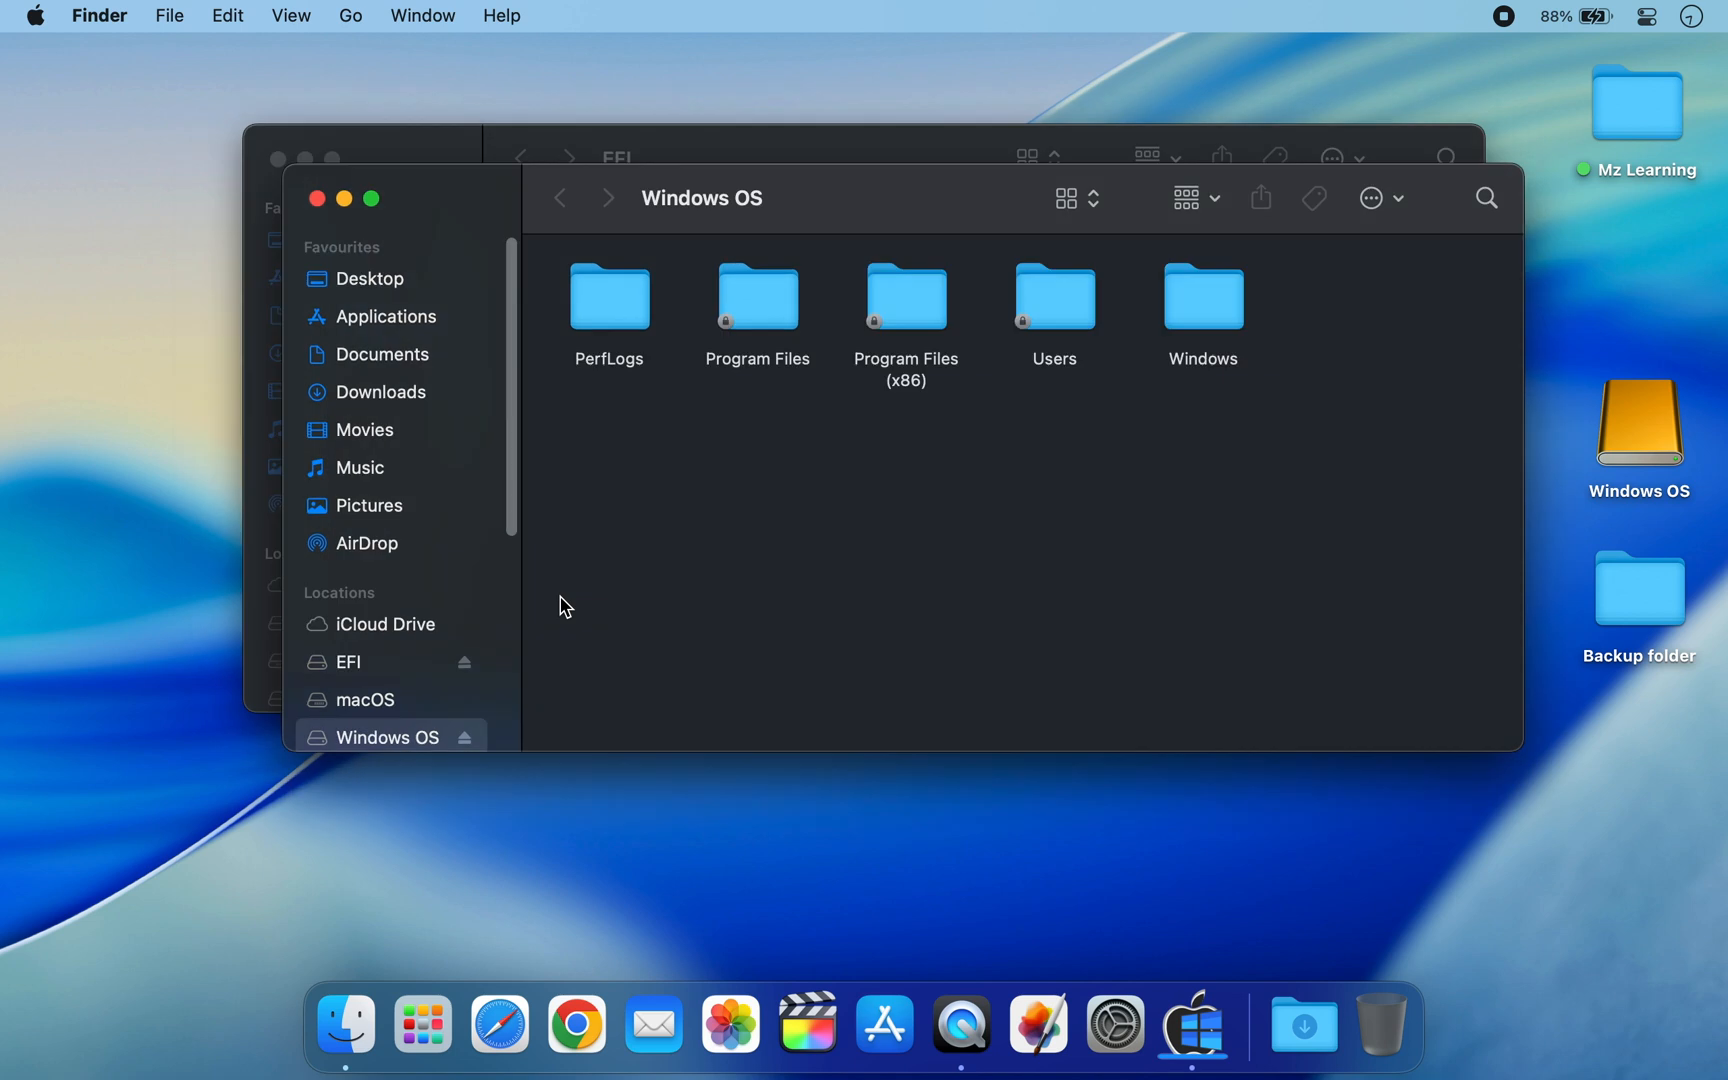
mouse_move(871, 510)
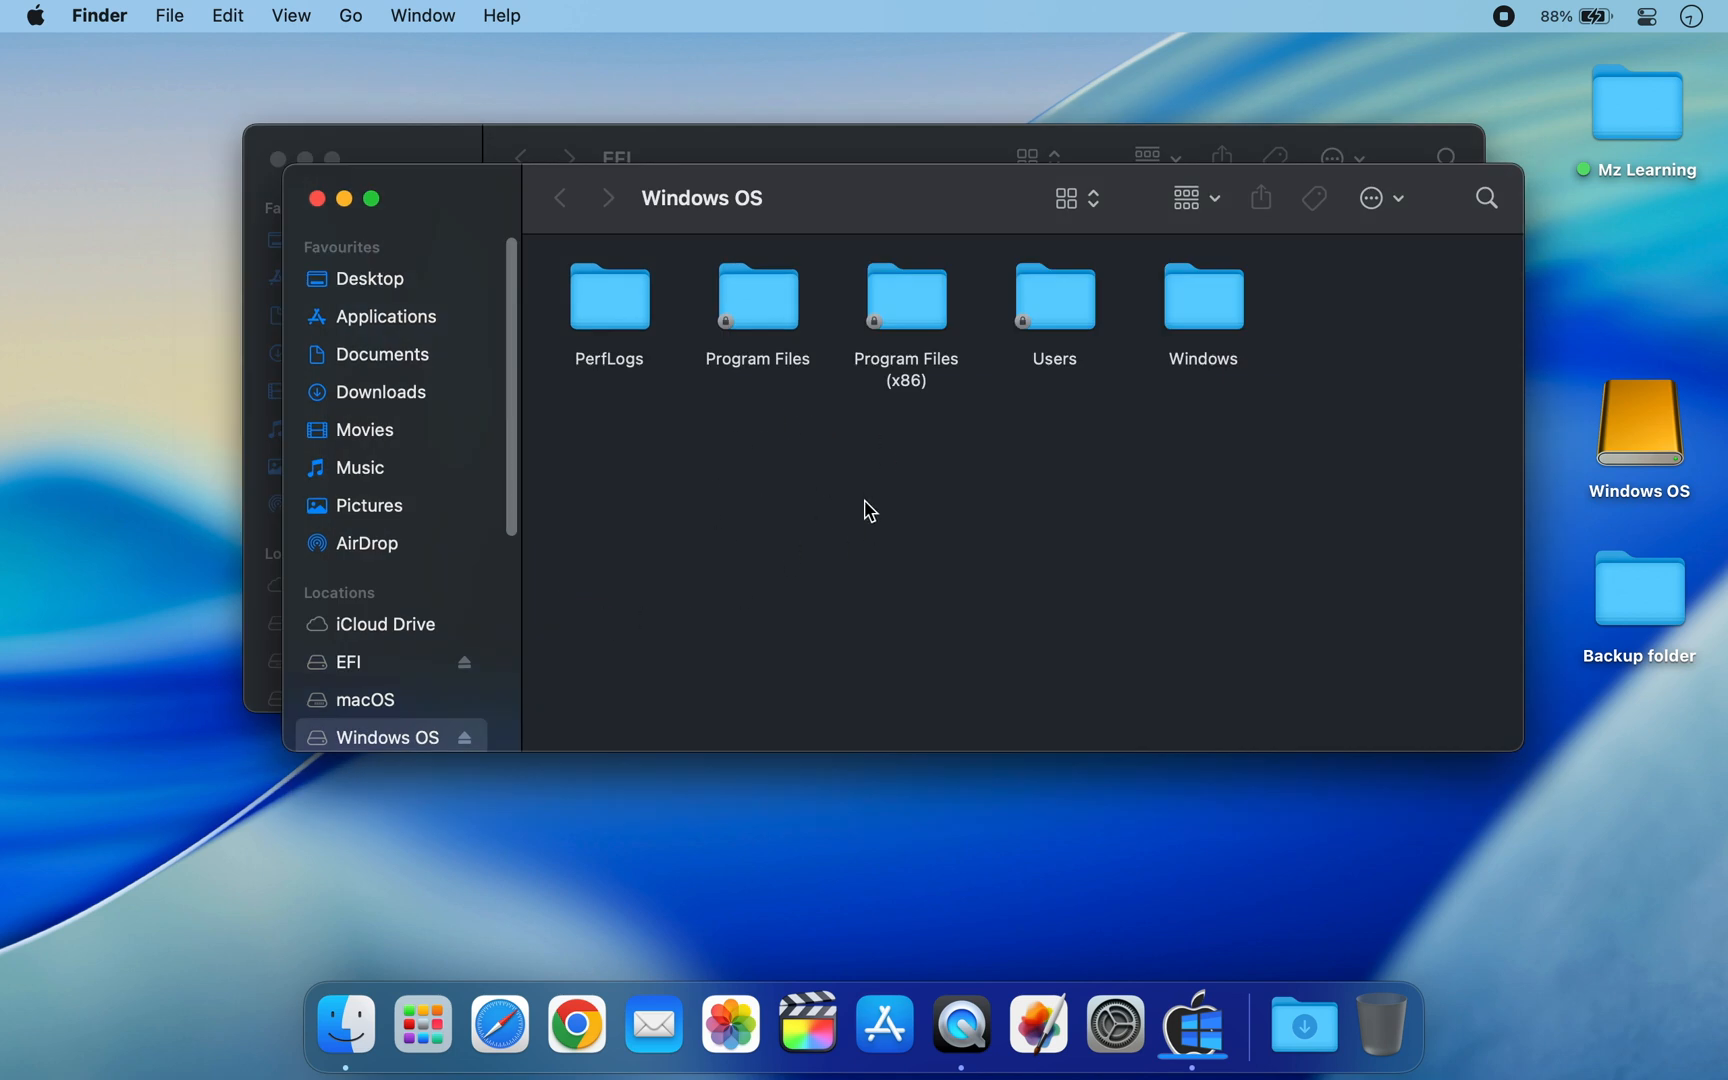
mouse_move(321, 210)
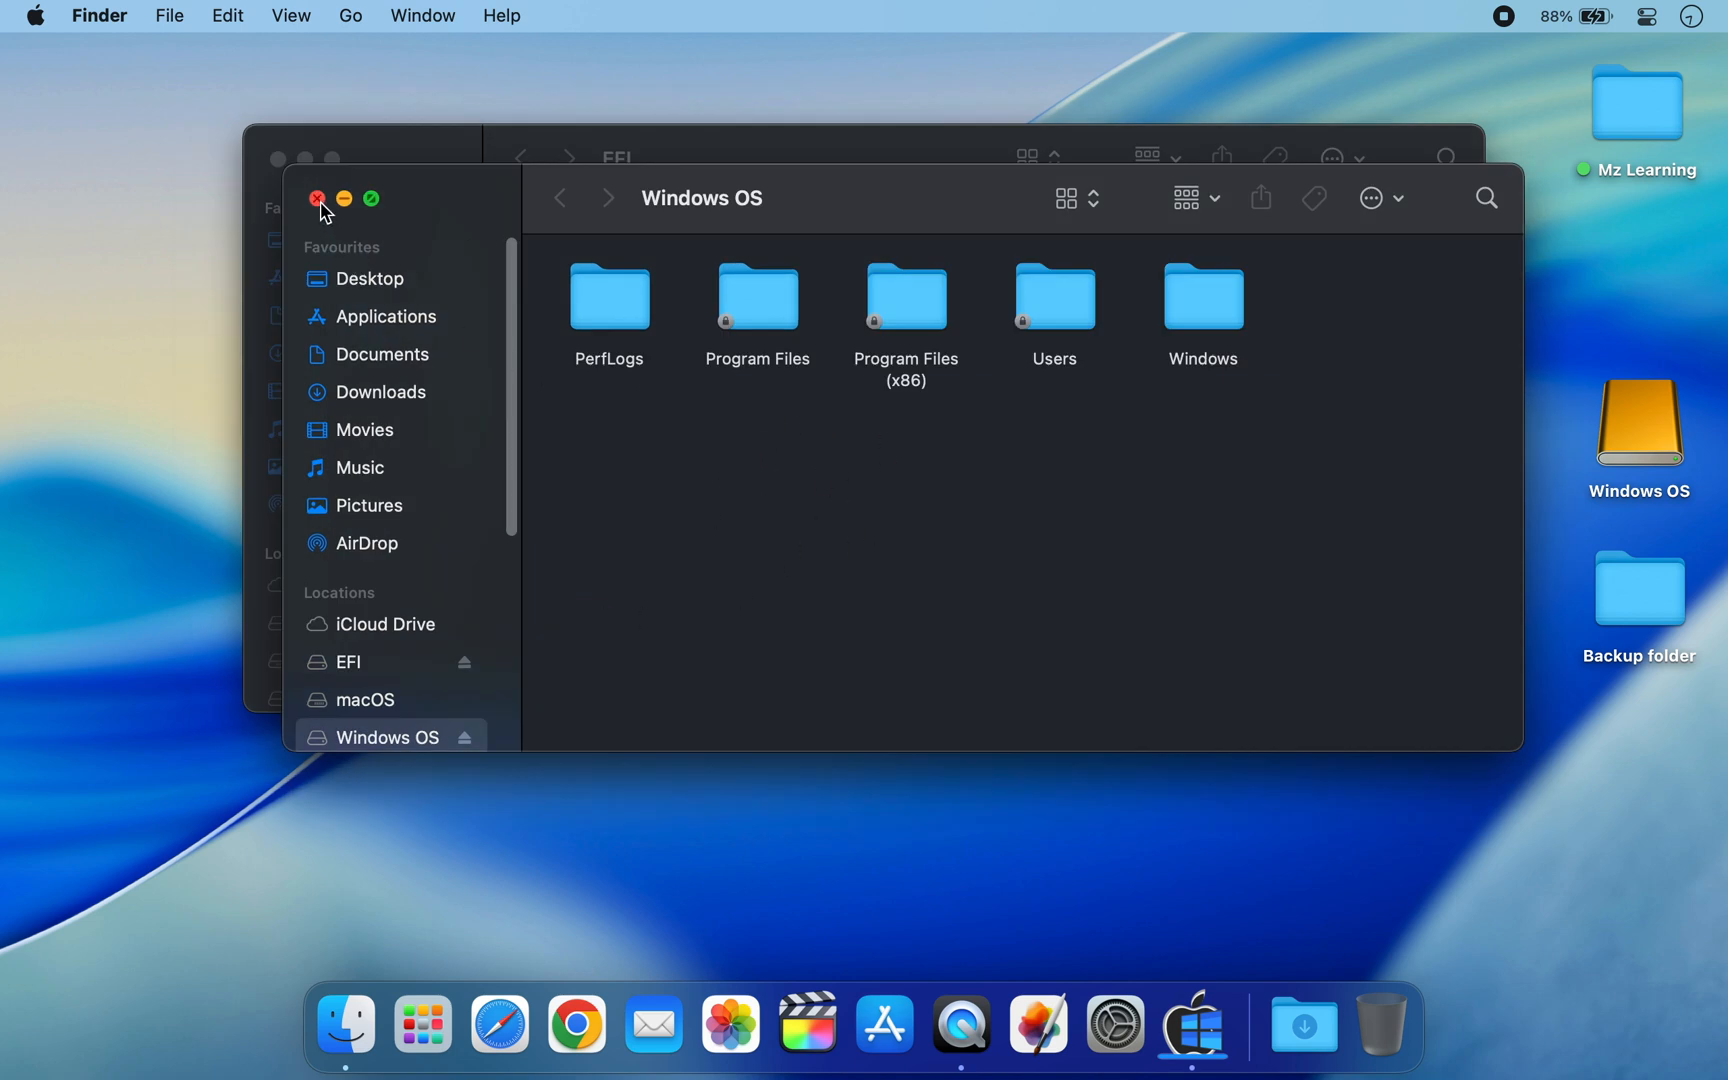
left_click(318, 198)
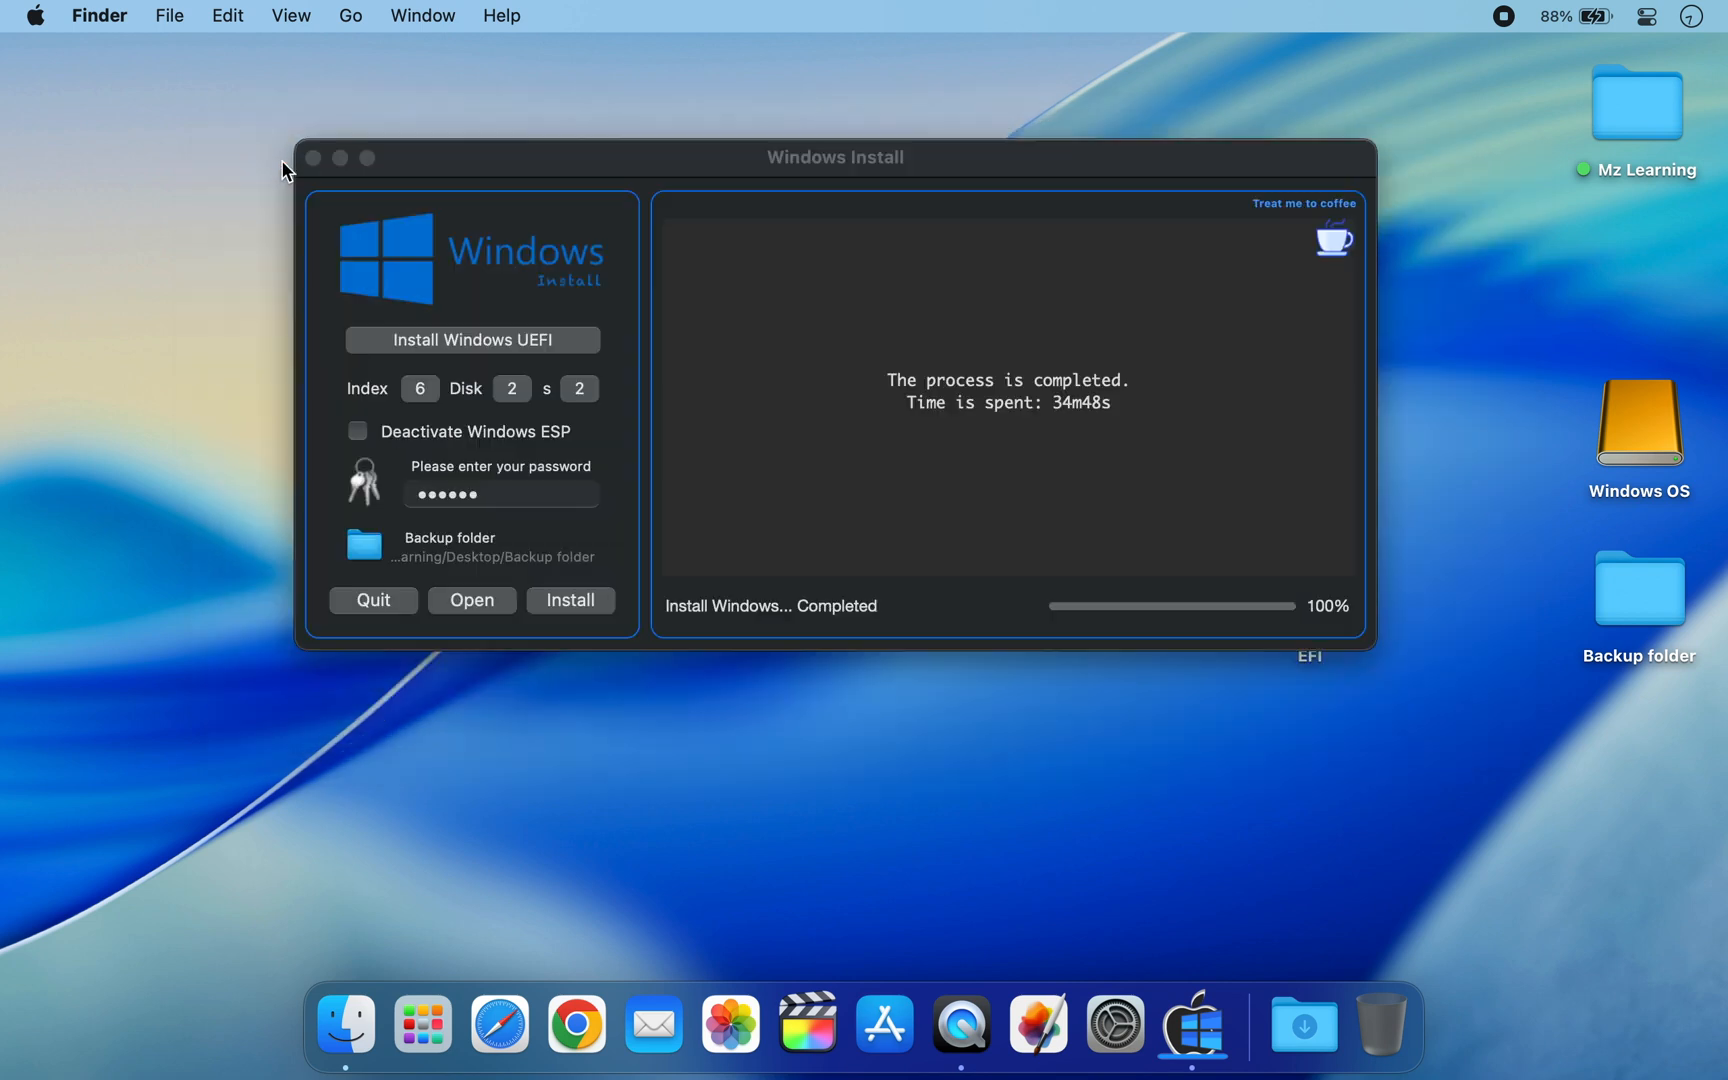
Quit Windows Install and bring up Spotlight to launch Boot Camp Assistant
left_click(835, 156)
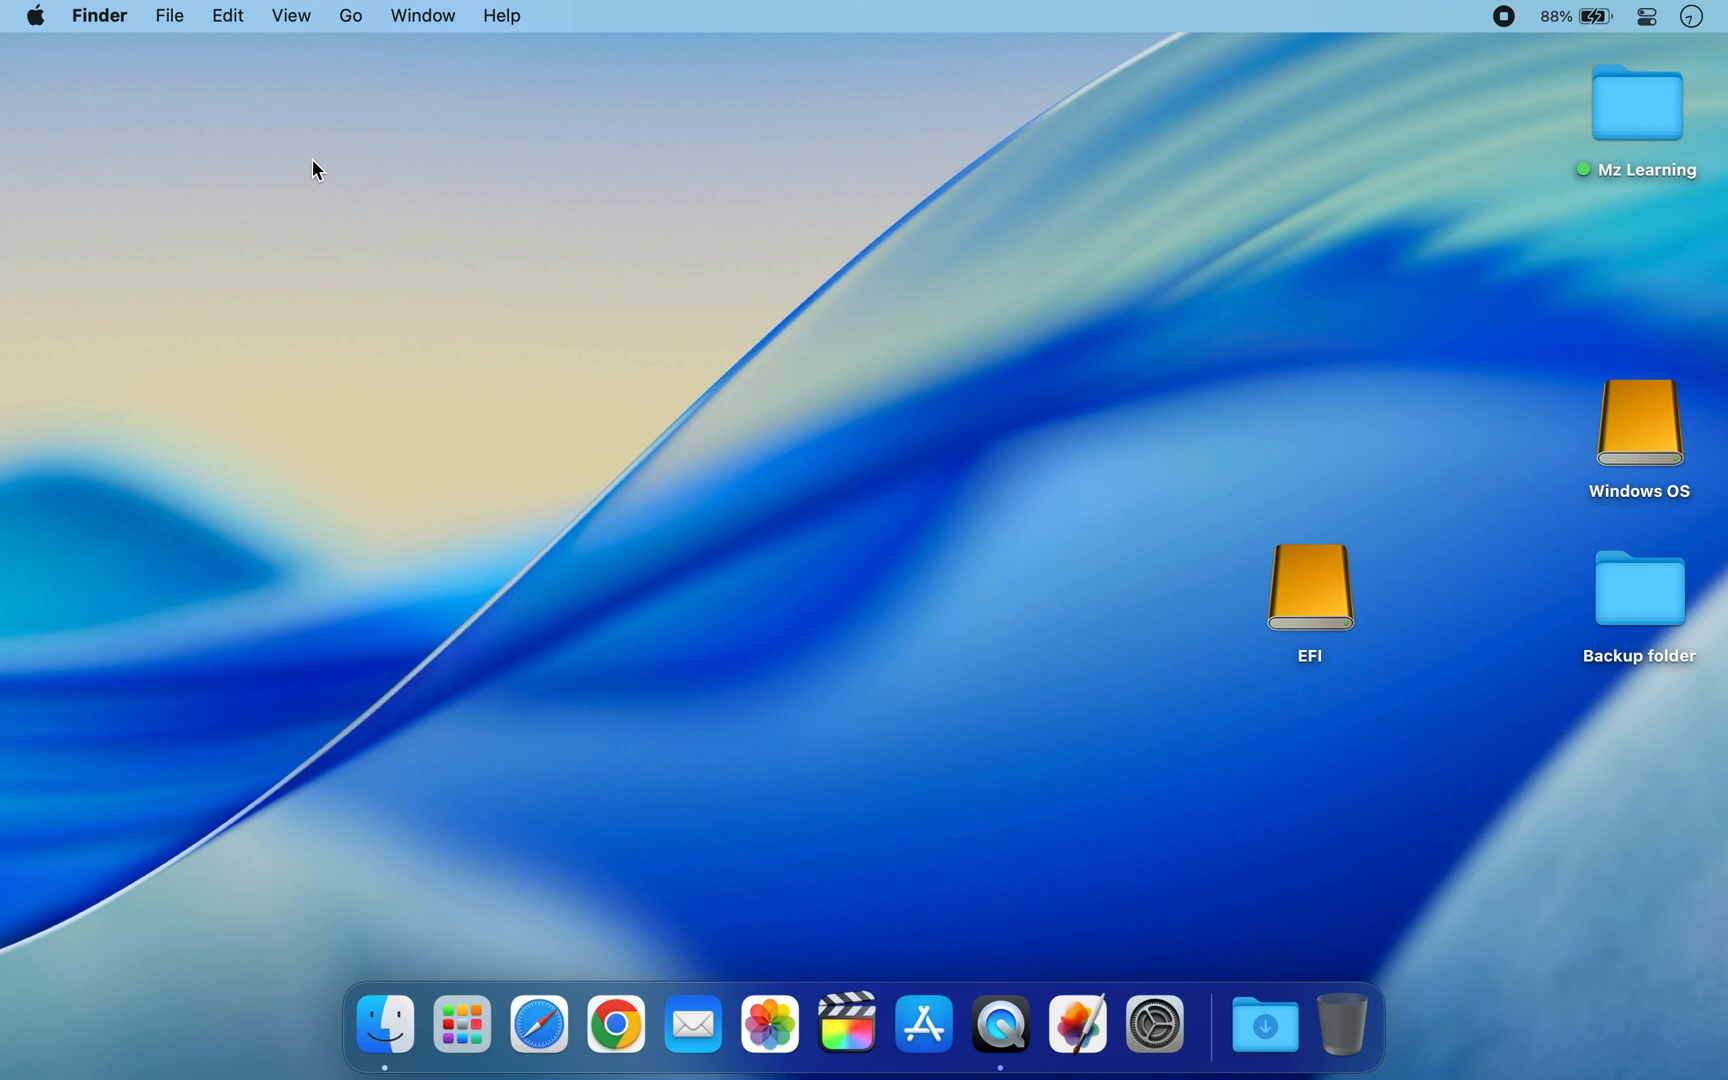
key("cmd+space")
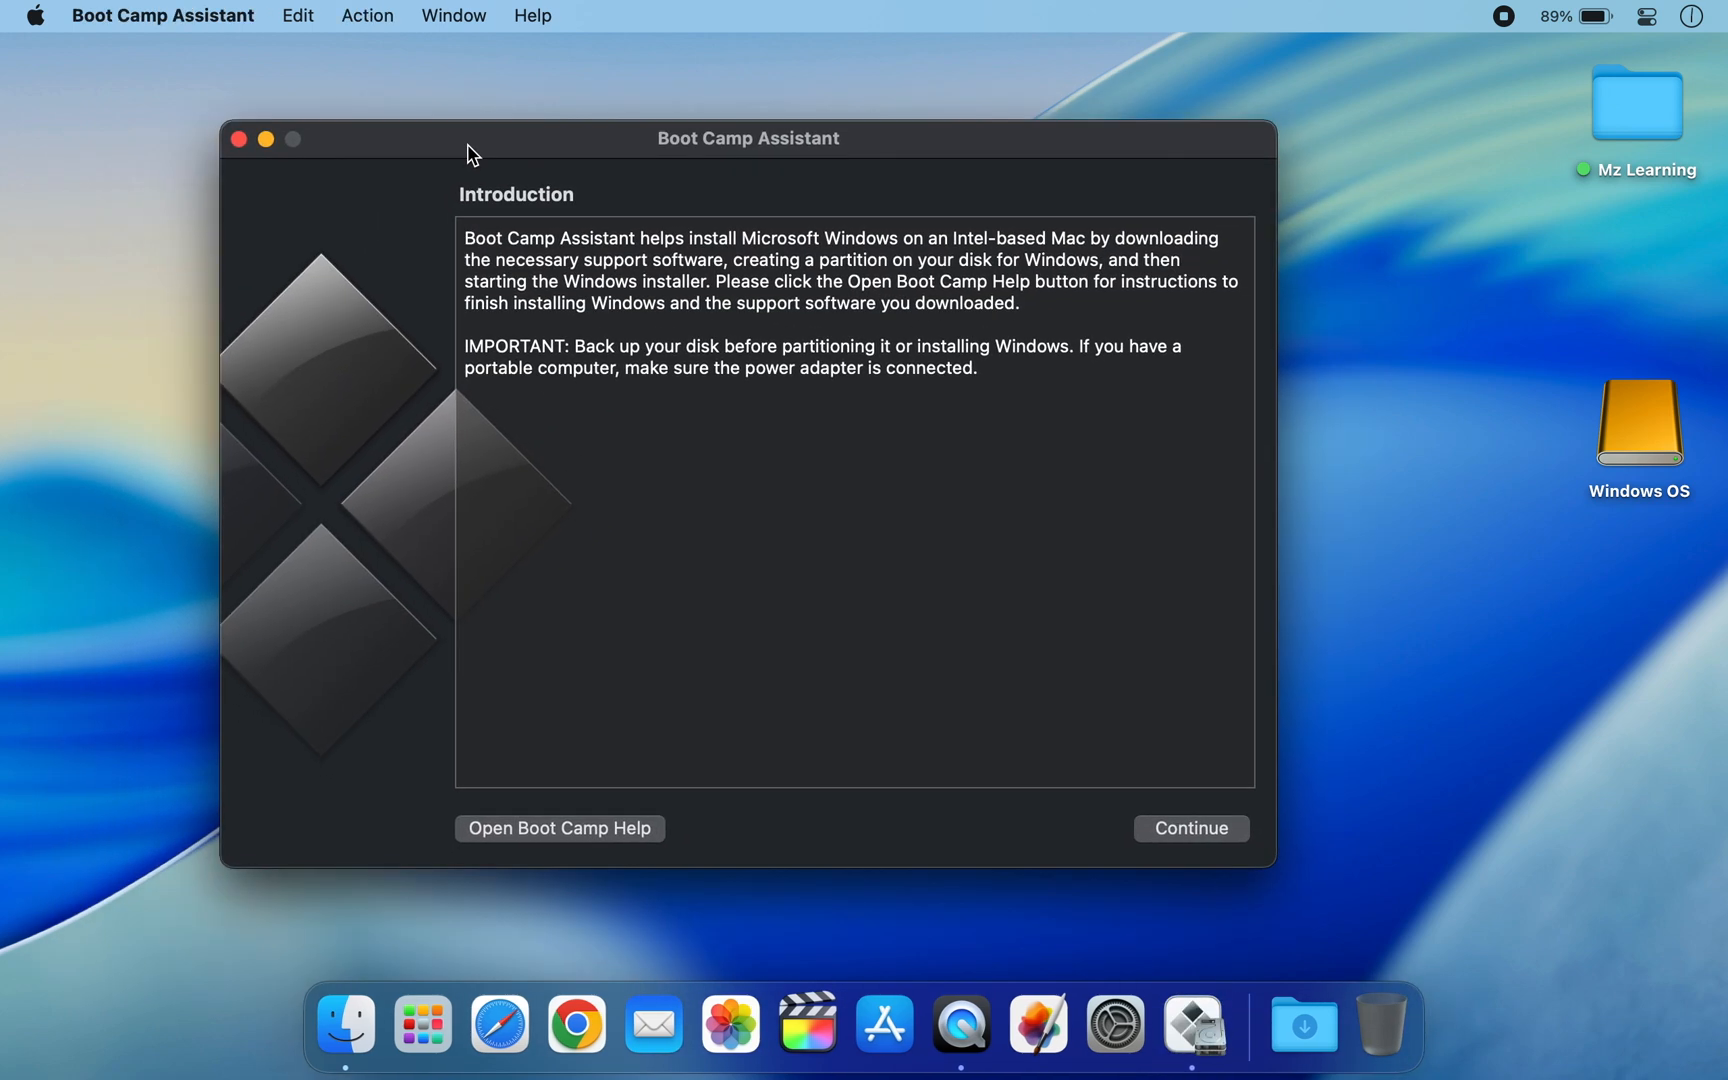
Save the Windows support software to the Desktop on battery power, then quit Boot Camp Assistant
left_click(366, 15)
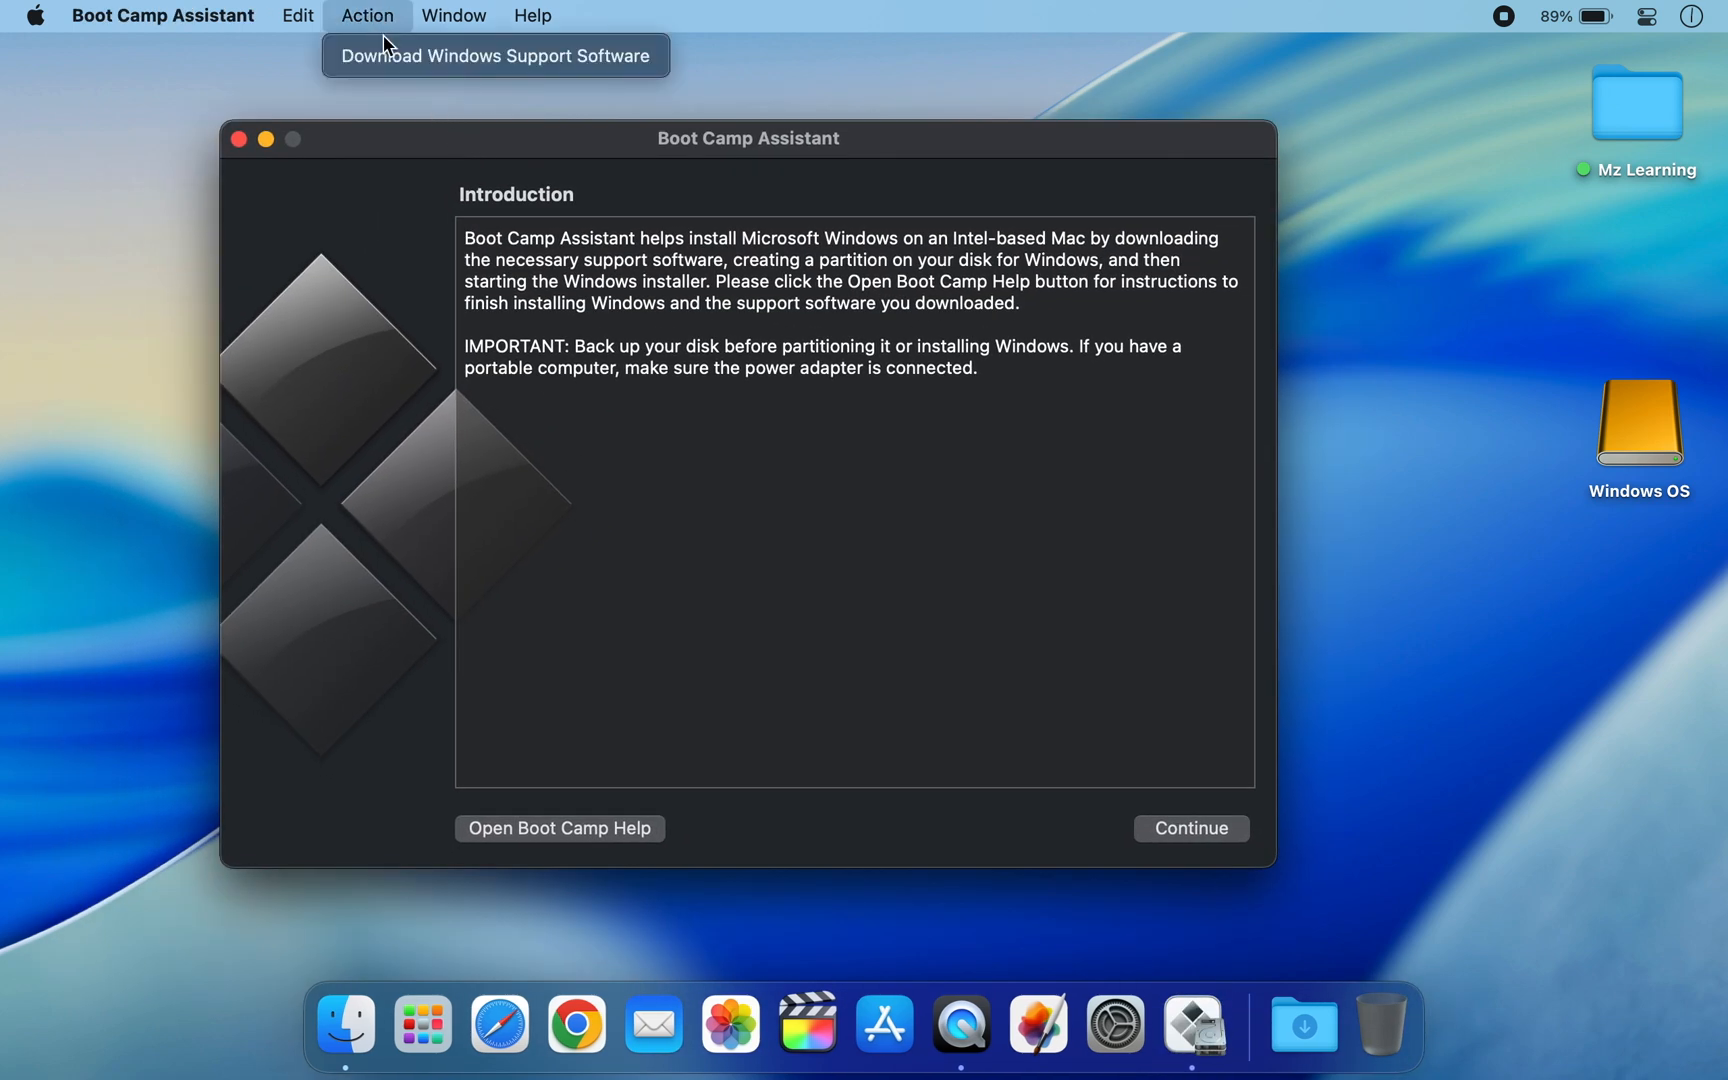
left_click(495, 55)
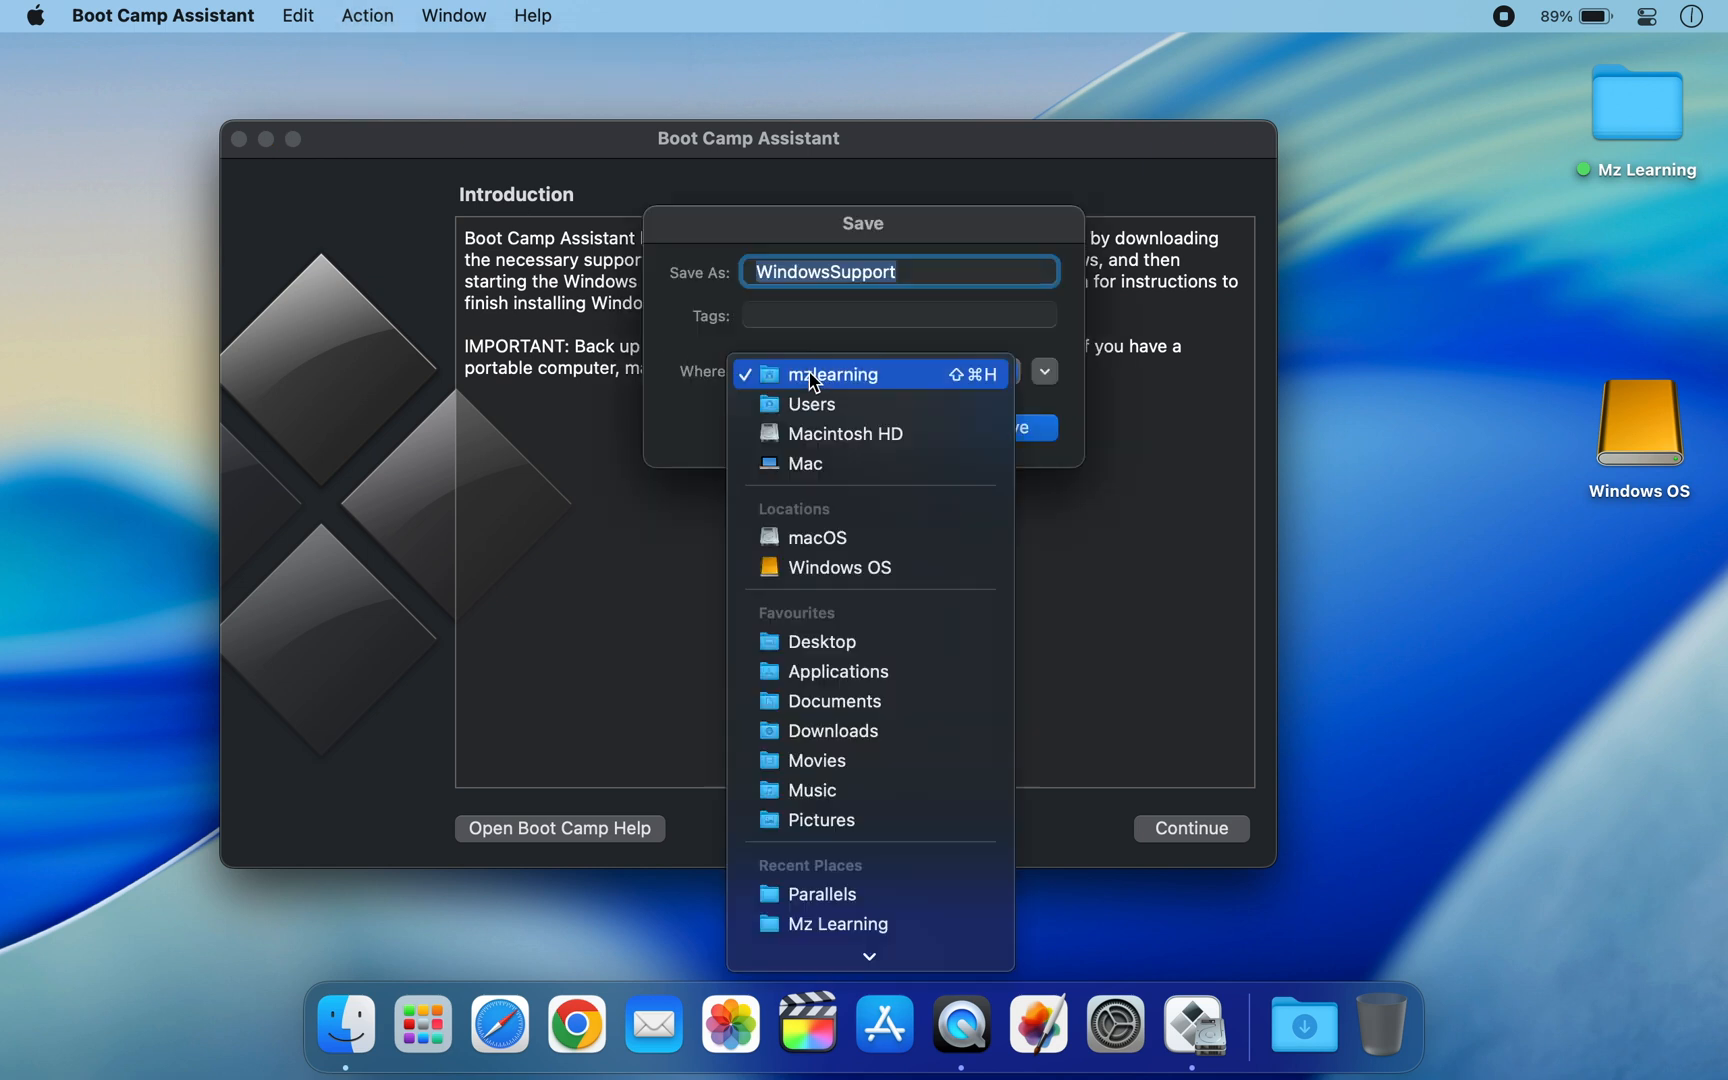
mouse_move(820, 641)
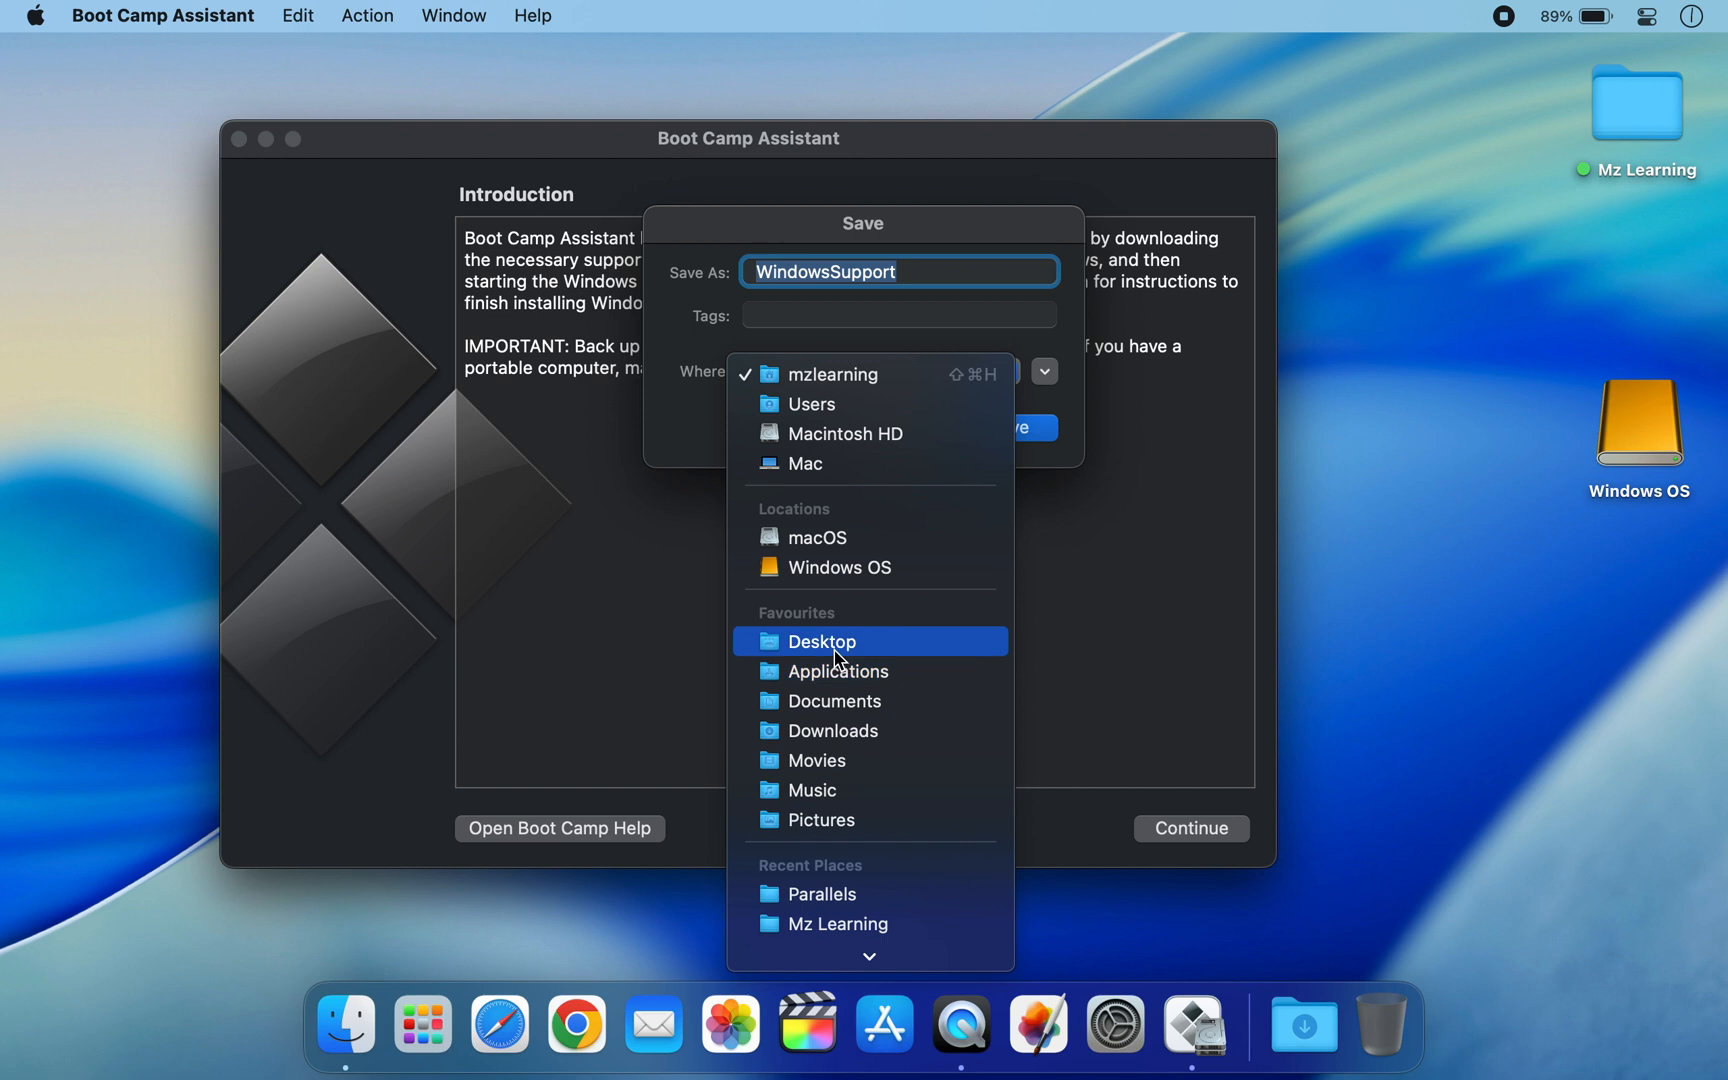
left_click(820, 641)
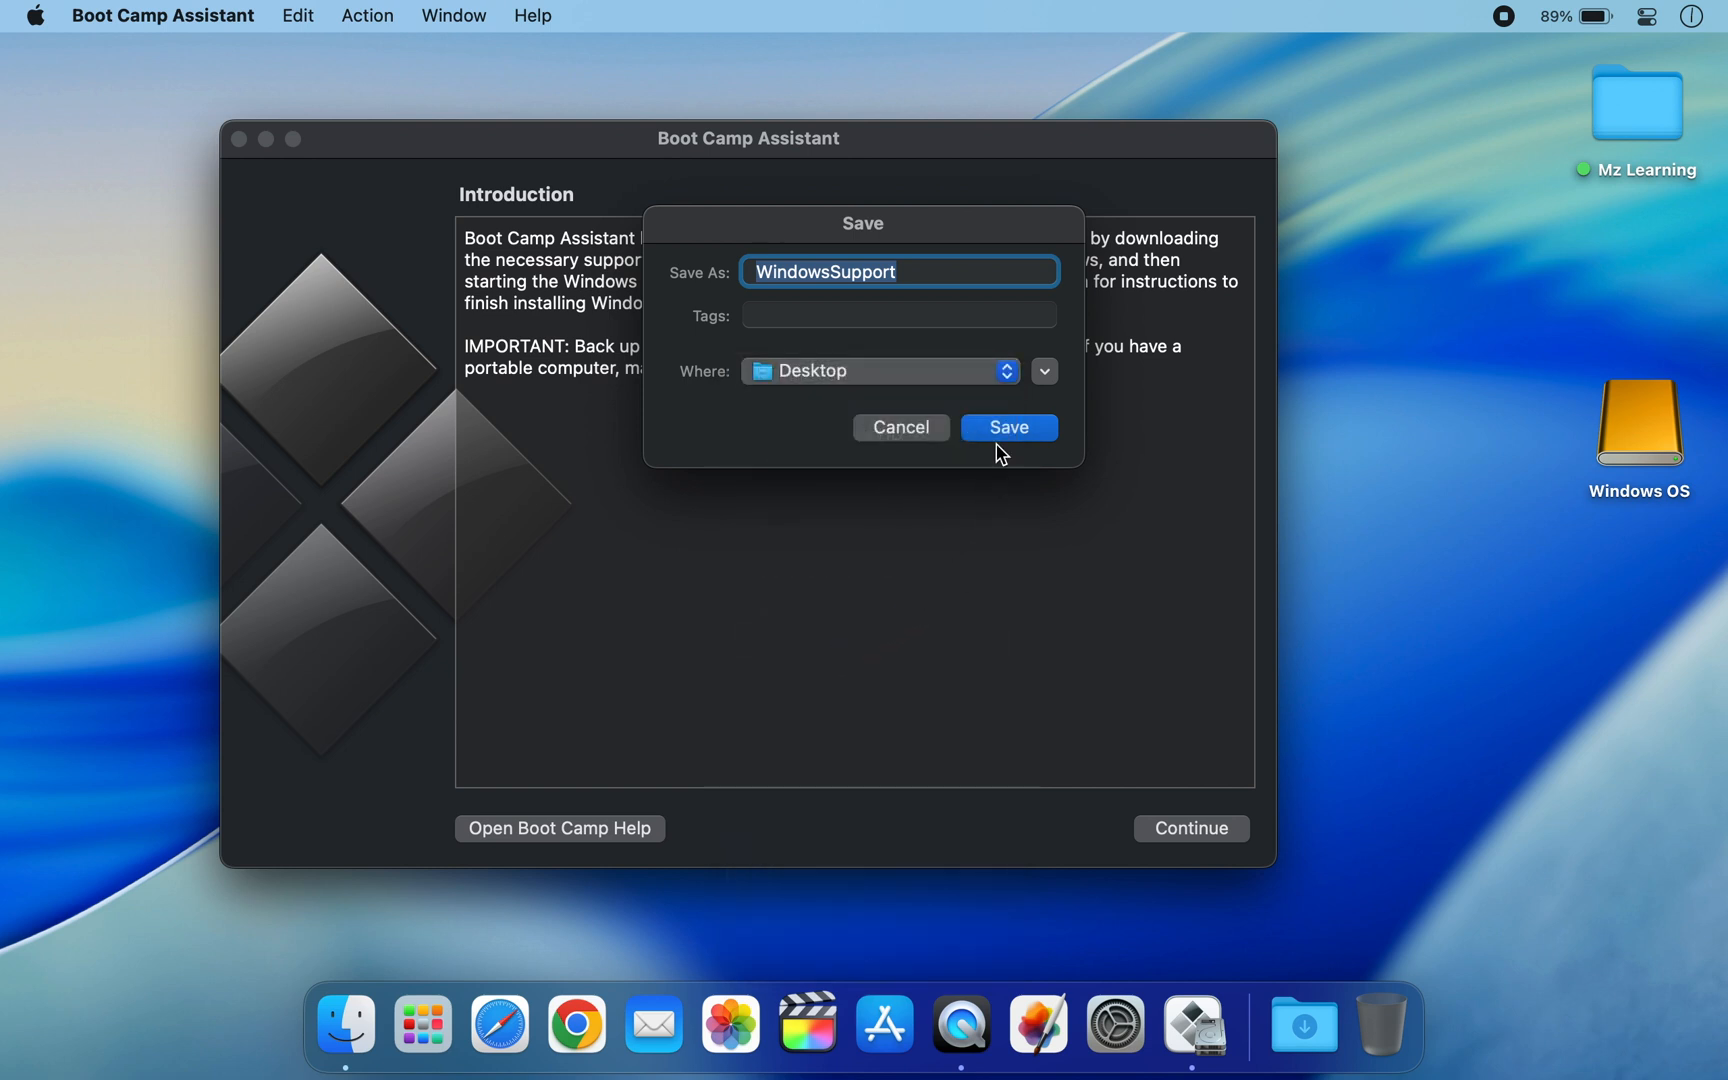
left_click(1004, 426)
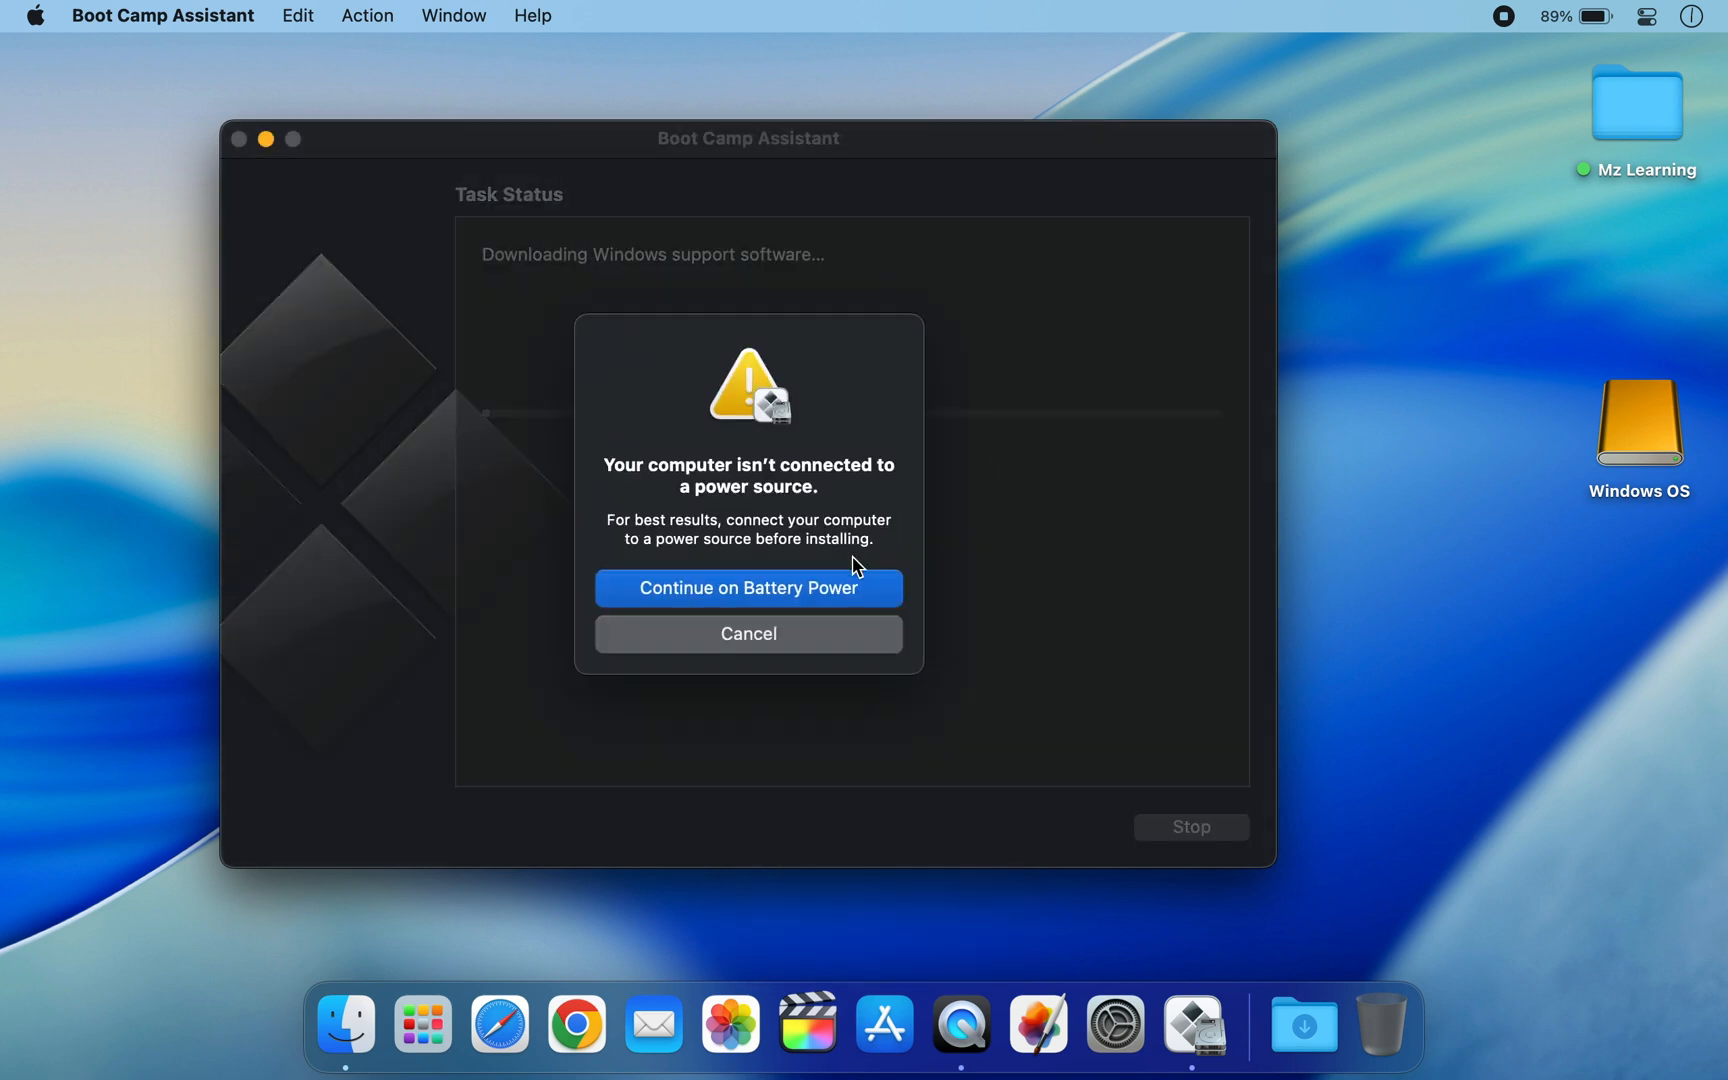
left_click(747, 587)
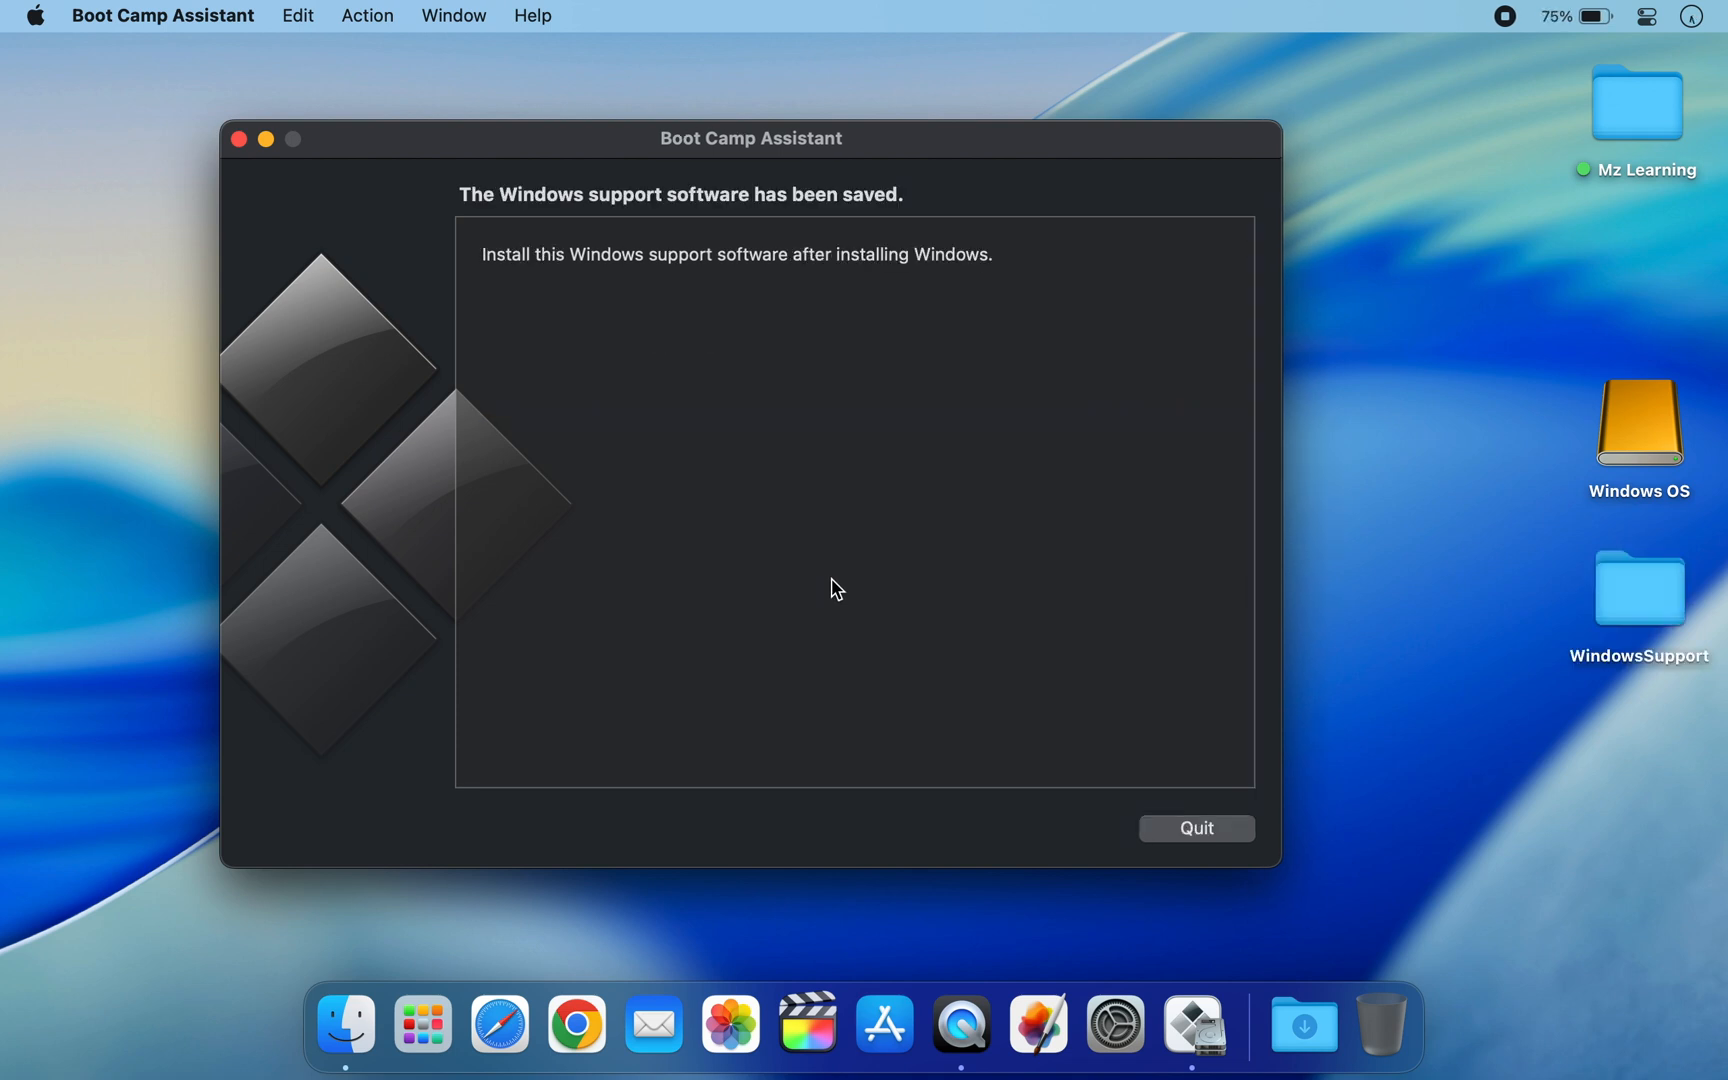
left_click(1195, 828)
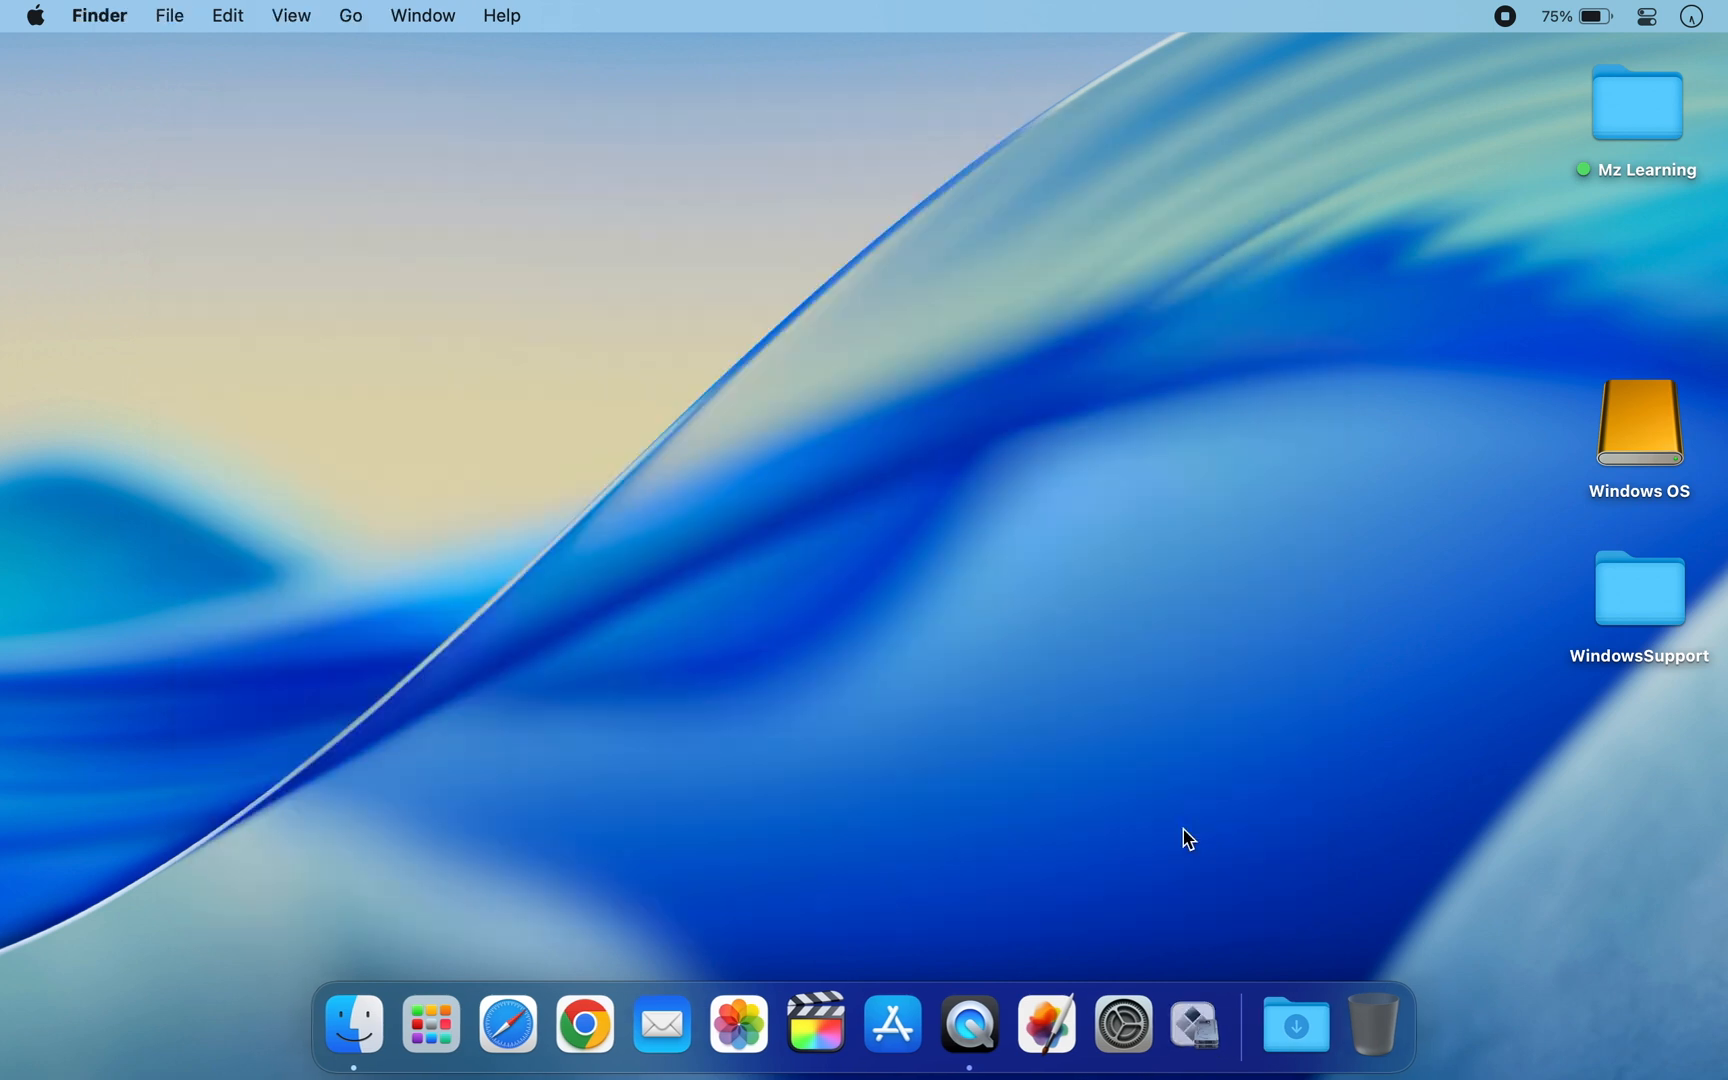
Copy WindowsSupport from the desktop, paste it onto the Windows OS drive, and close its window
right_click(1639, 590)
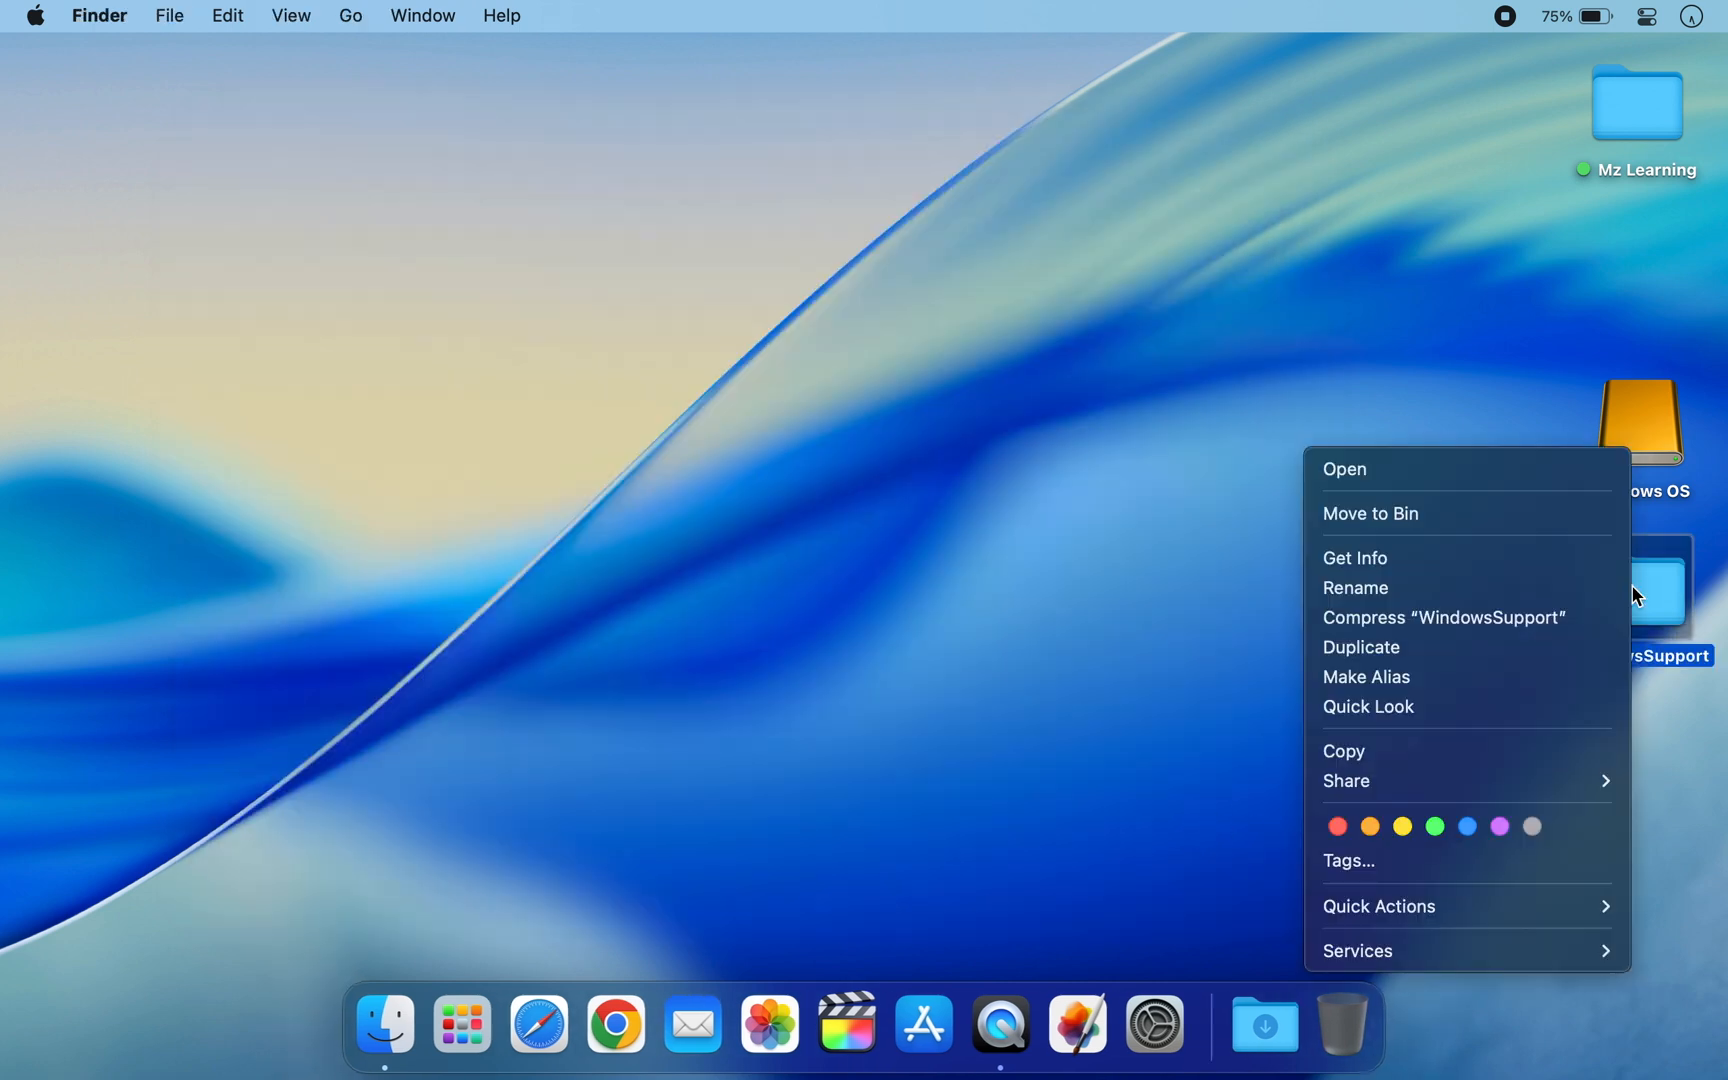
left_click(1477, 762)
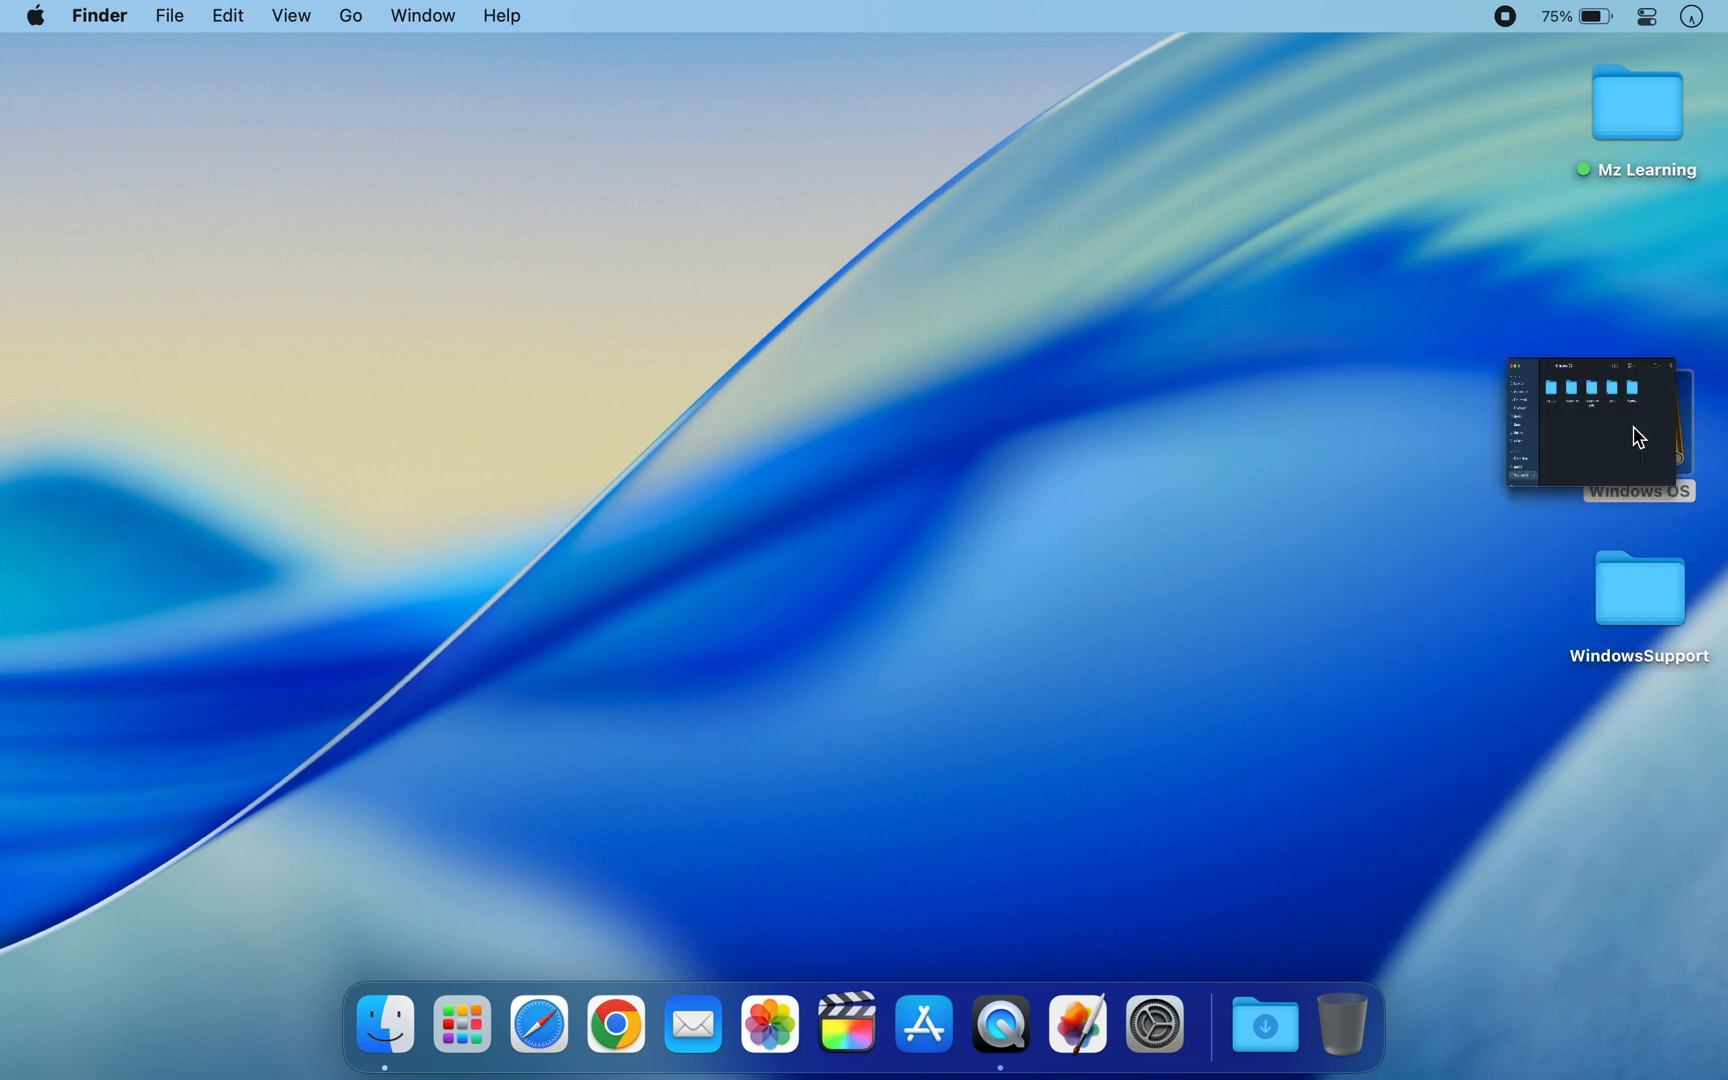
right_click(1141, 485)
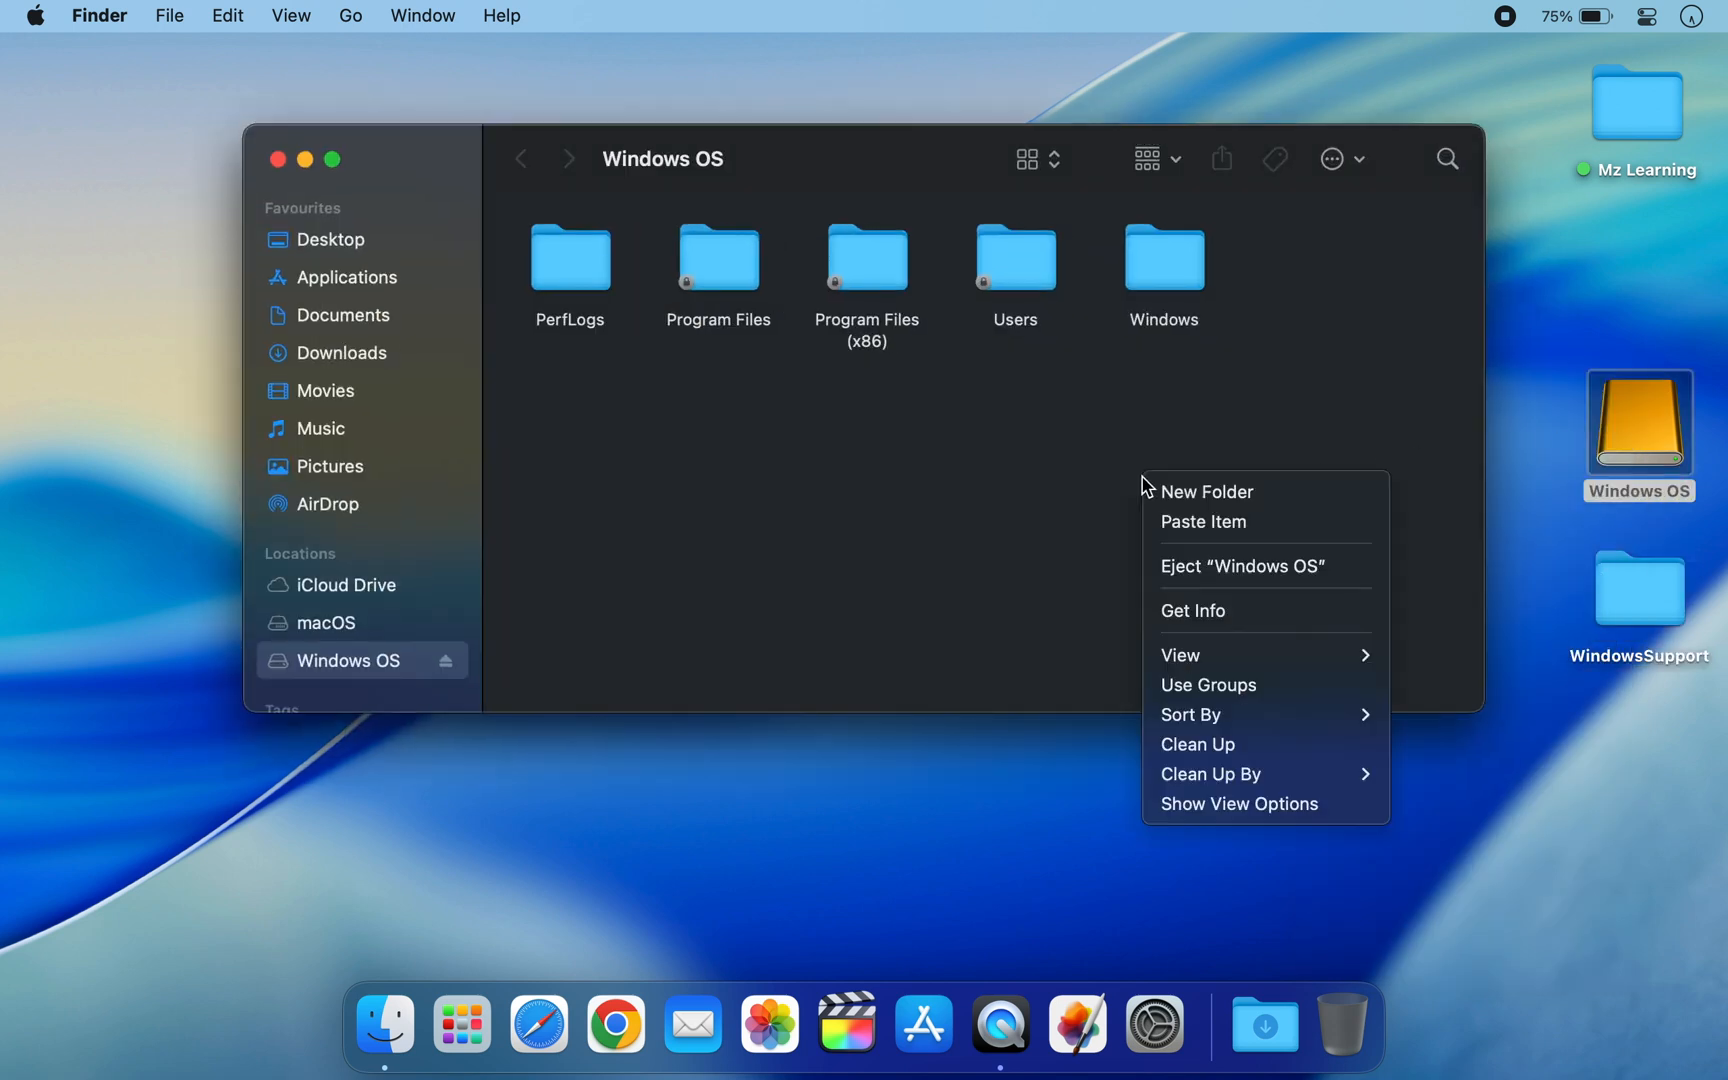
left_click(1203, 521)
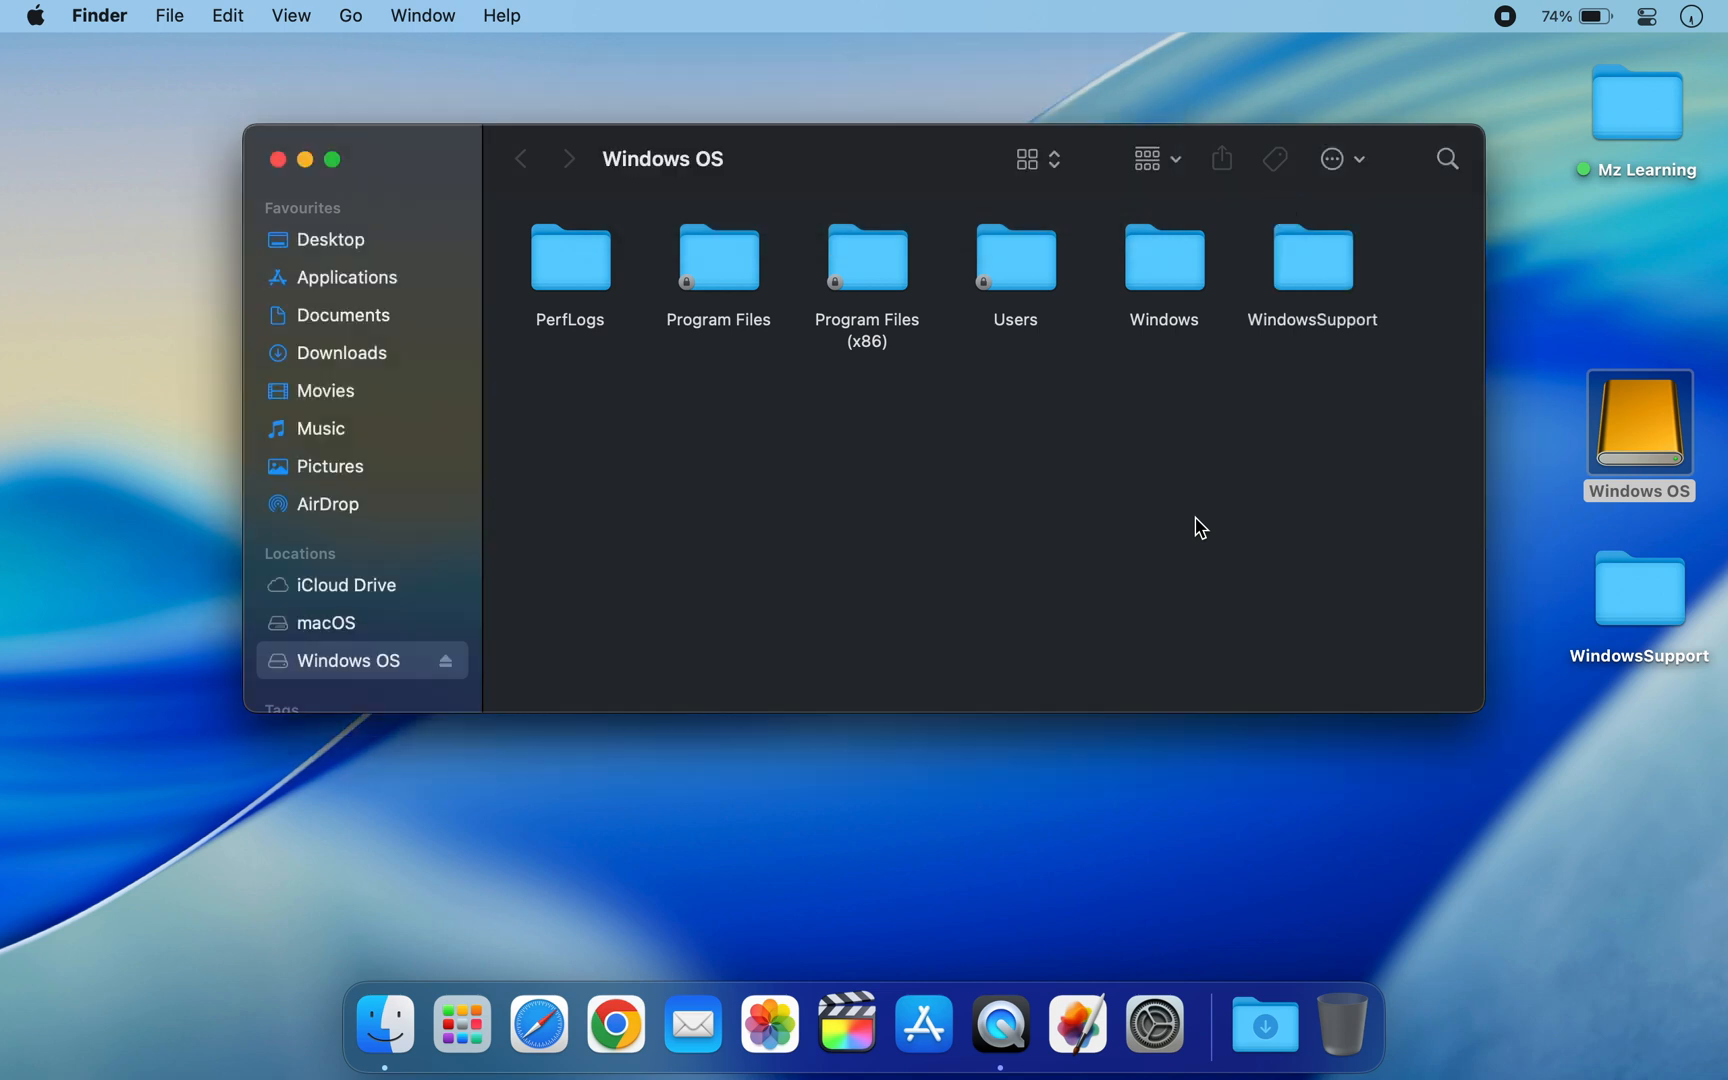
left_click(277, 159)
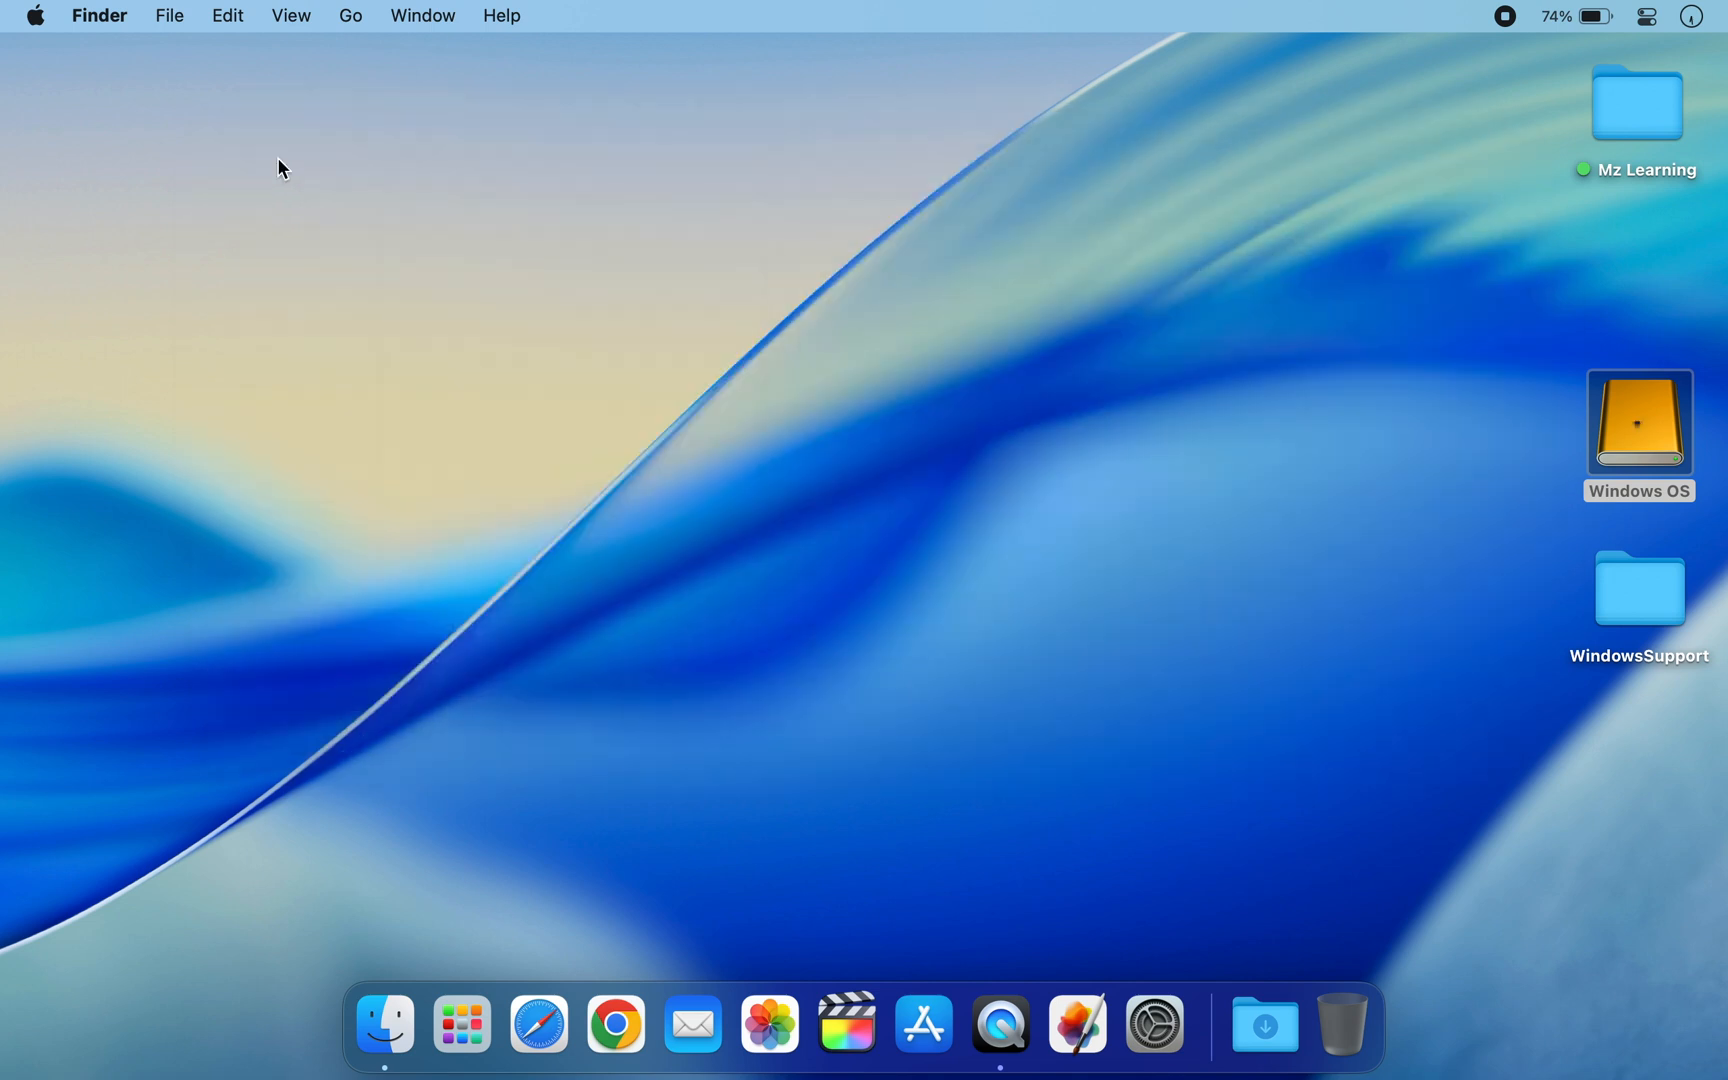
Choose Restart from the Apple menu and confirm restarting the Mac now
left_click(34, 15)
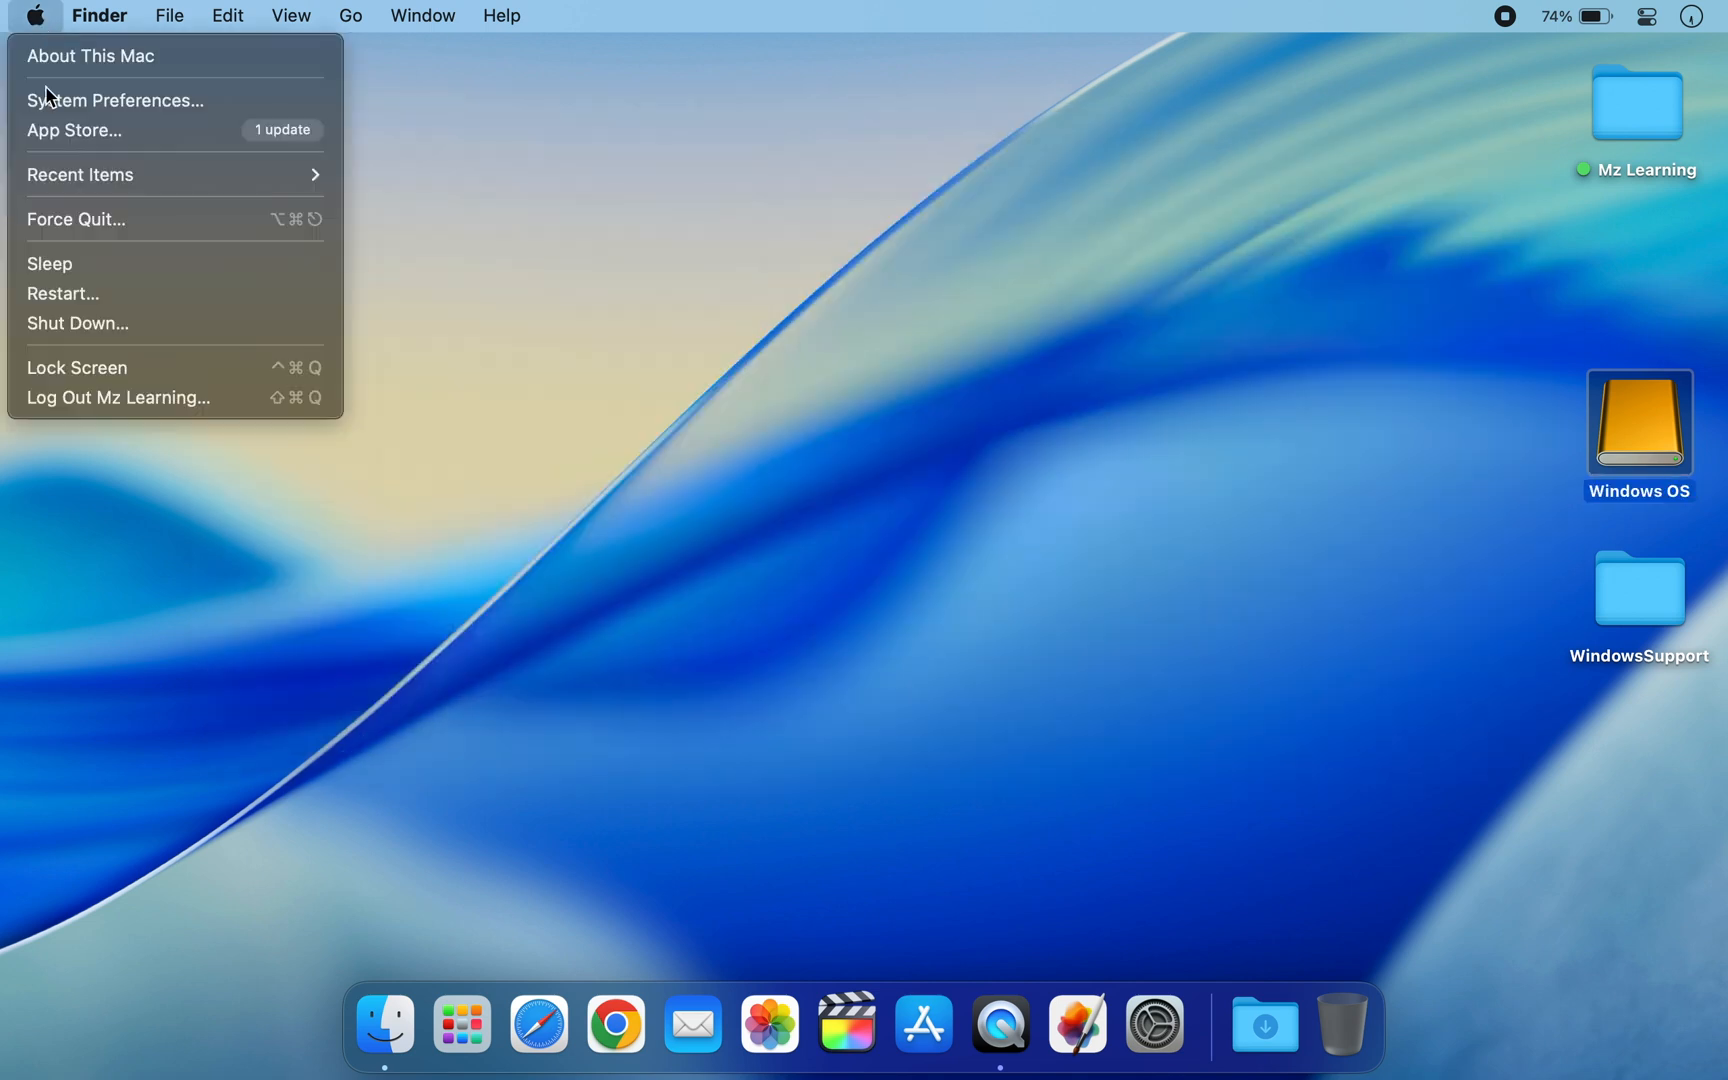
left_click(63, 293)
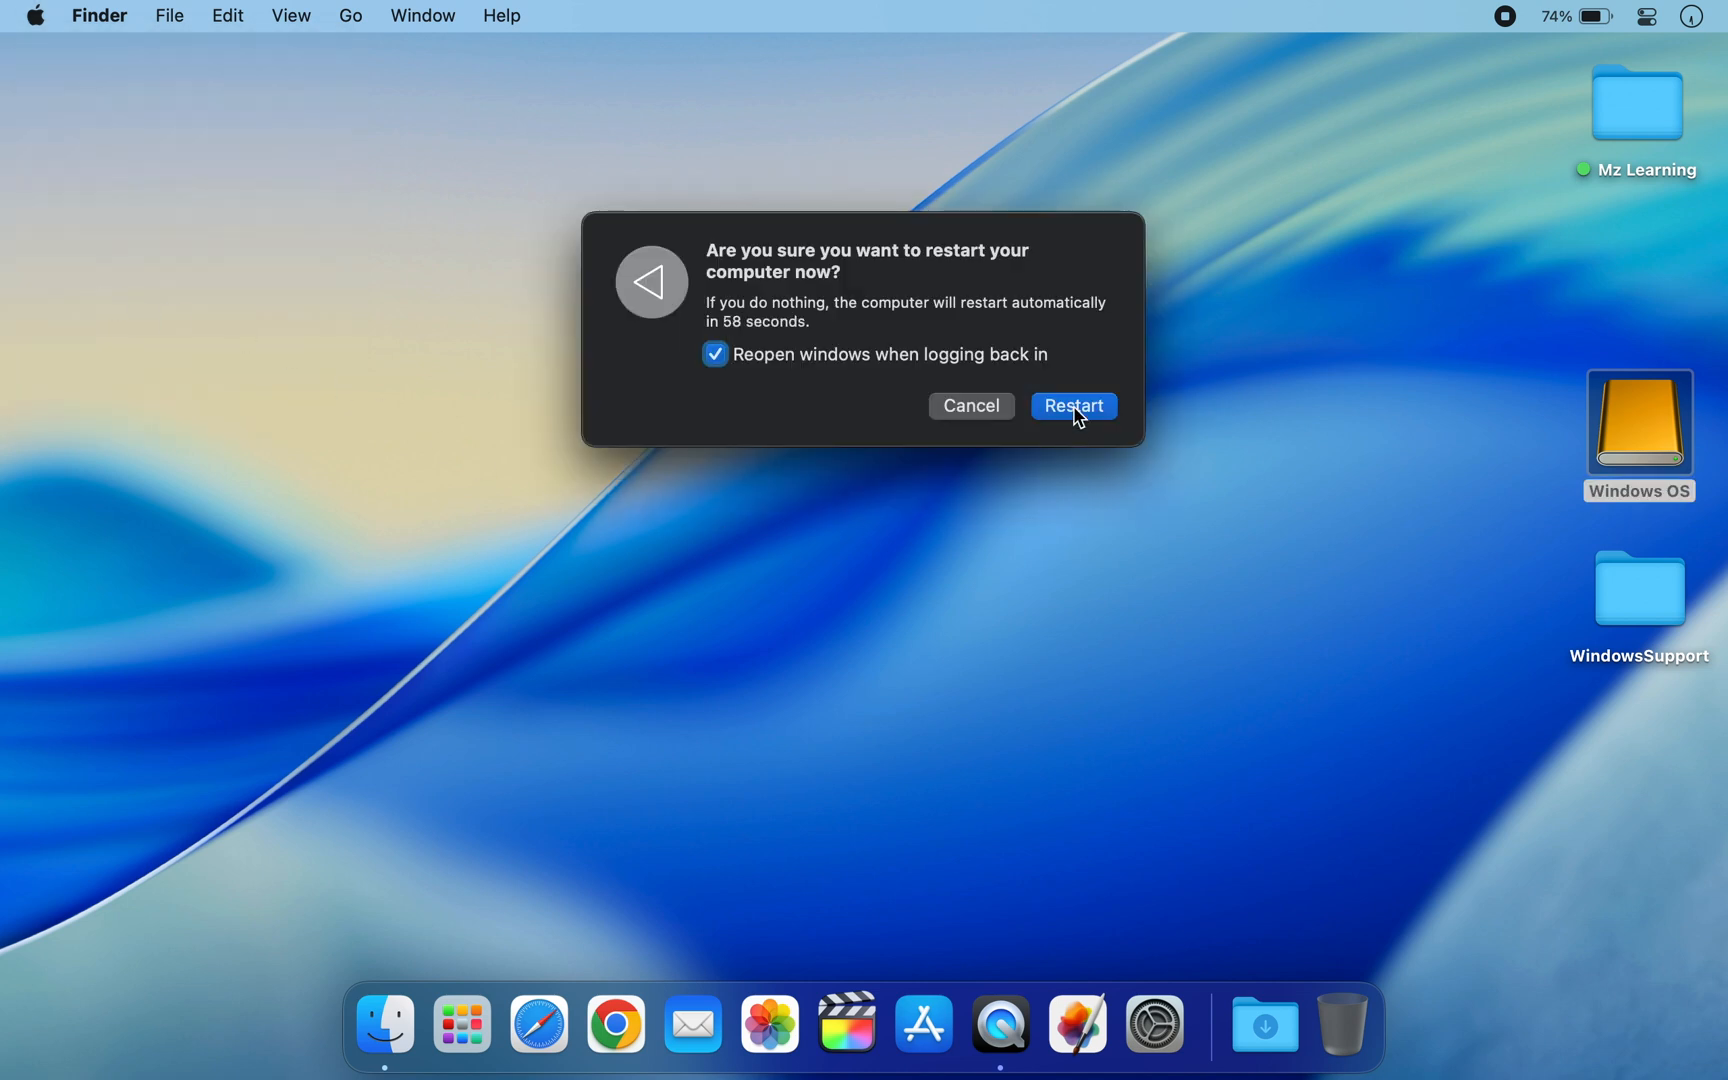
left_click(1072, 406)
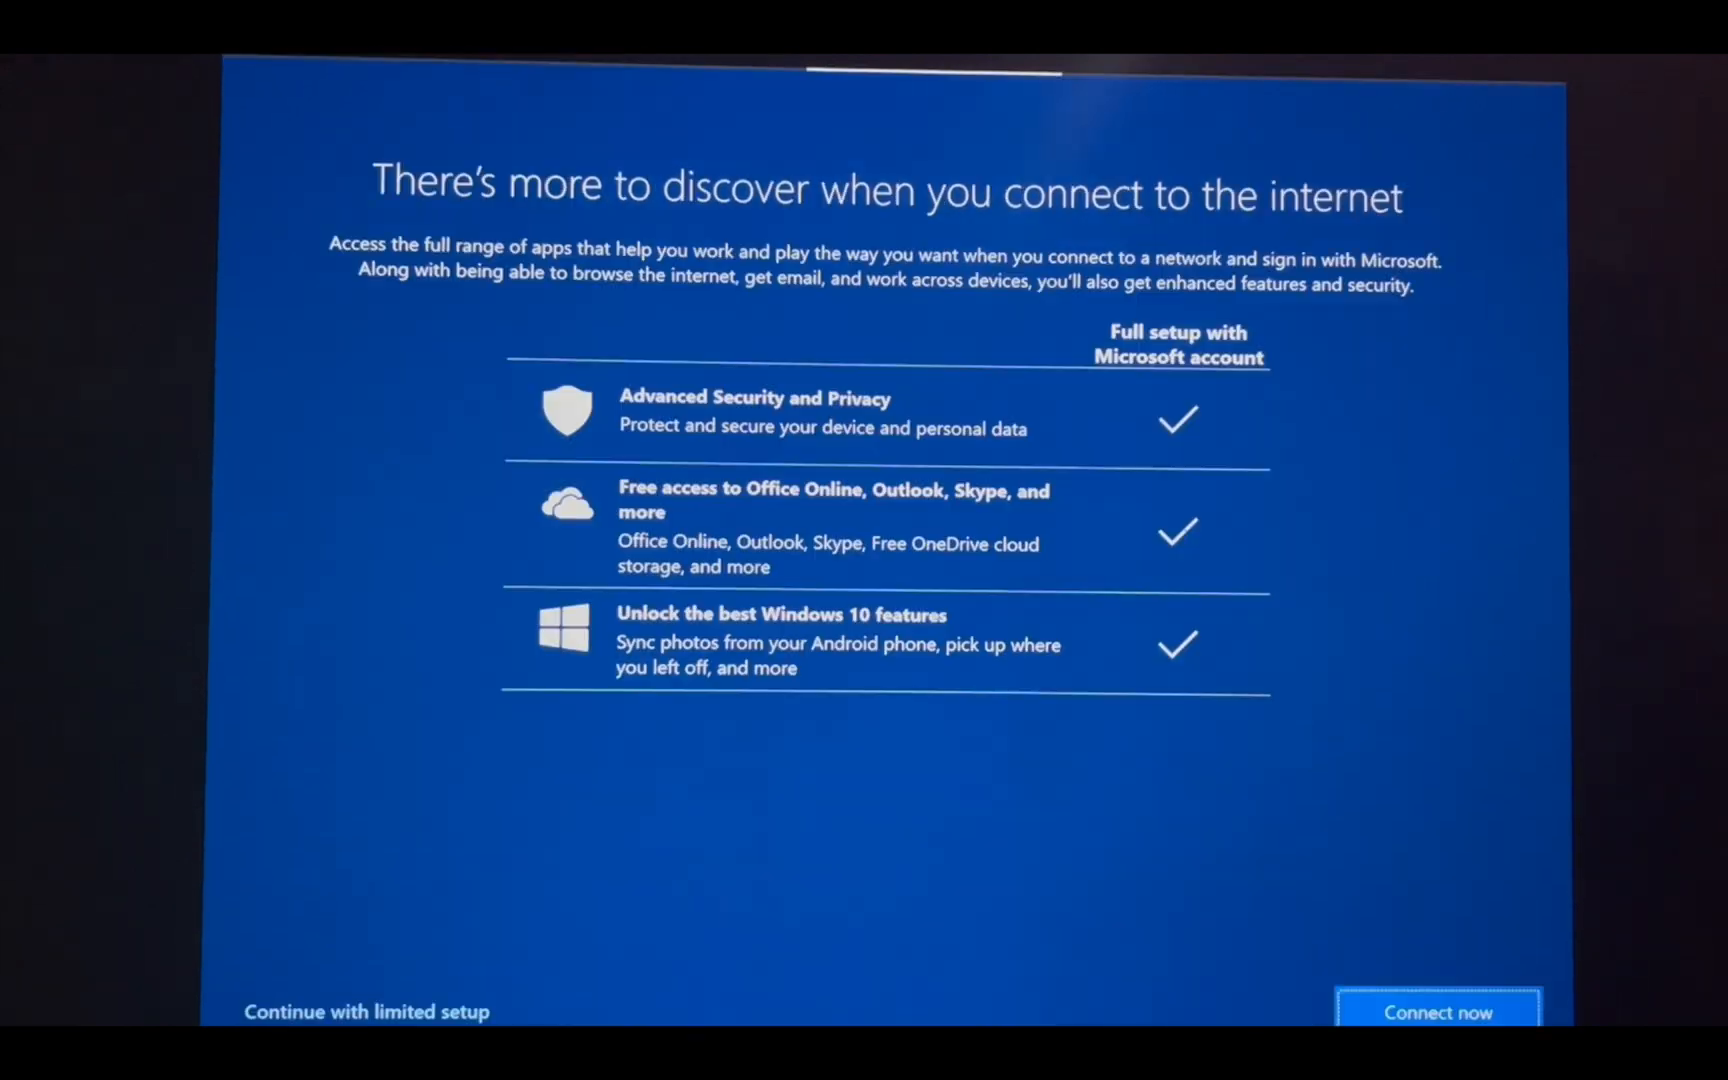
Continue with limited setup, name the local account Mz Learning, and finish setup
left_click(366, 1012)
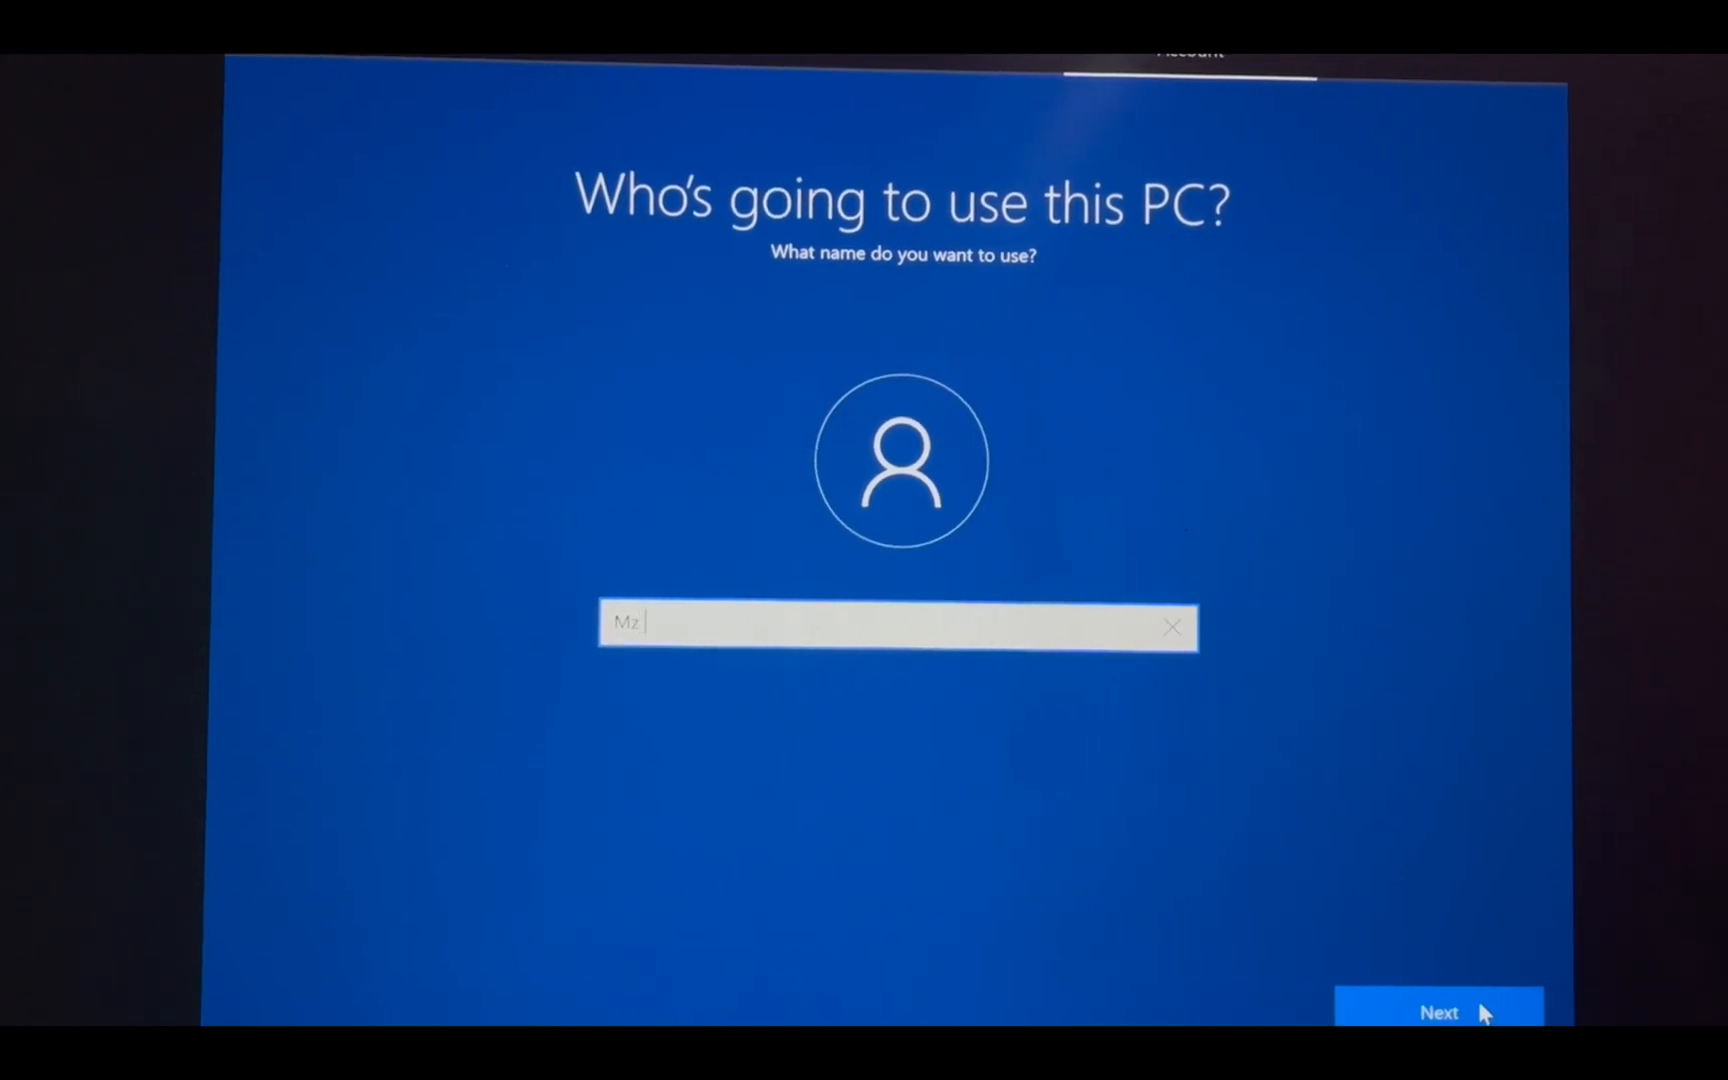
type("Learning")
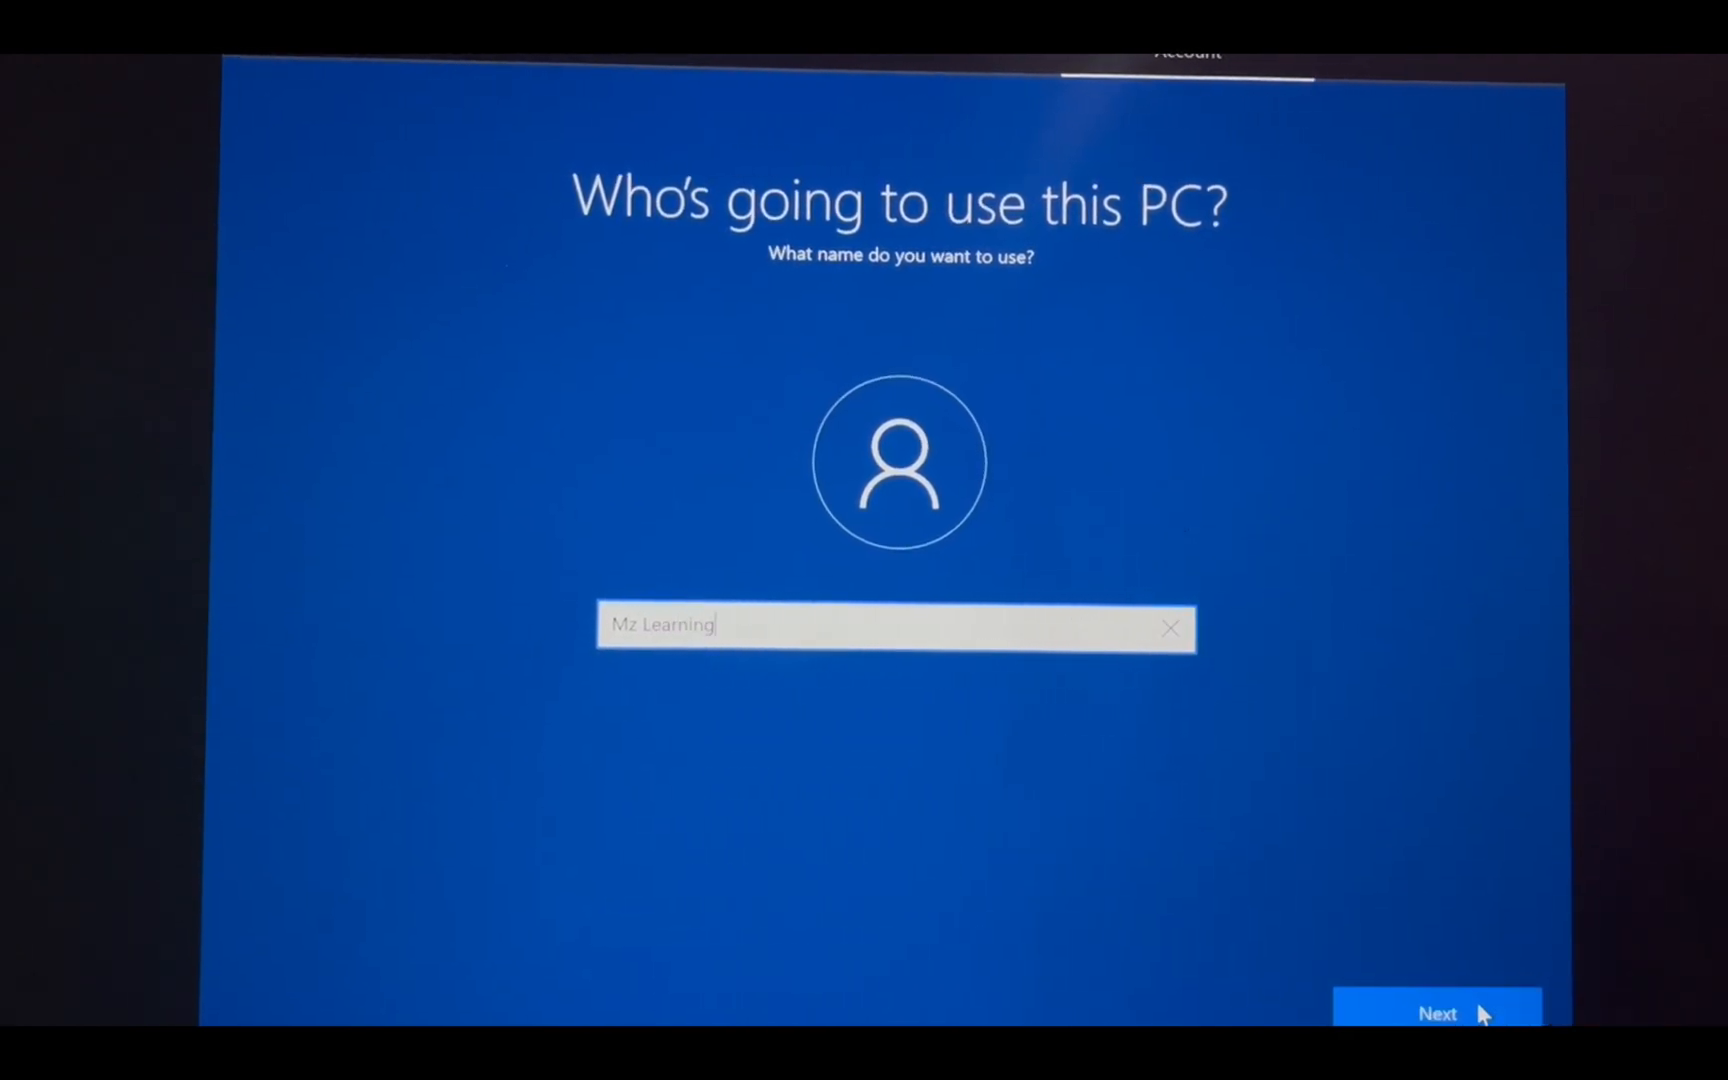
left_click(1437, 1012)
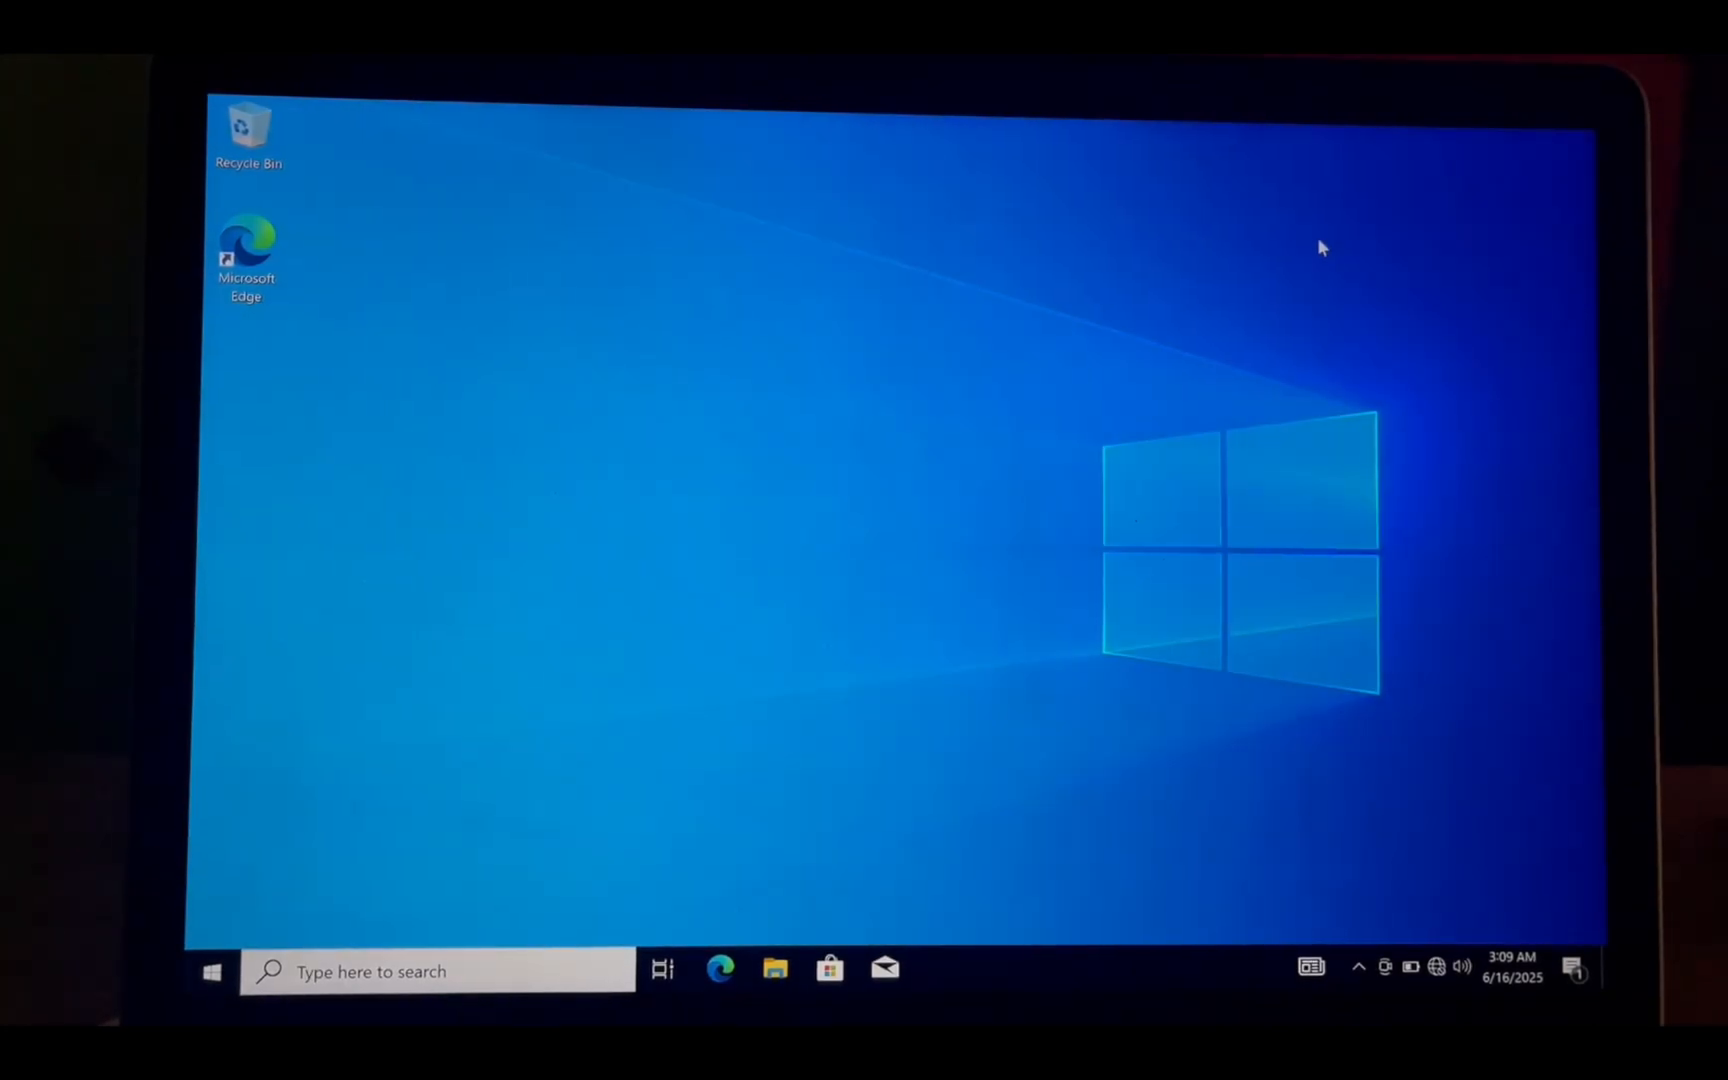
mouse_move(771, 946)
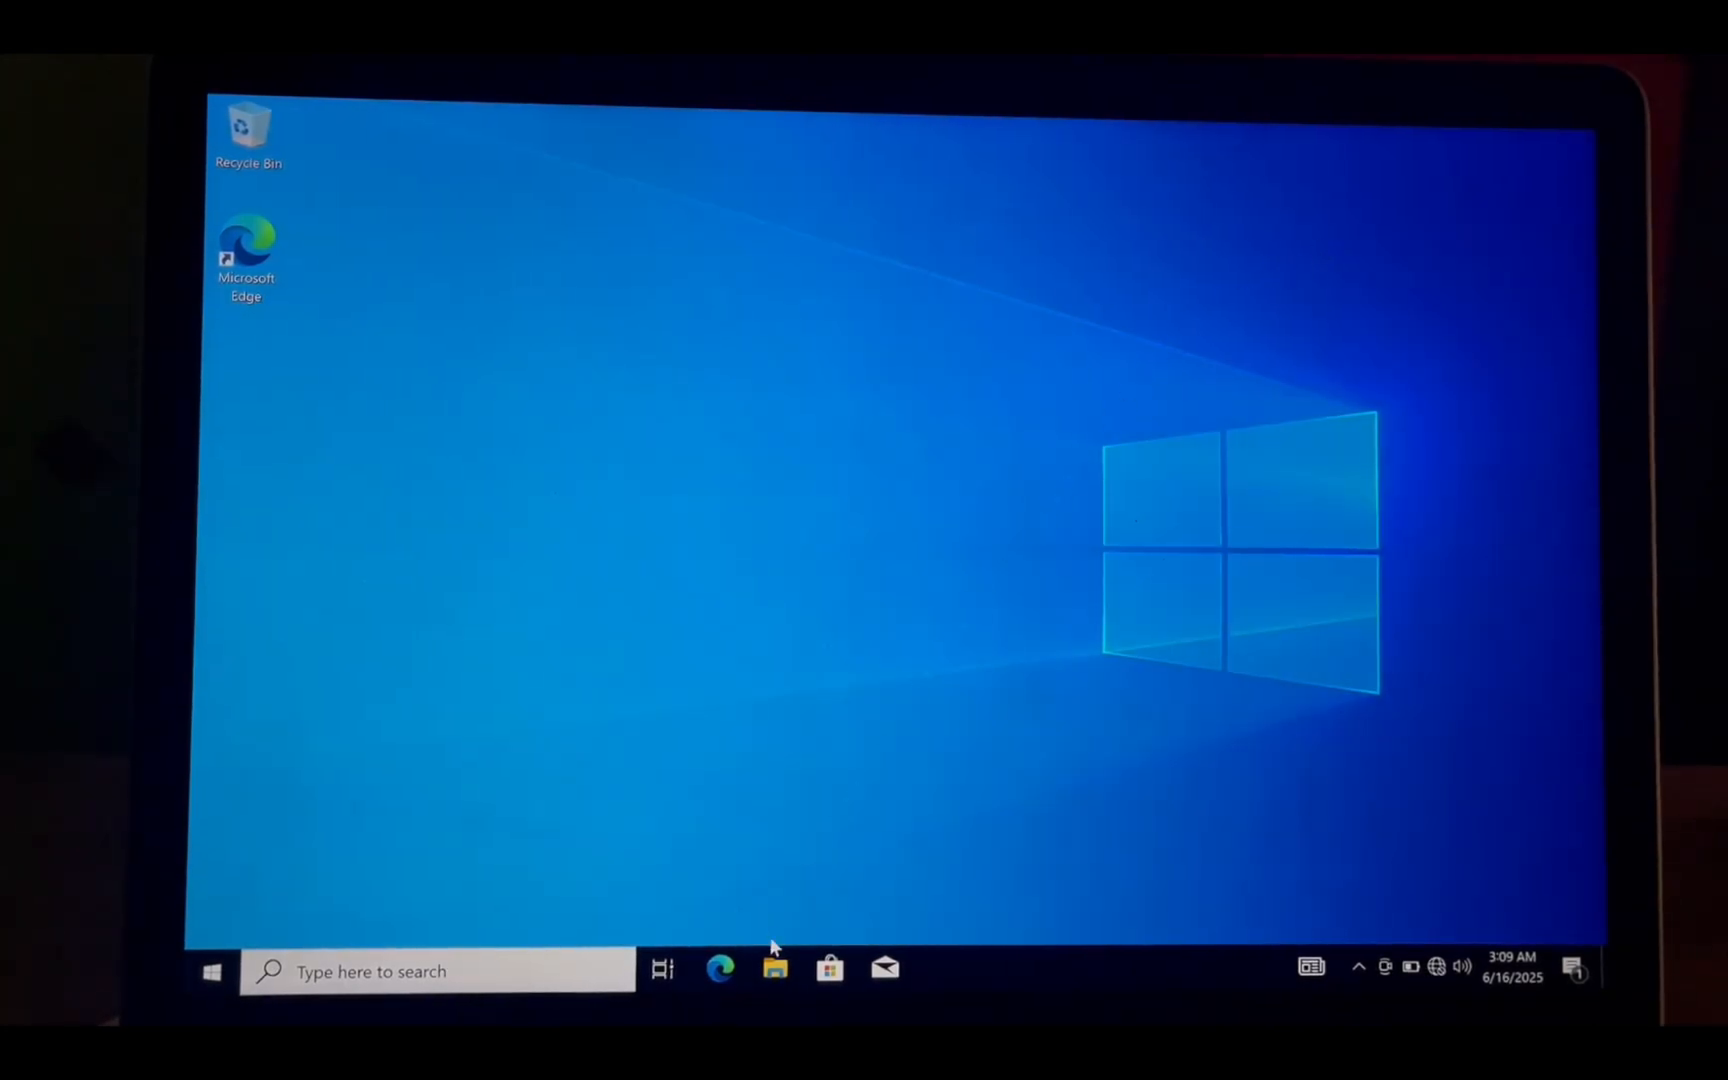
Run Setup from WindowsSupport > BootCamp, install Boot Camp, and restart Windows
left_click(774, 970)
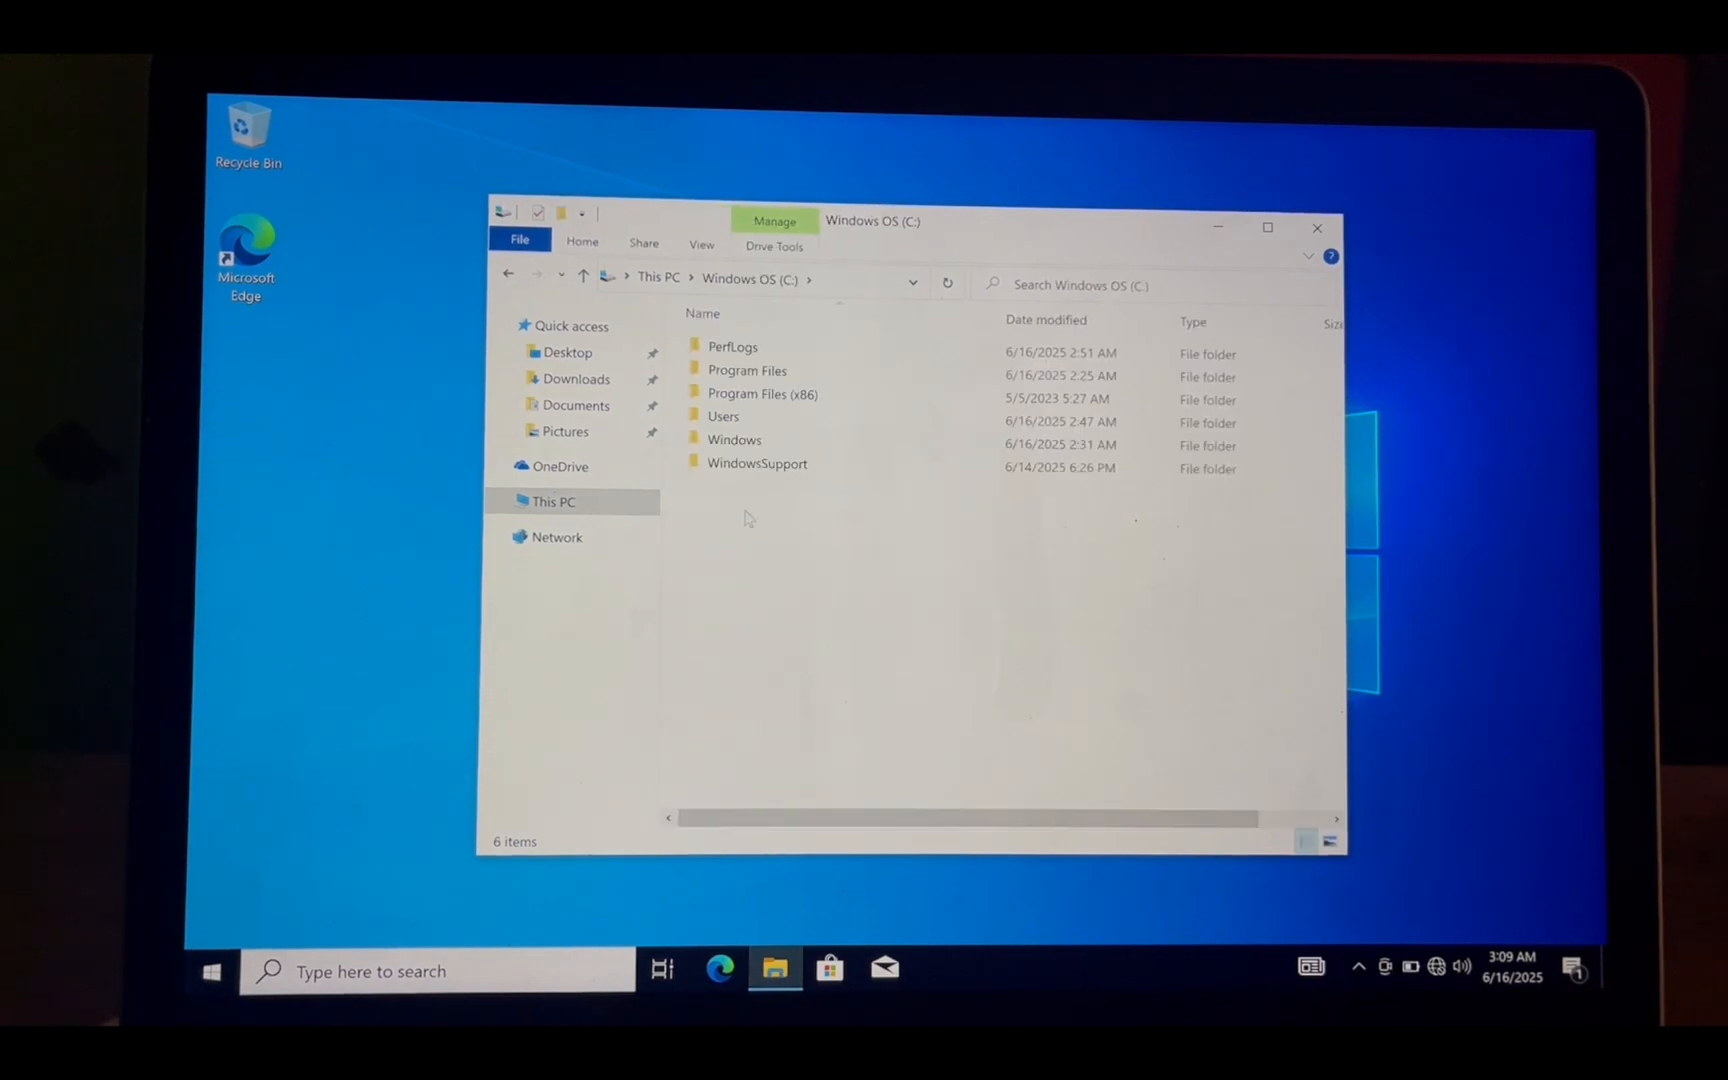
double_click(757, 463)
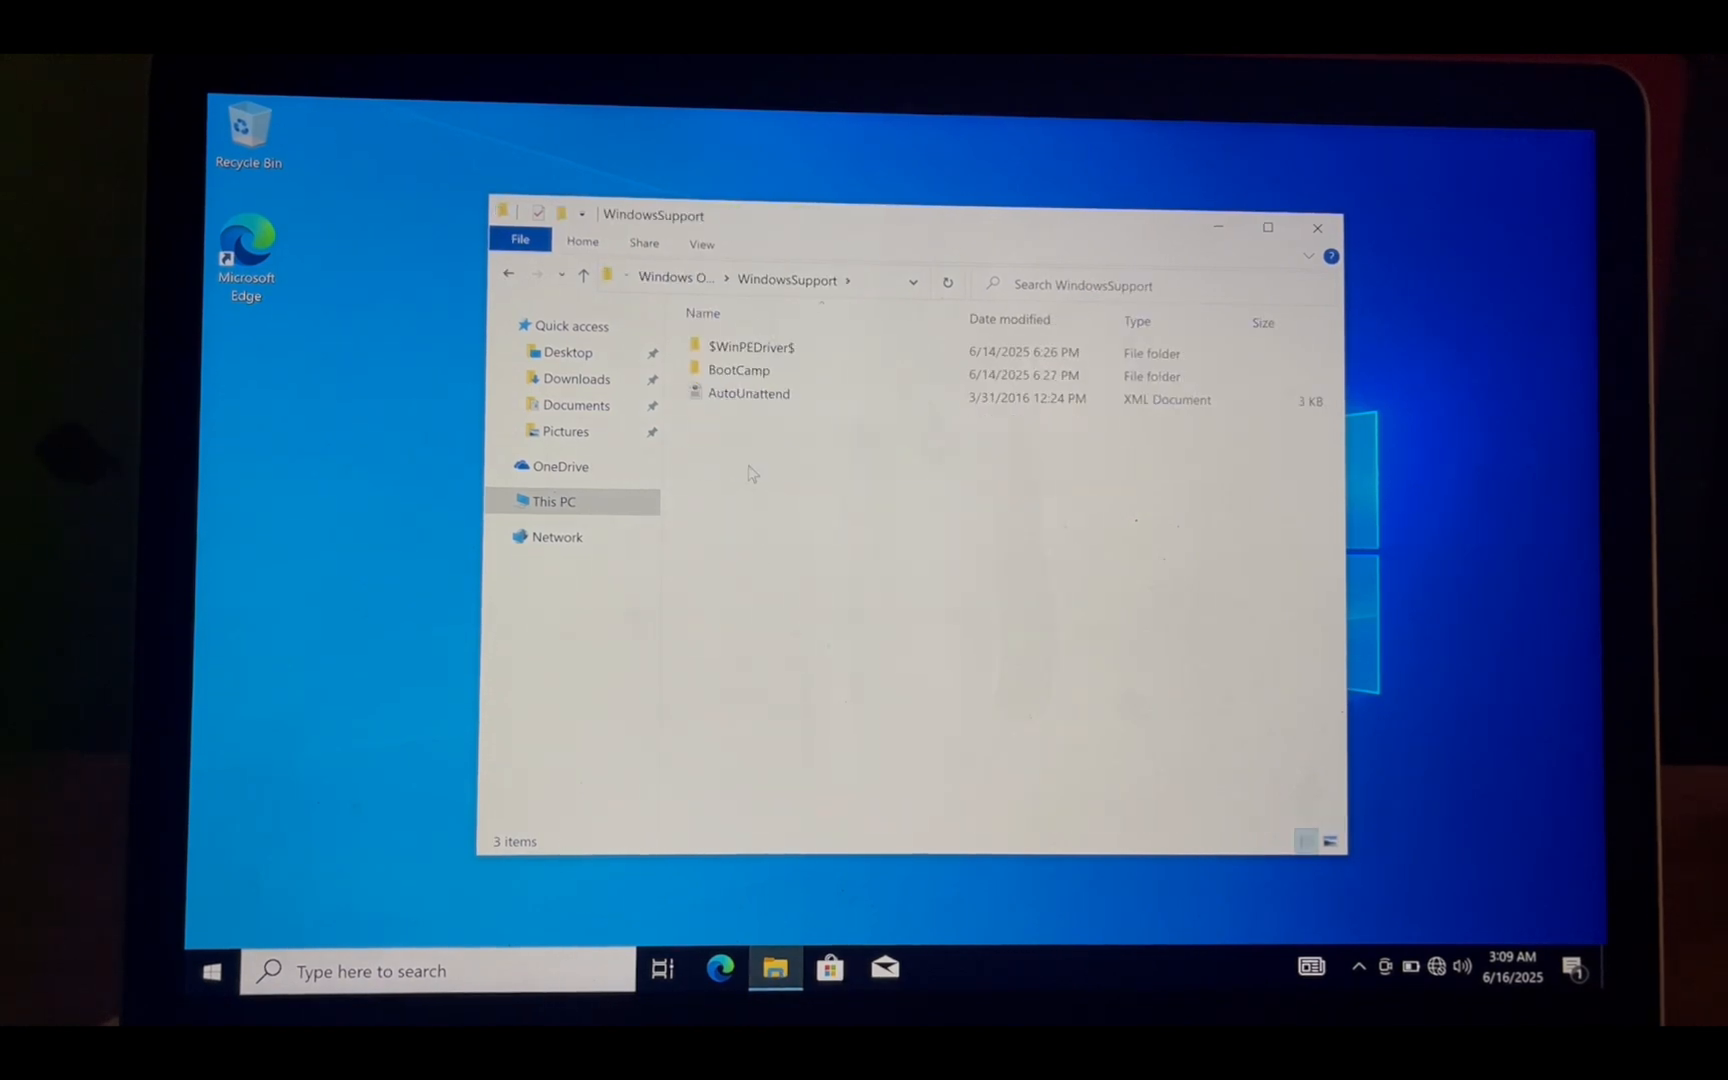
double_click(738, 369)
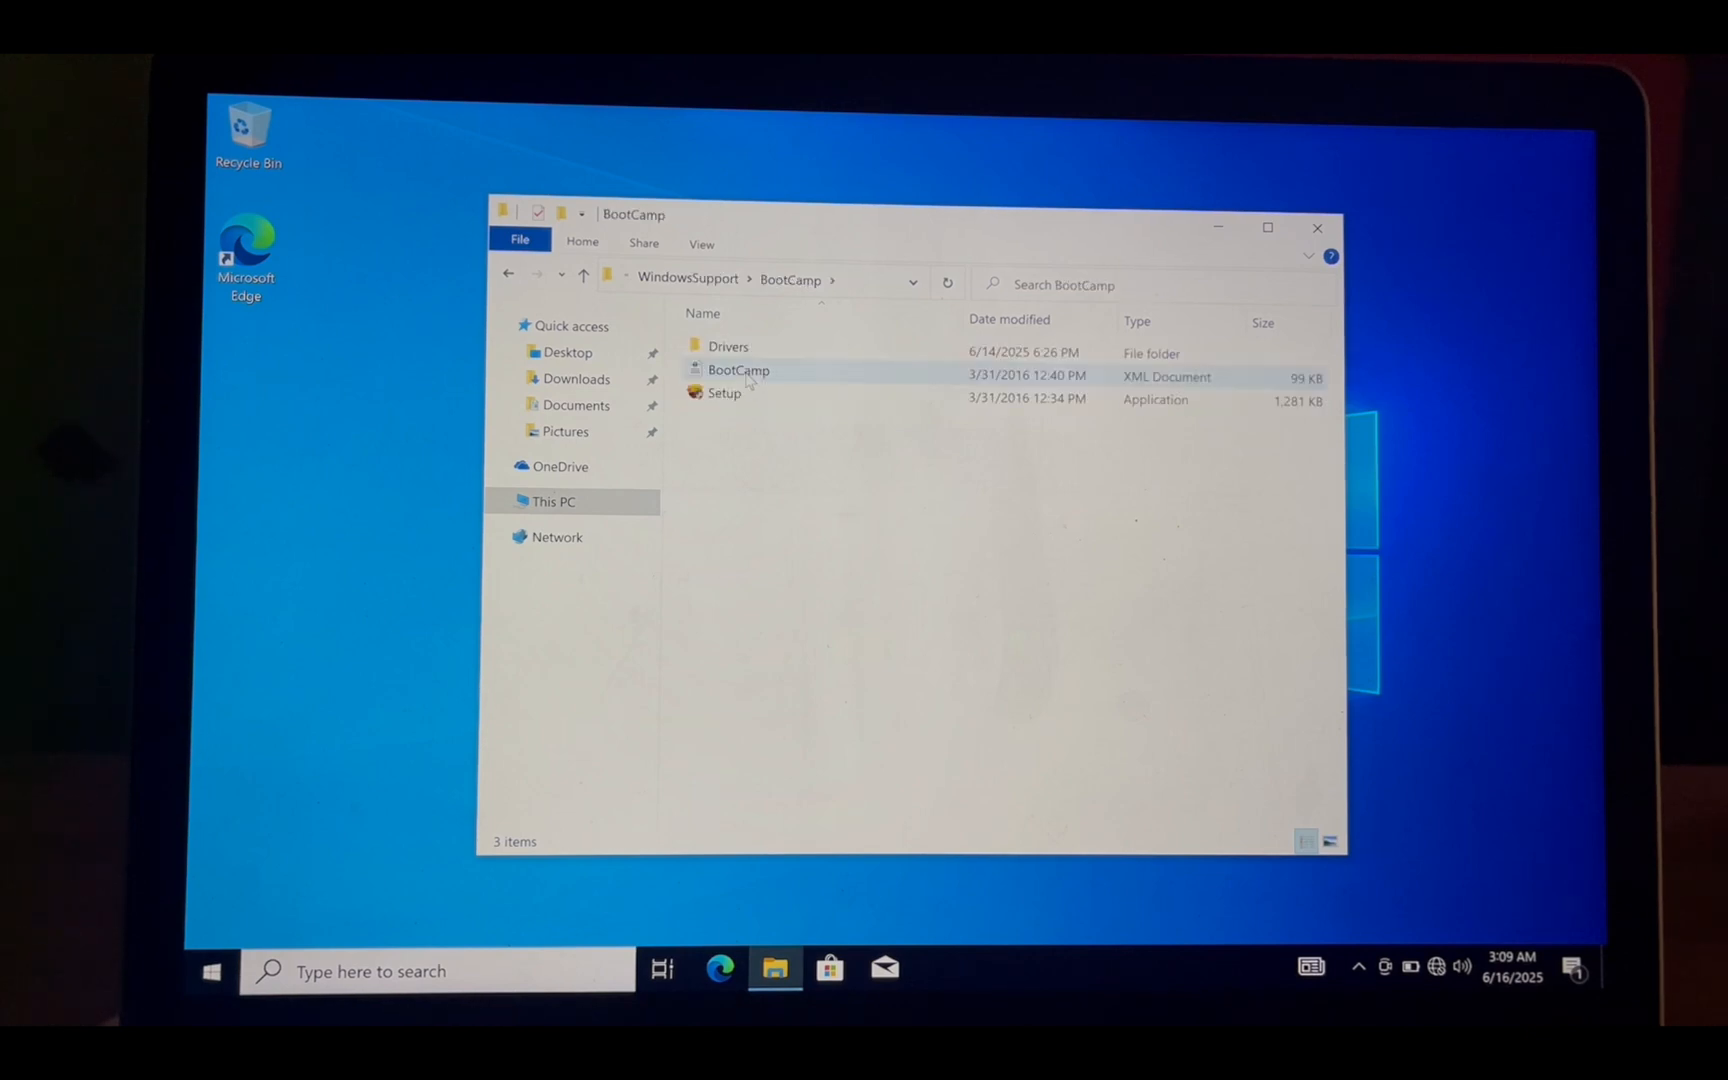
double_click(724, 399)
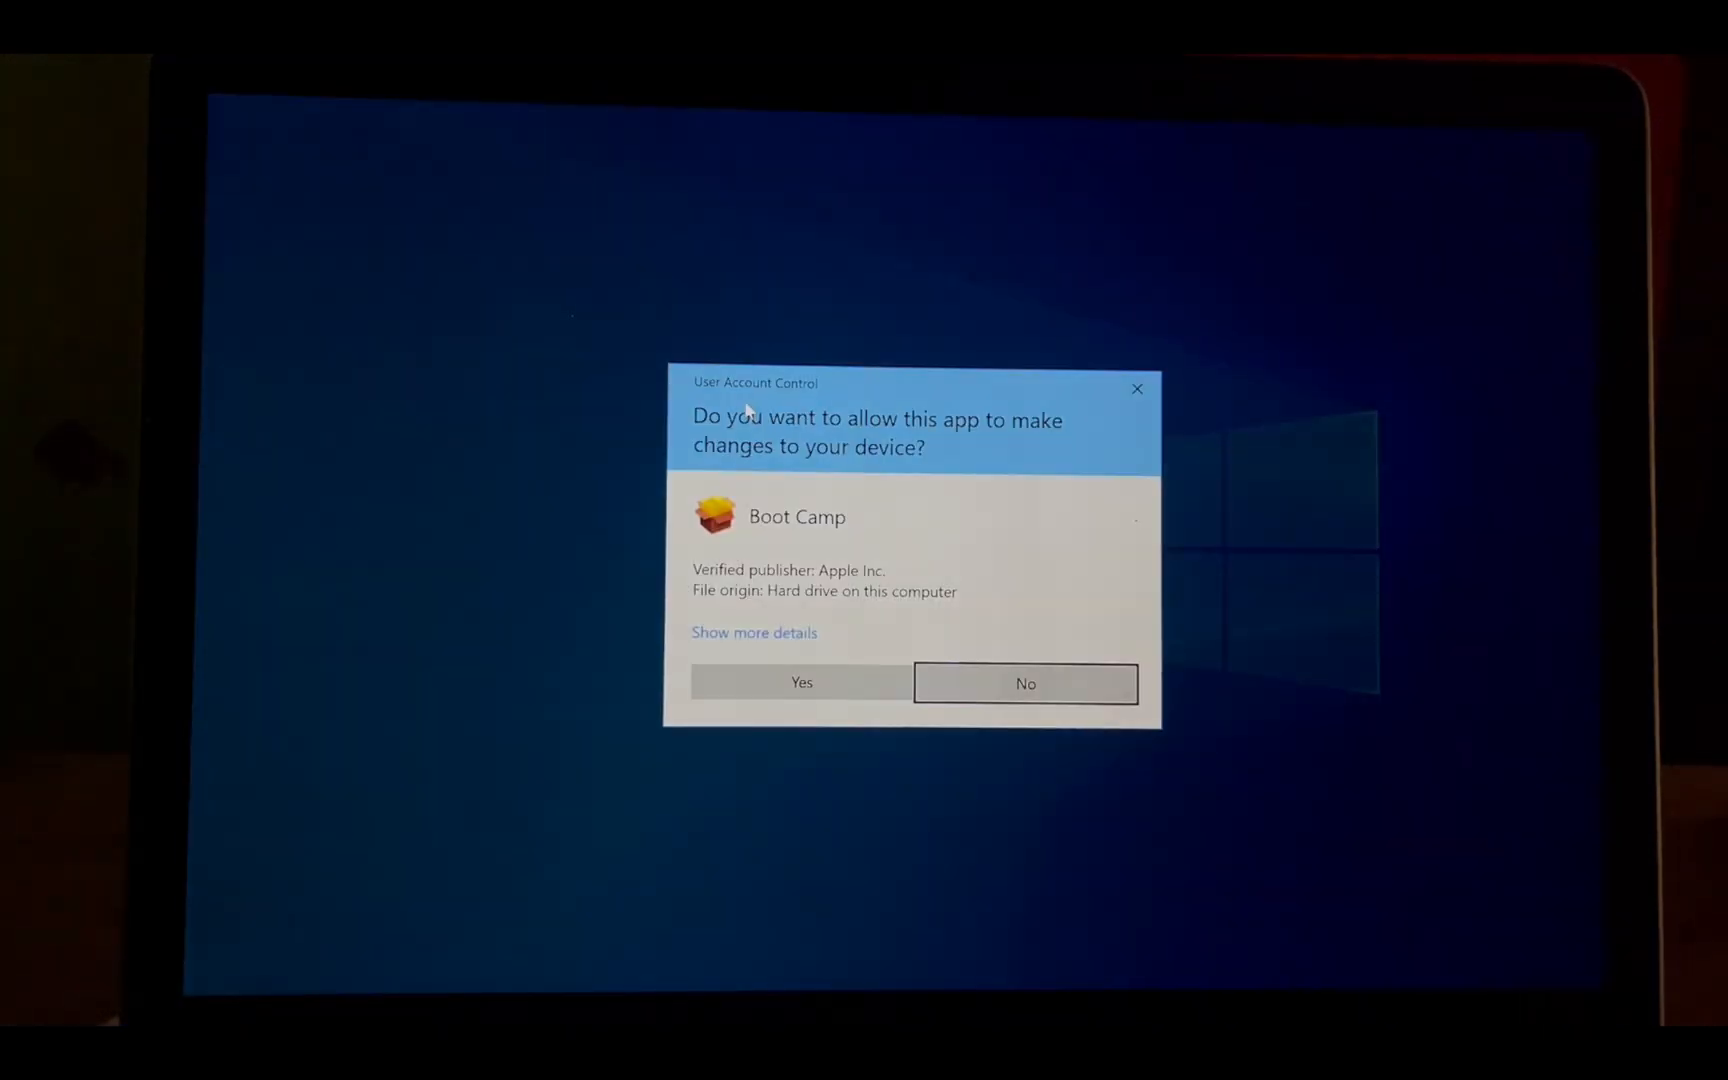
left_click(801, 681)
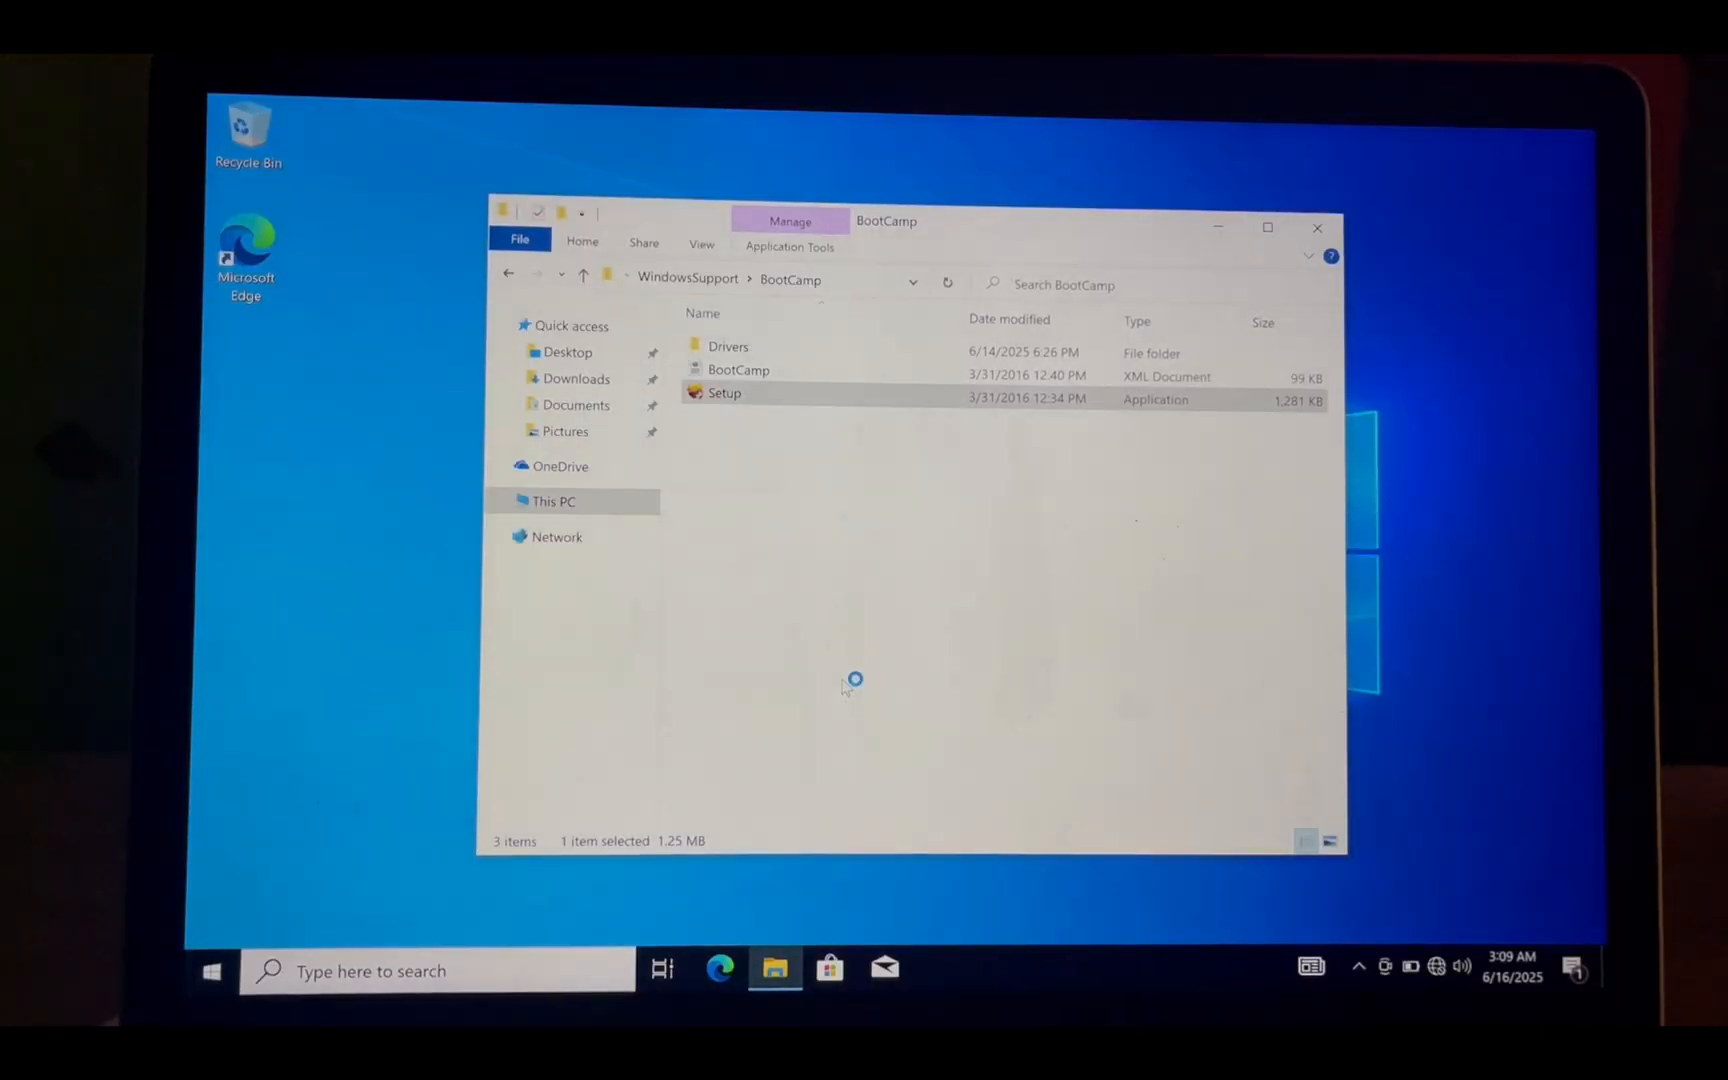
double_click(724, 393)
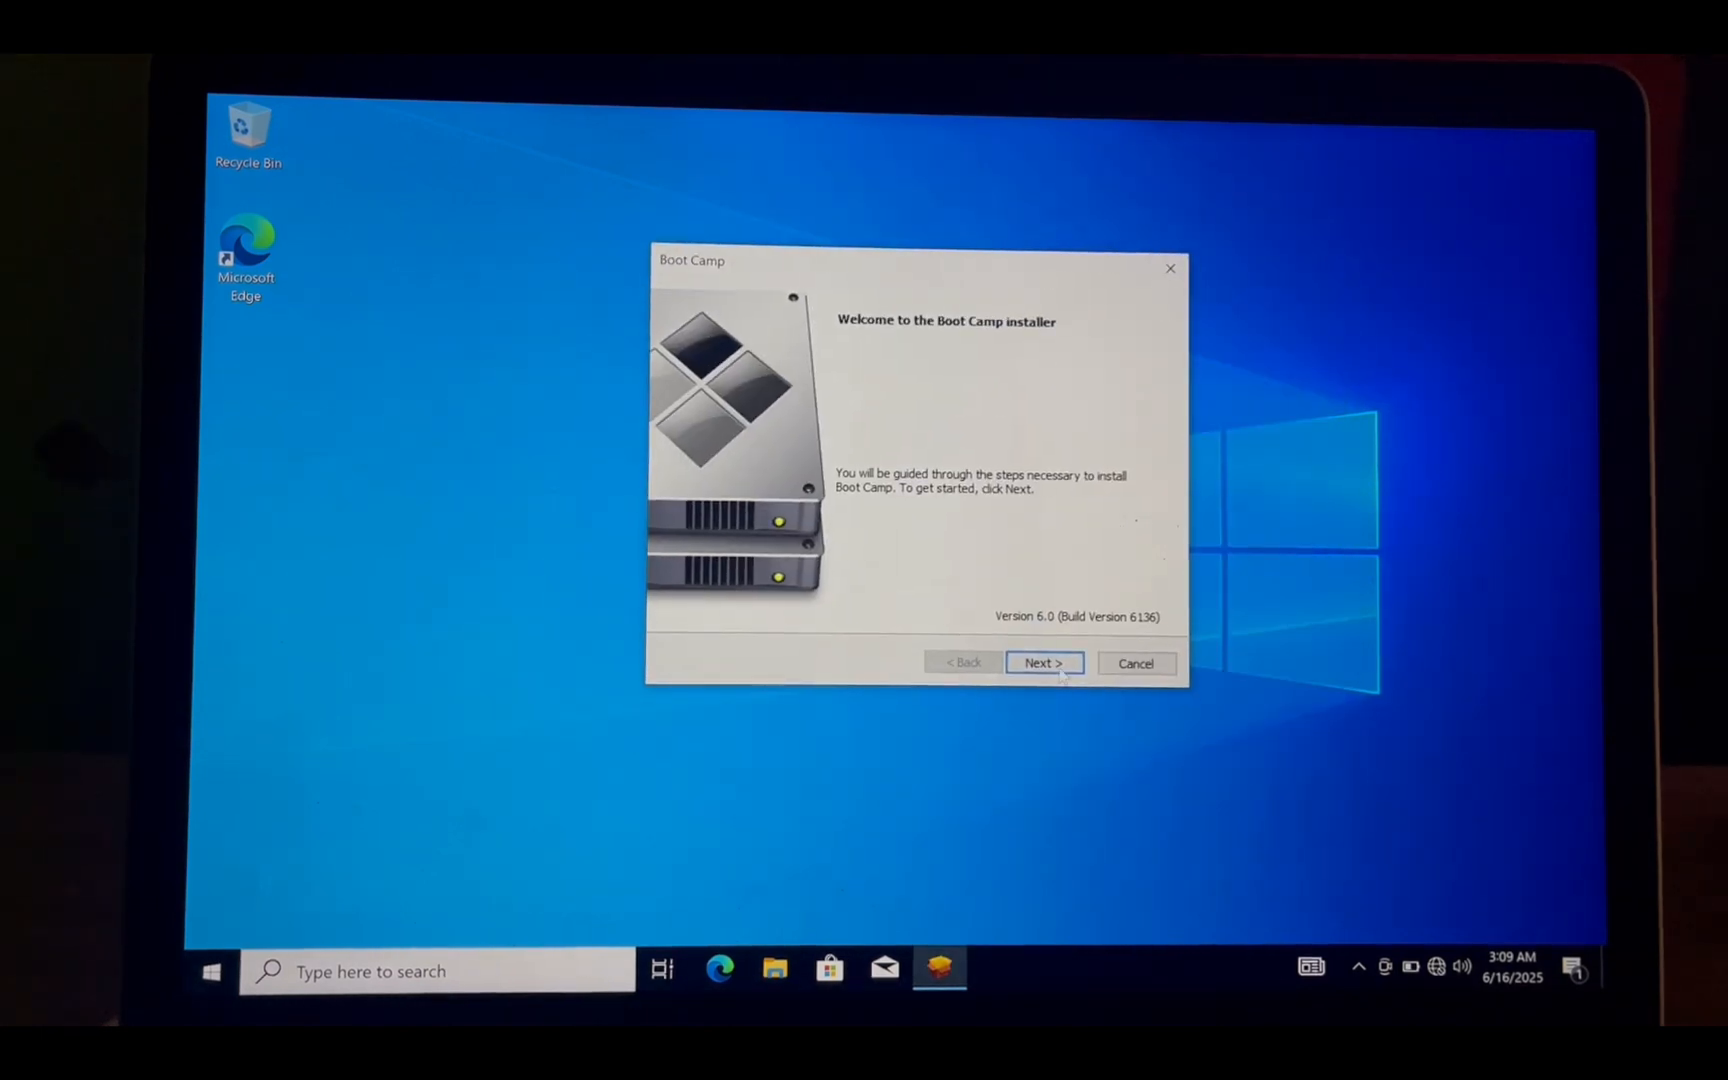
left_click(1043, 662)
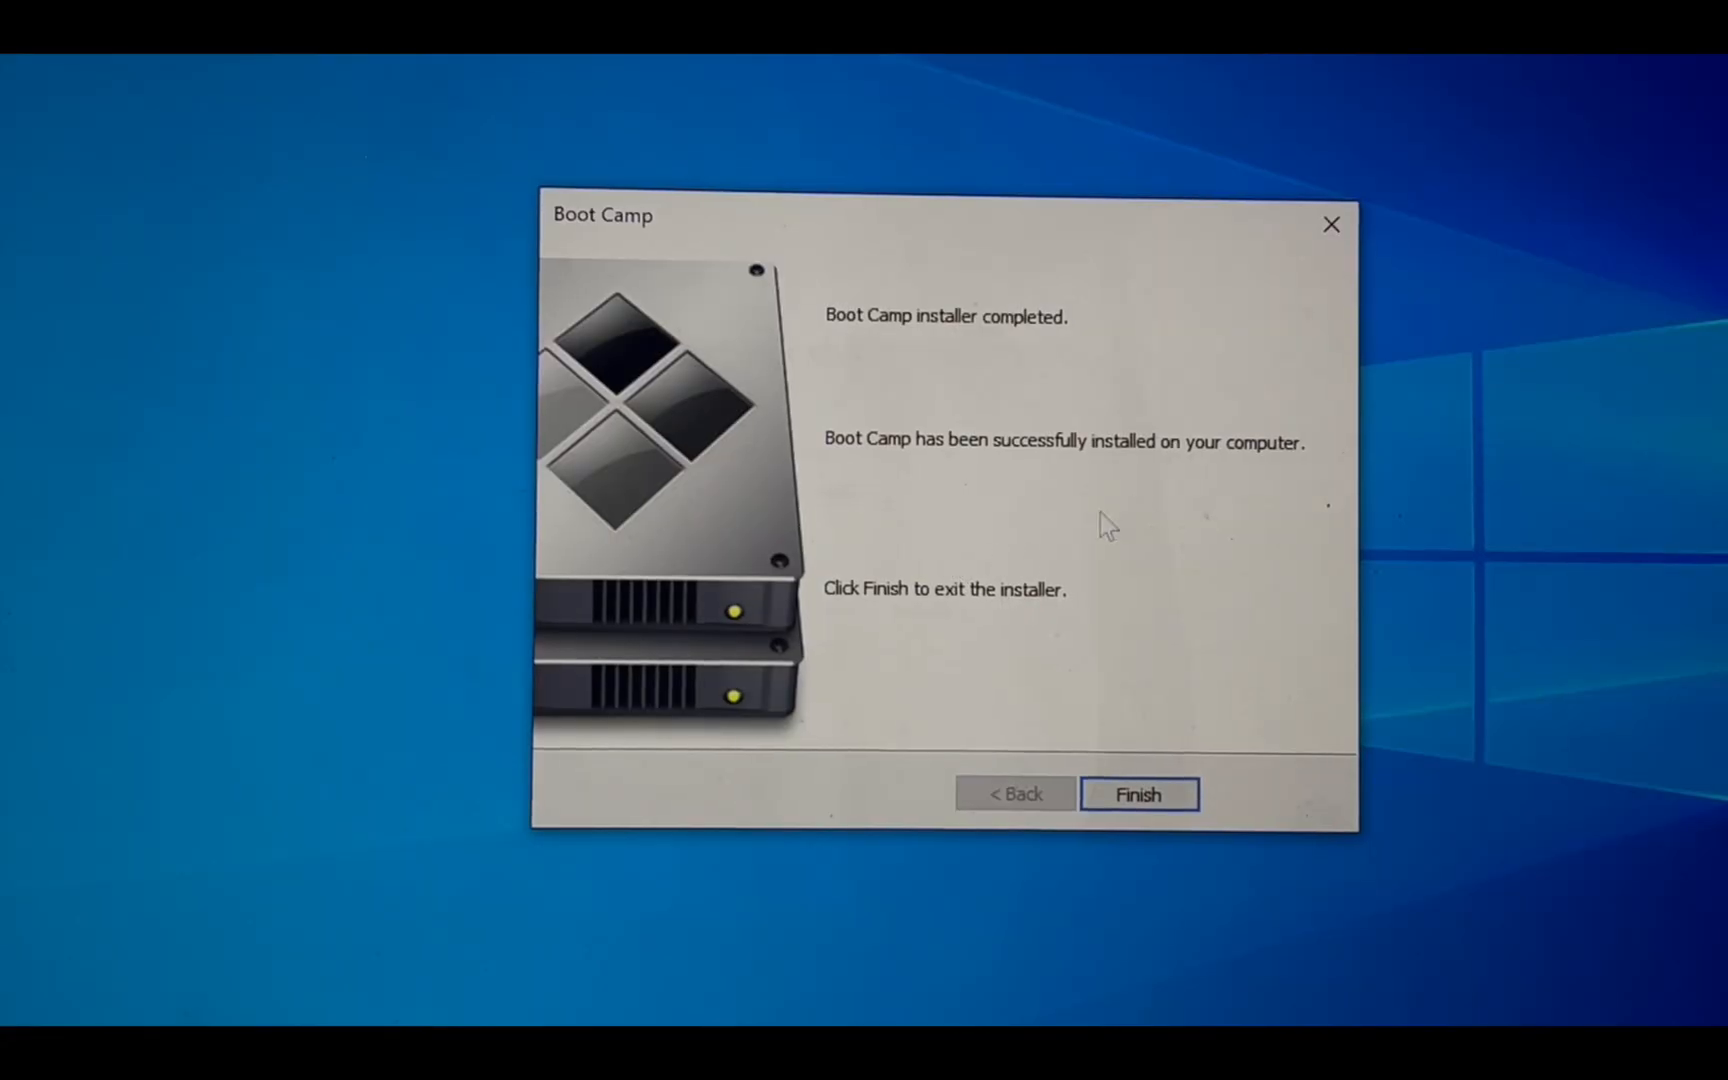
left_click(1138, 795)
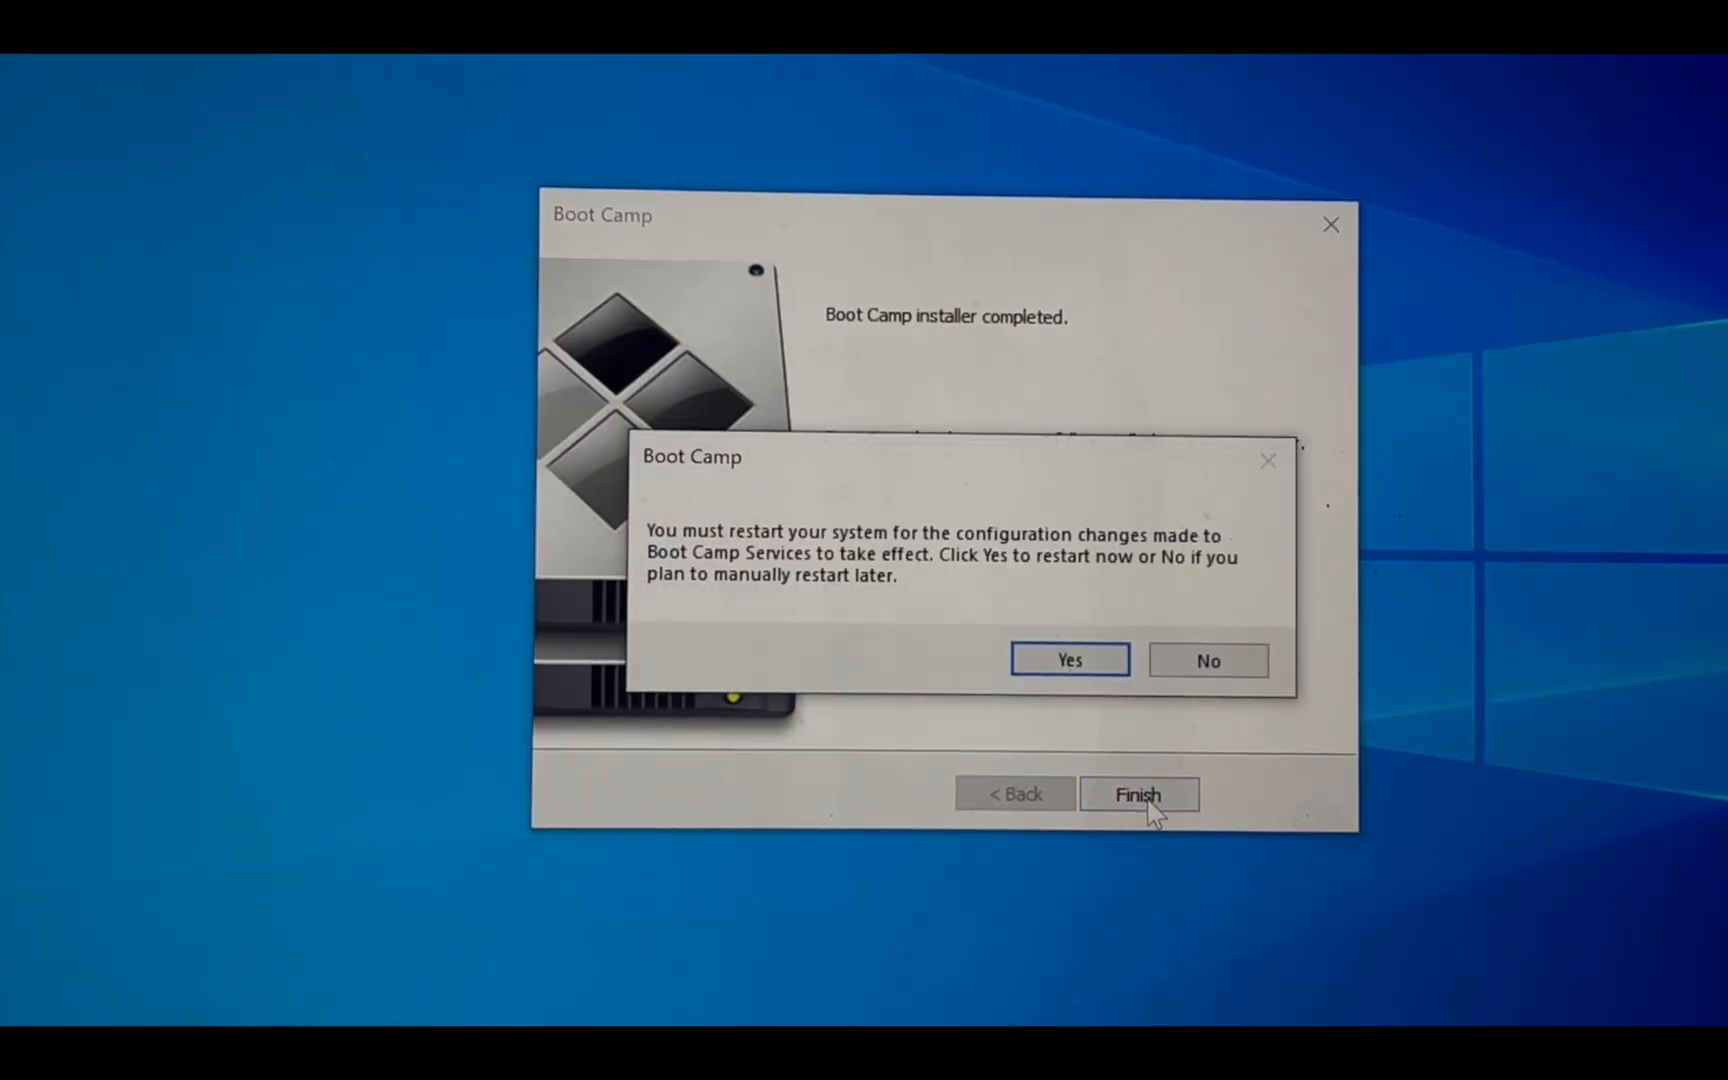
left_click(1067, 660)
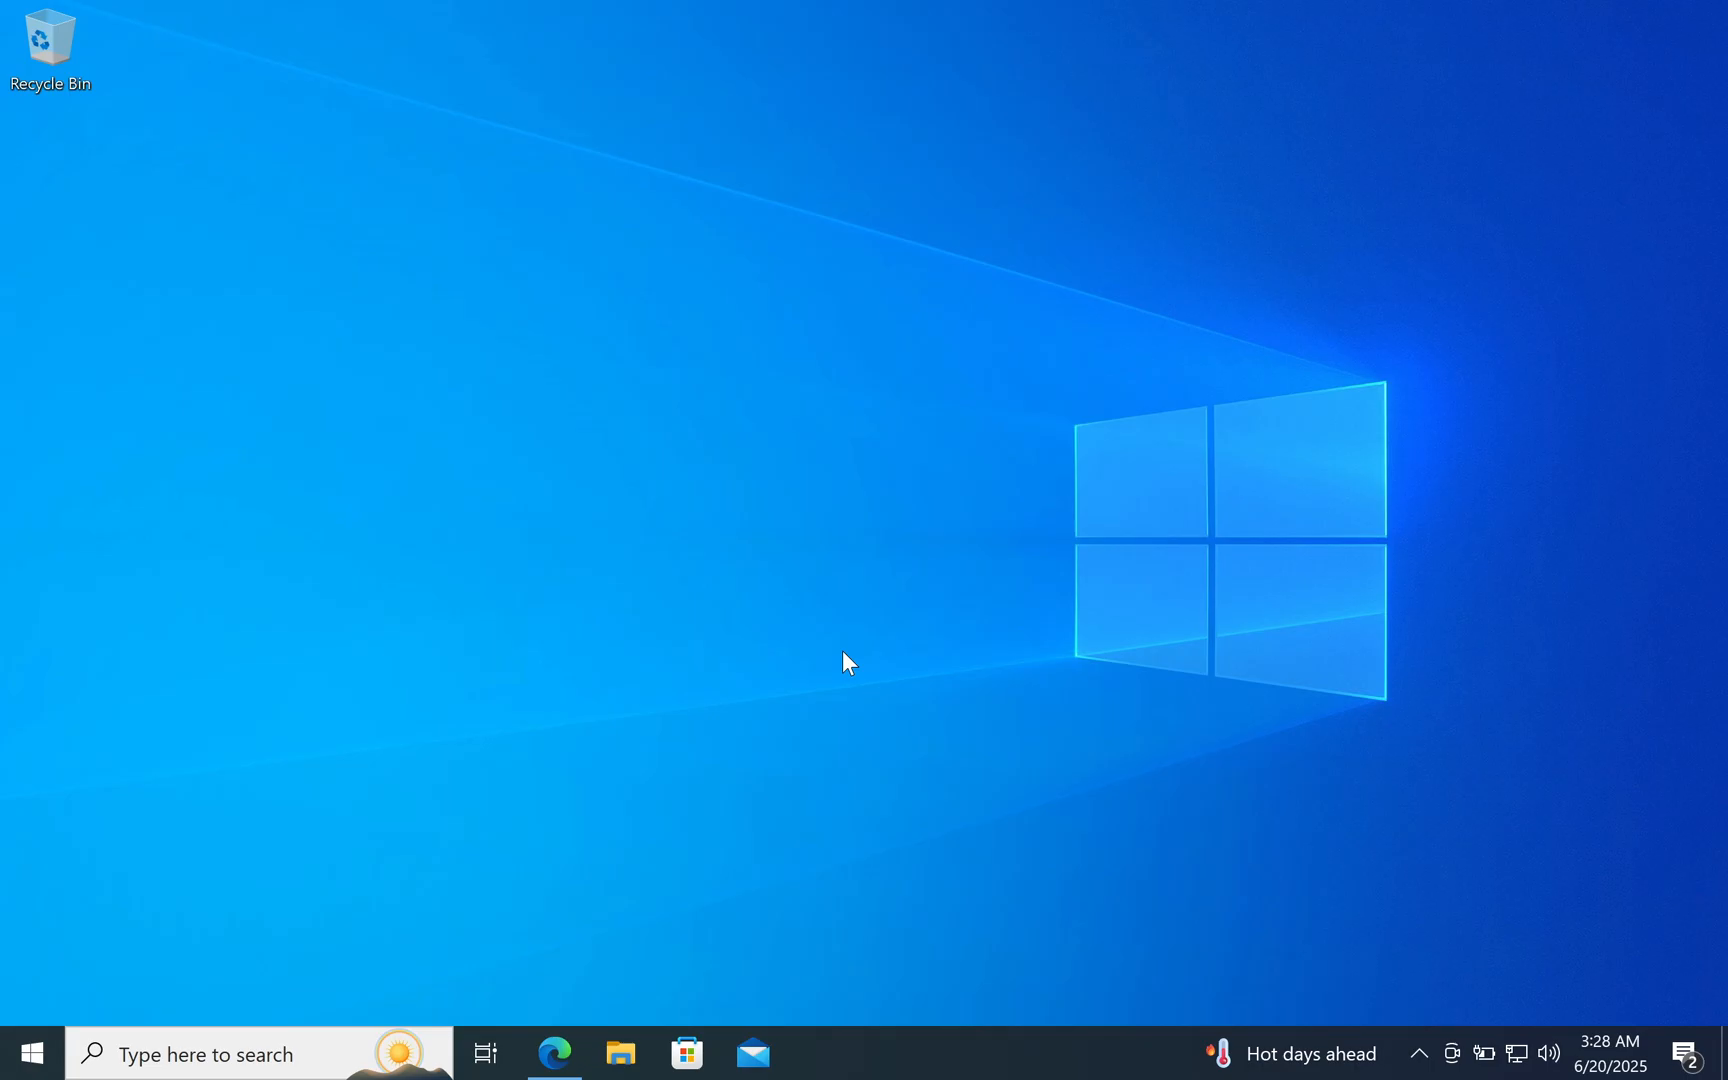
mouse_move(1025, 518)
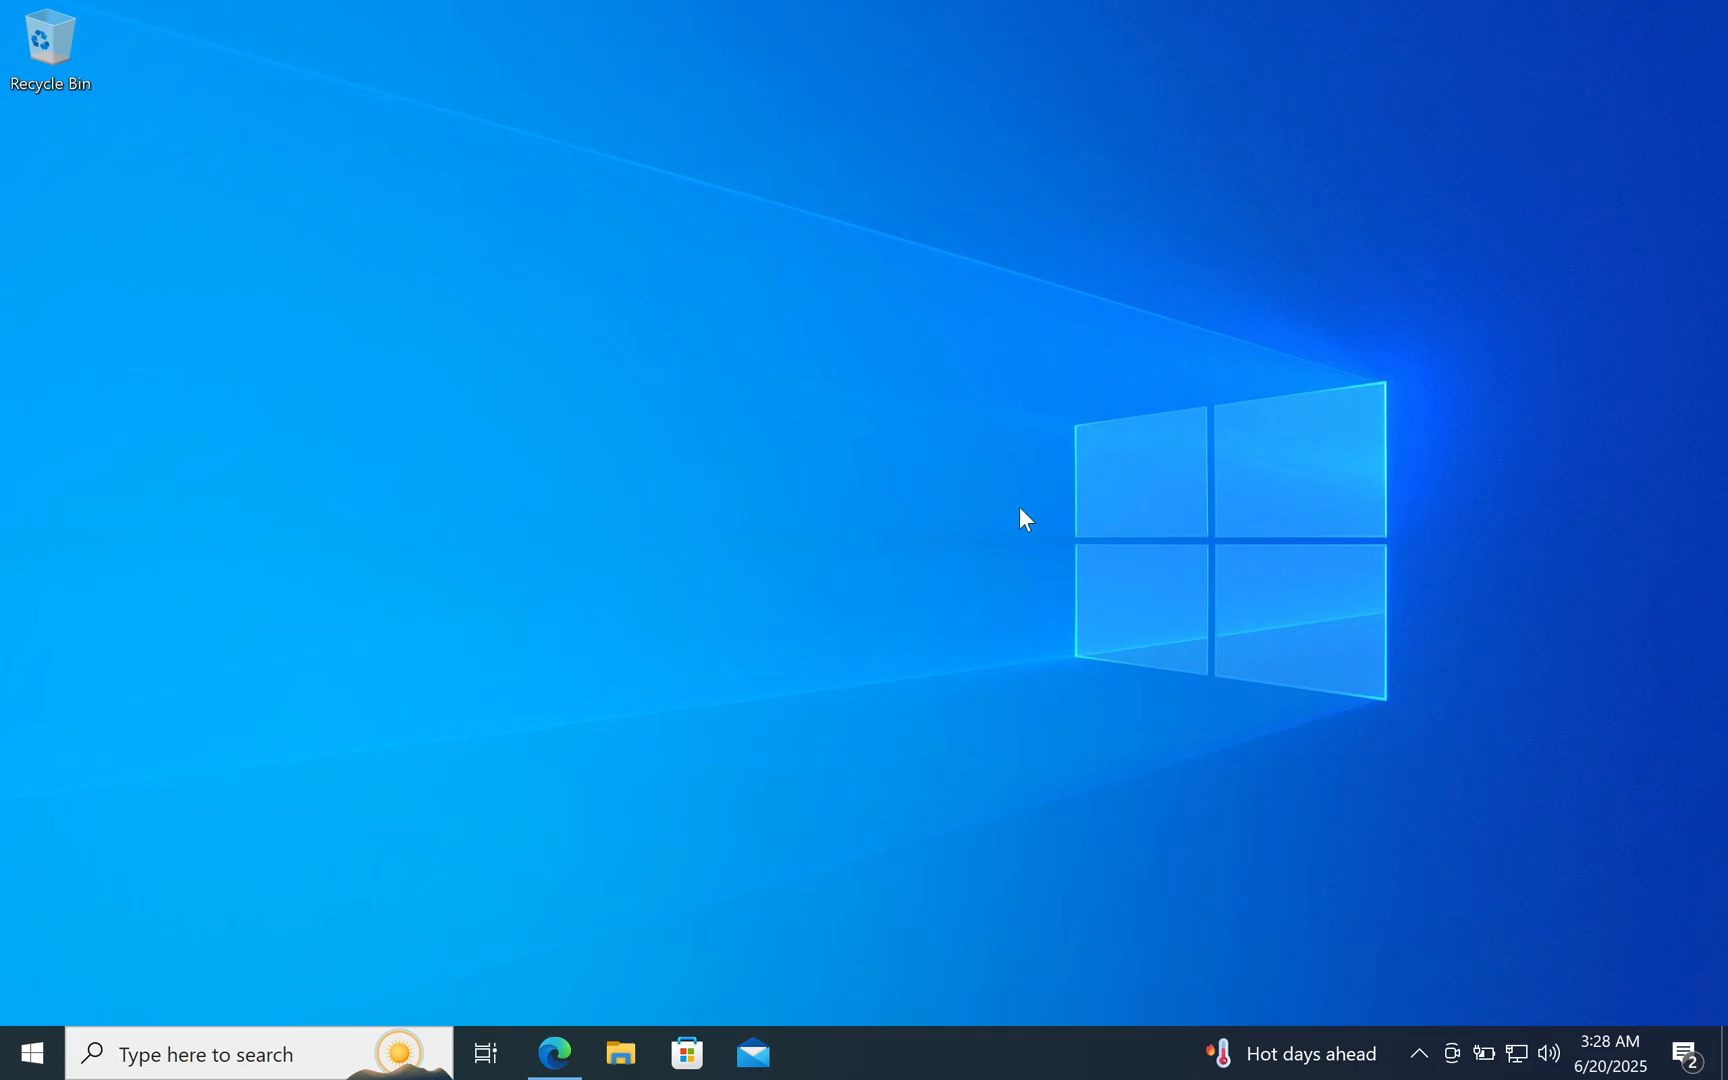
mouse_move(974, 527)
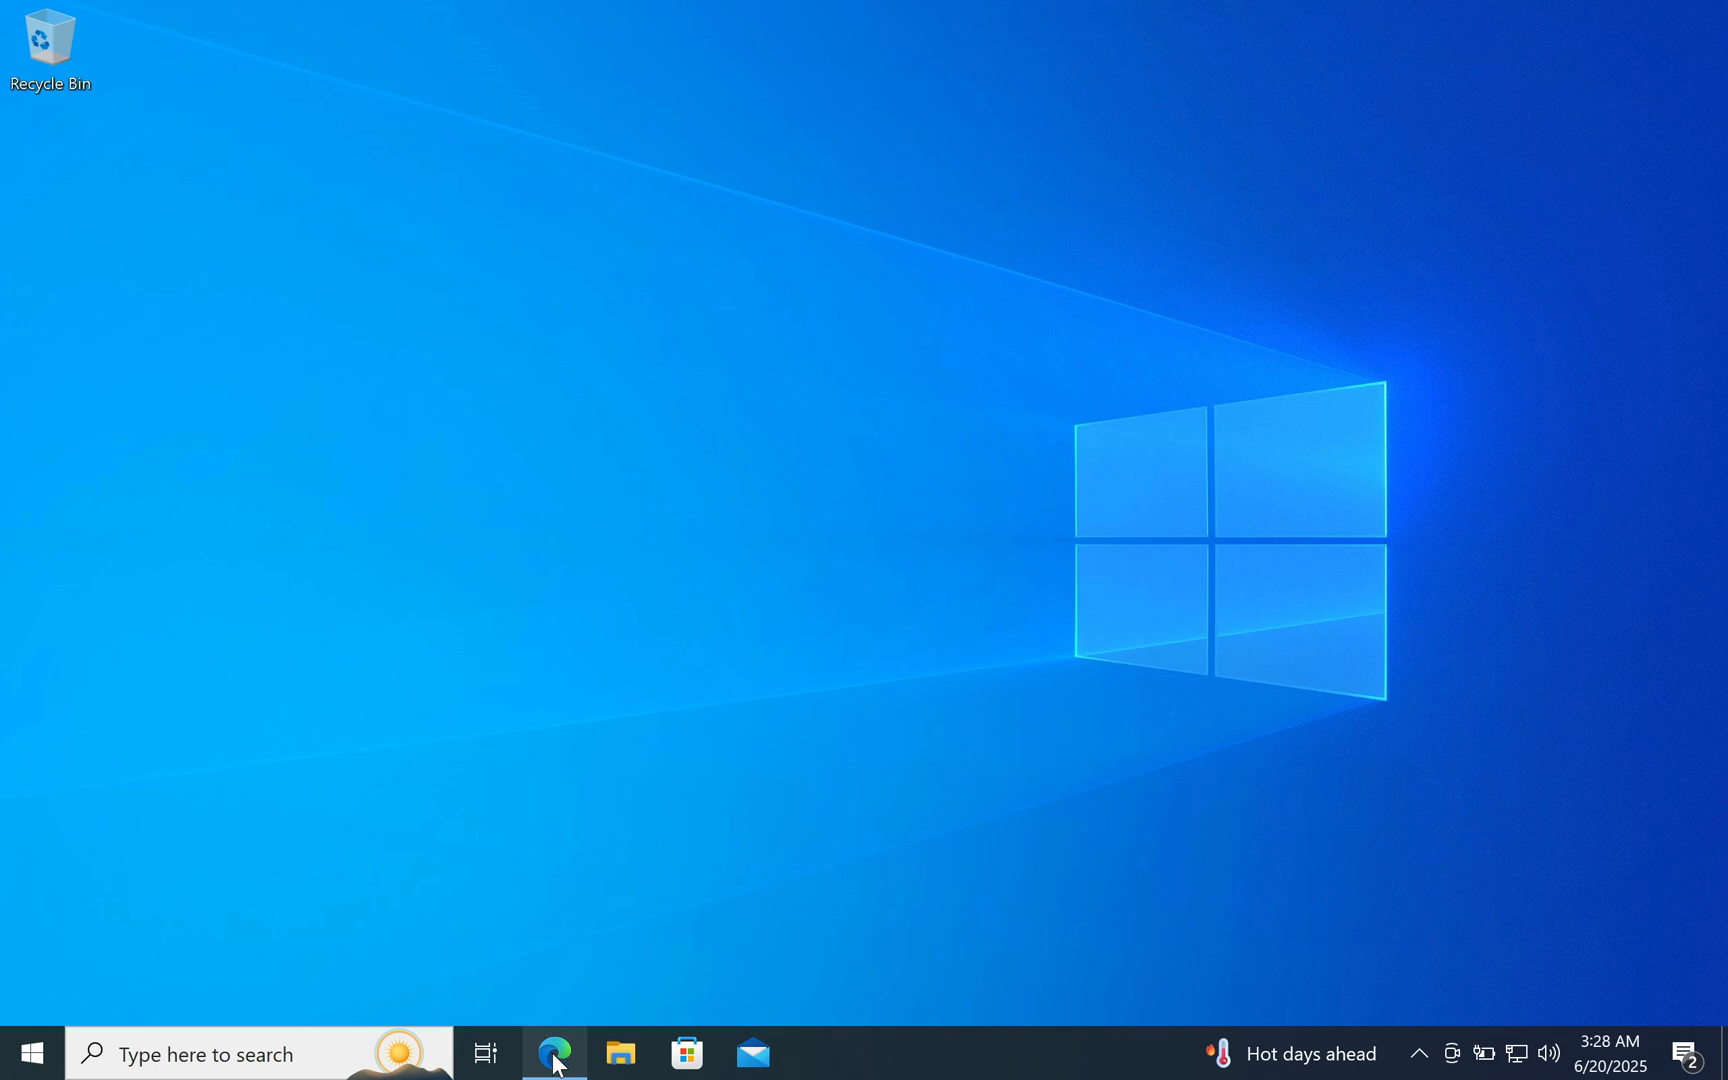
In Edge, select and confirm the Windows 11 multi-edition ISO for x64 devices
left_click(553, 1052)
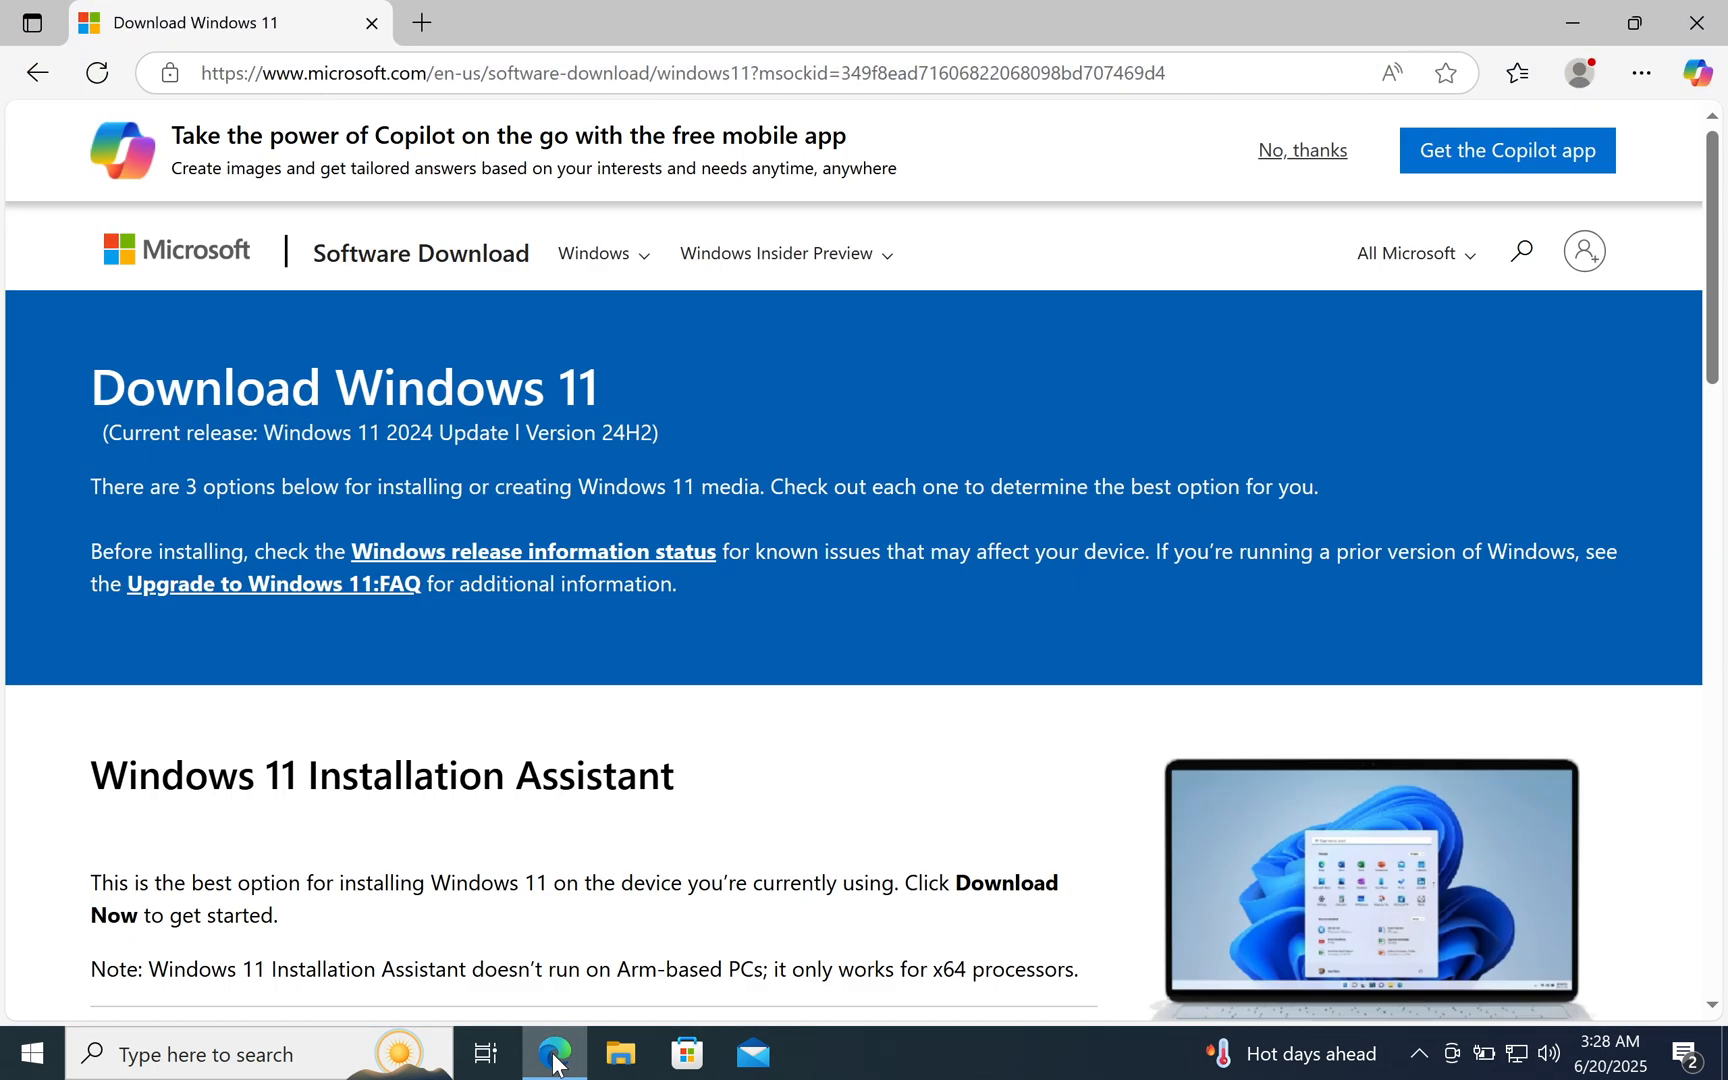
scroll("down", 3)
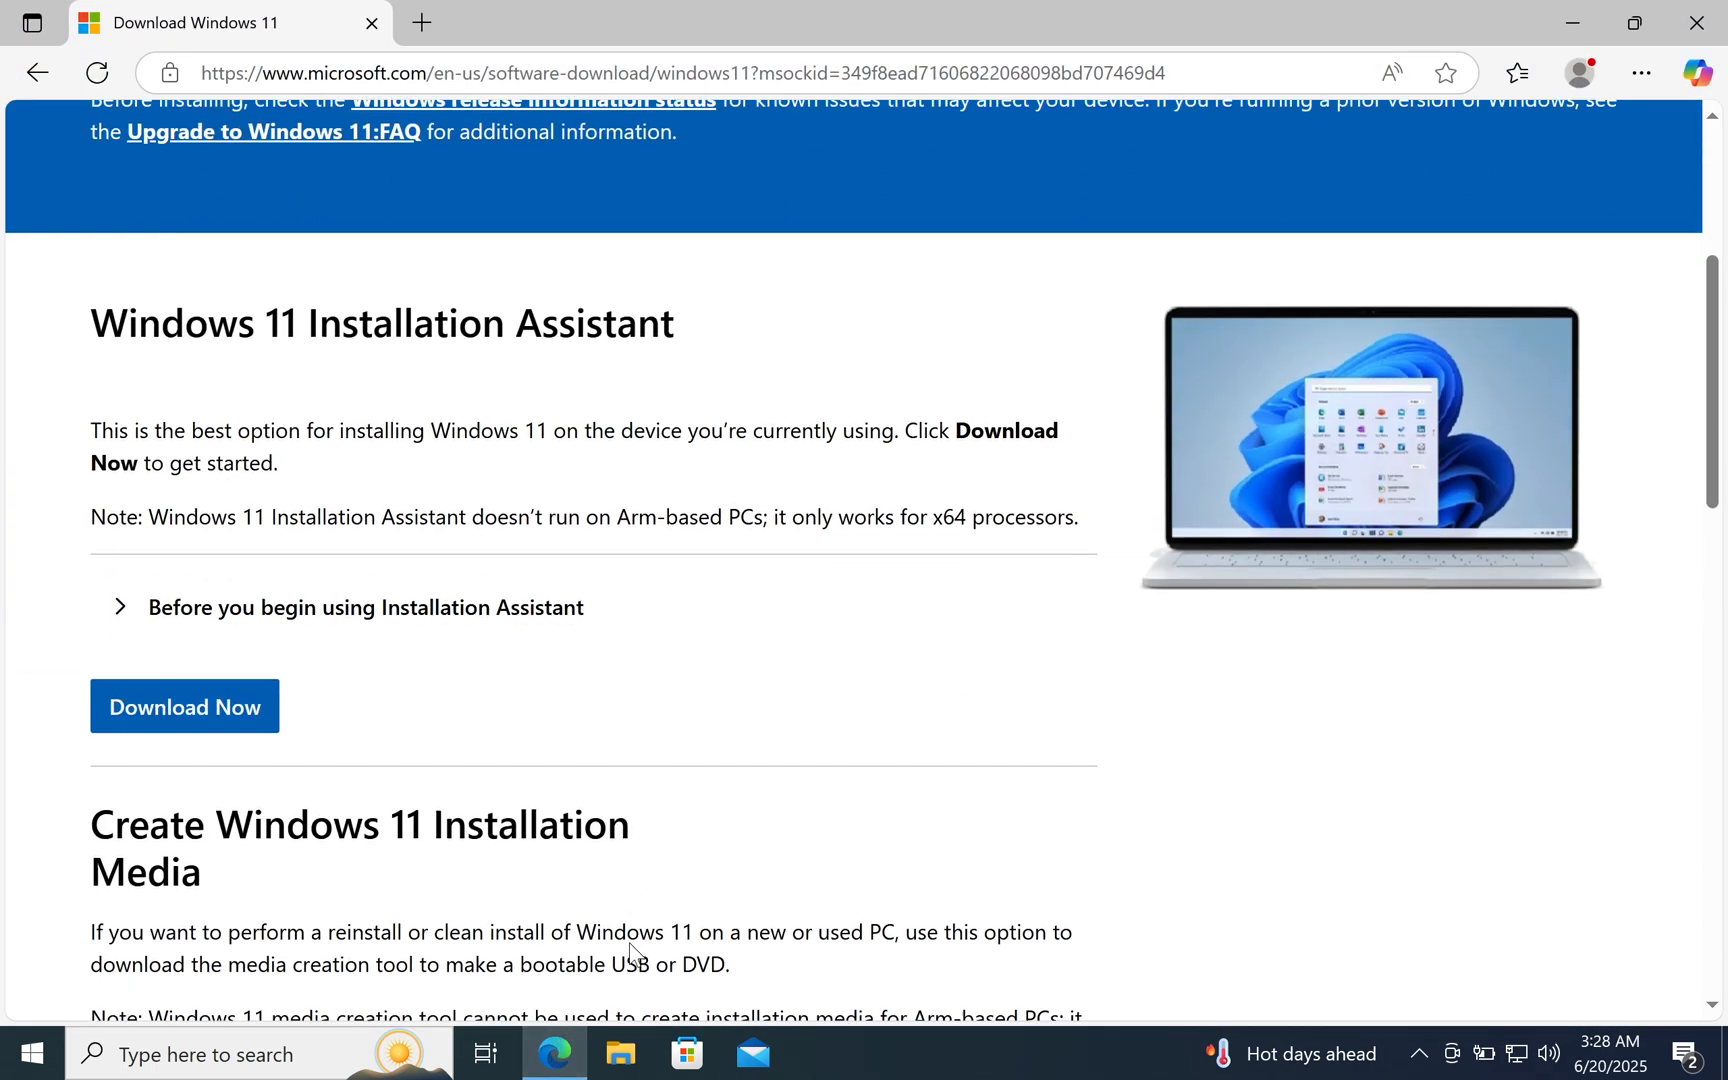
scroll("down", 3)
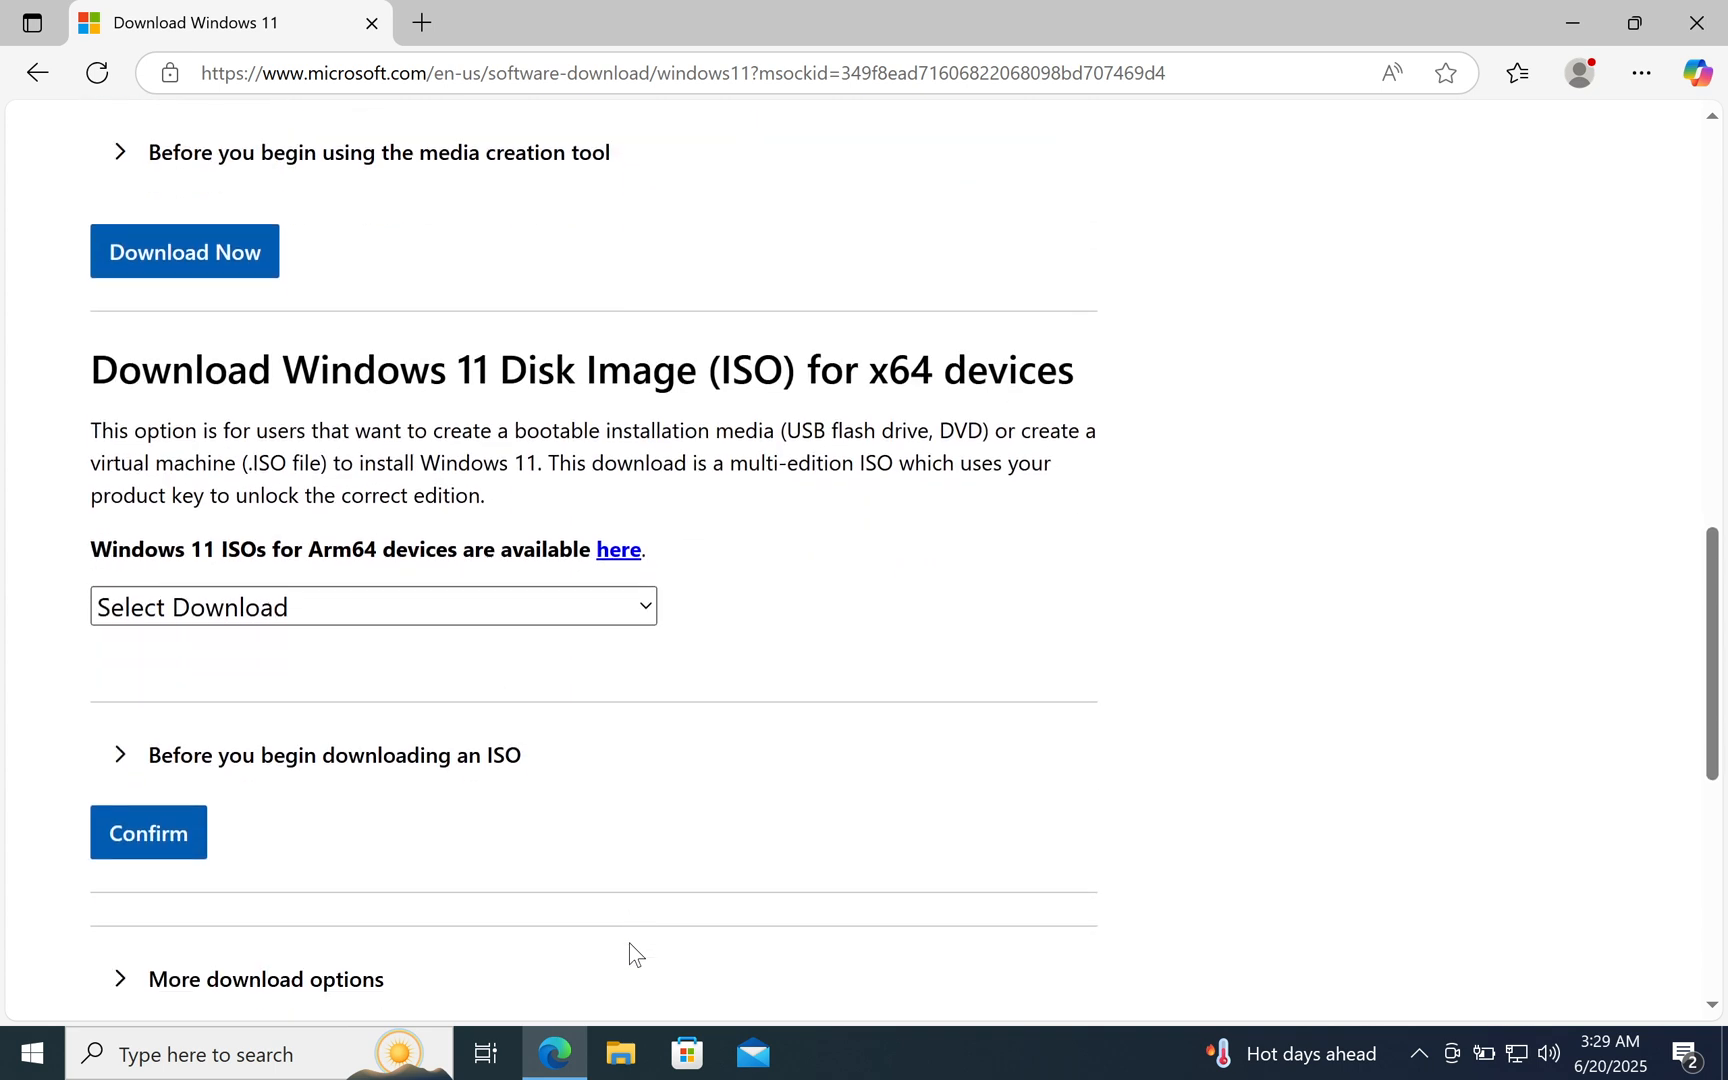
left_click(372, 606)
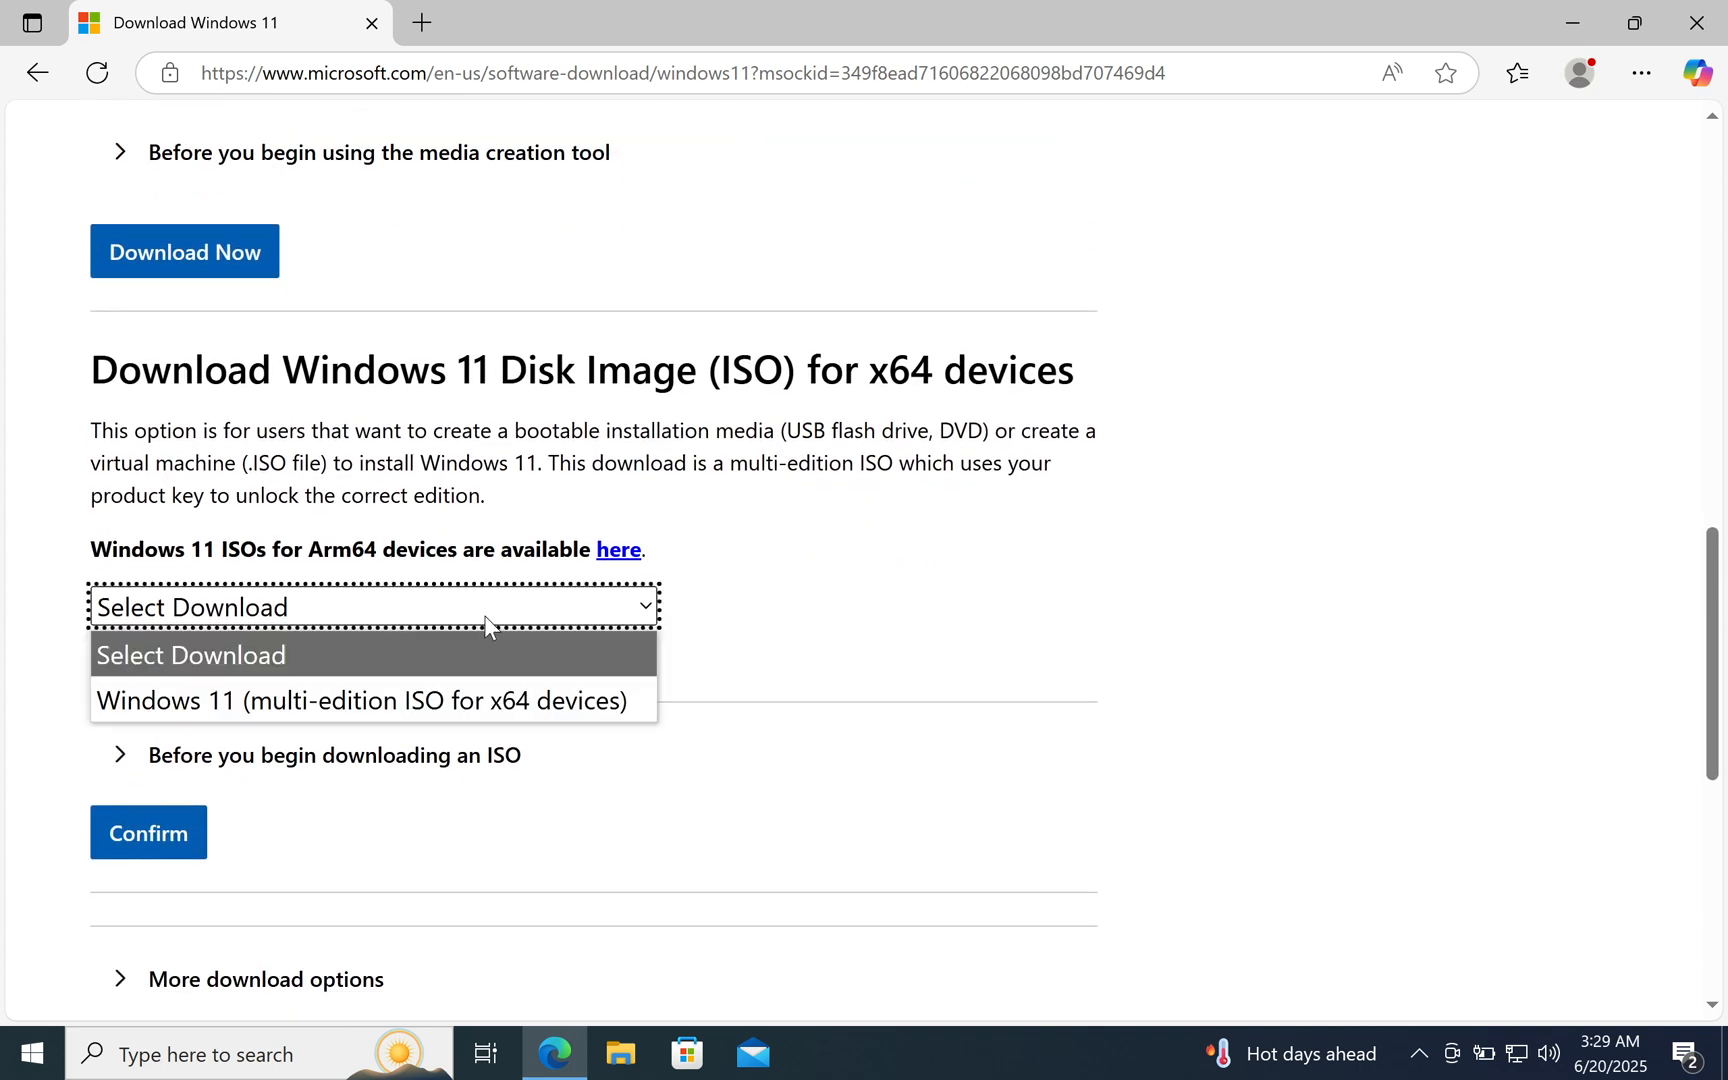
left_click(361, 700)
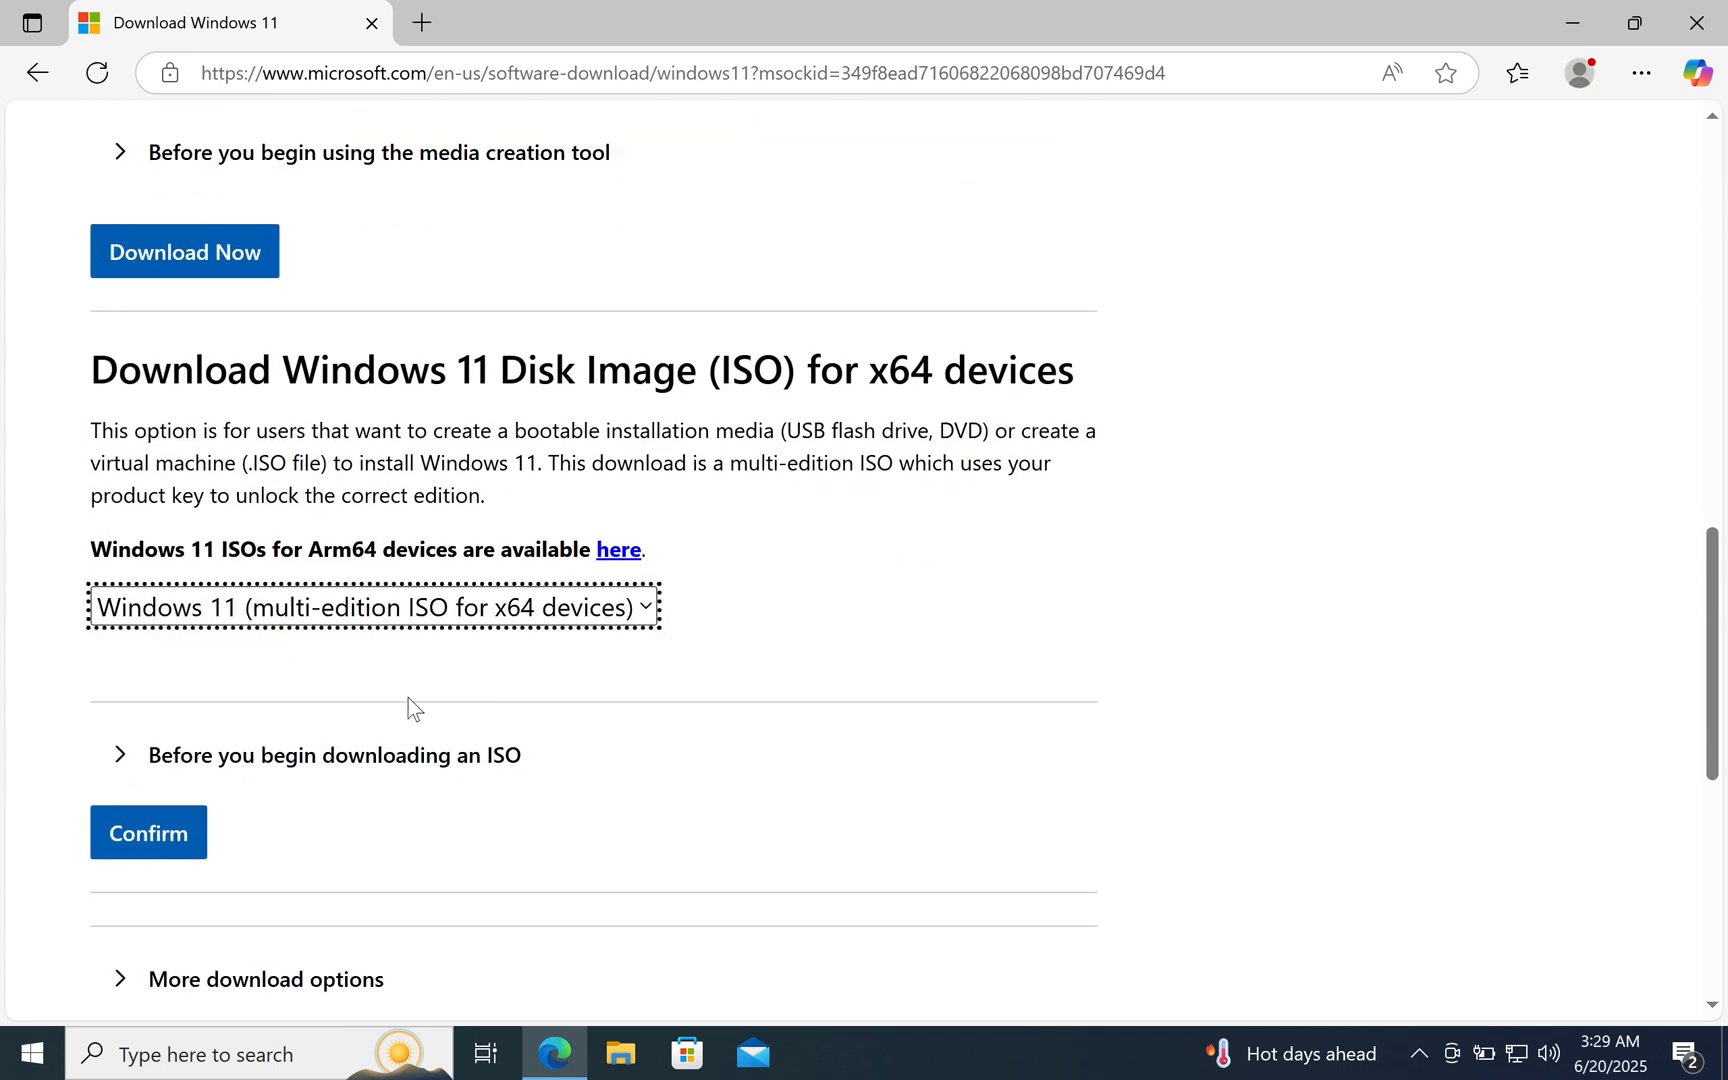
left_click(148, 832)
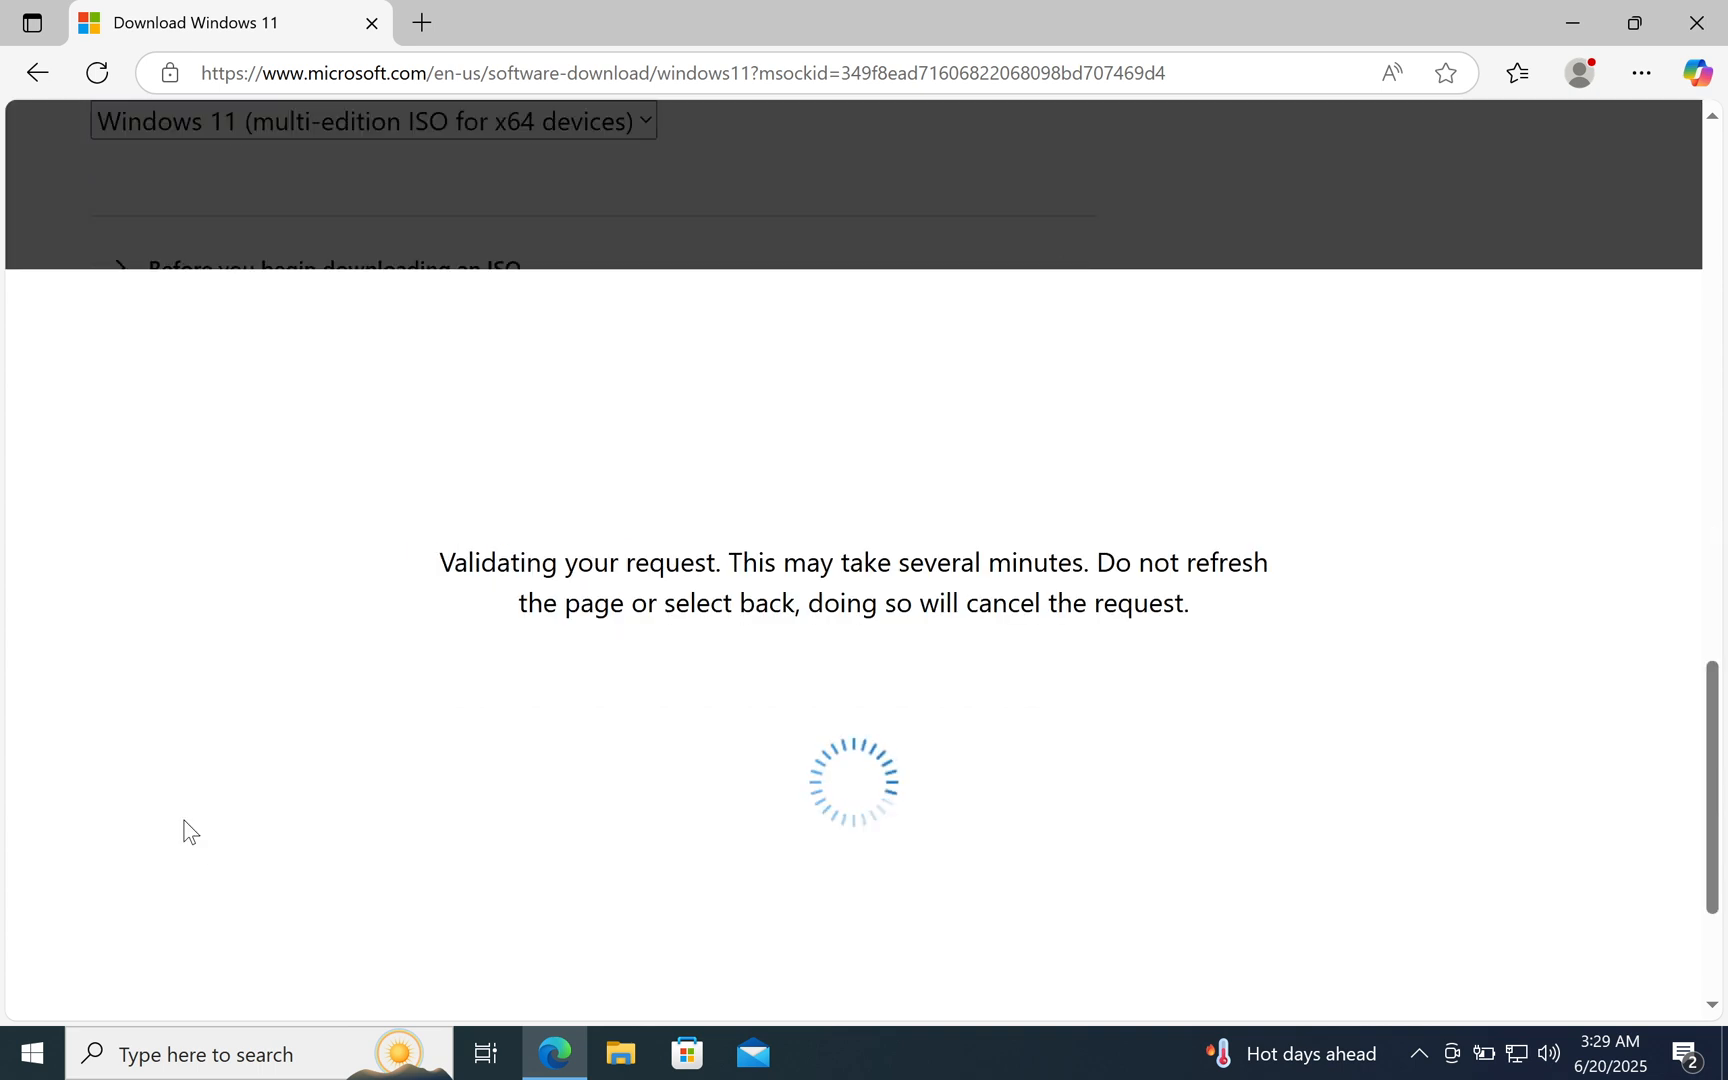
Confirm English (United States) as the language and start the 64-bit ISO download
left_click(231, 615)
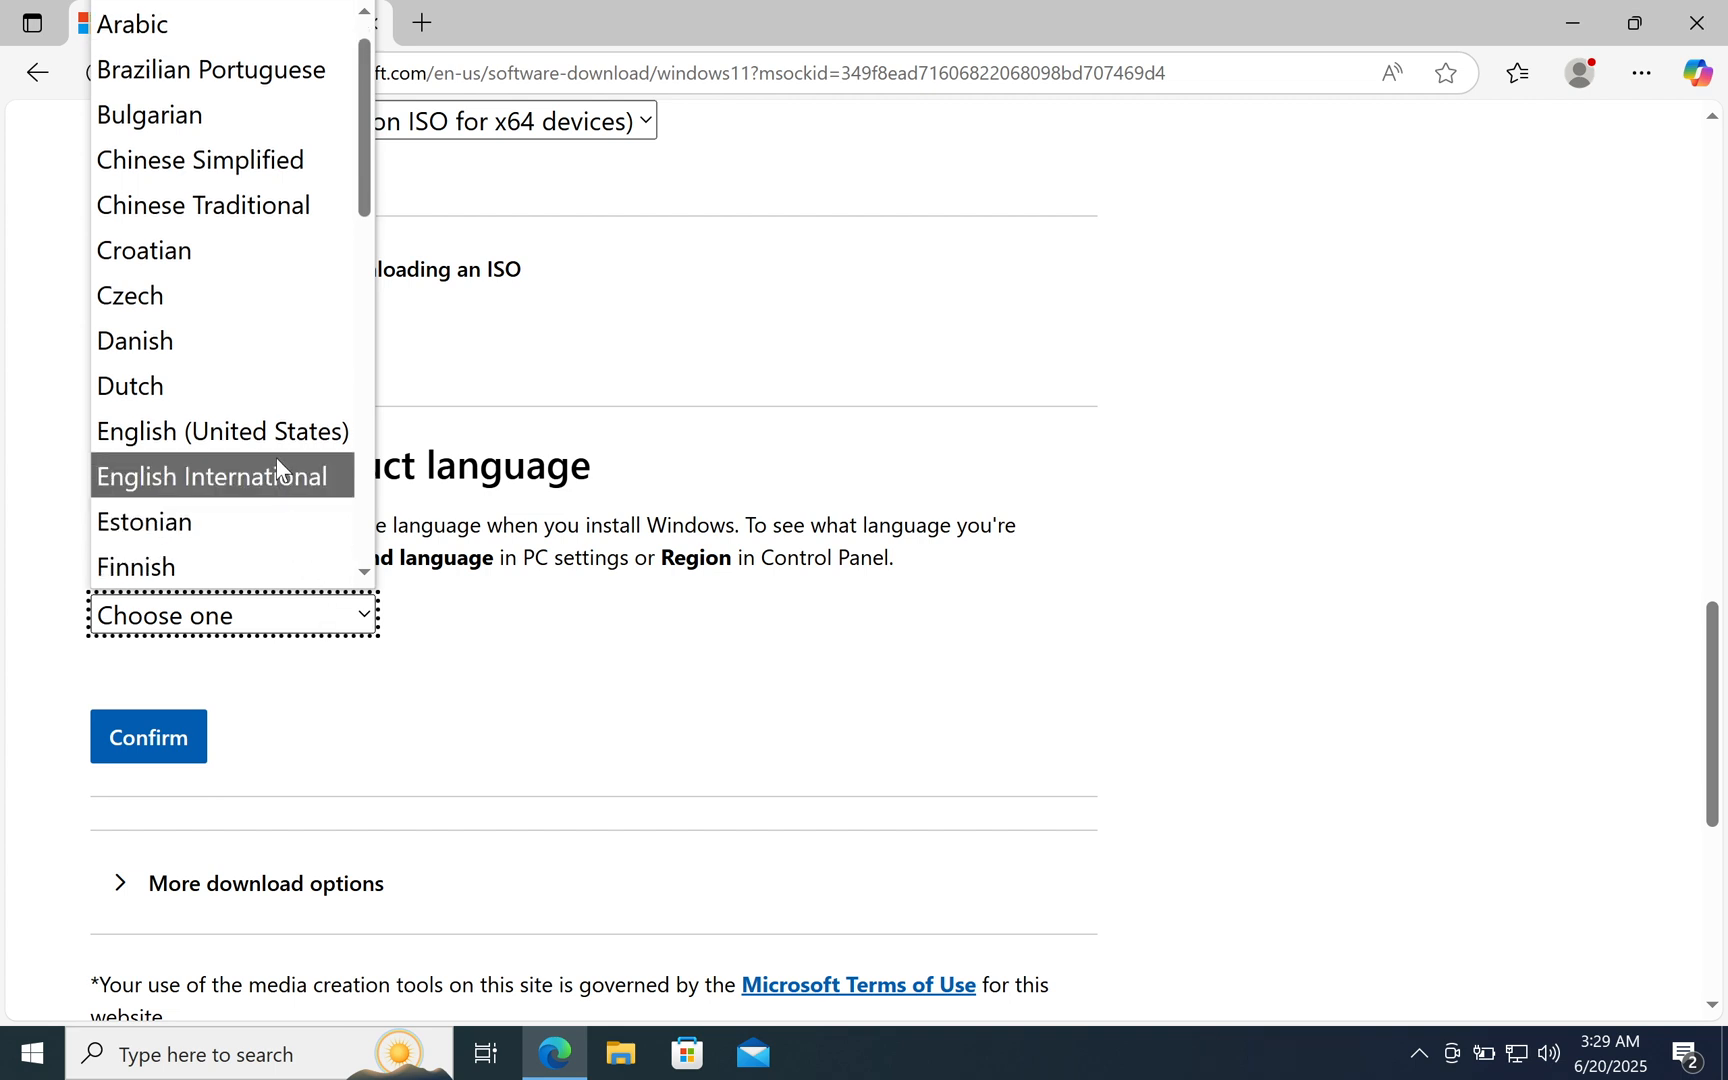
left_click(222, 431)
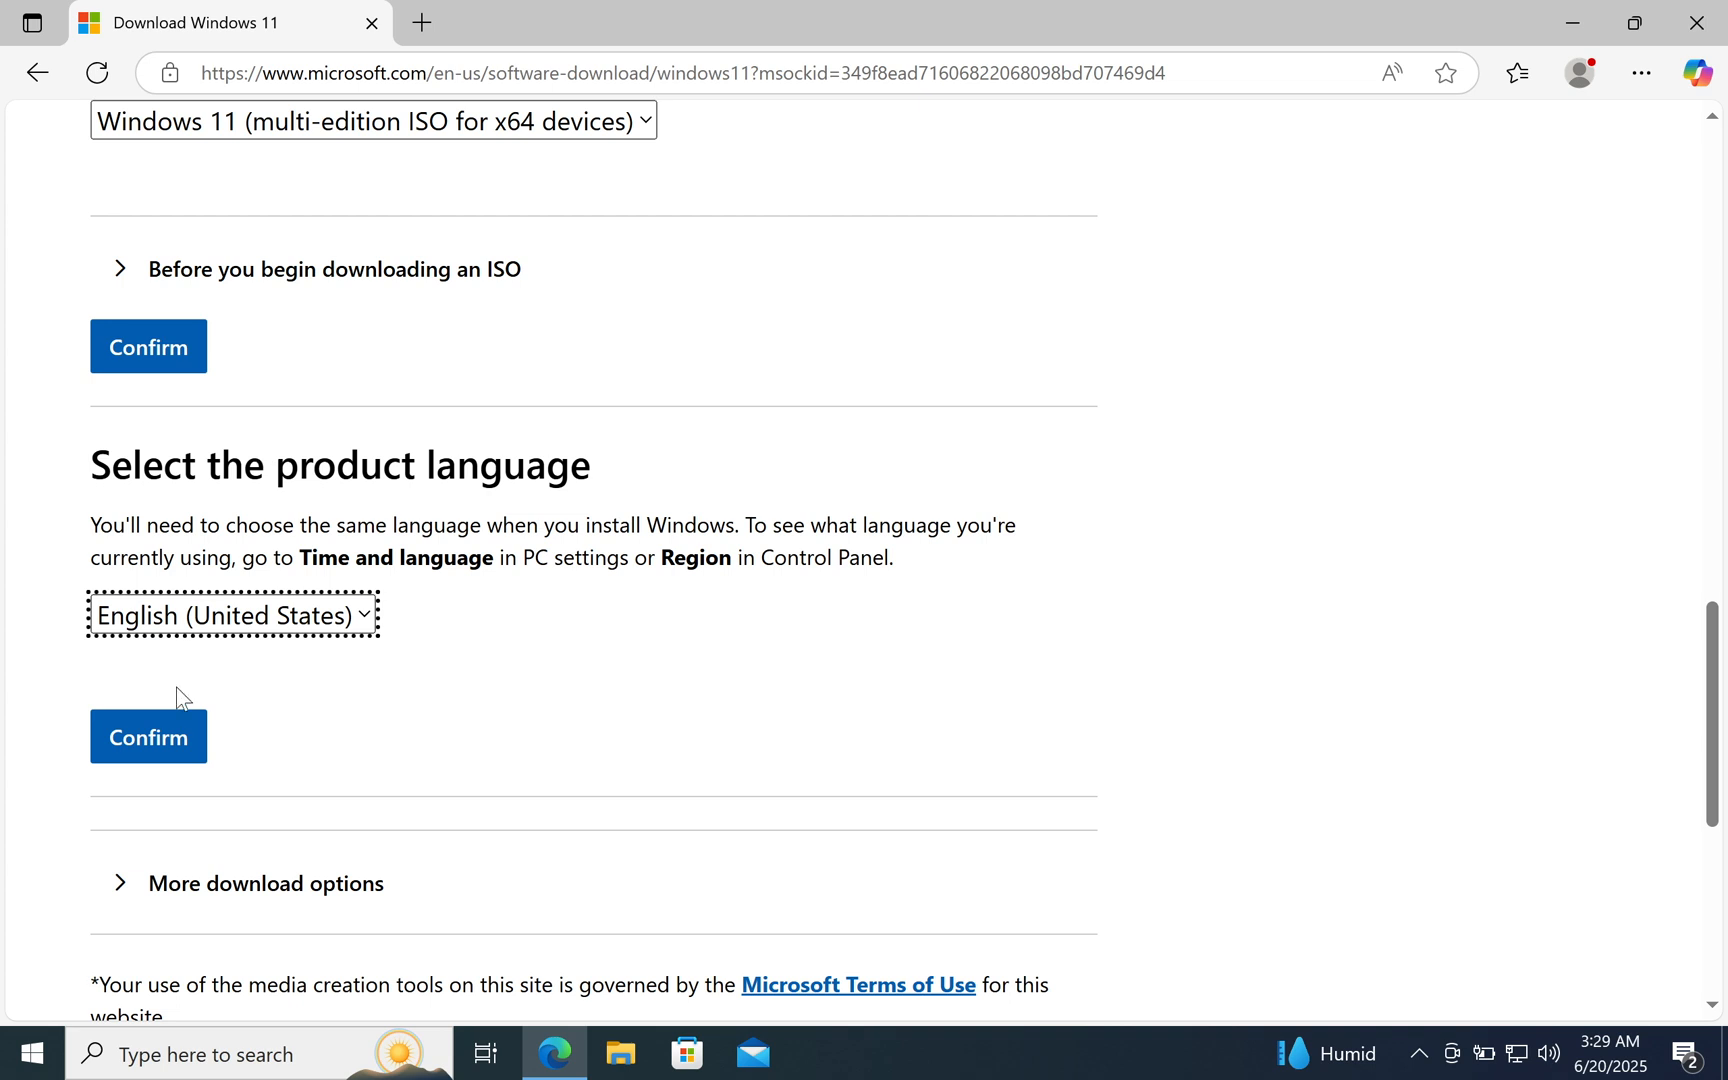
left_click(148, 737)
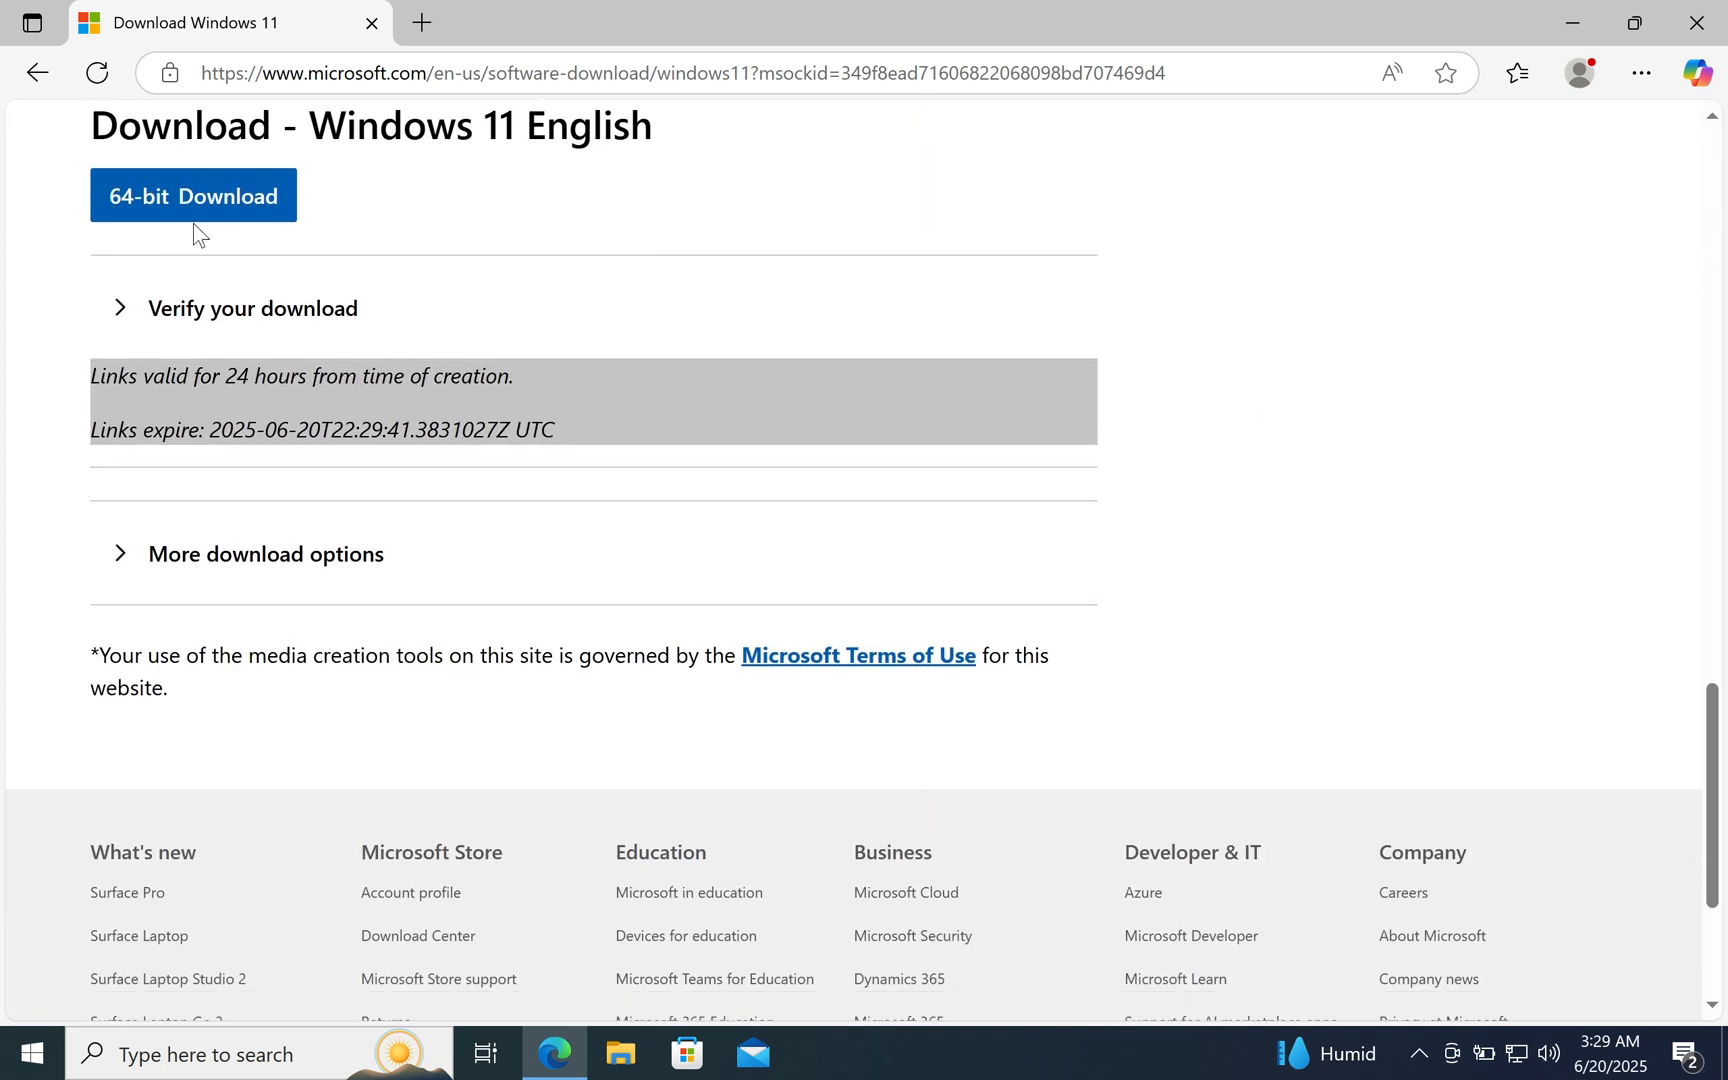
left_click(193, 195)
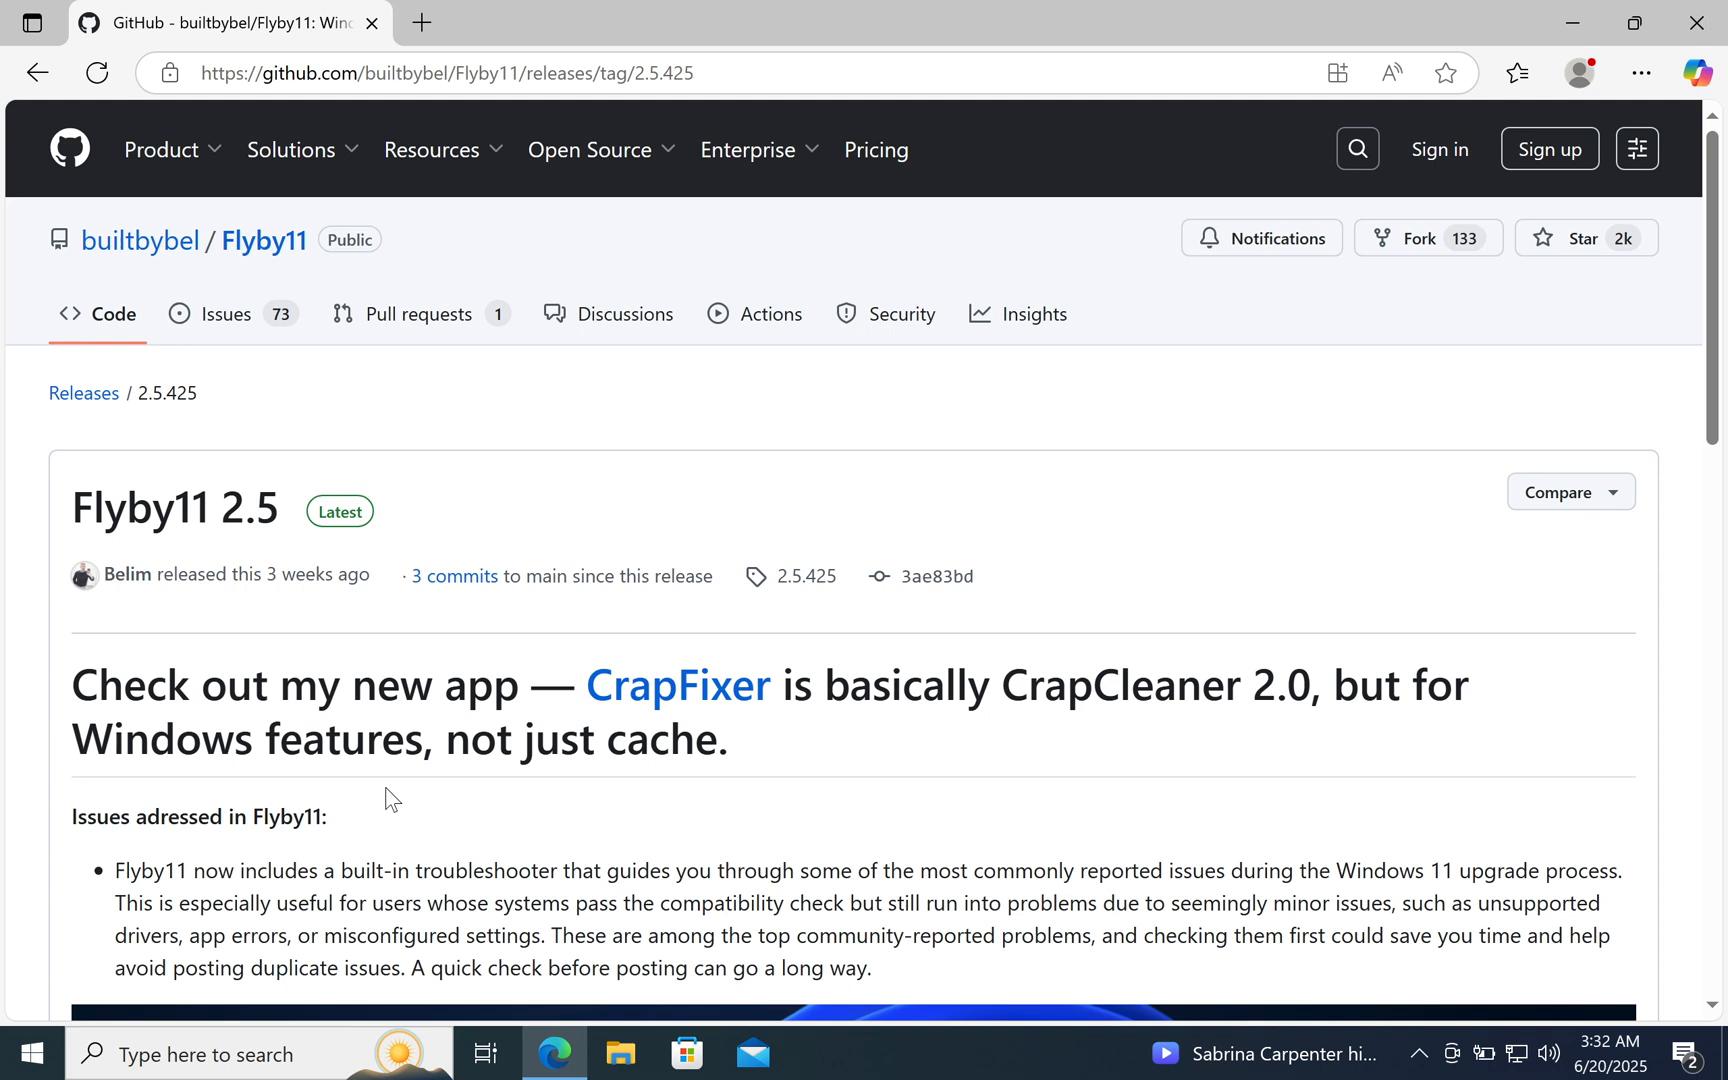
mouse_move(378, 786)
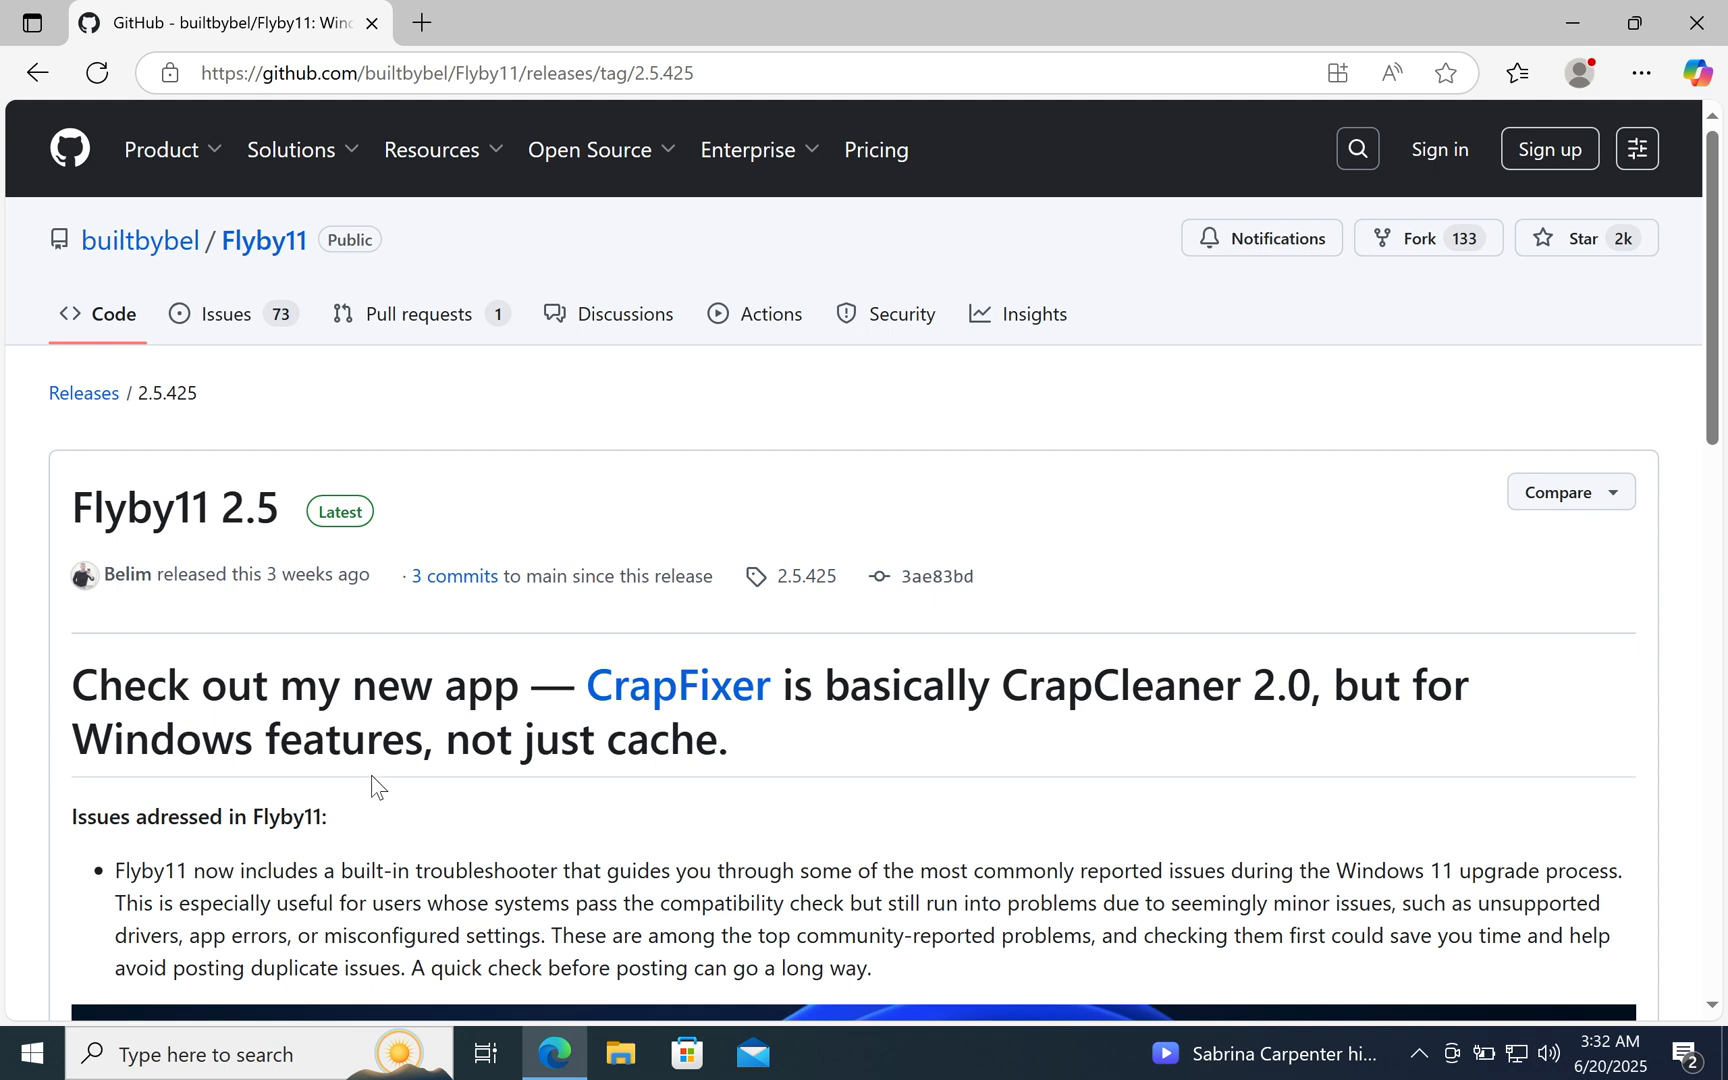
Scroll to the Flyby11 2.5 release assets and download Flyby11.zip
double_click(121, 507)
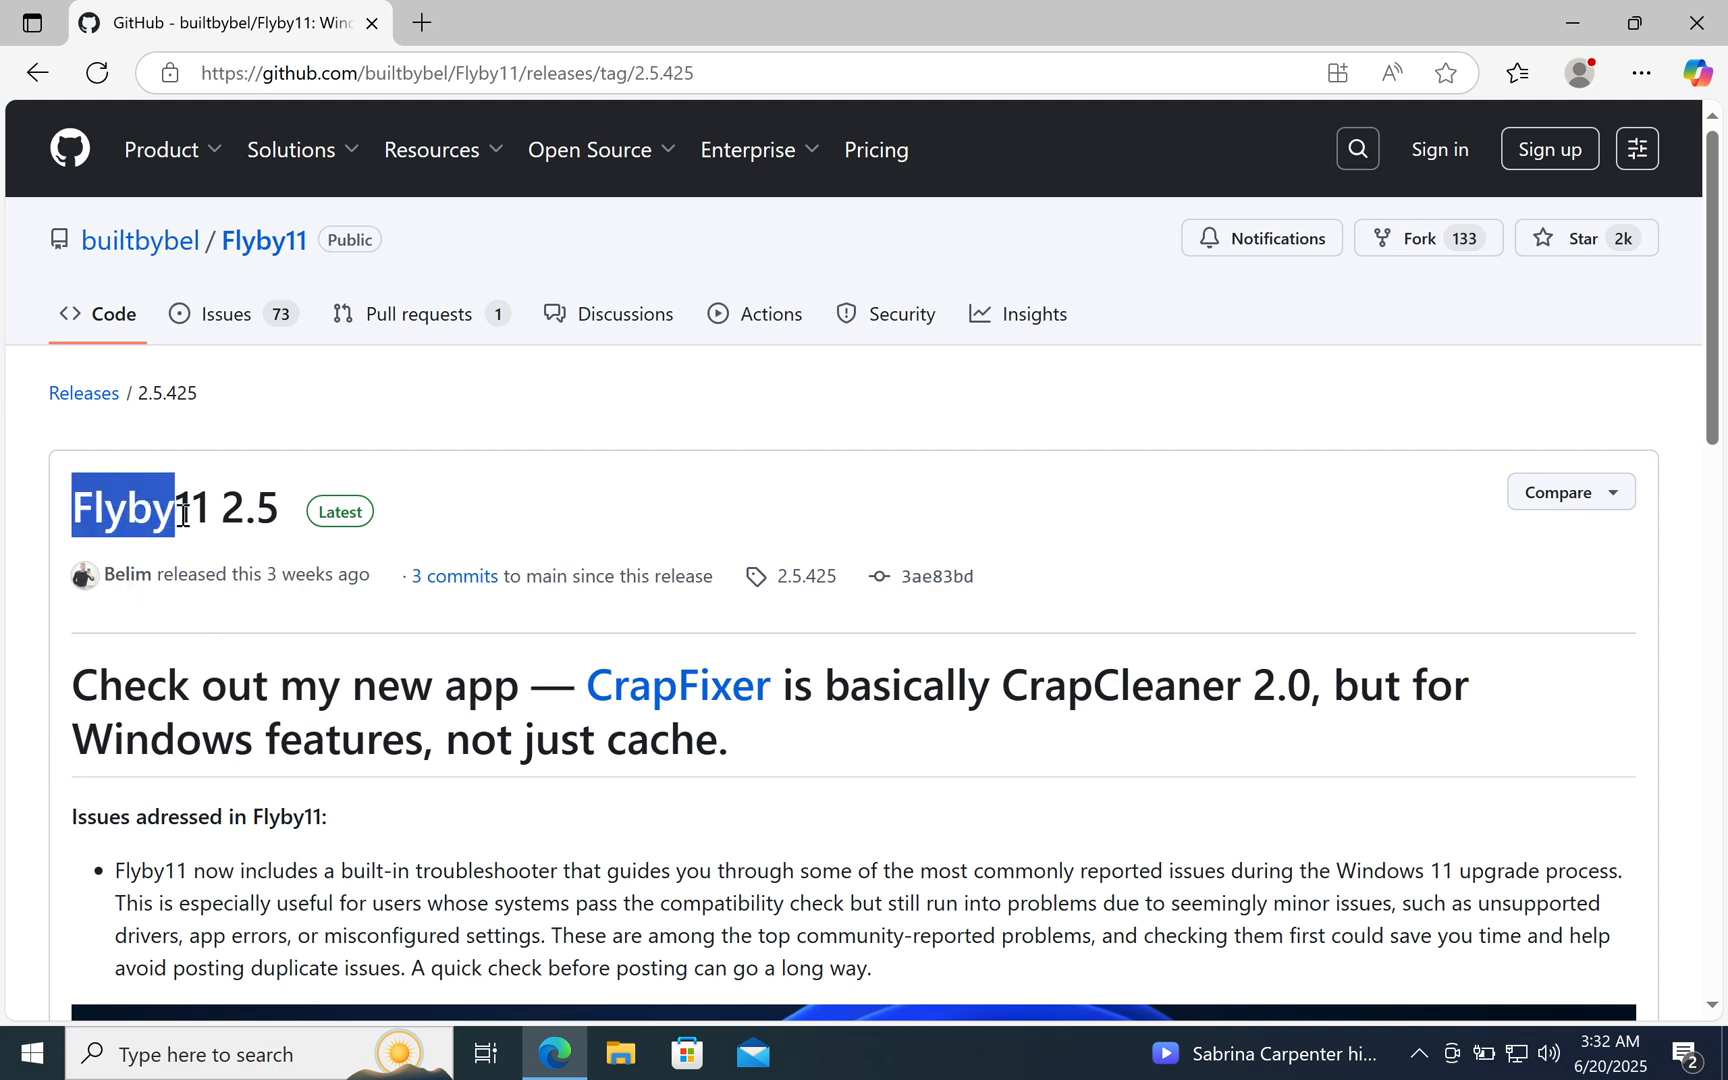
scroll("down", 3)
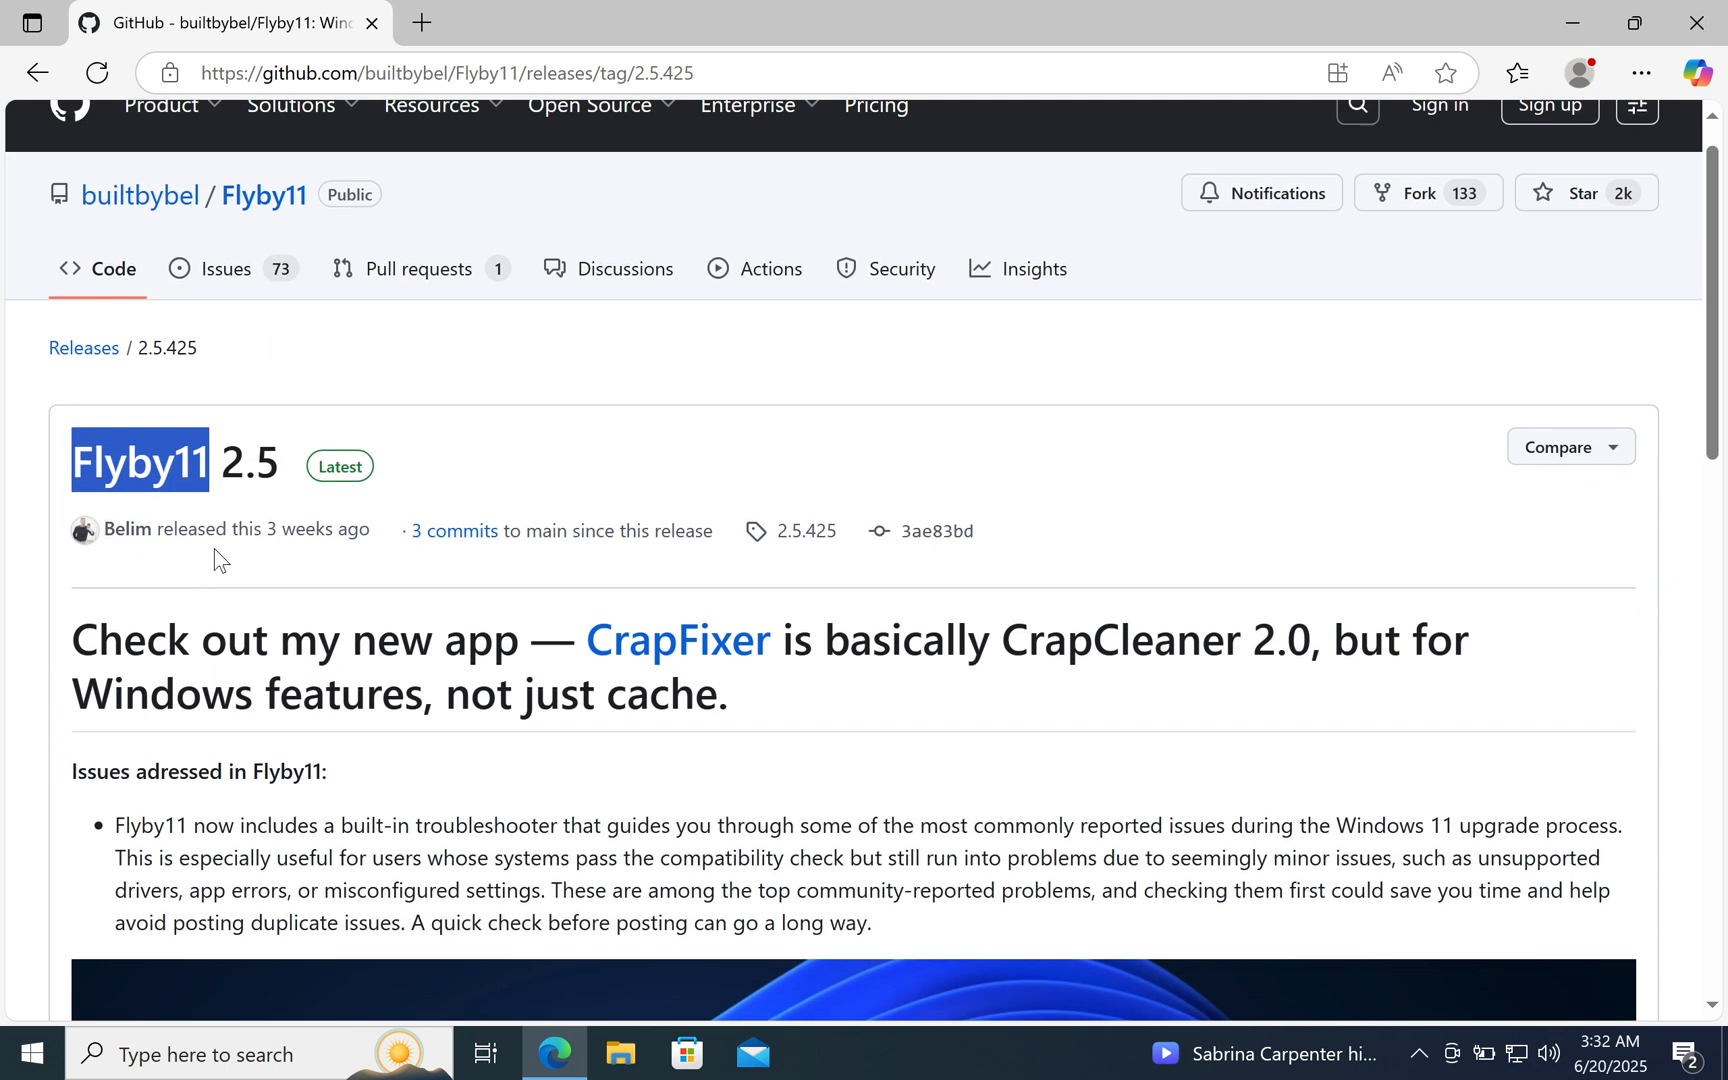
scroll("down", 3)
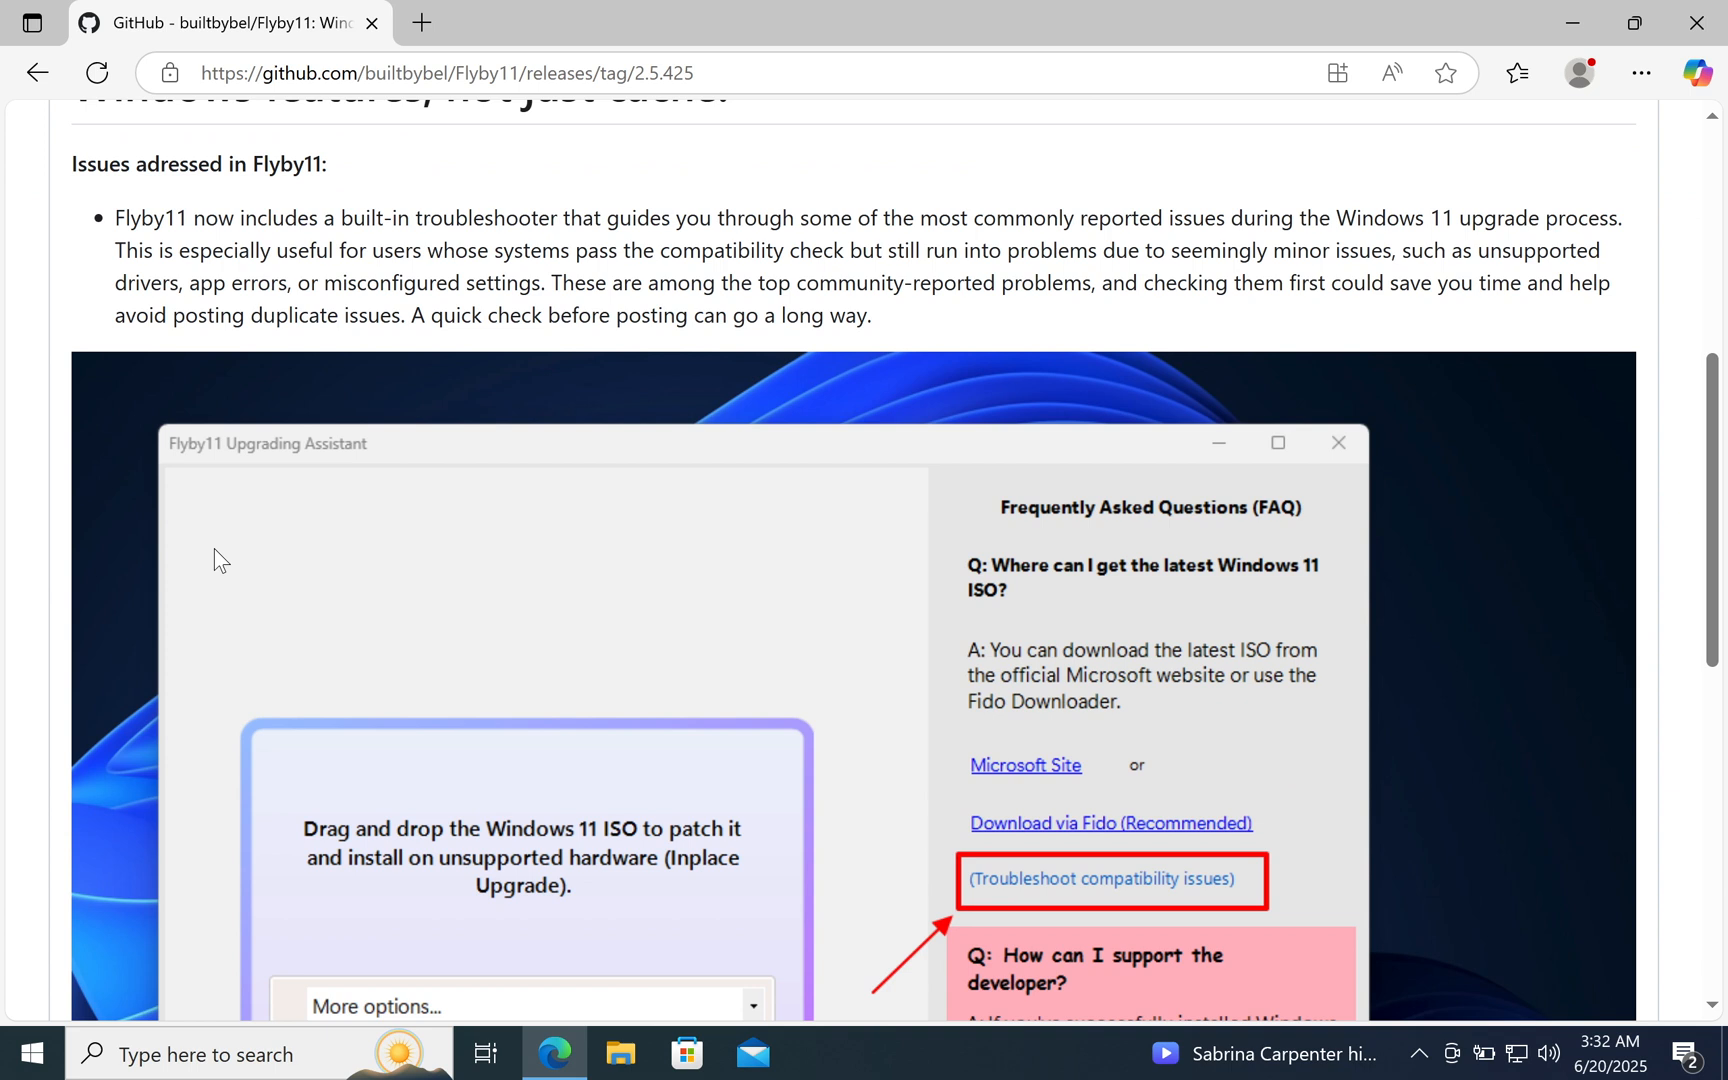
scroll("down", 3)
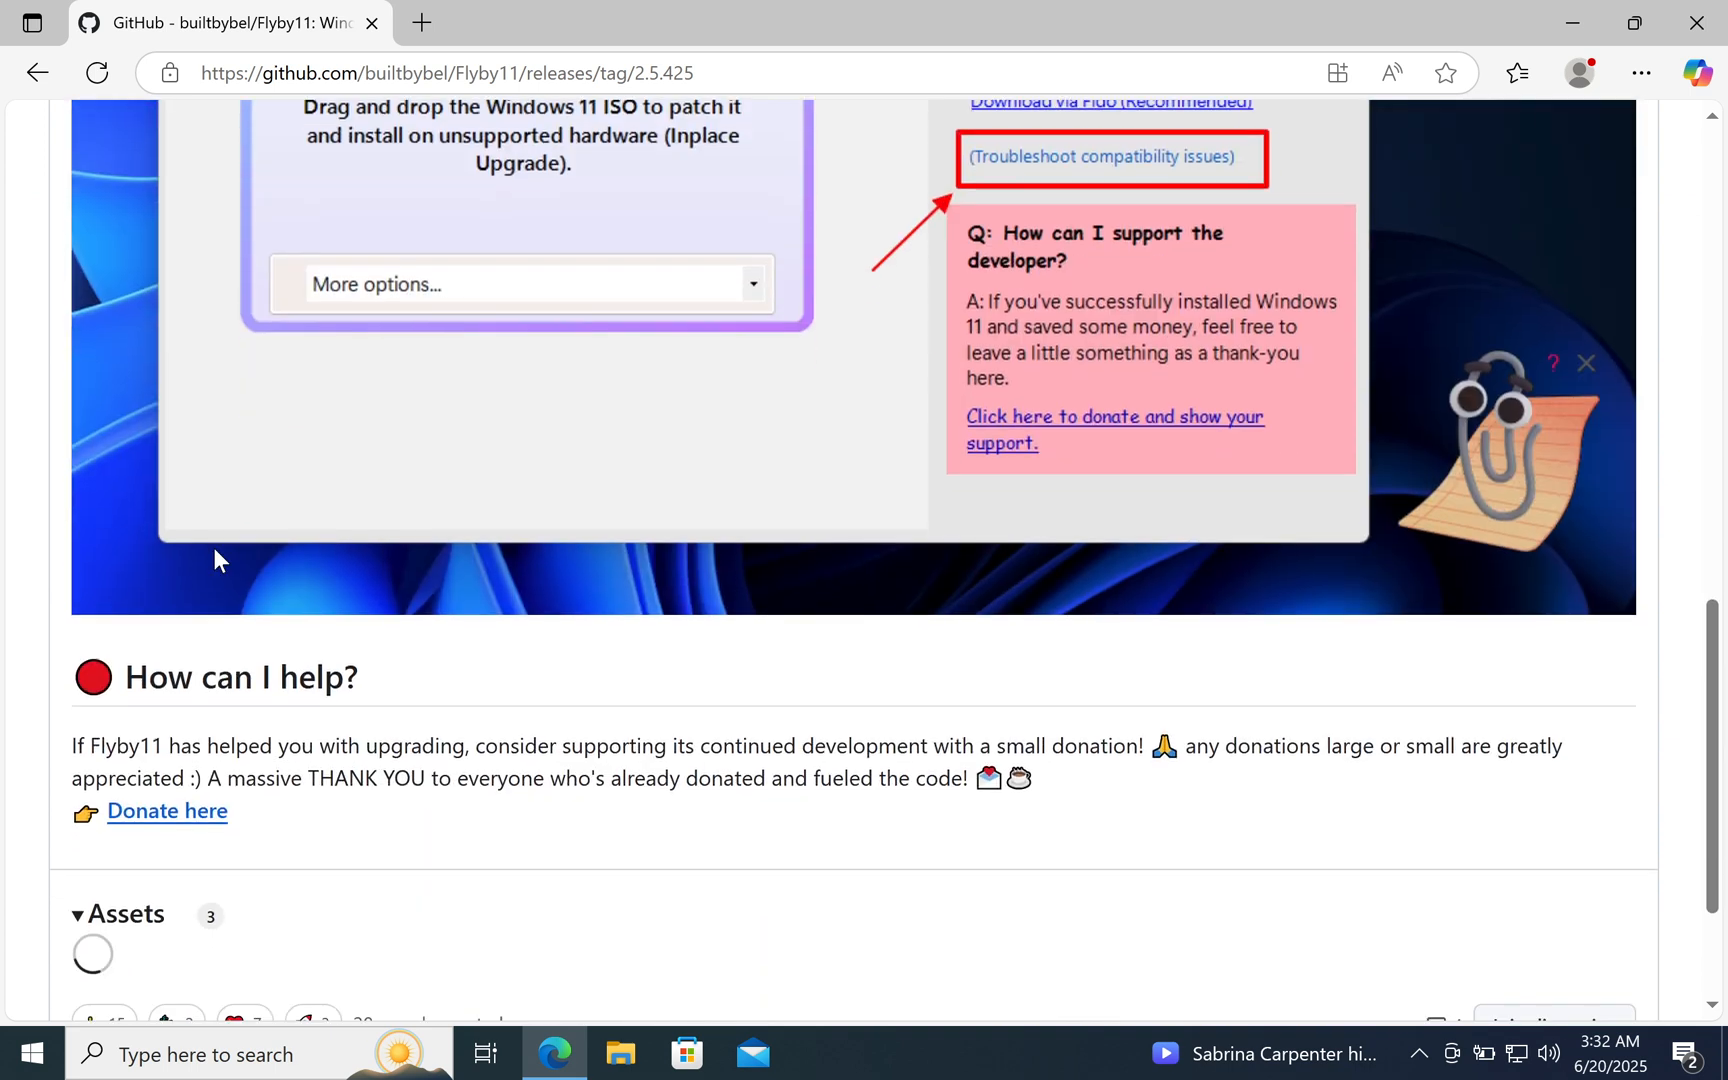
scroll("down", 3)
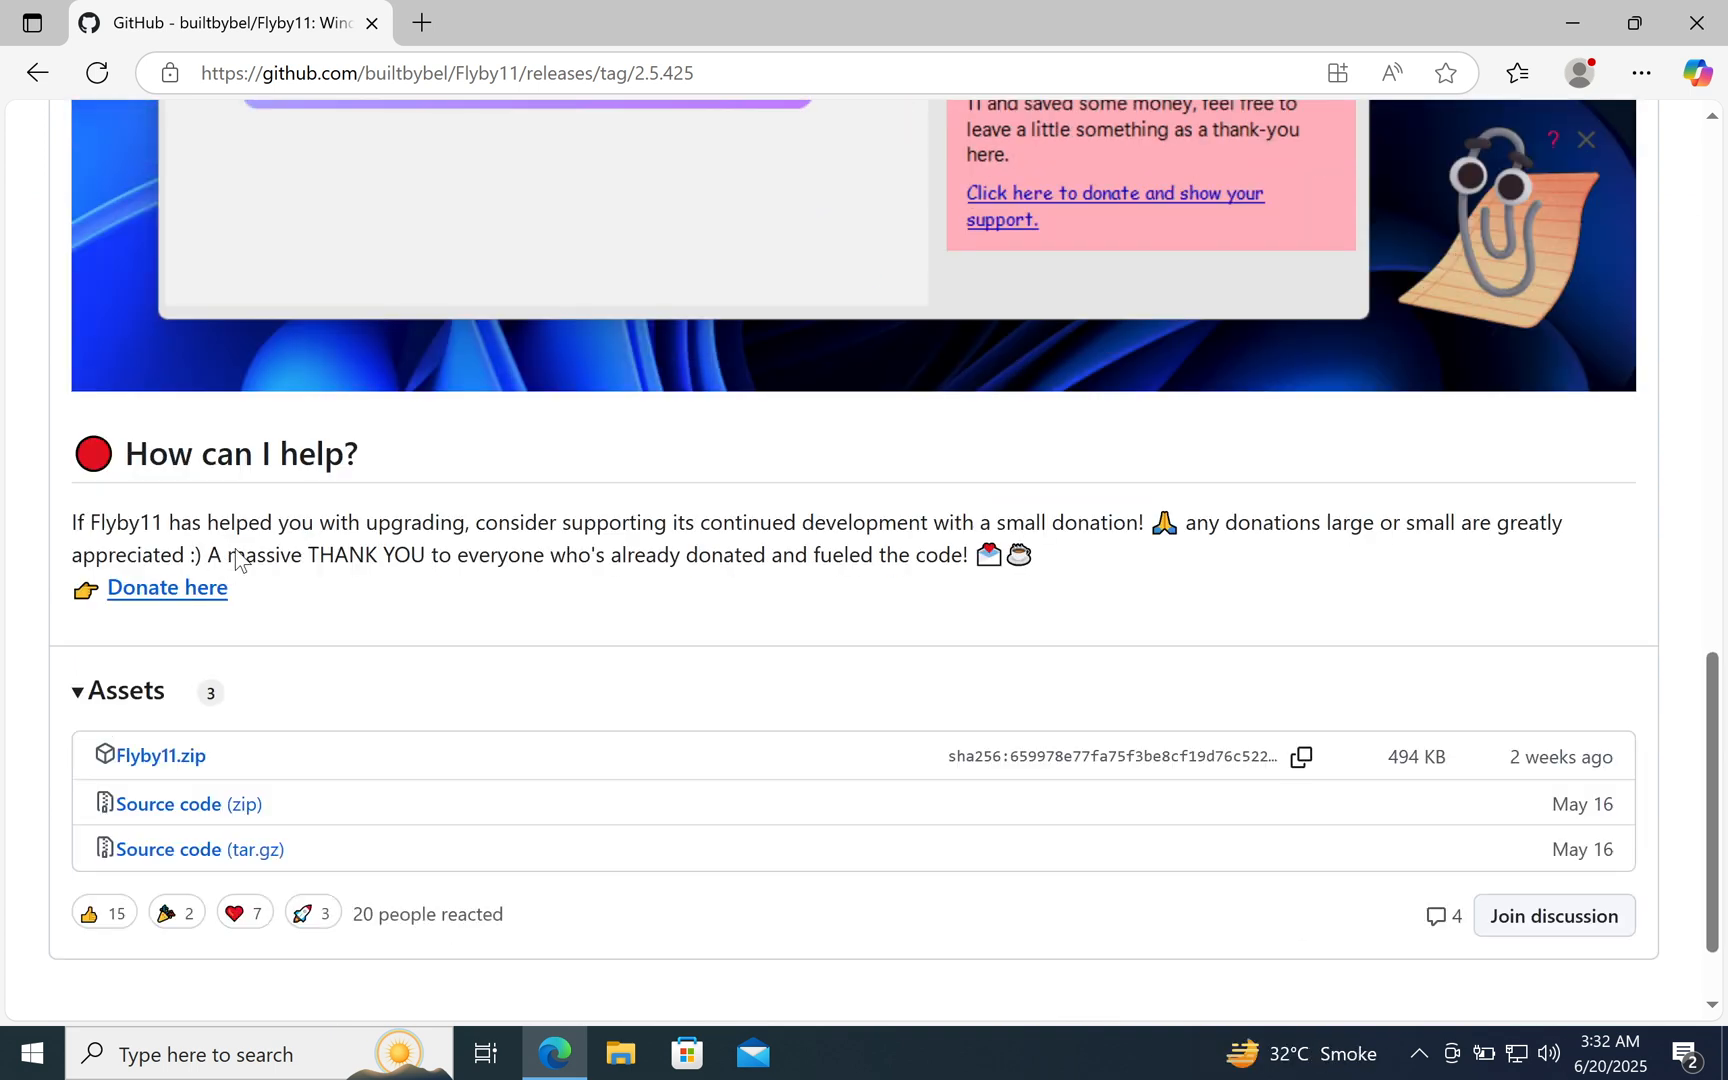
left_click(161, 756)
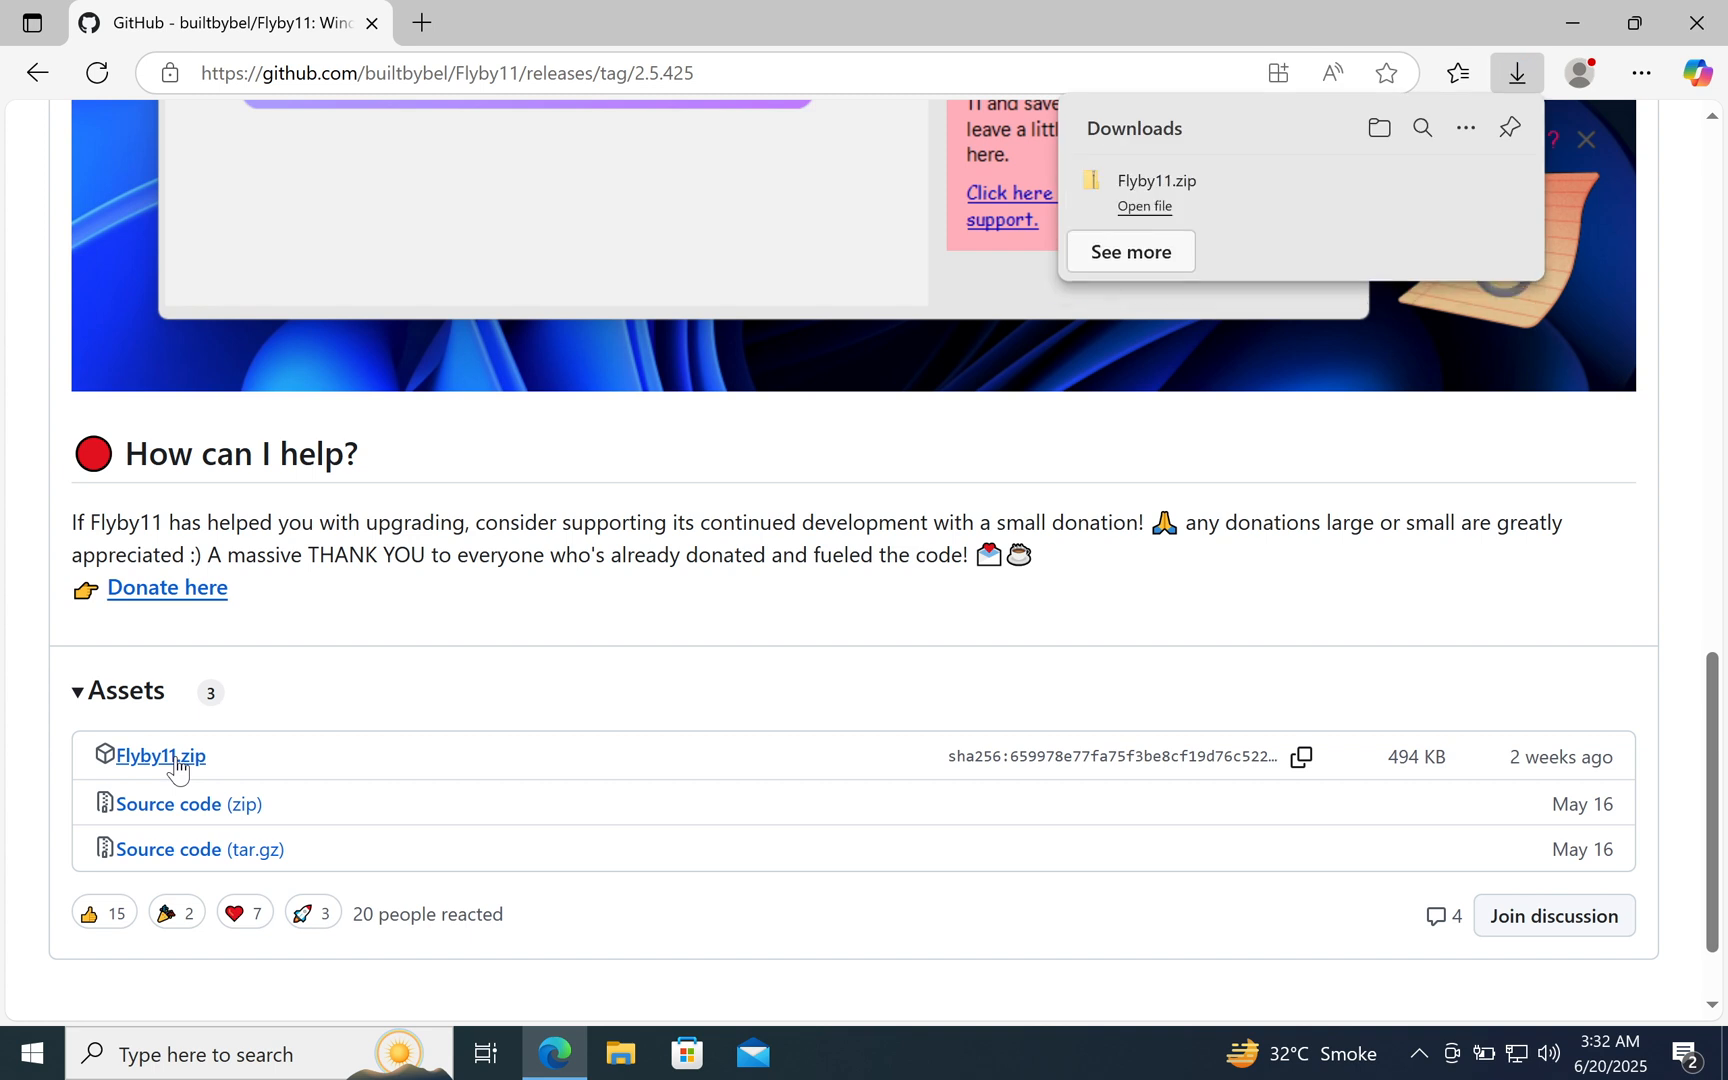
mouse_move(1634, 22)
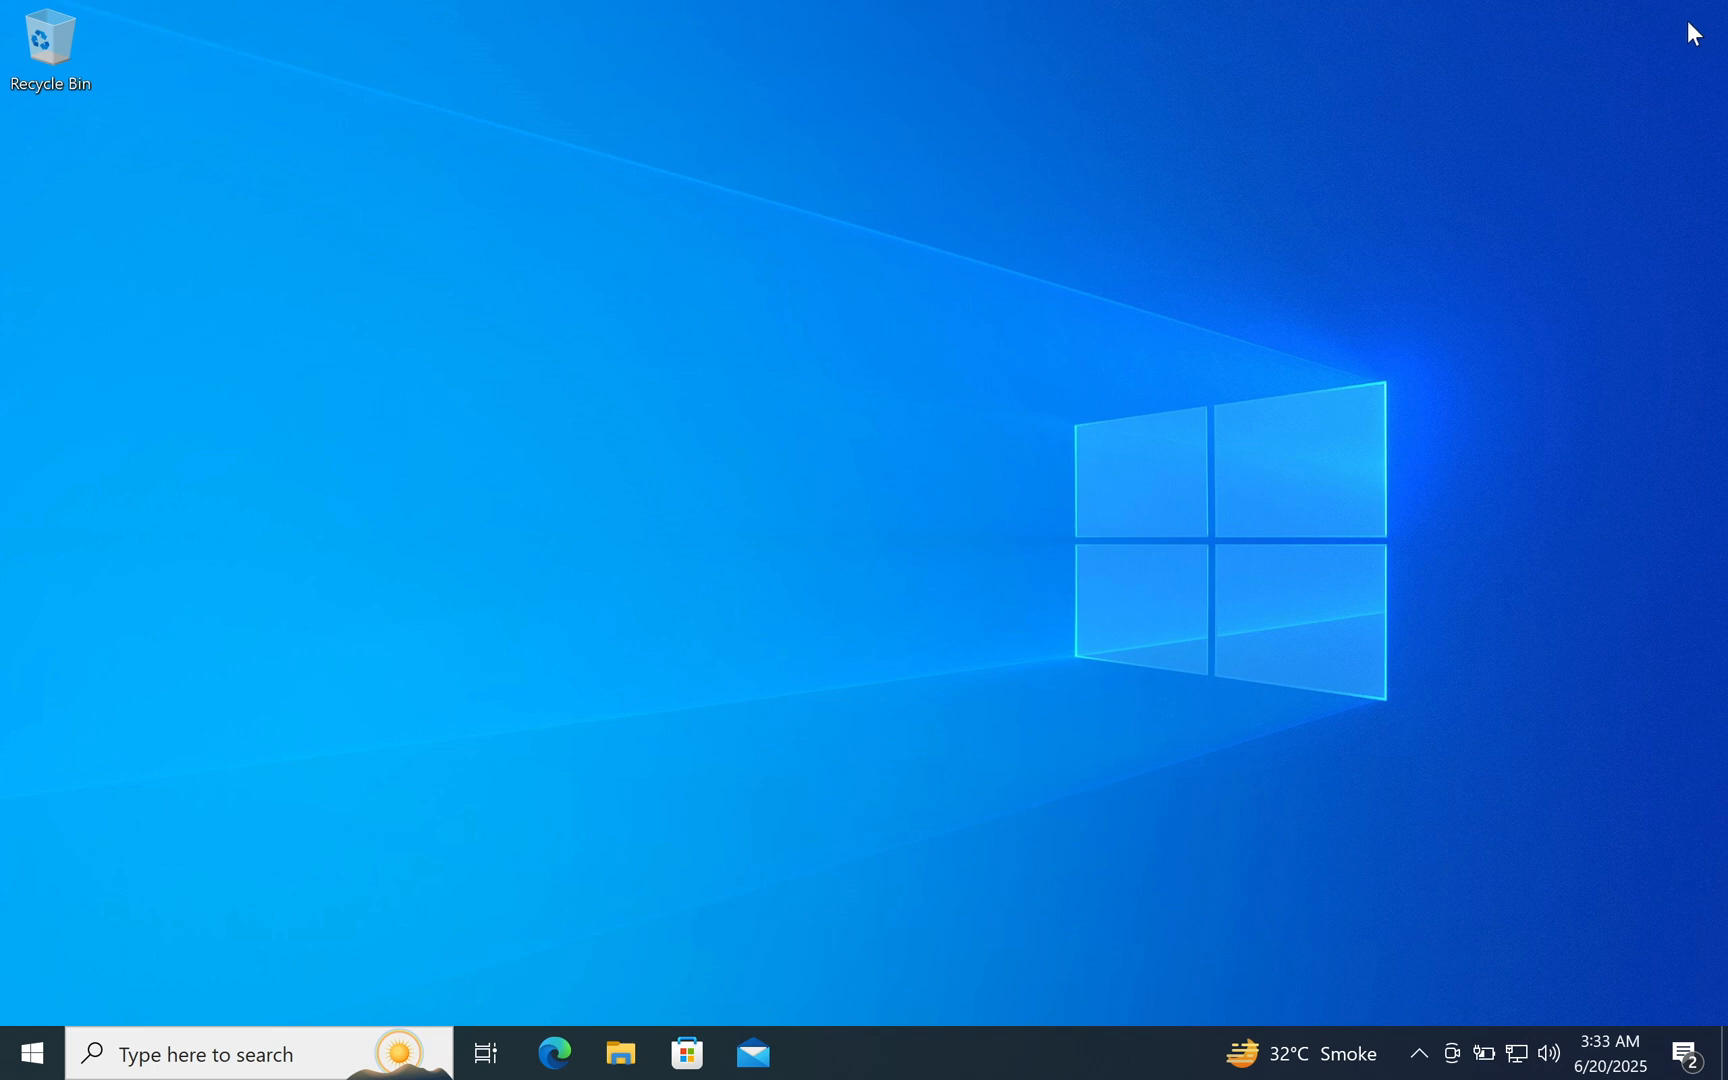
mouse_move(625, 1034)
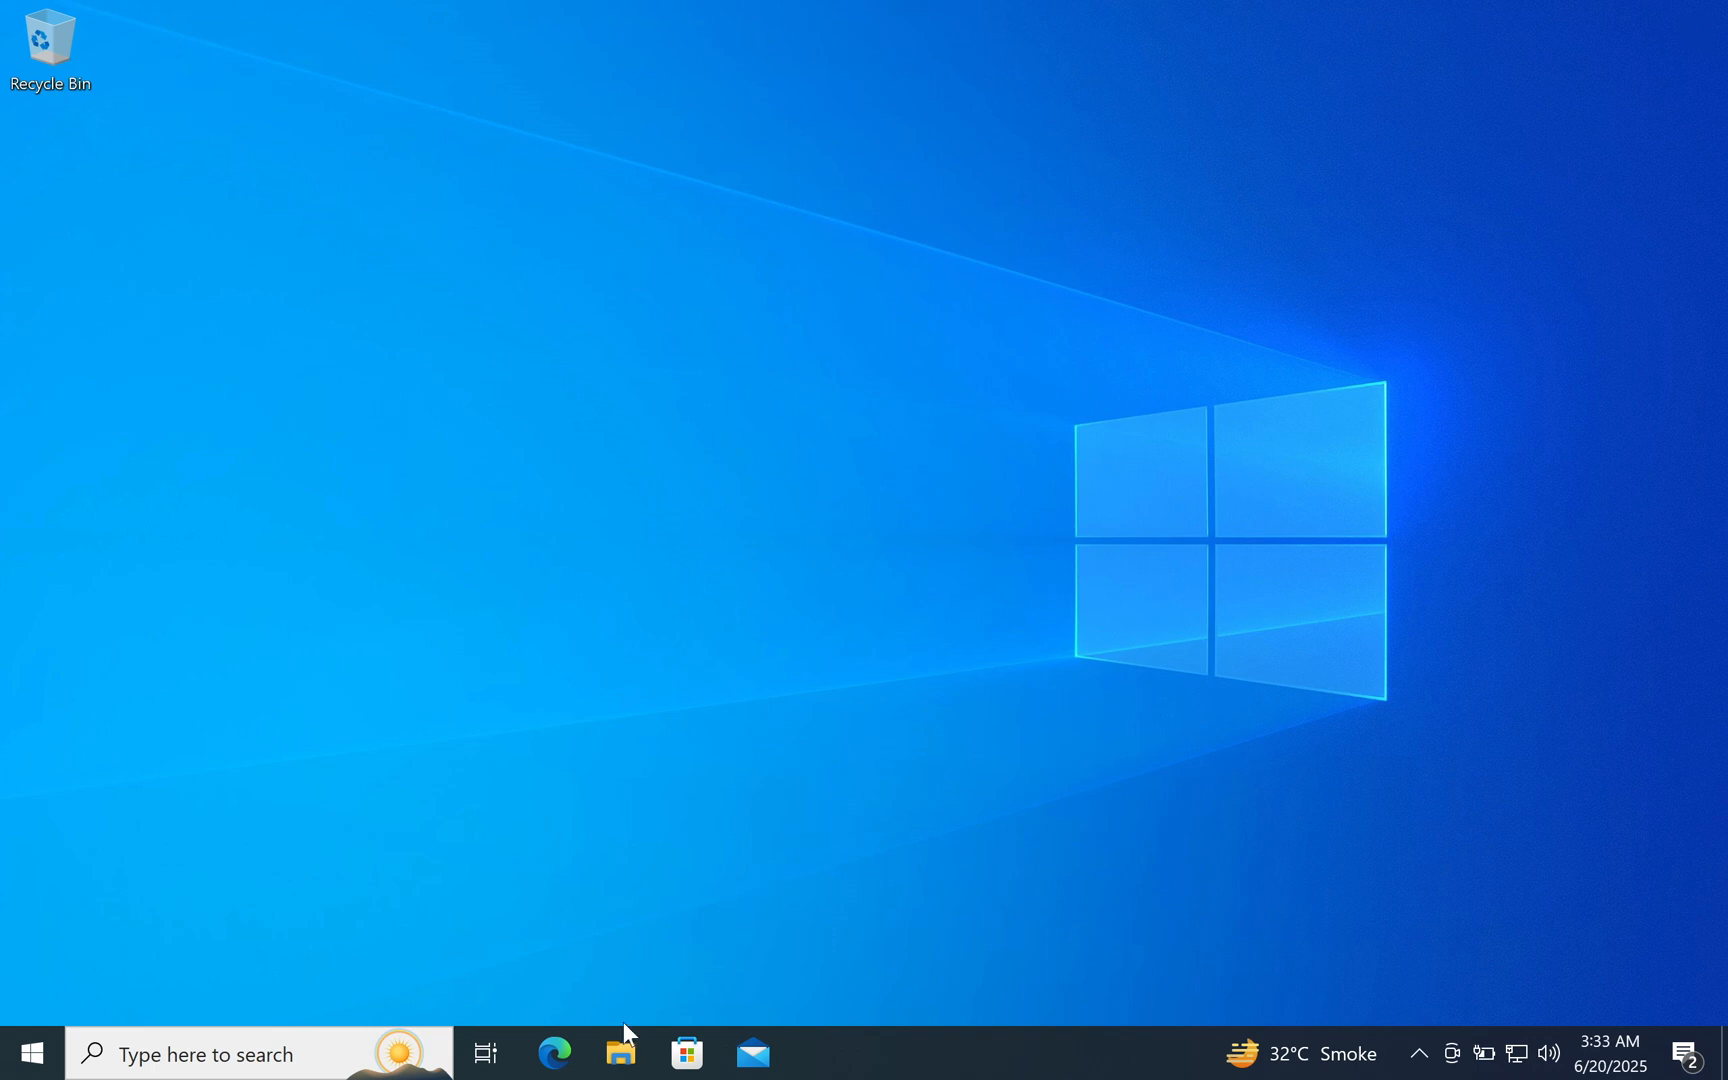
Extract Flyby11.zip in Downloads into a Flyby11 folder
left_click(620, 1054)
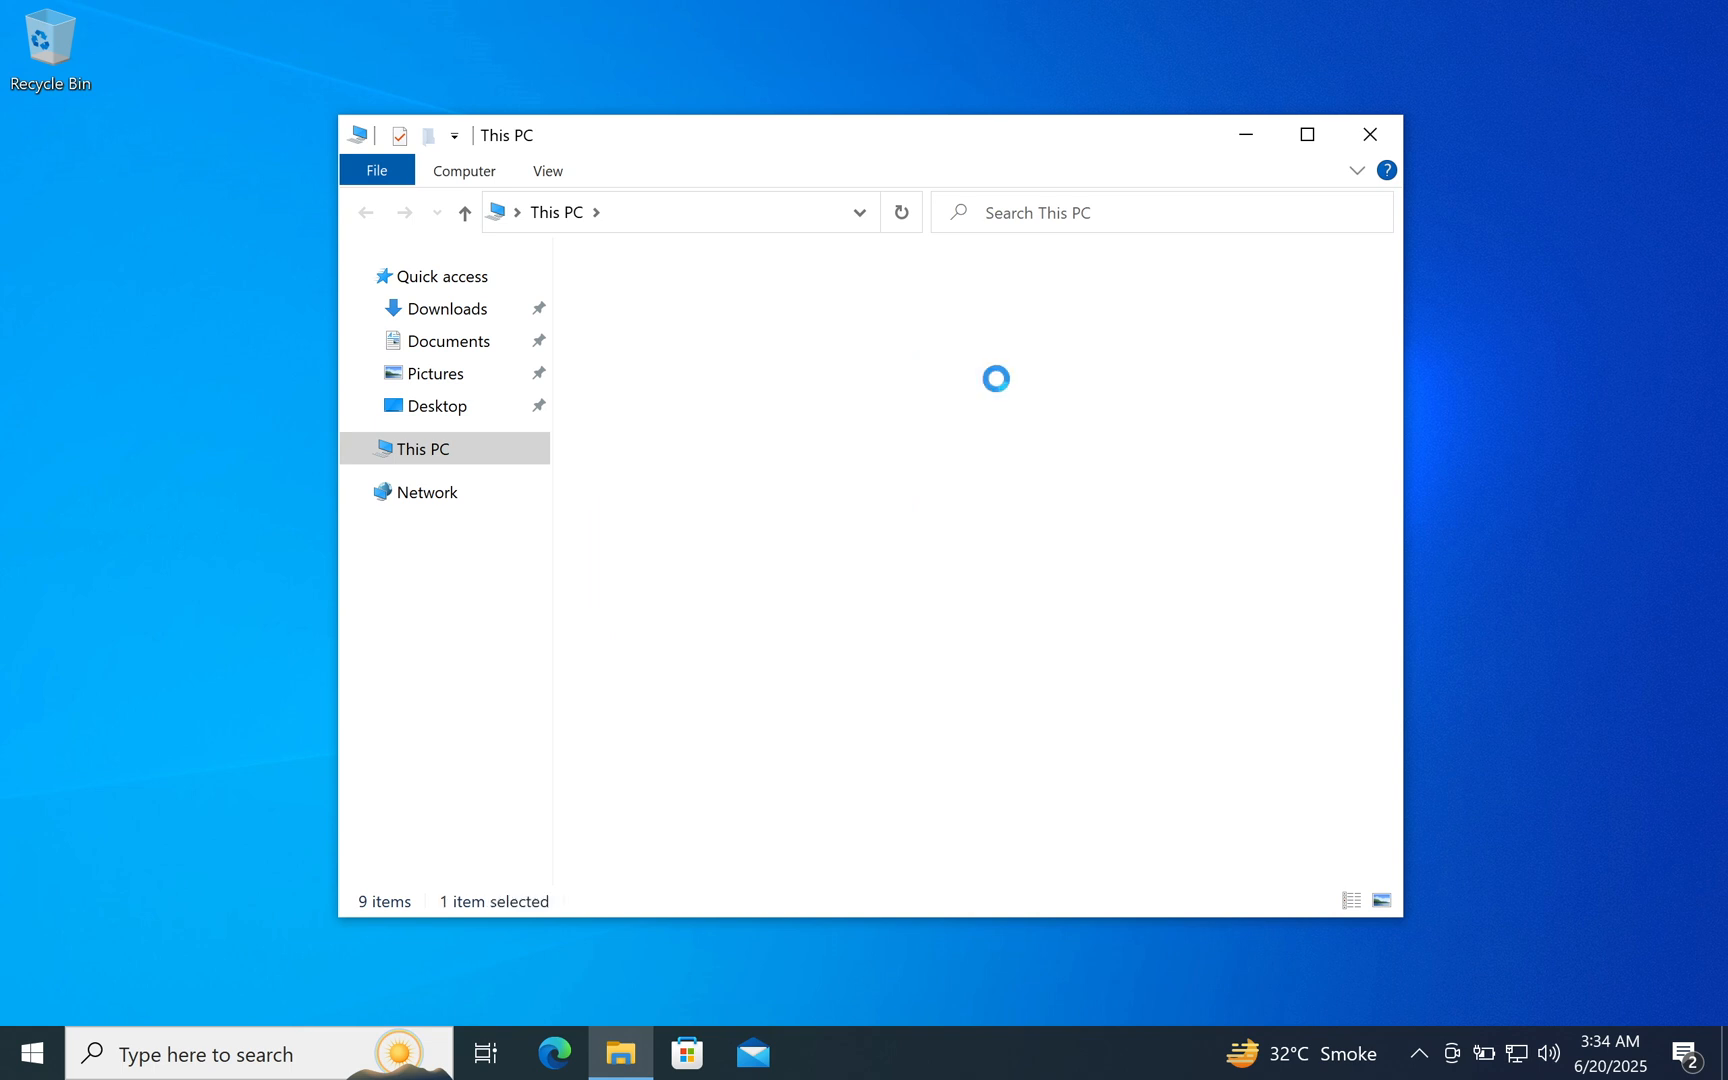
left_click(445, 309)
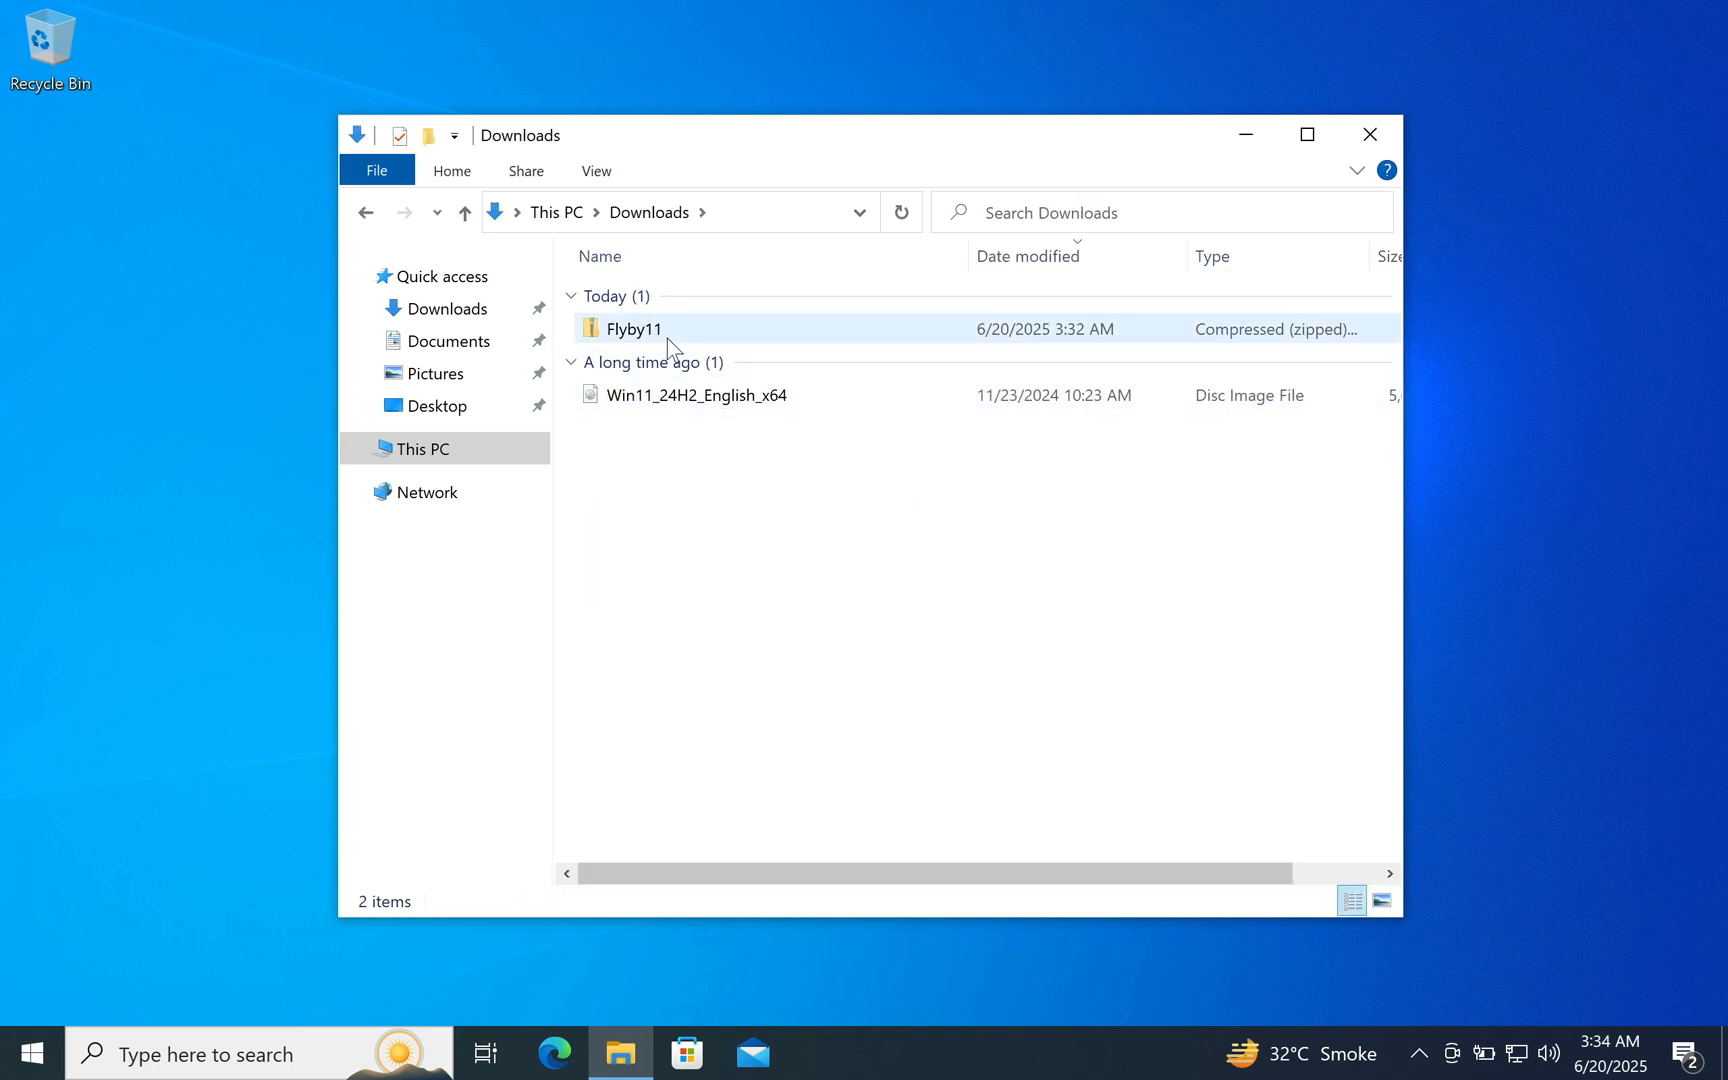
right_click(631, 328)
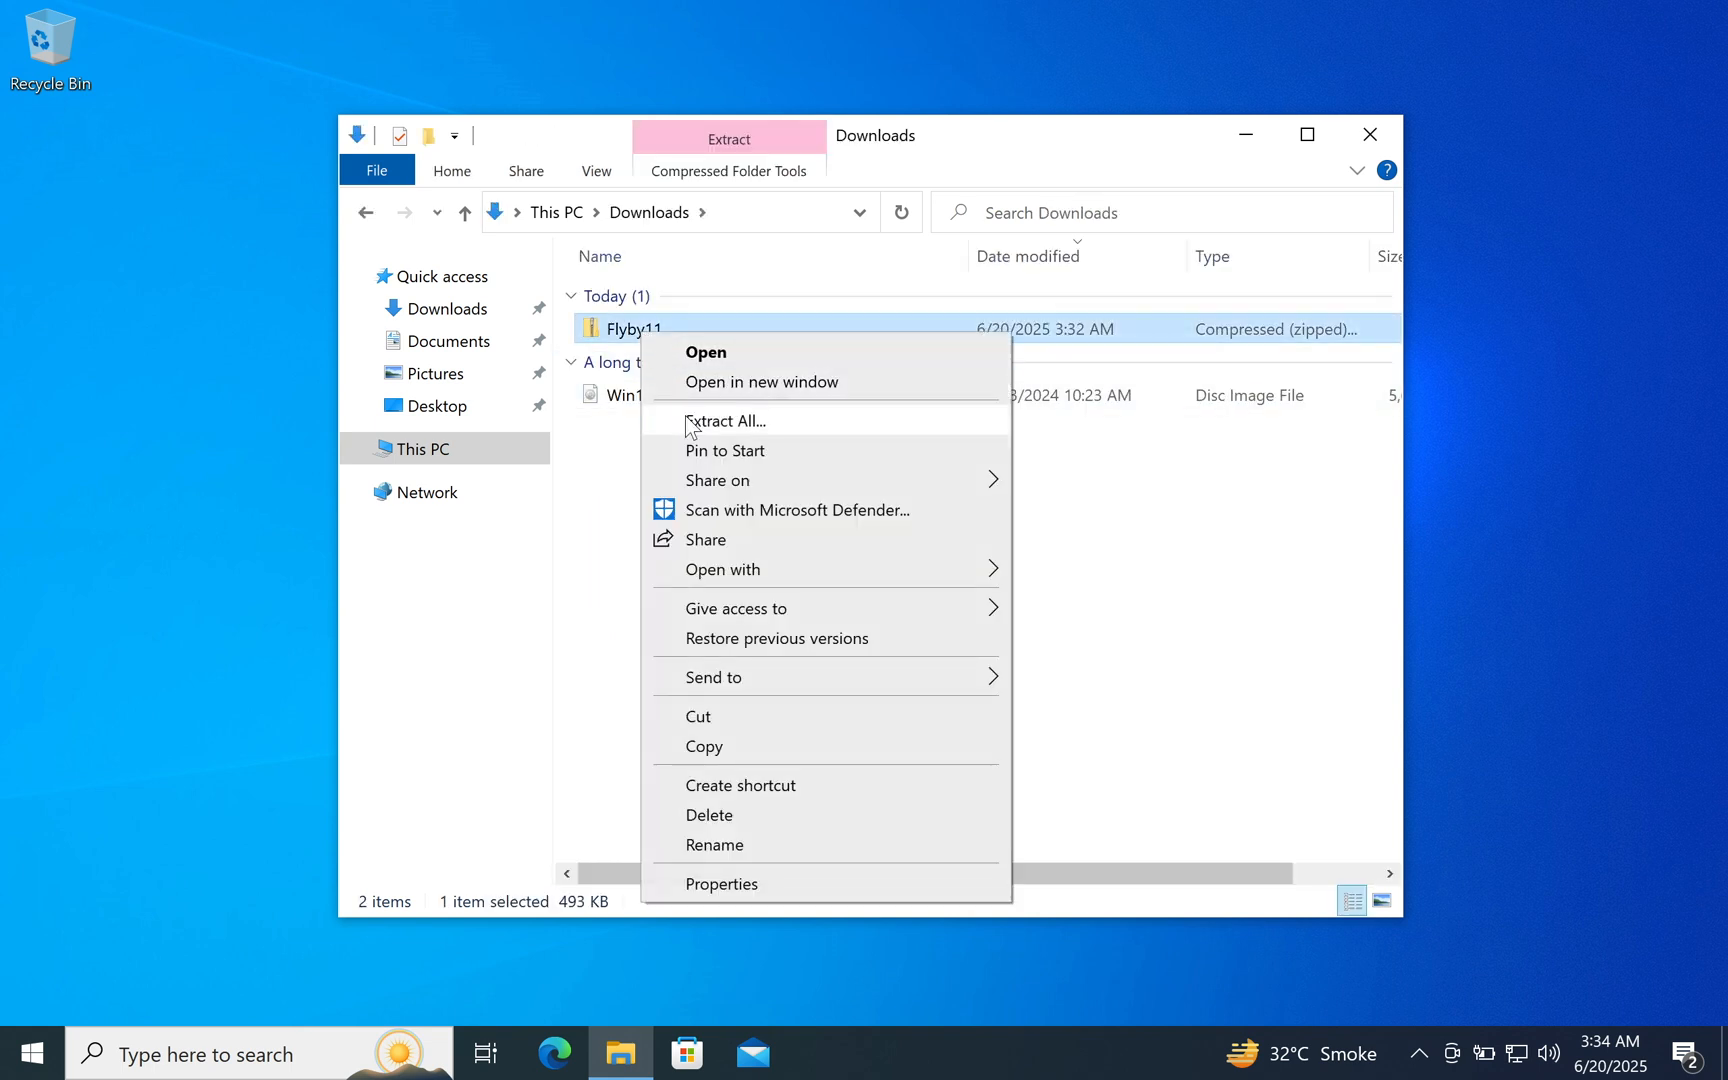
left_click(727, 421)
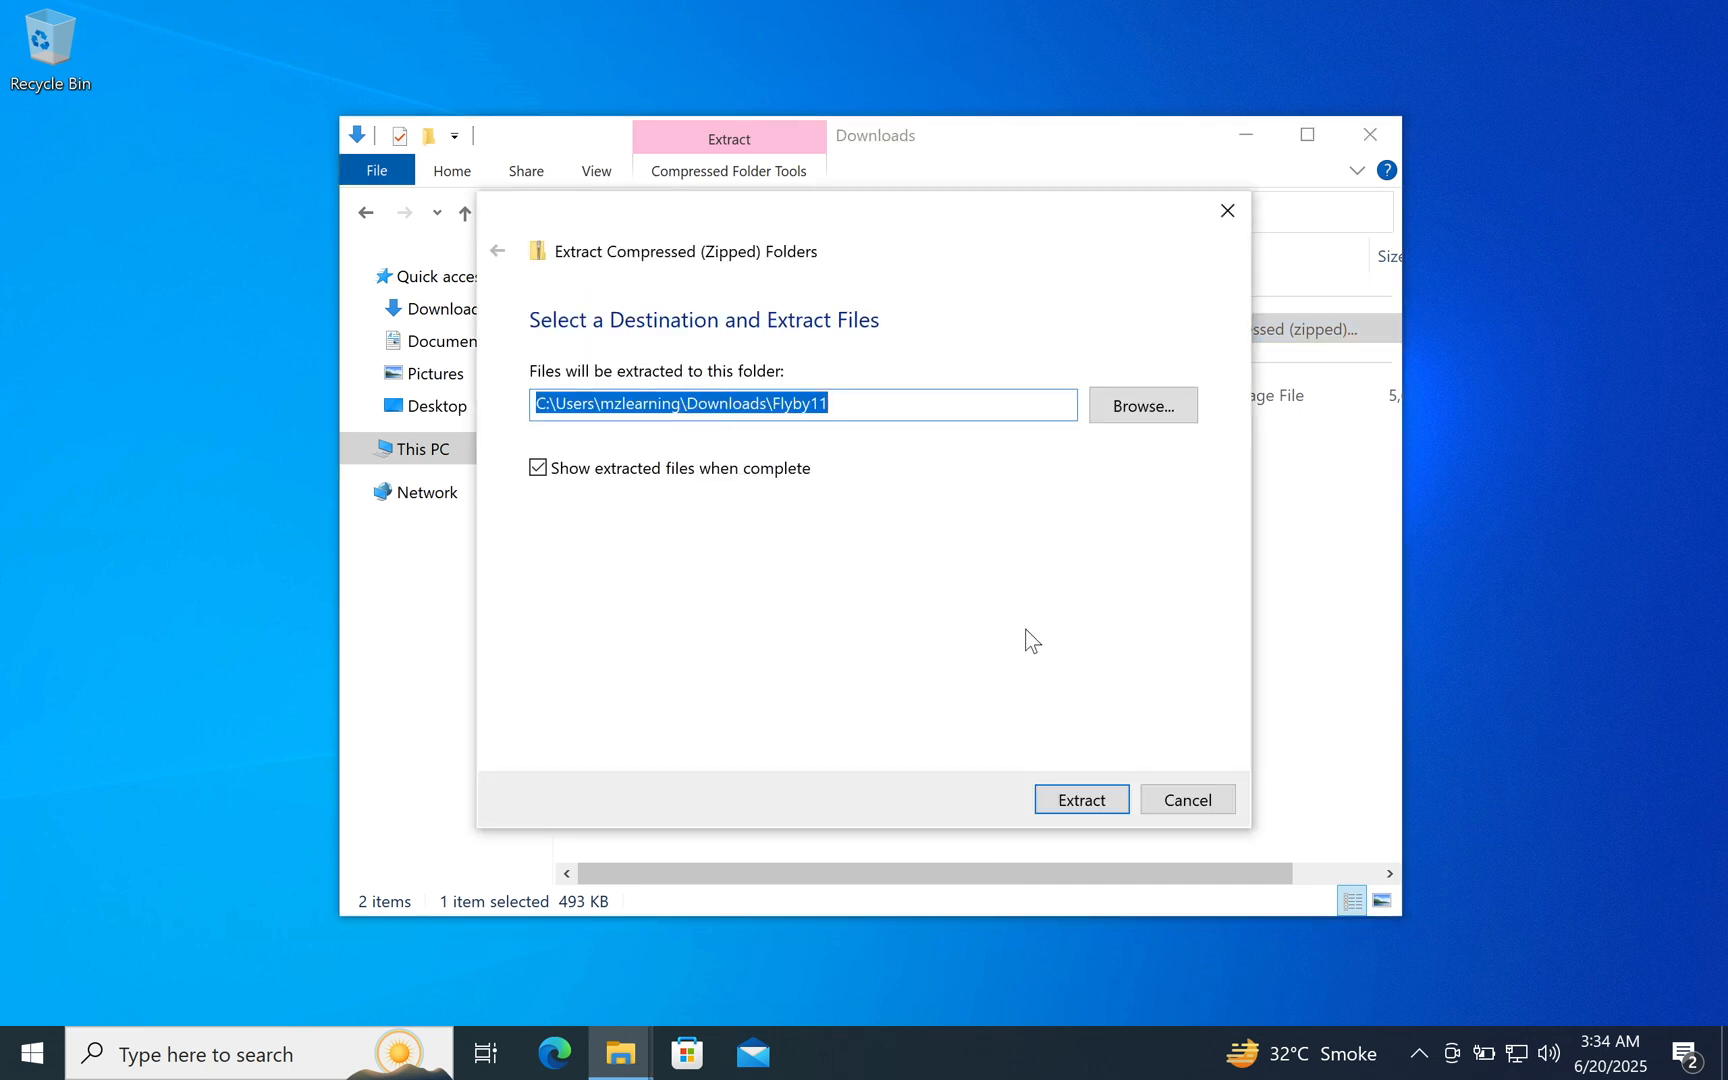
left_click(1079, 799)
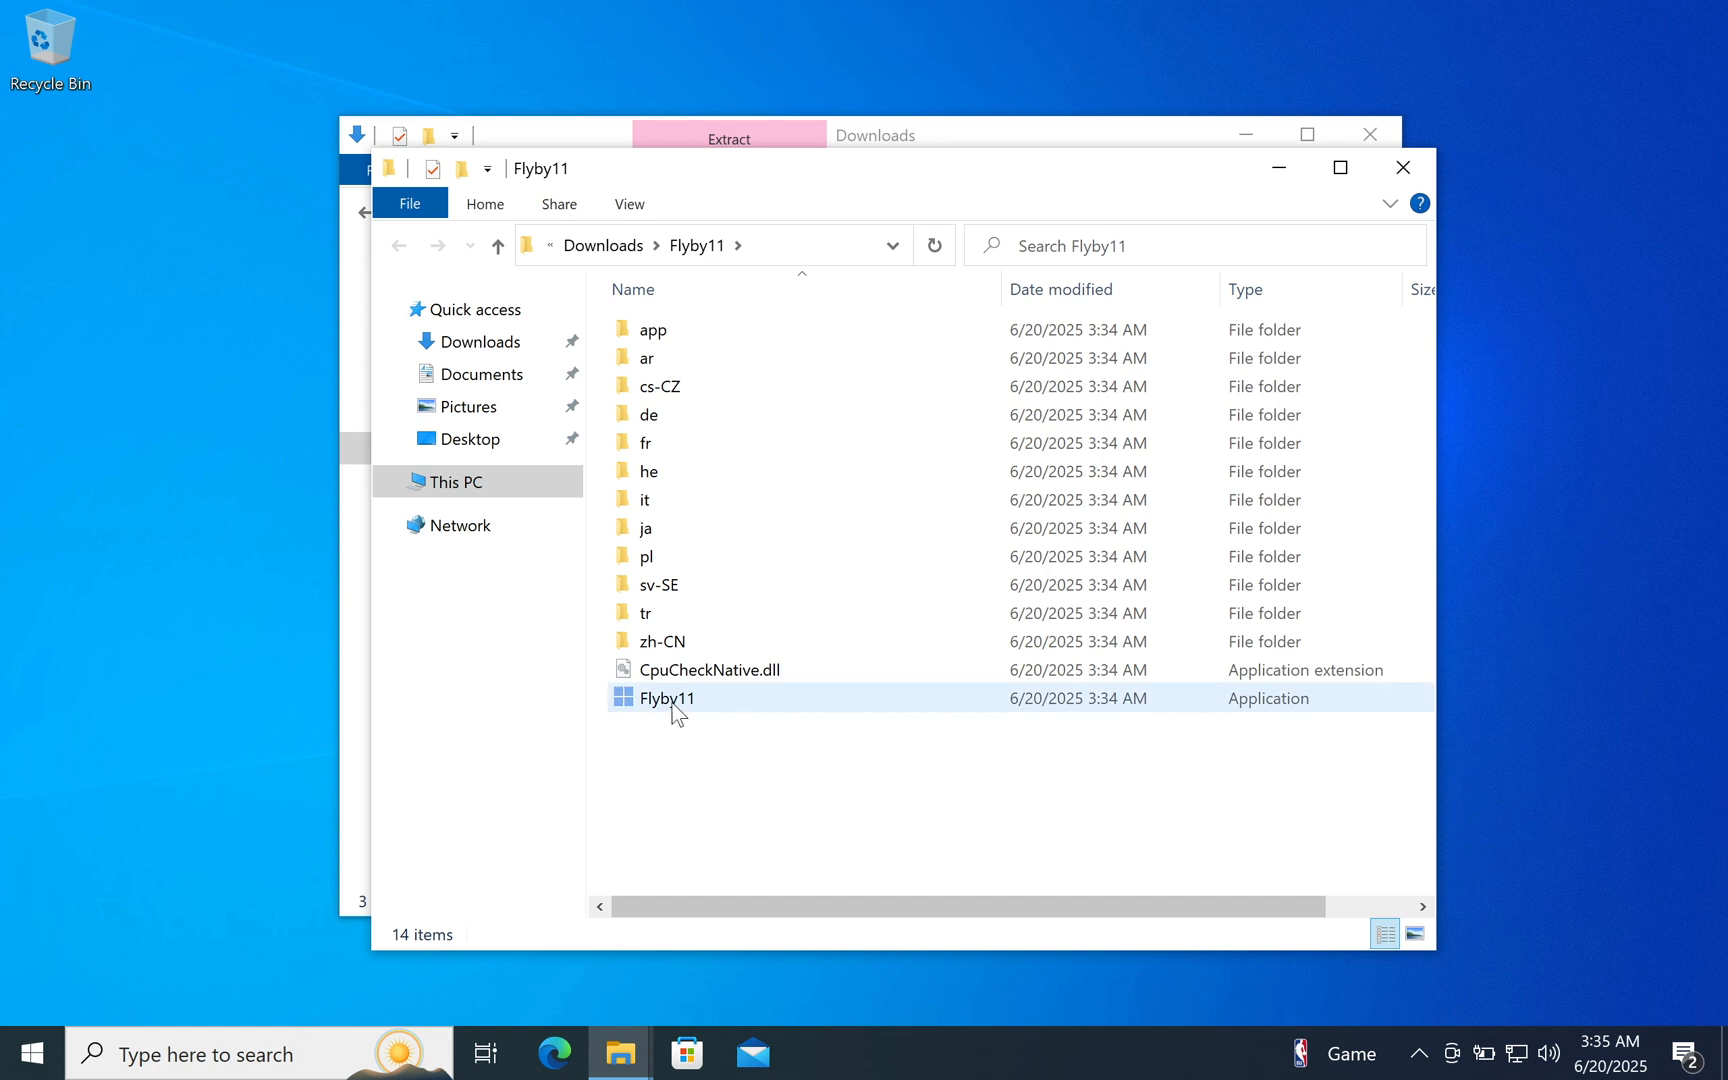
Launch Flyby11 and run it anyway past the SmartScreen warning
double_click(667, 698)
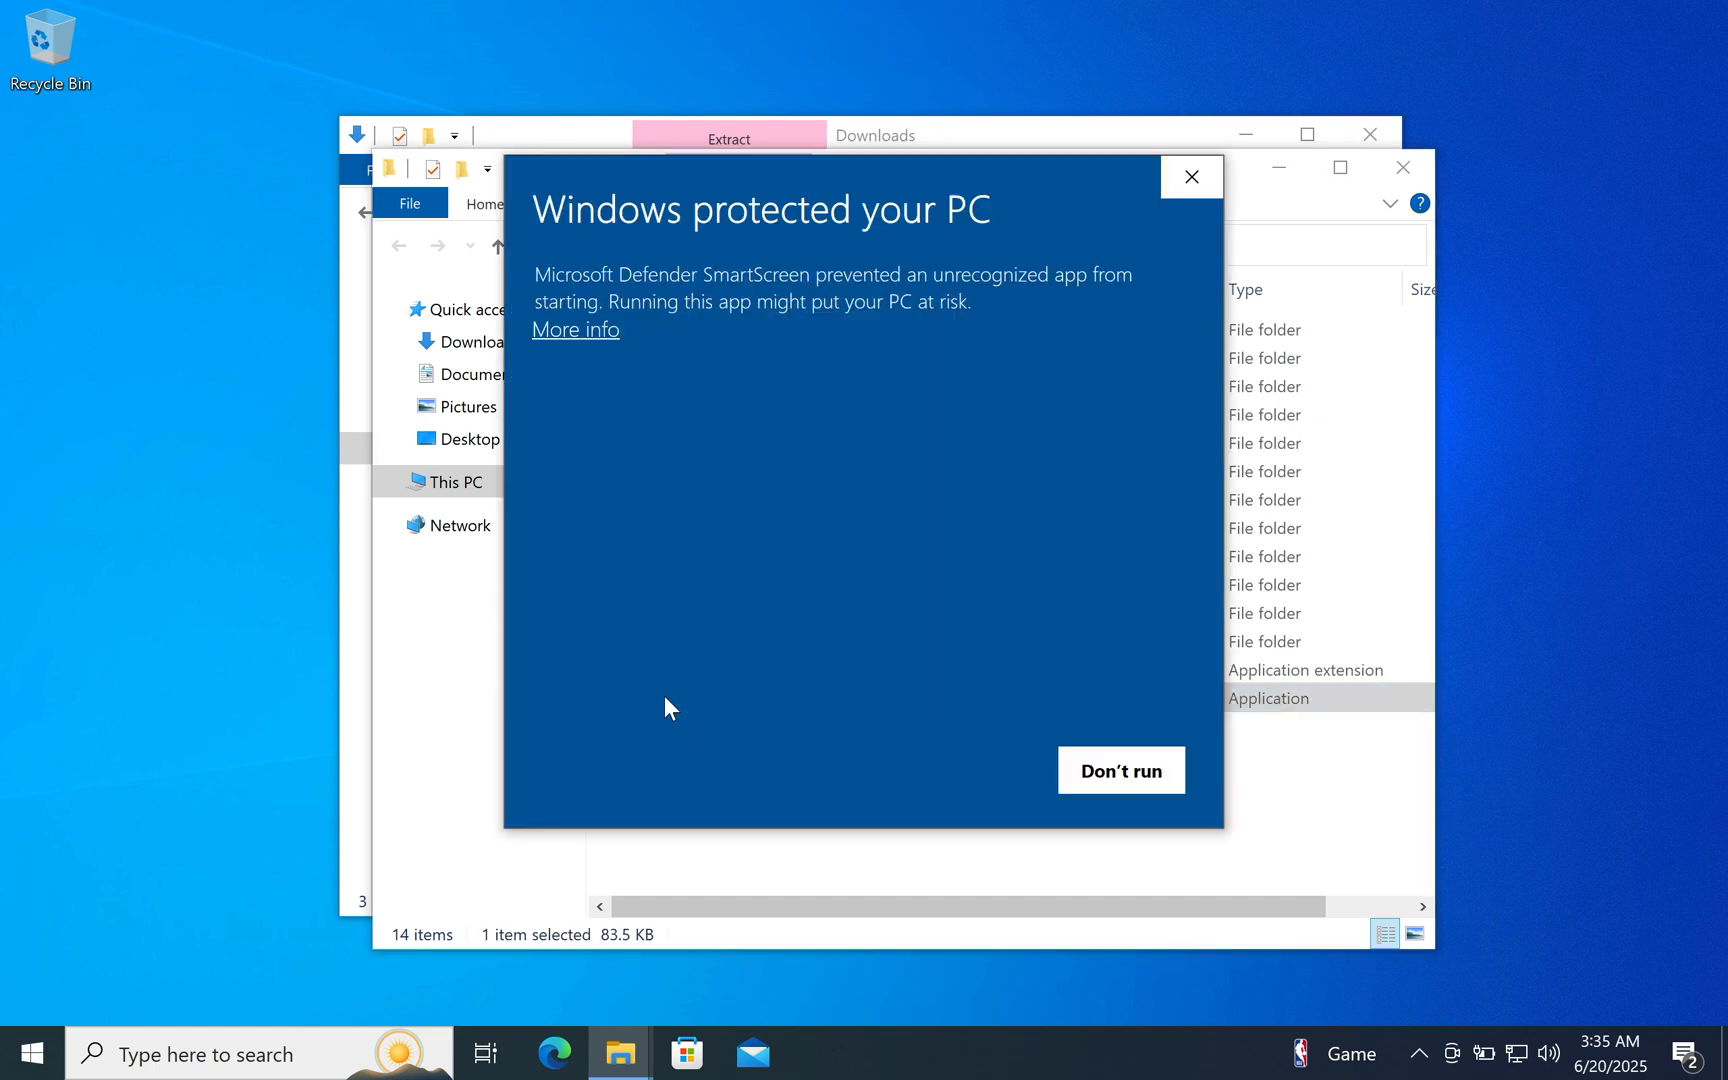
left_click(574, 328)
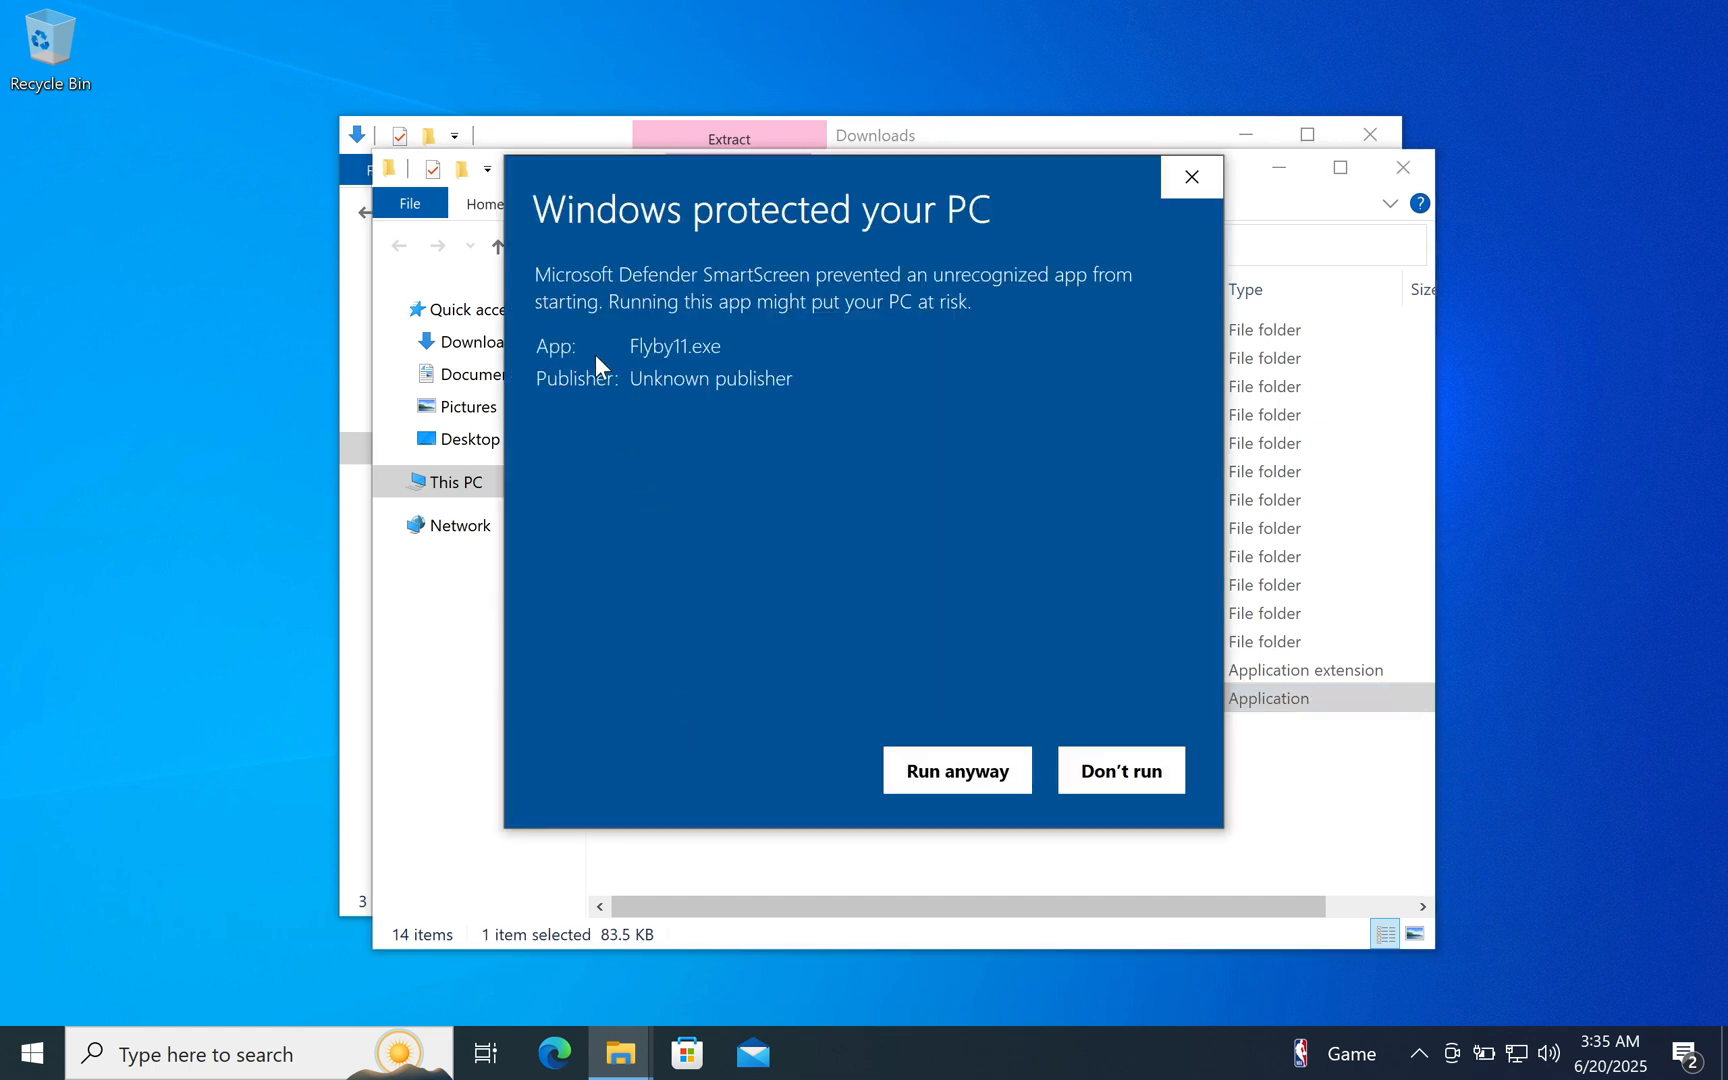
left_click(954, 769)
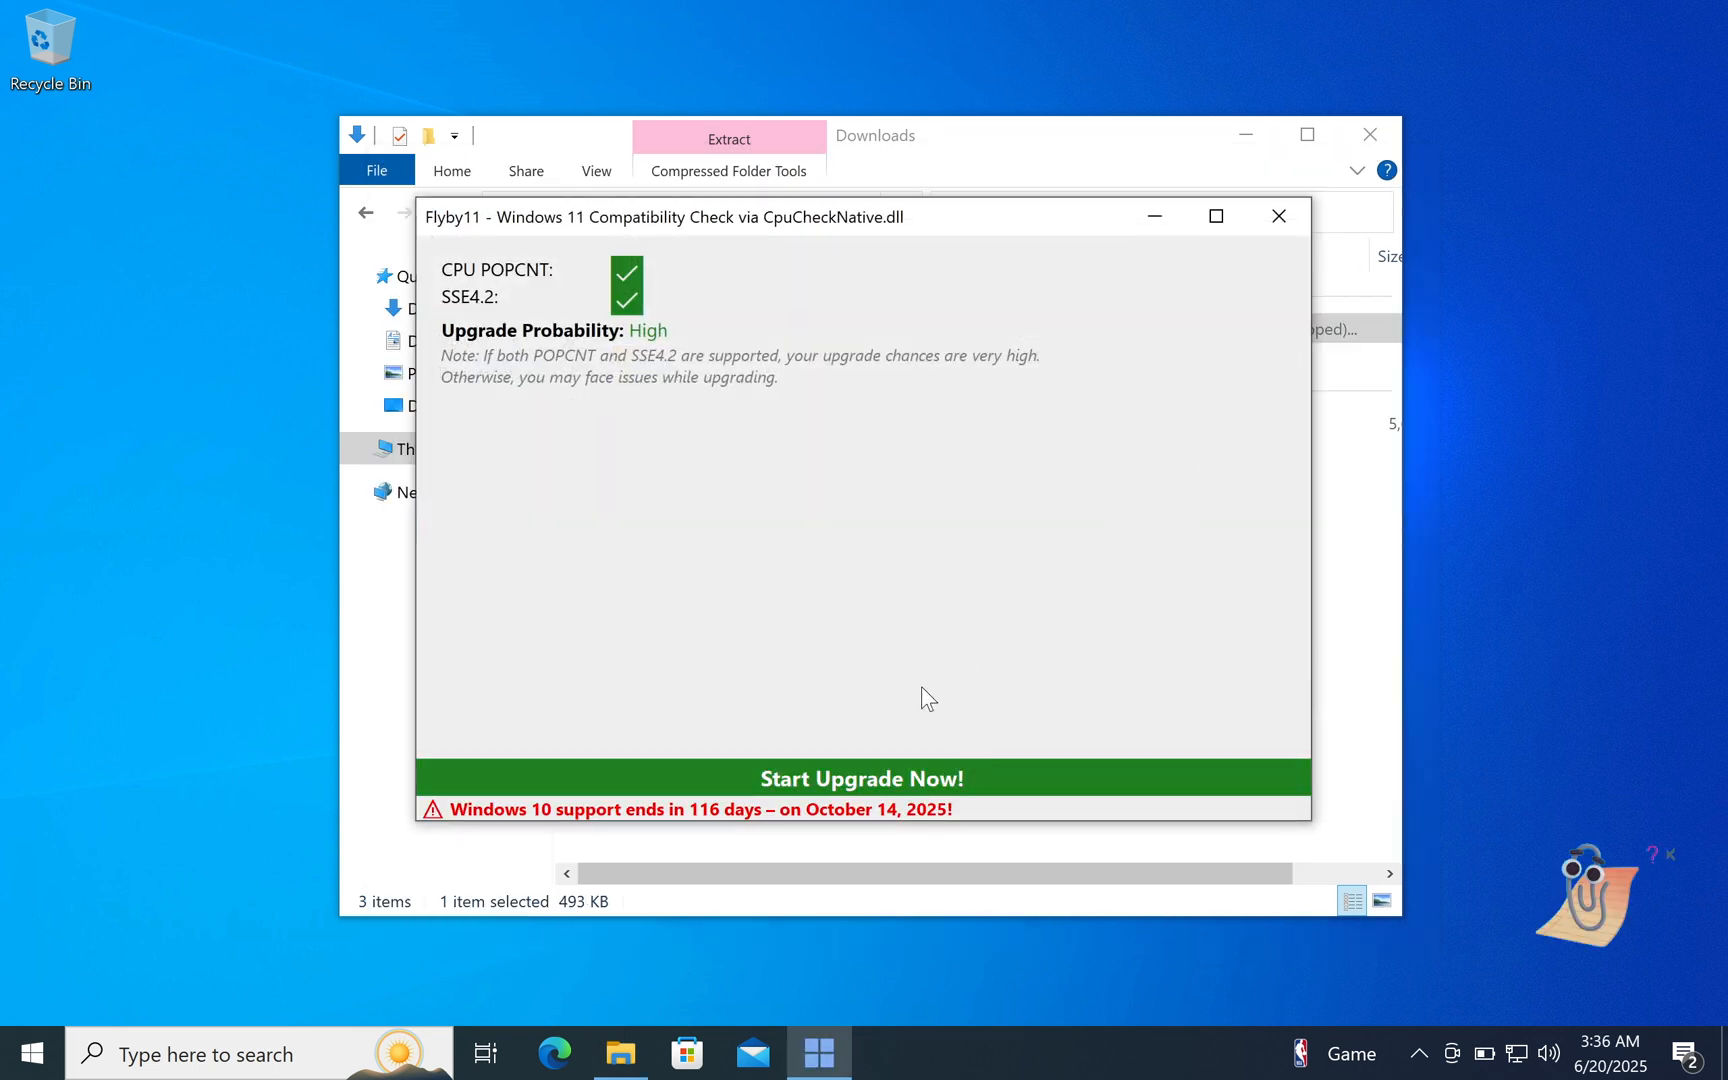
Load the Windows 11 ISO into Flyby11, acknowledge success, and dismiss the donation prompt
left_click(1278, 216)
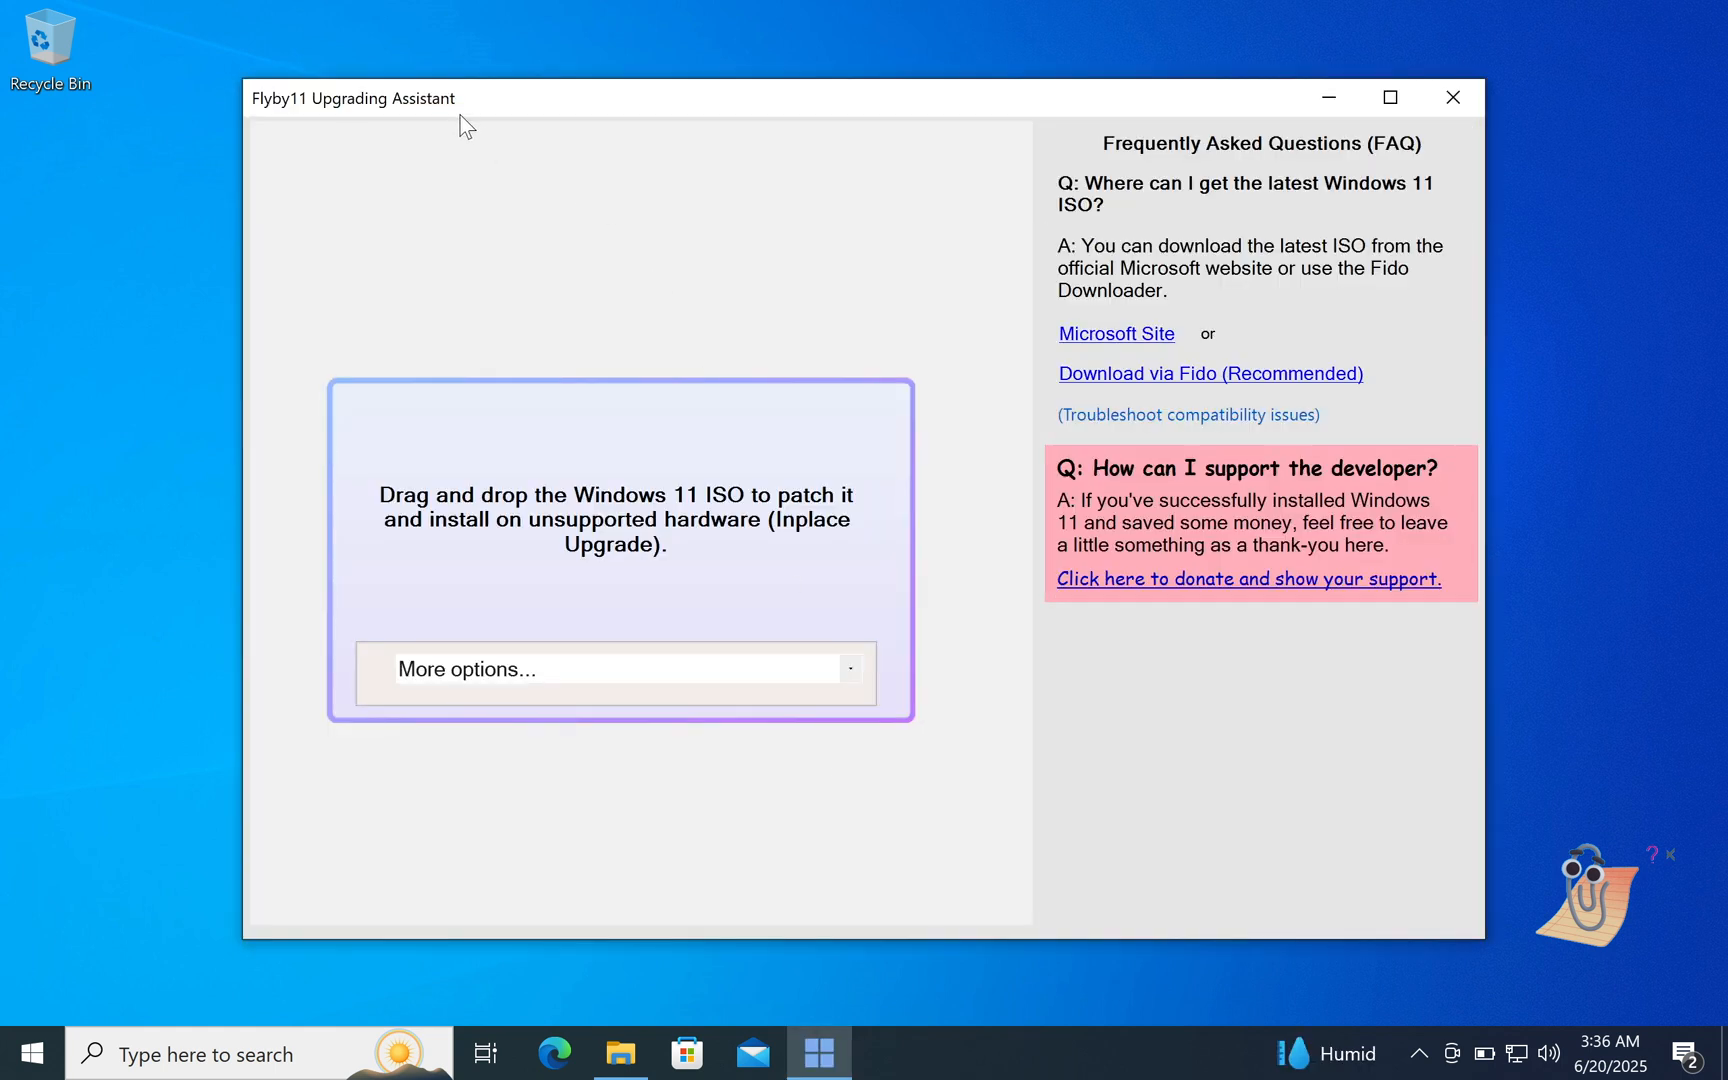
left_click(619, 1054)
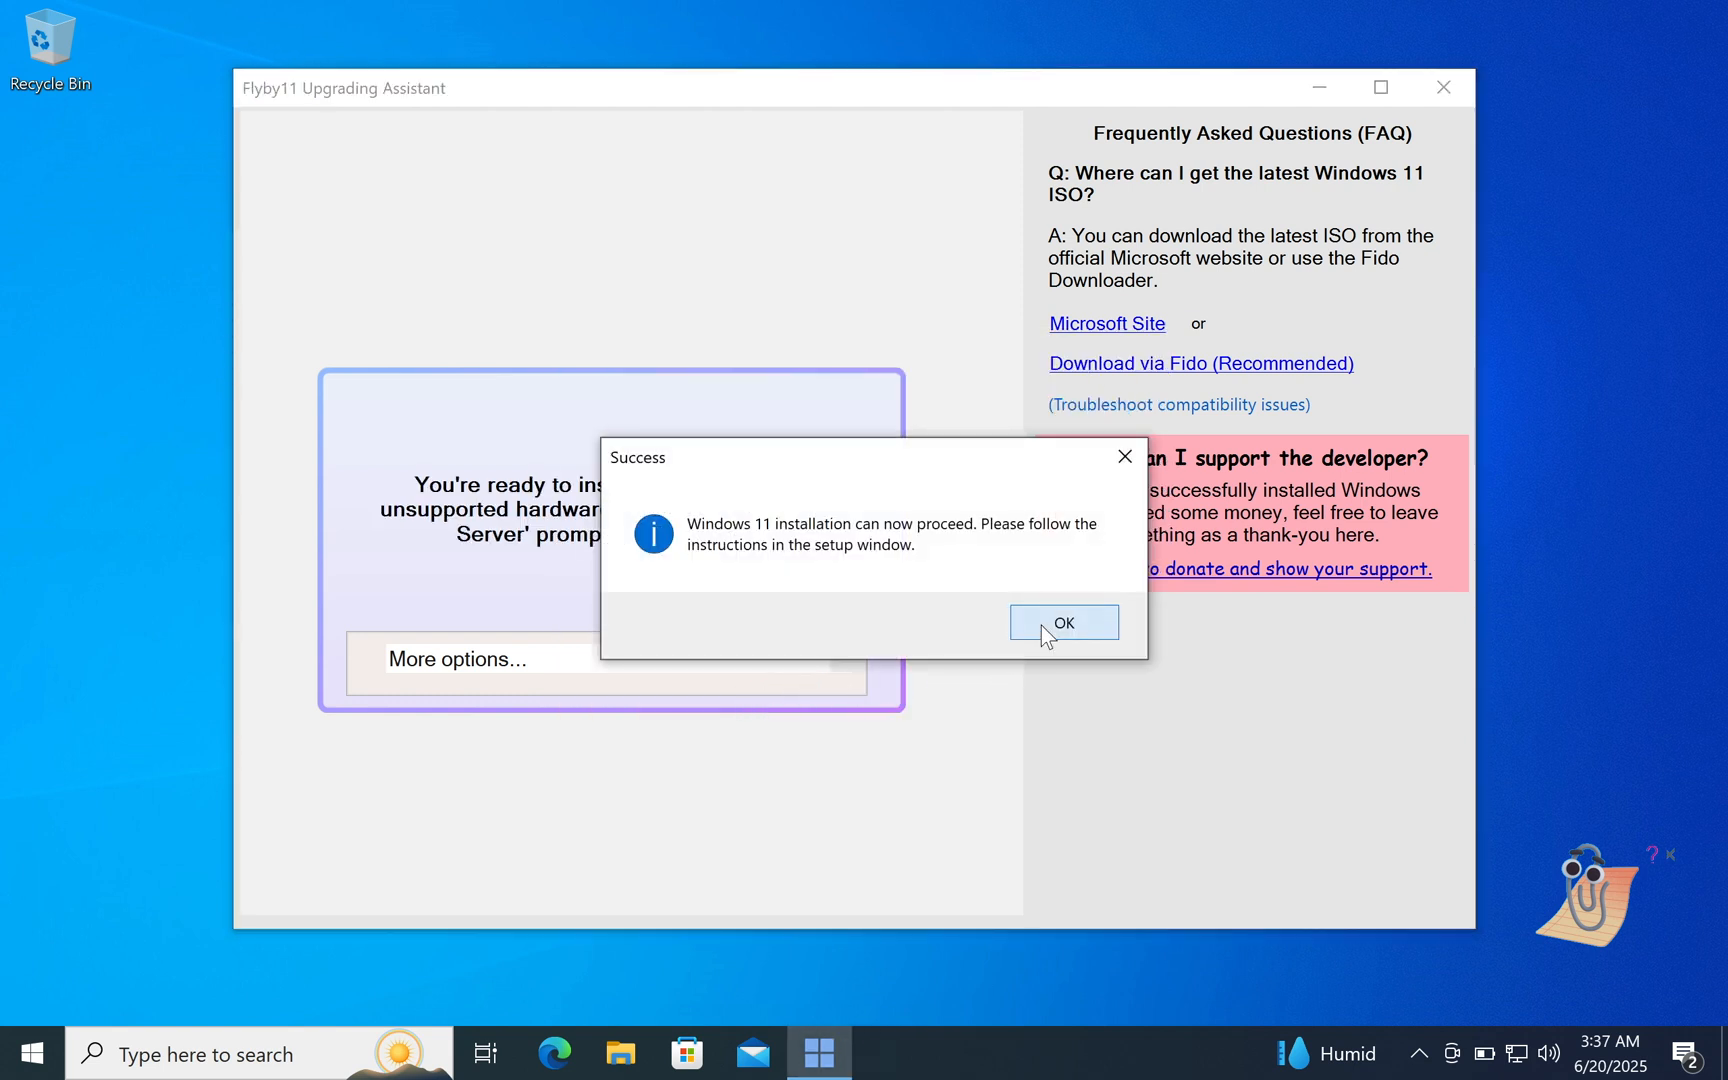
left_click(1061, 623)
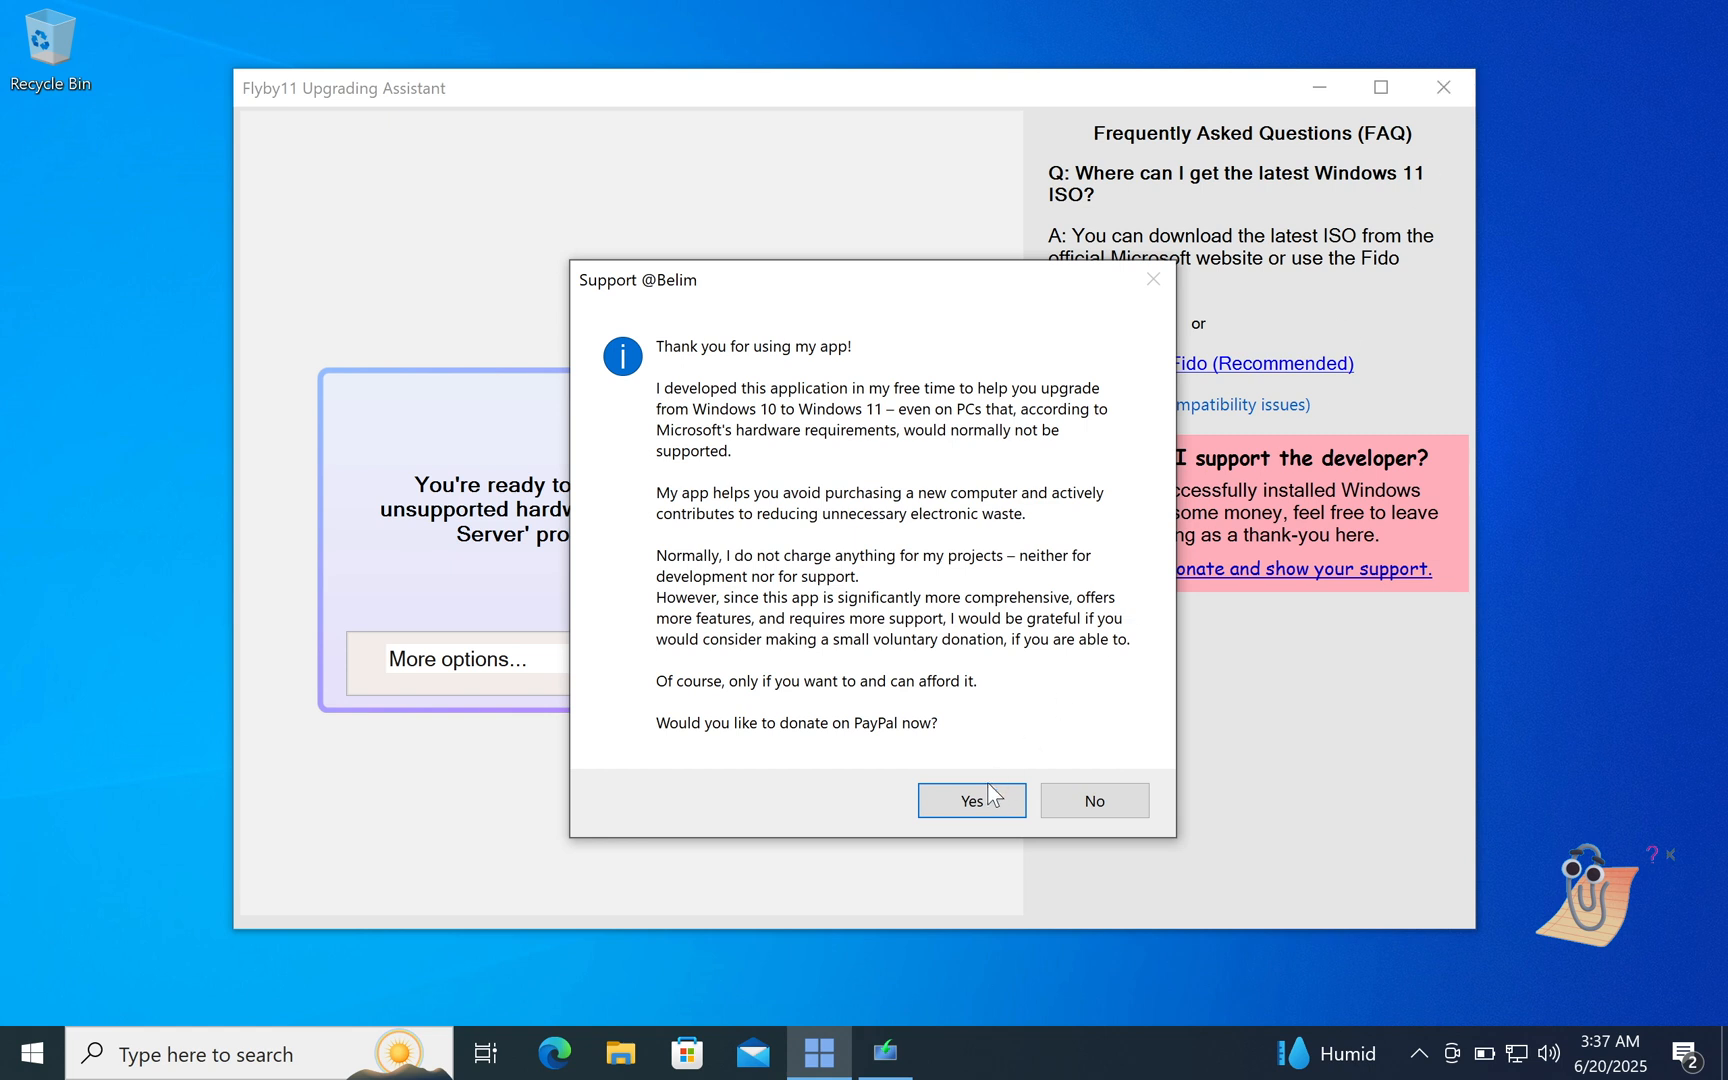
left_click(1092, 800)
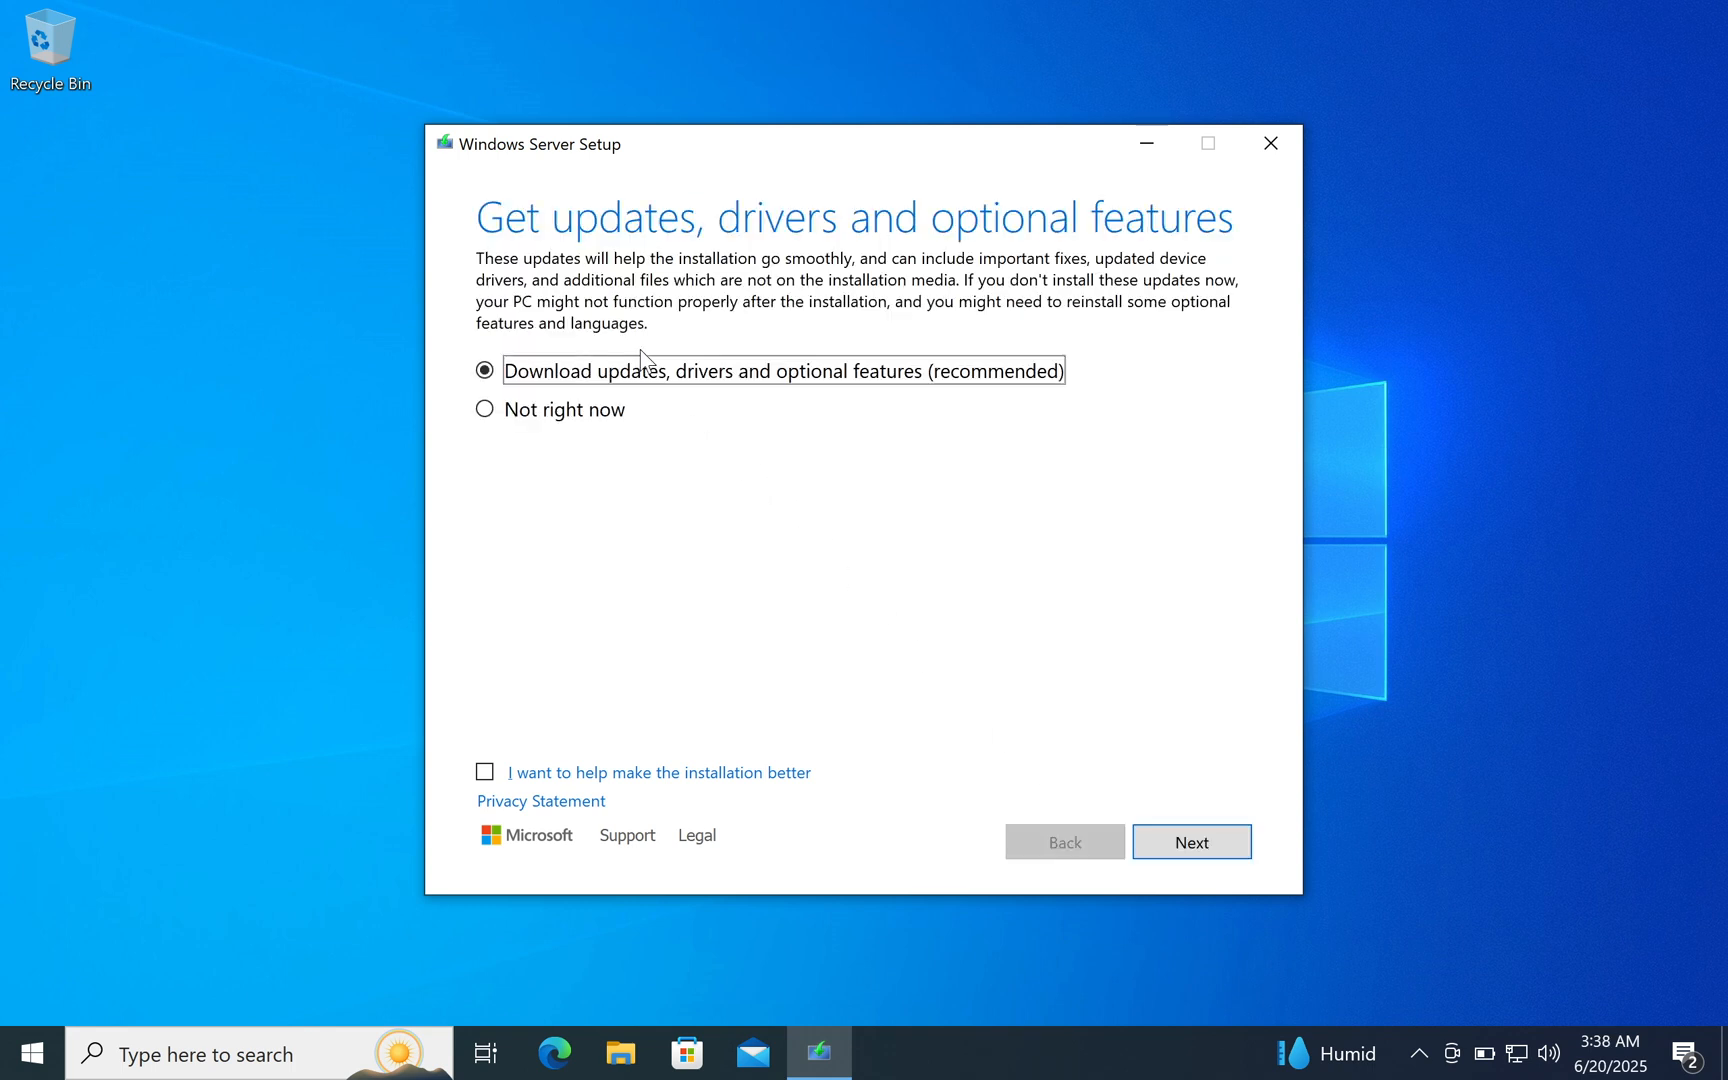
Skip downloading updates and accept the license terms in Windows Server Setup
left_click(485, 409)
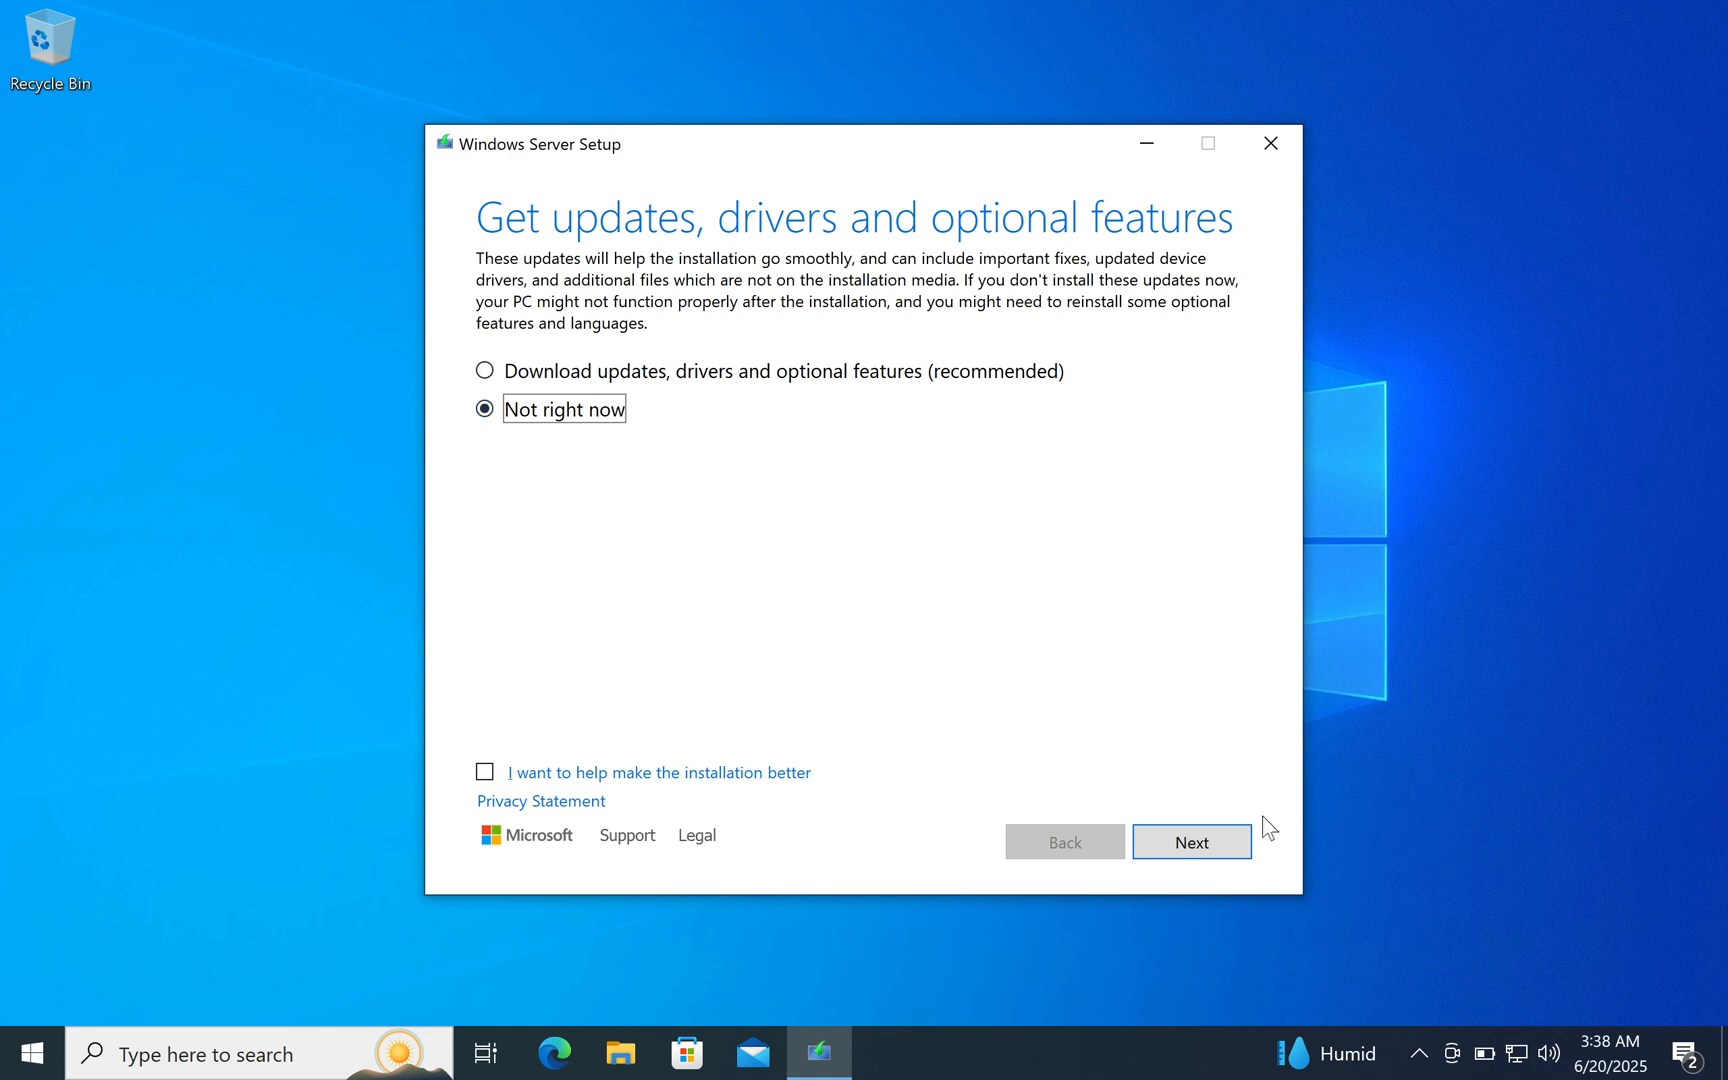
left_click(1190, 841)
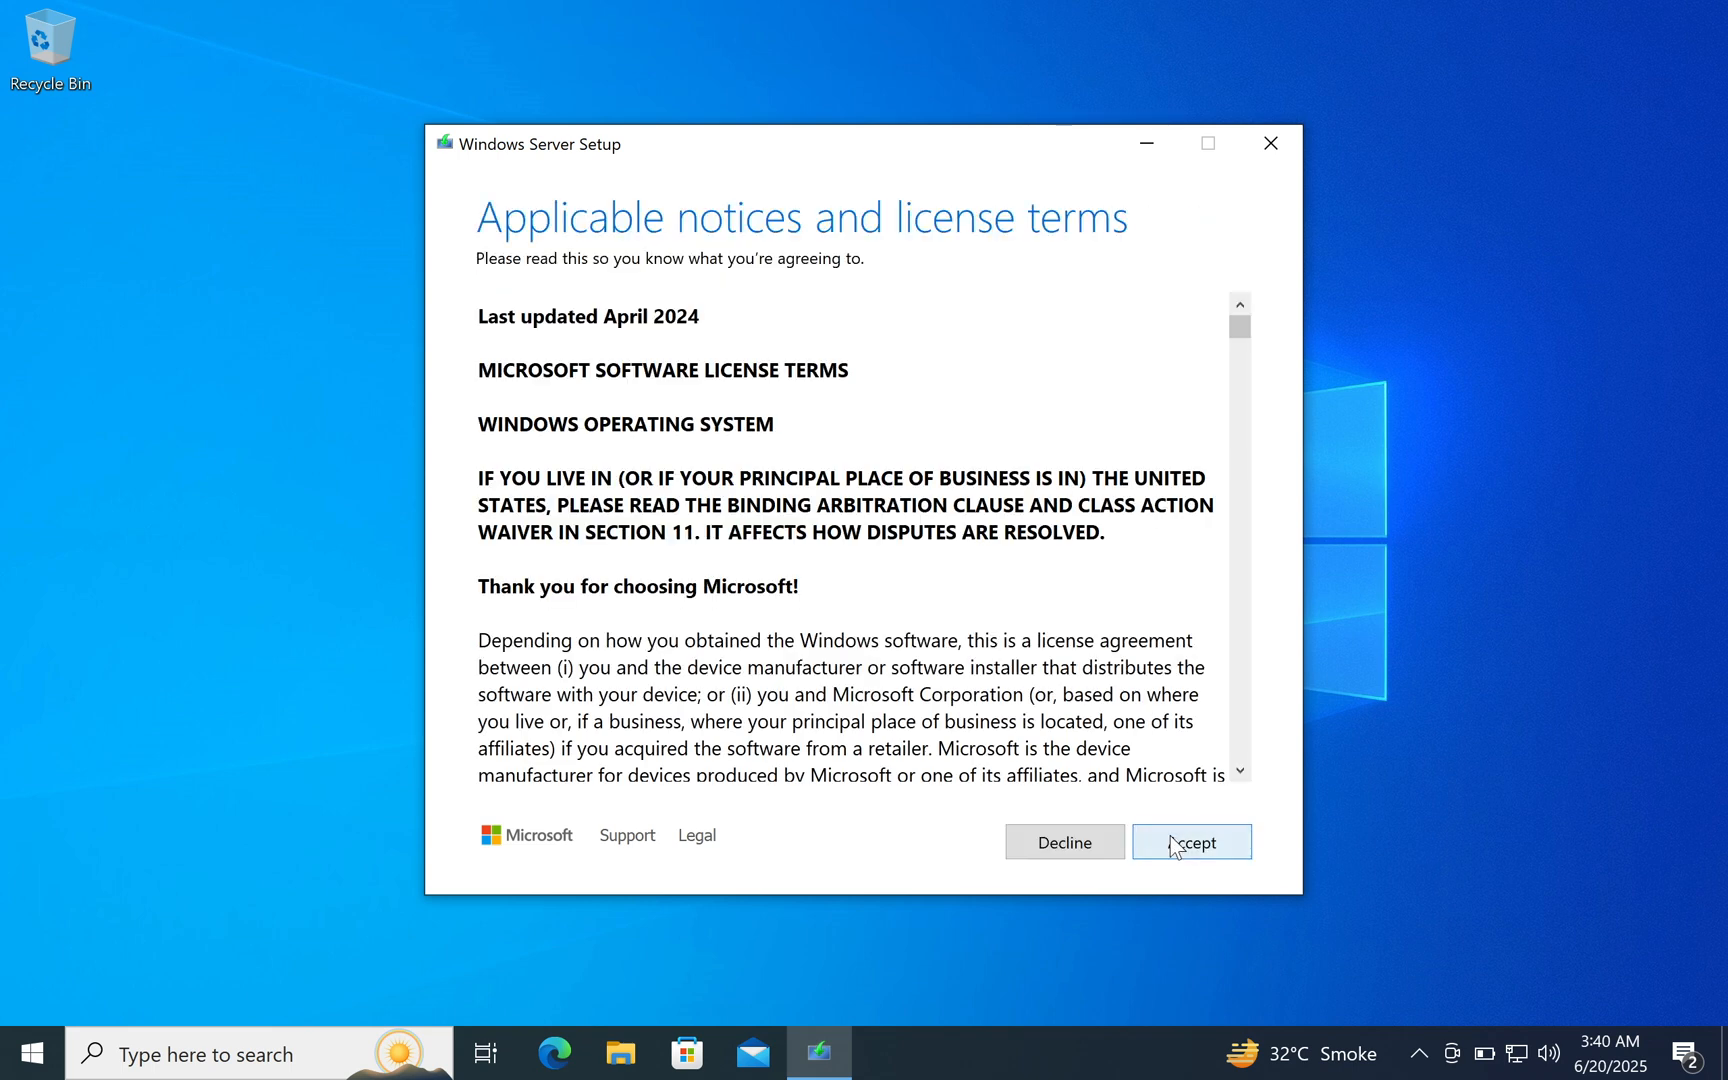
left_click(1190, 841)
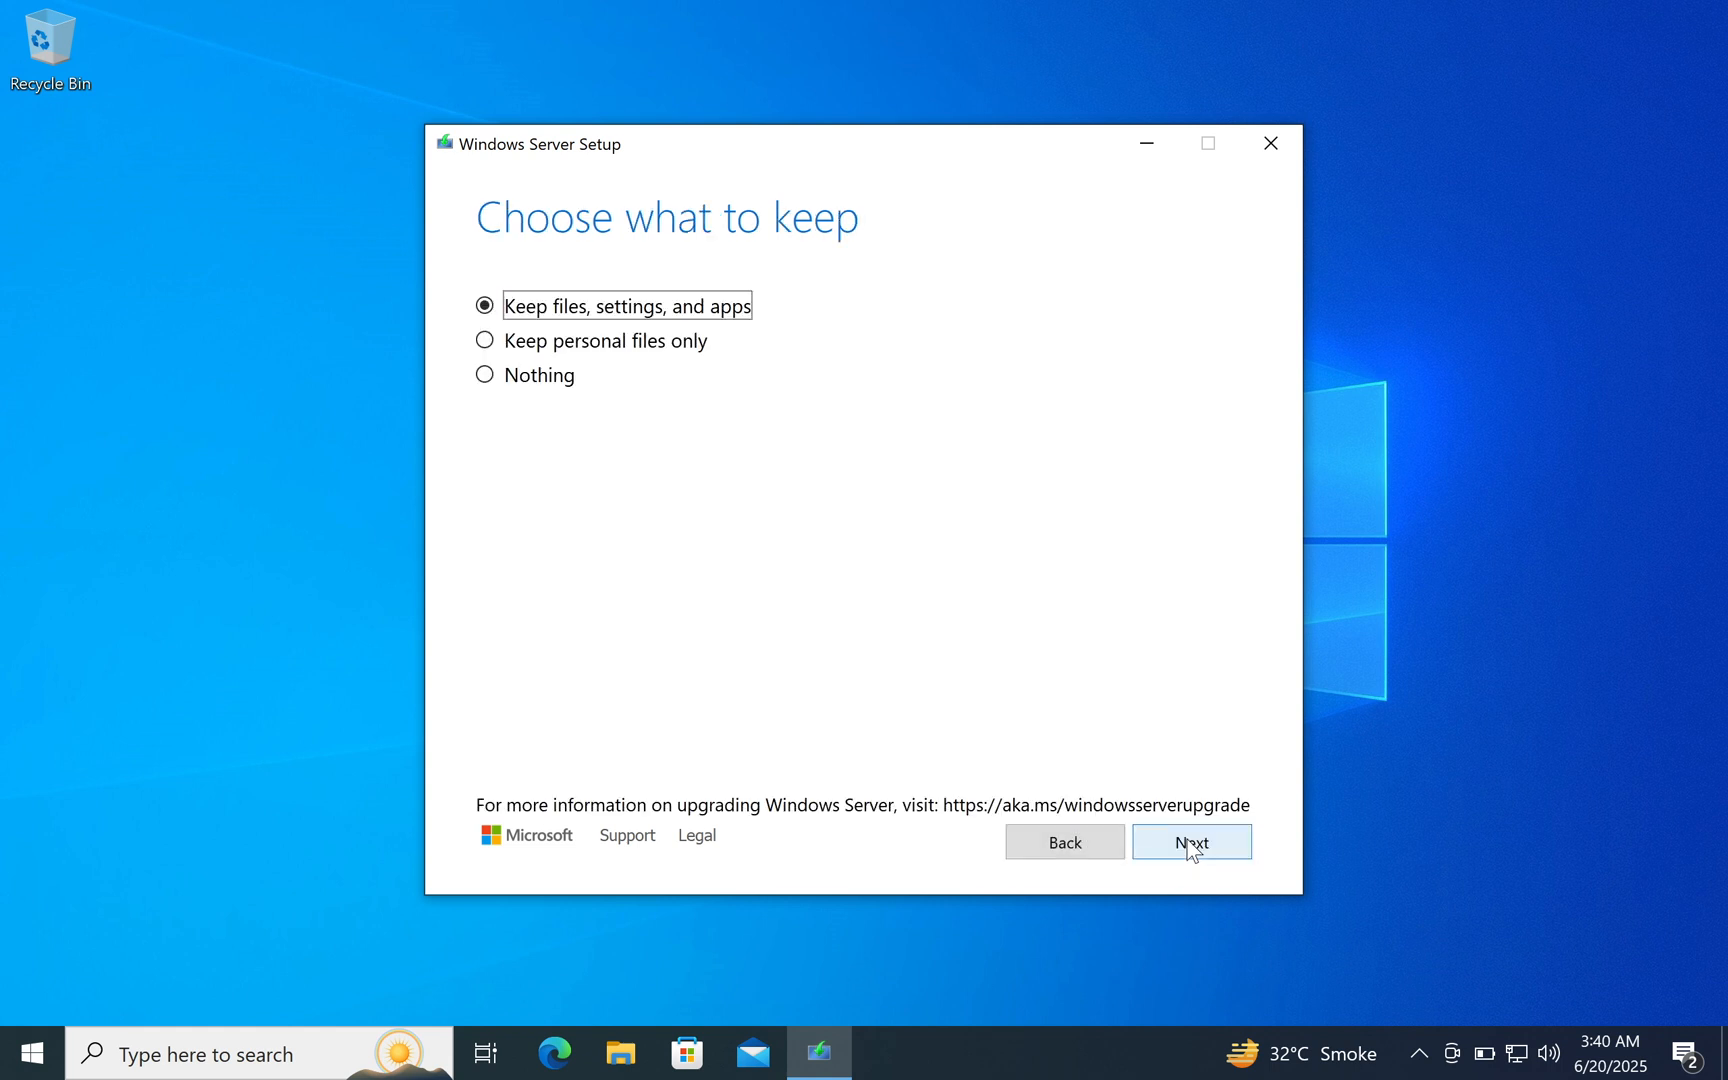
mouse_move(1133, 760)
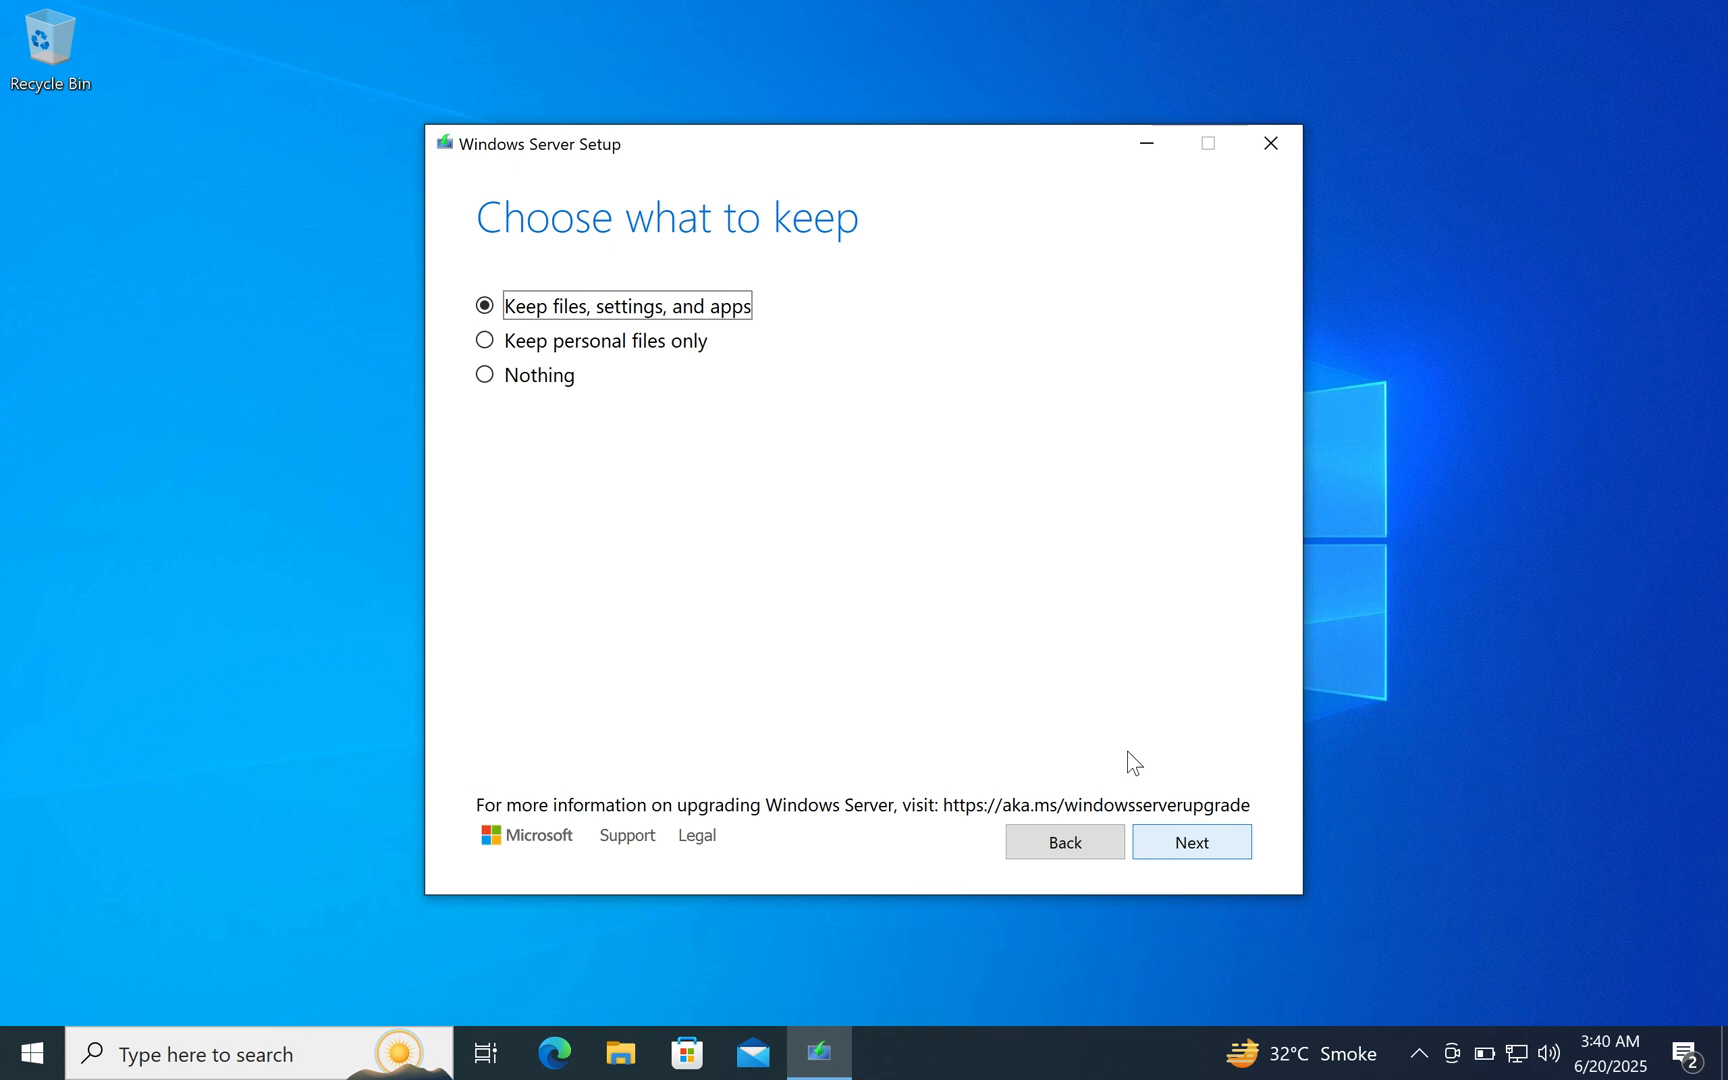
mouse_move(656, 355)
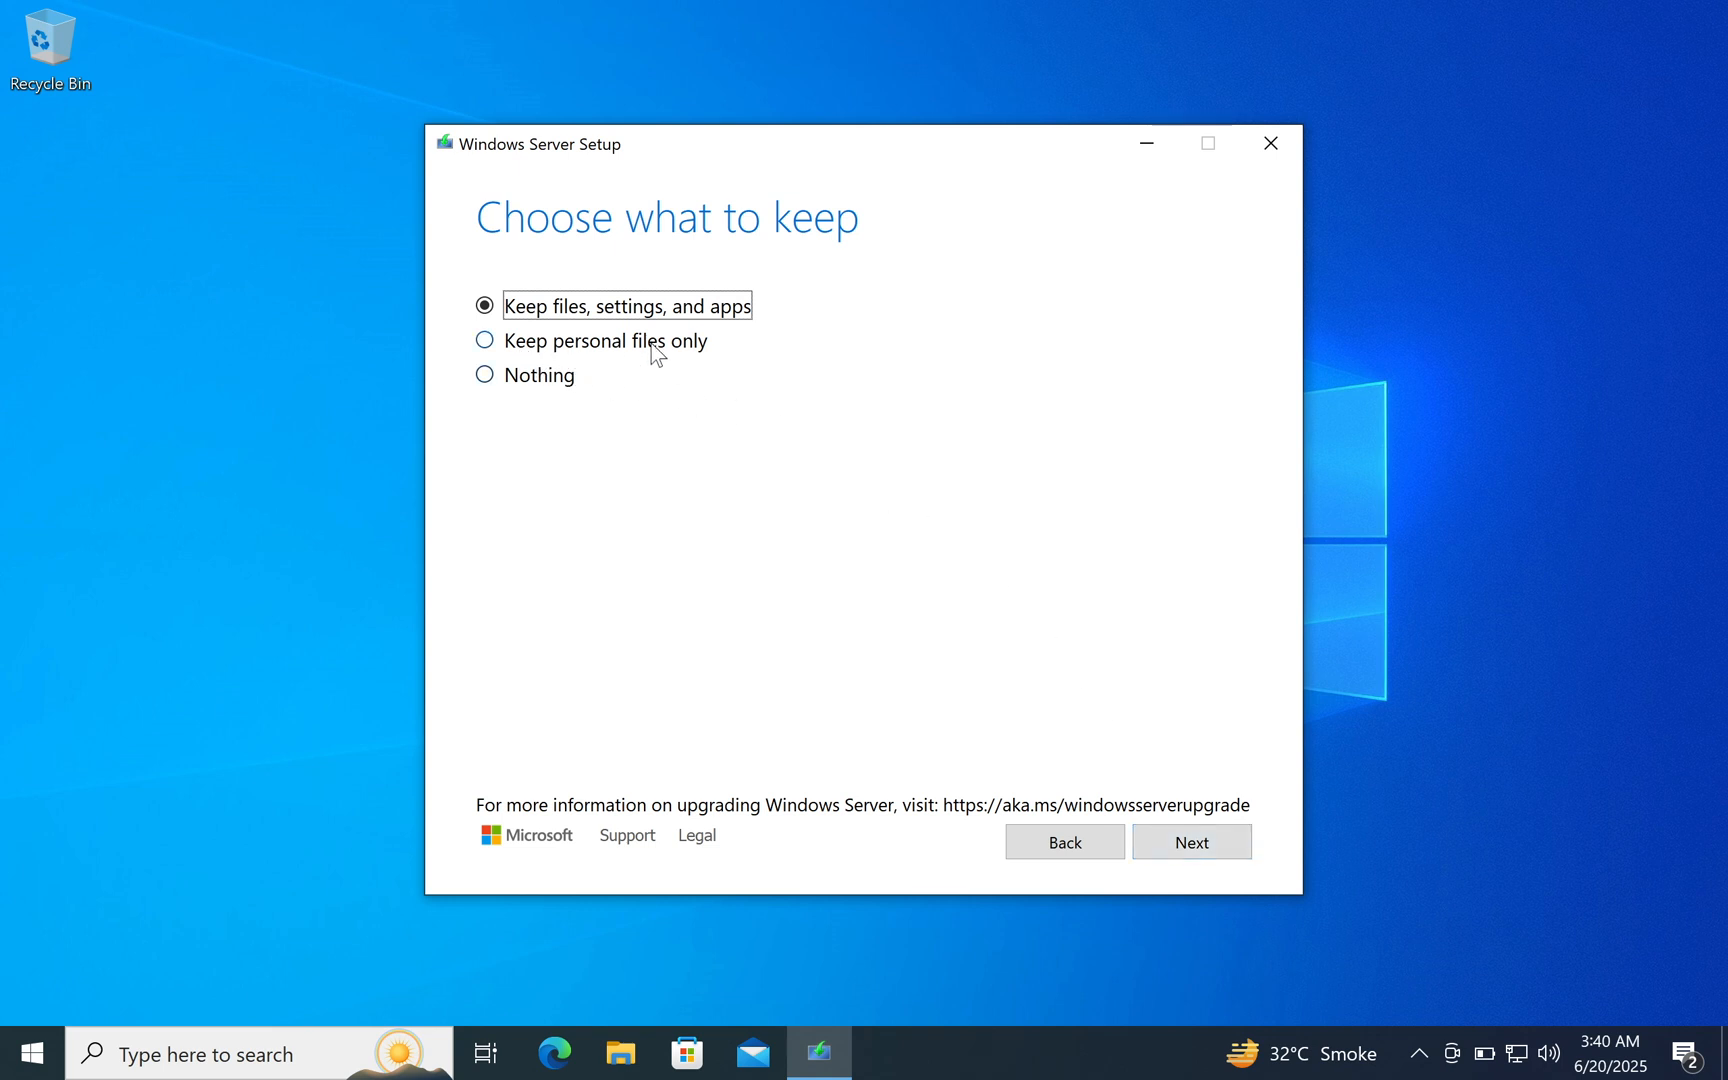
mouse_move(539, 388)
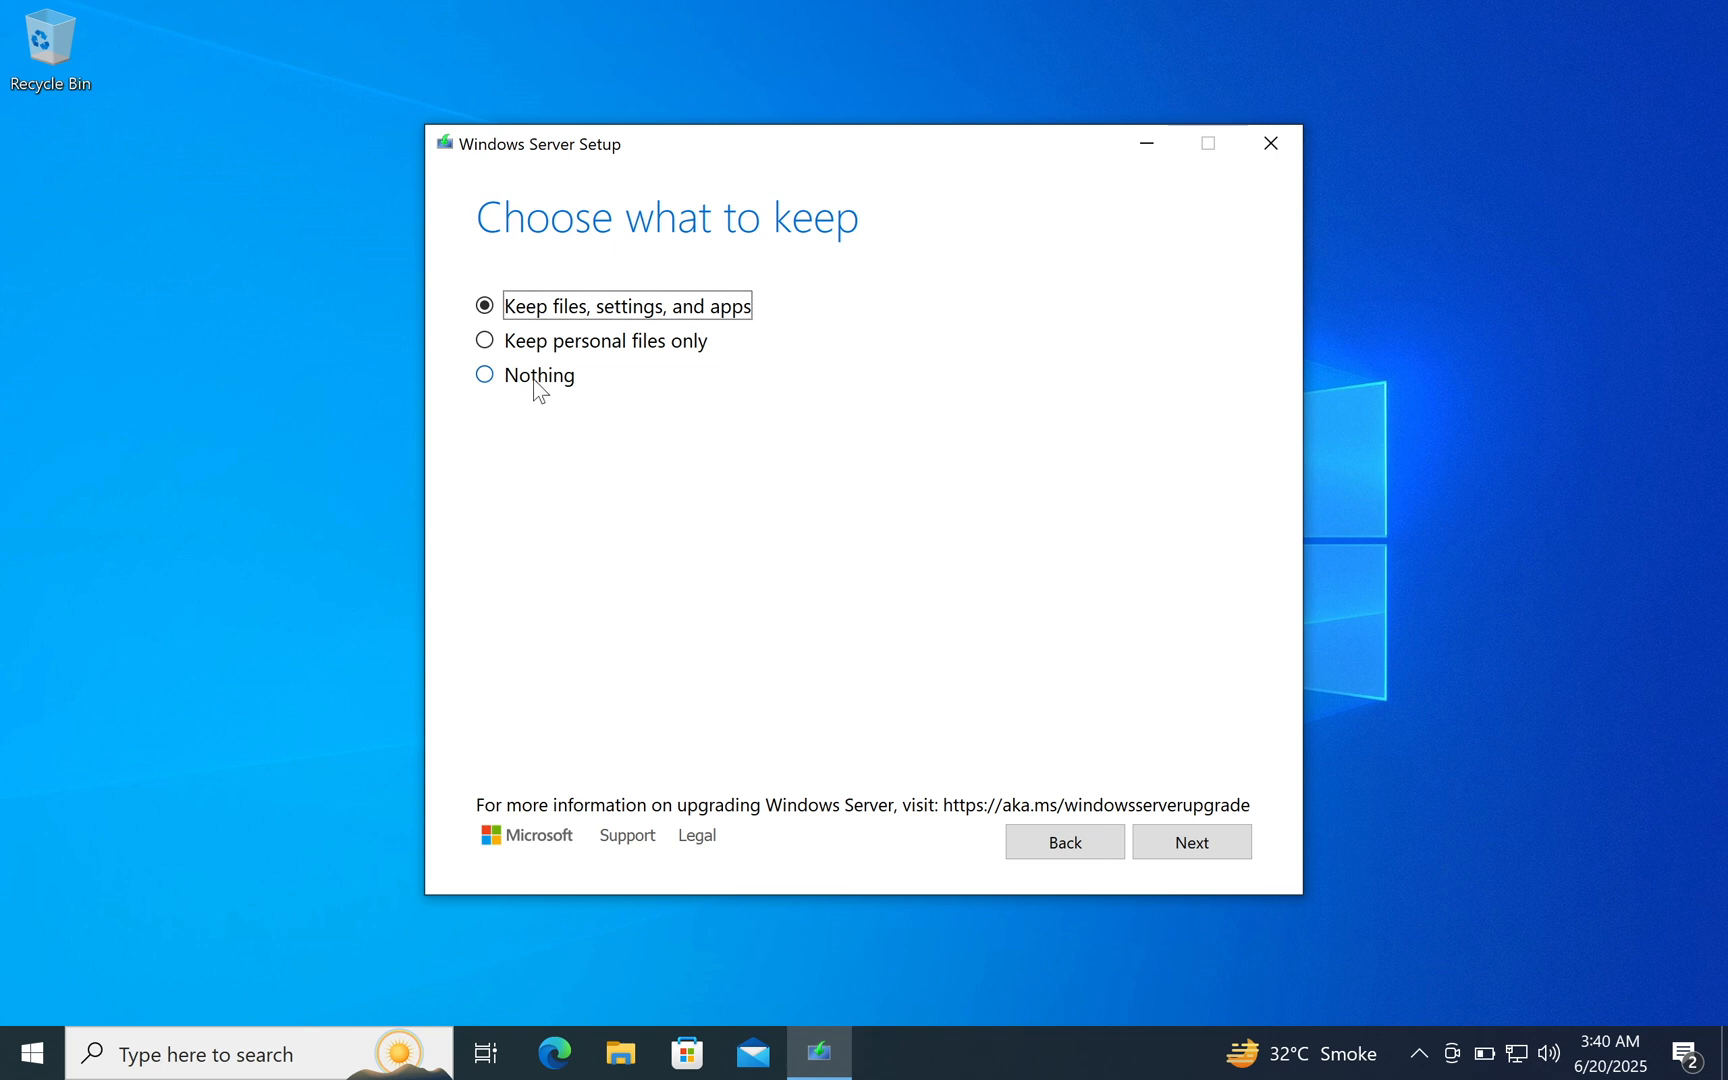
mouse_move(561, 322)
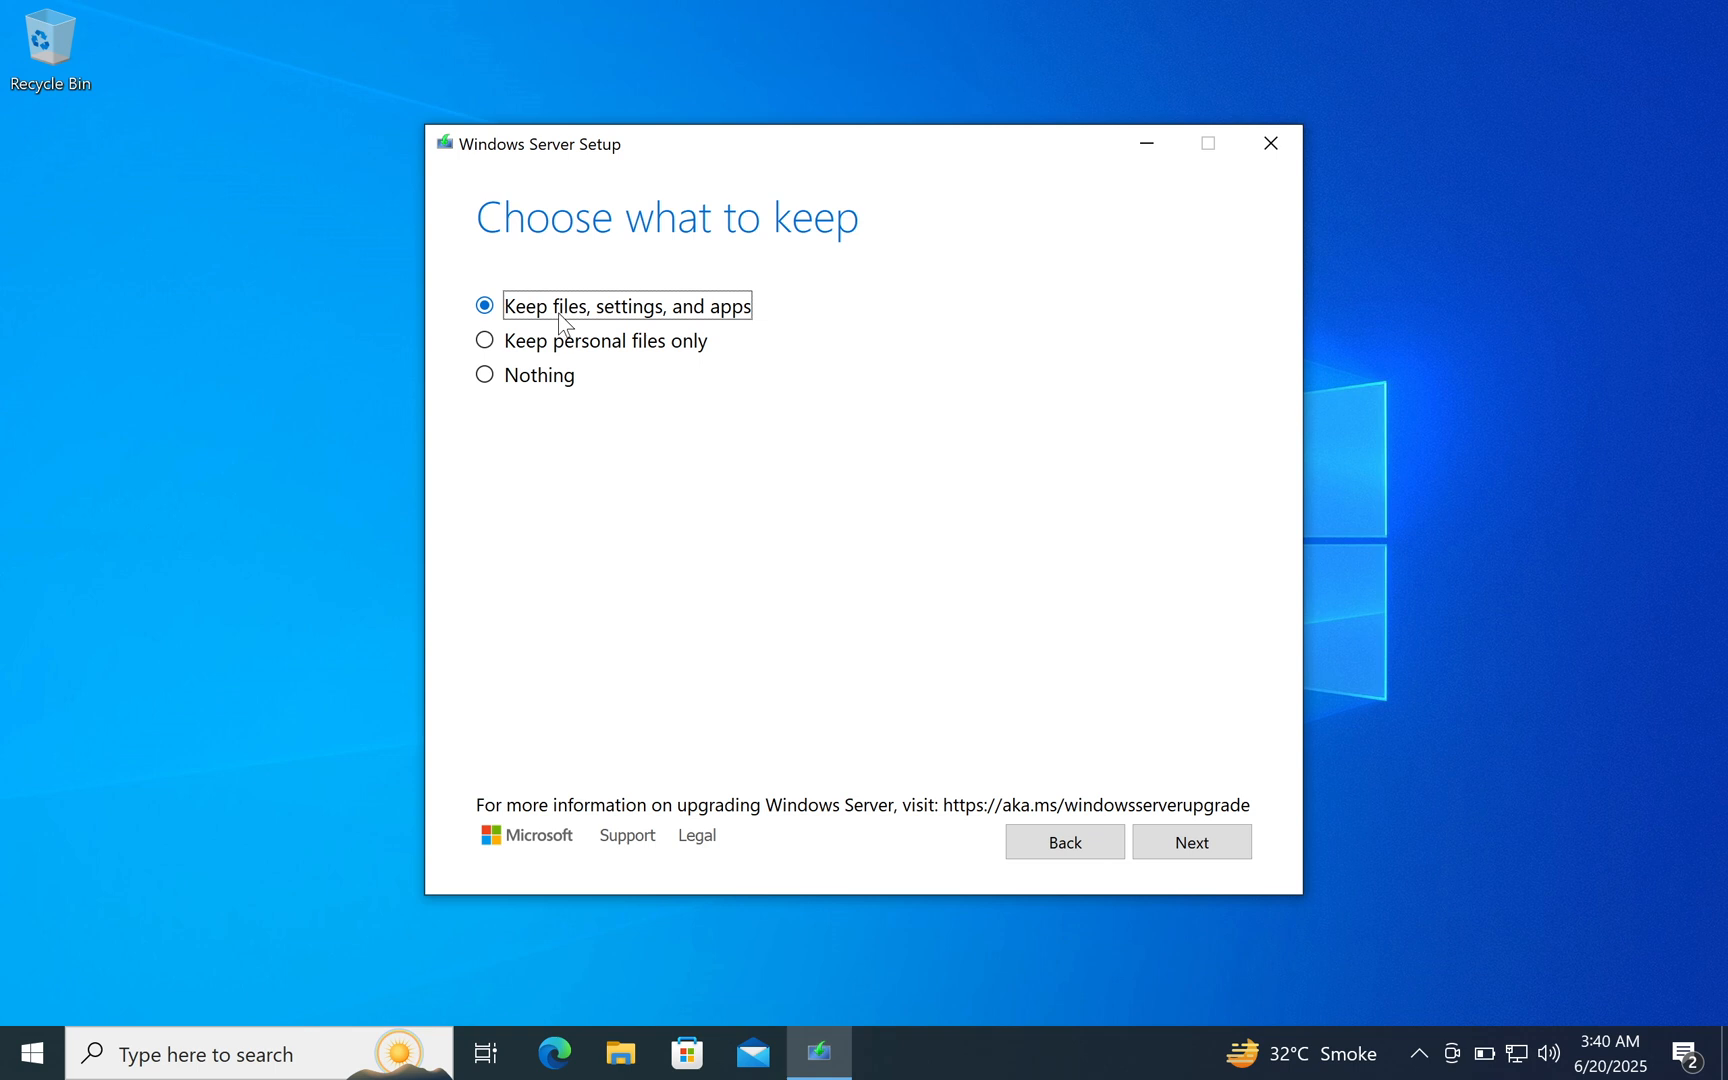
mouse_move(717, 326)
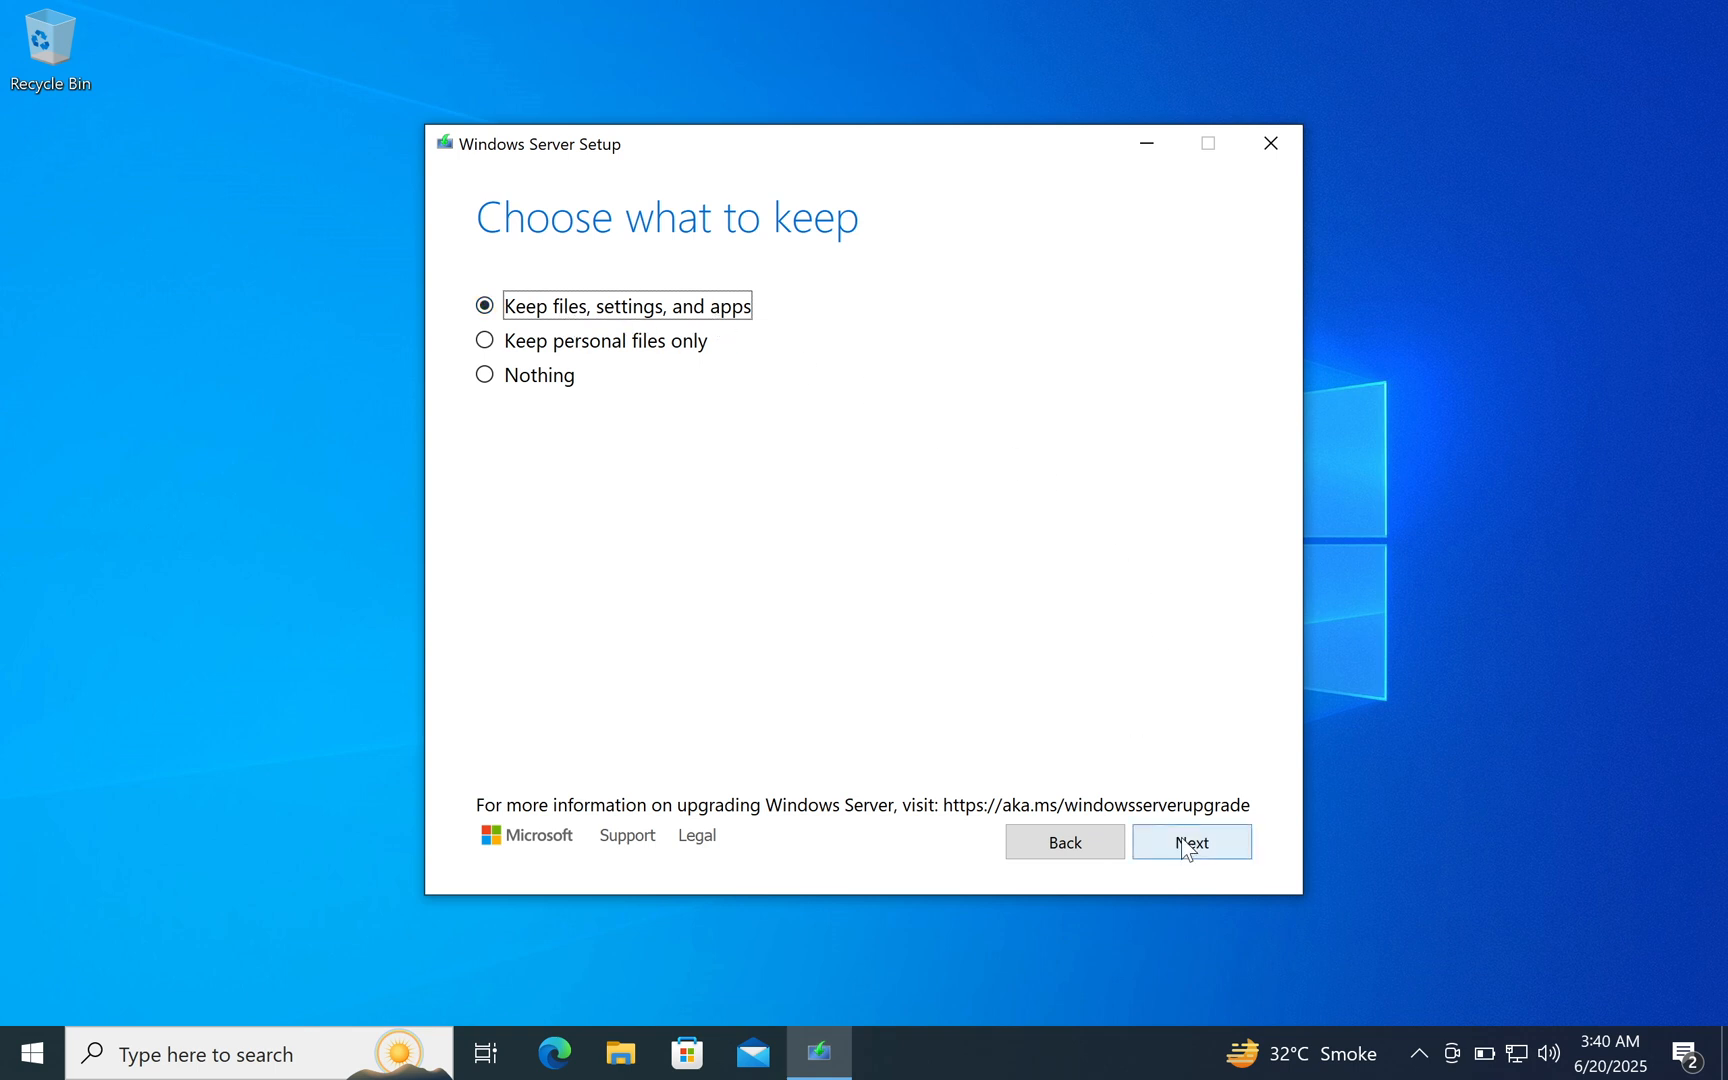
Keep files, settings and apps, then start installing Windows 11 Pro
left_click(1190, 841)
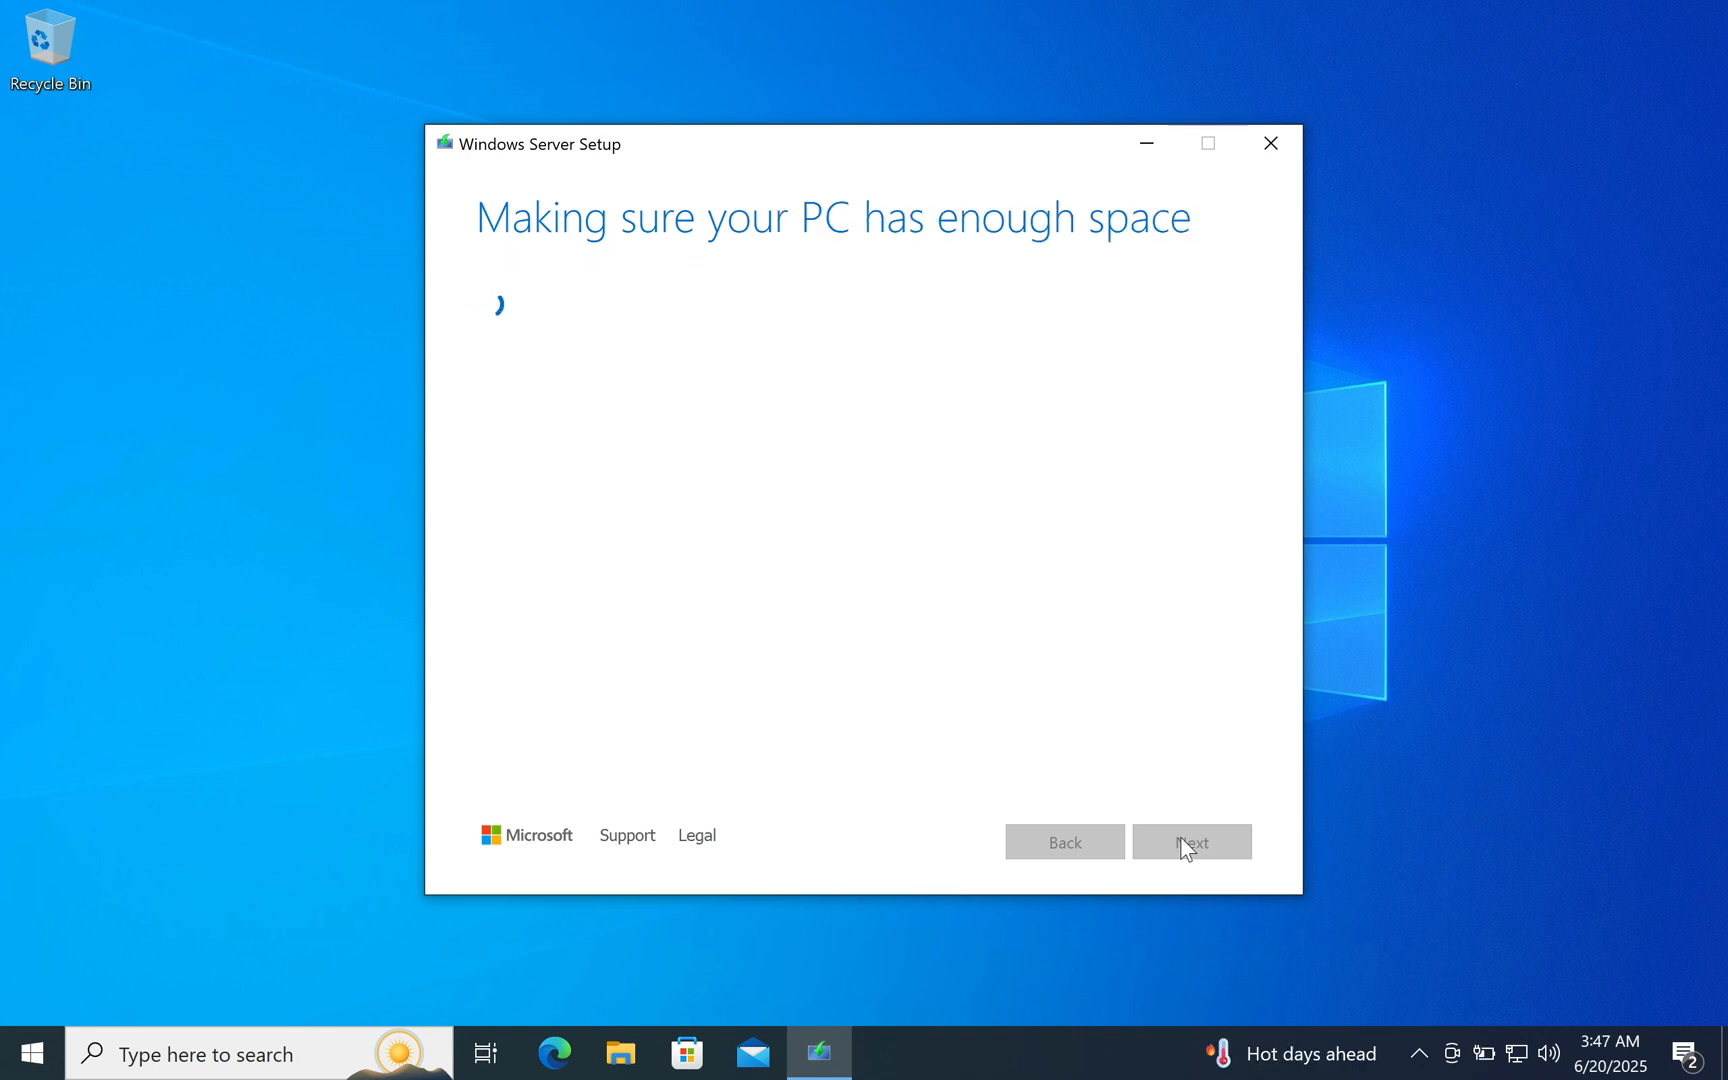
left_click(1190, 841)
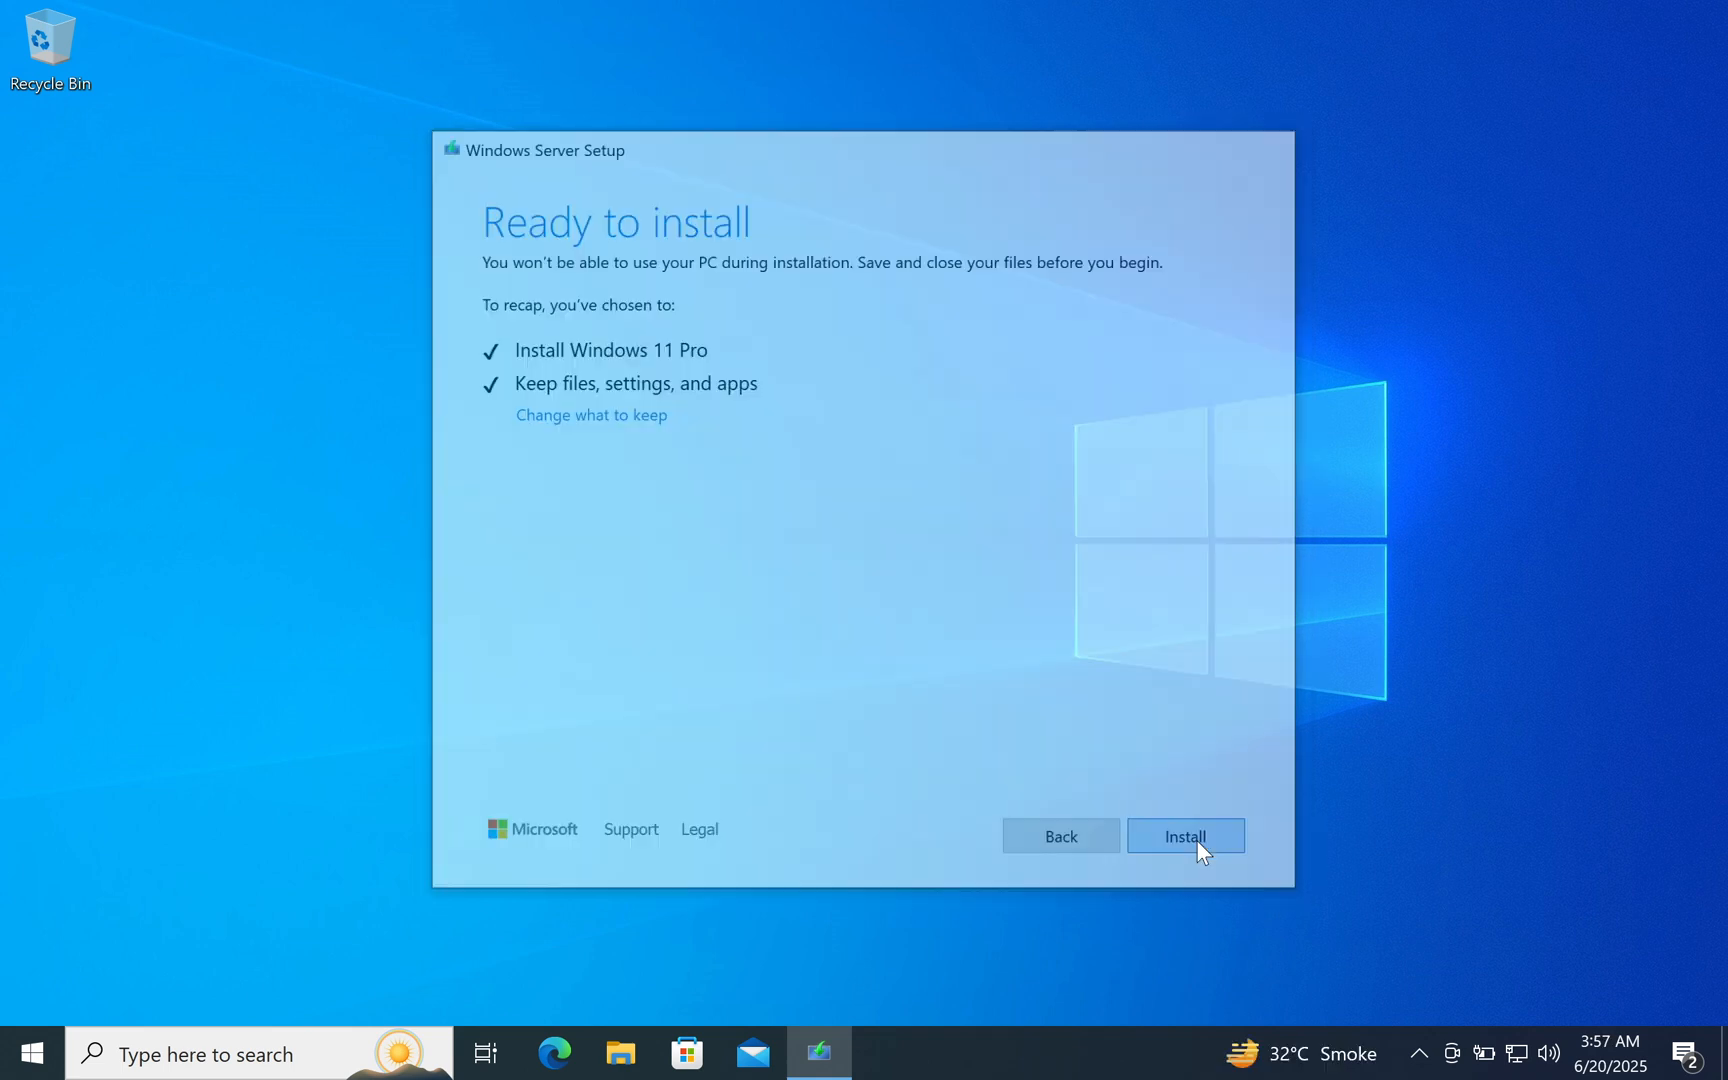
left_click(1185, 835)
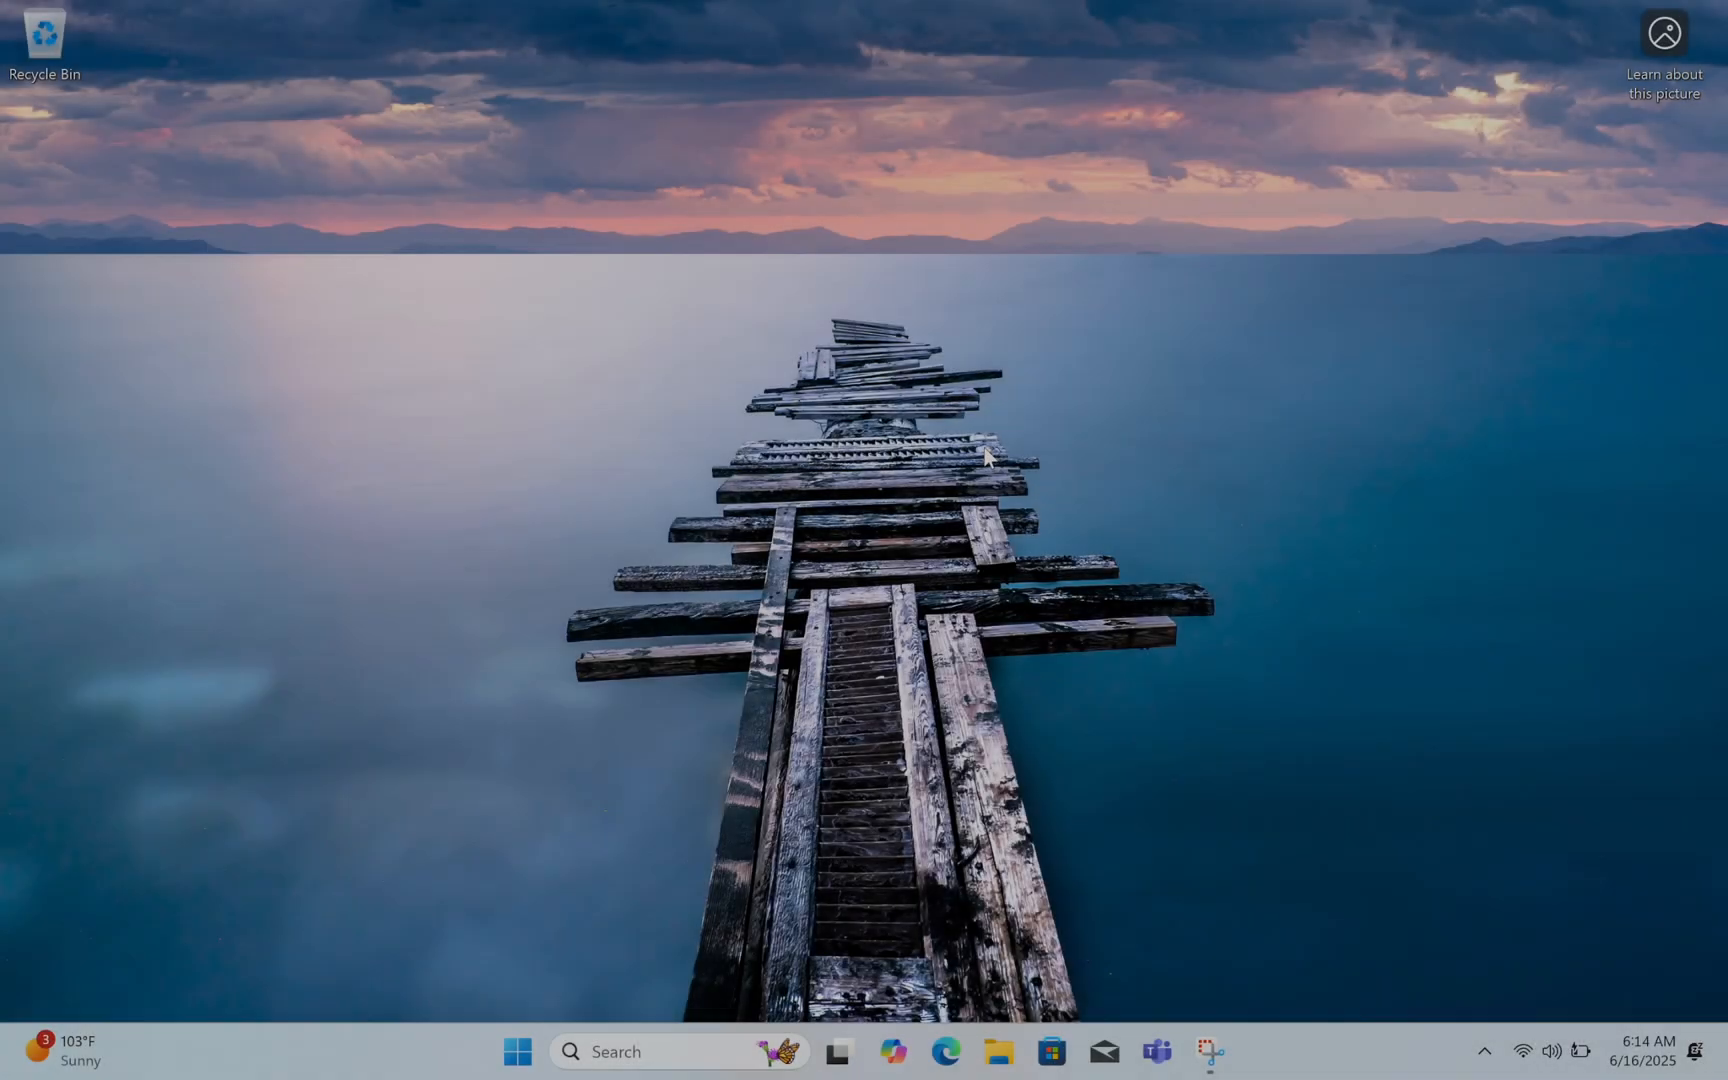
mouse_move(882, 314)
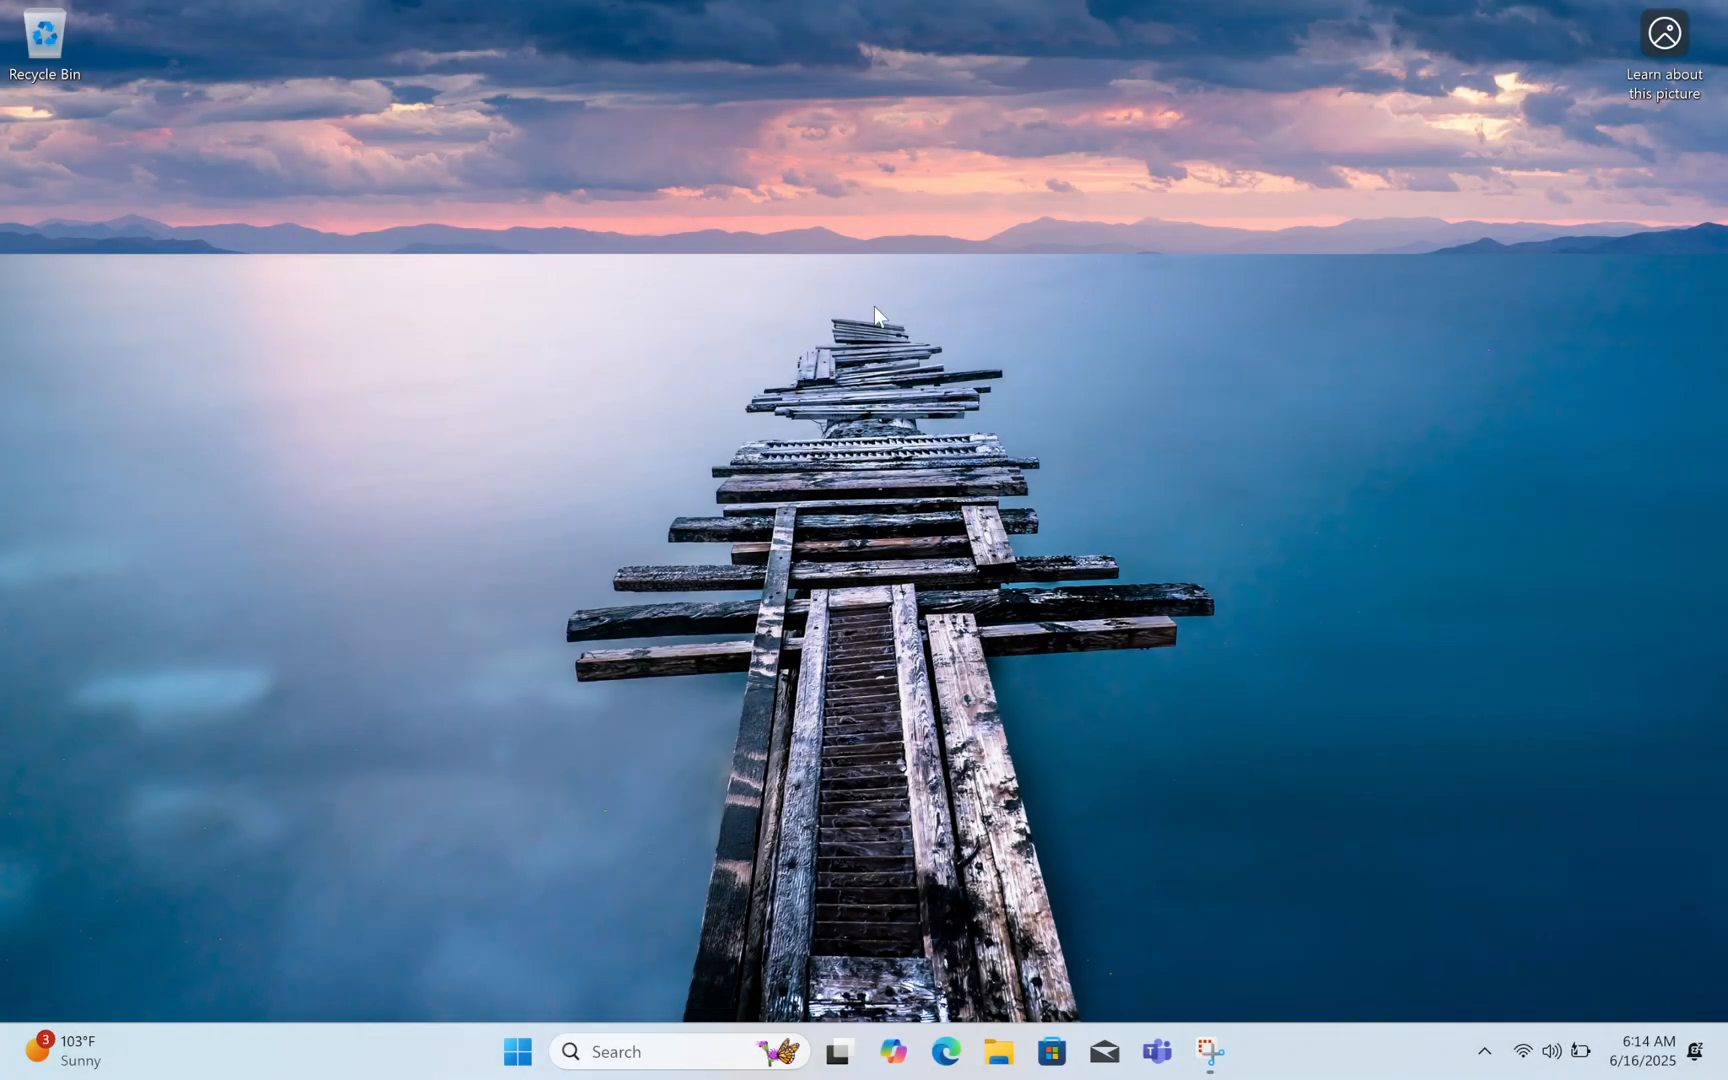
mouse_move(887, 560)
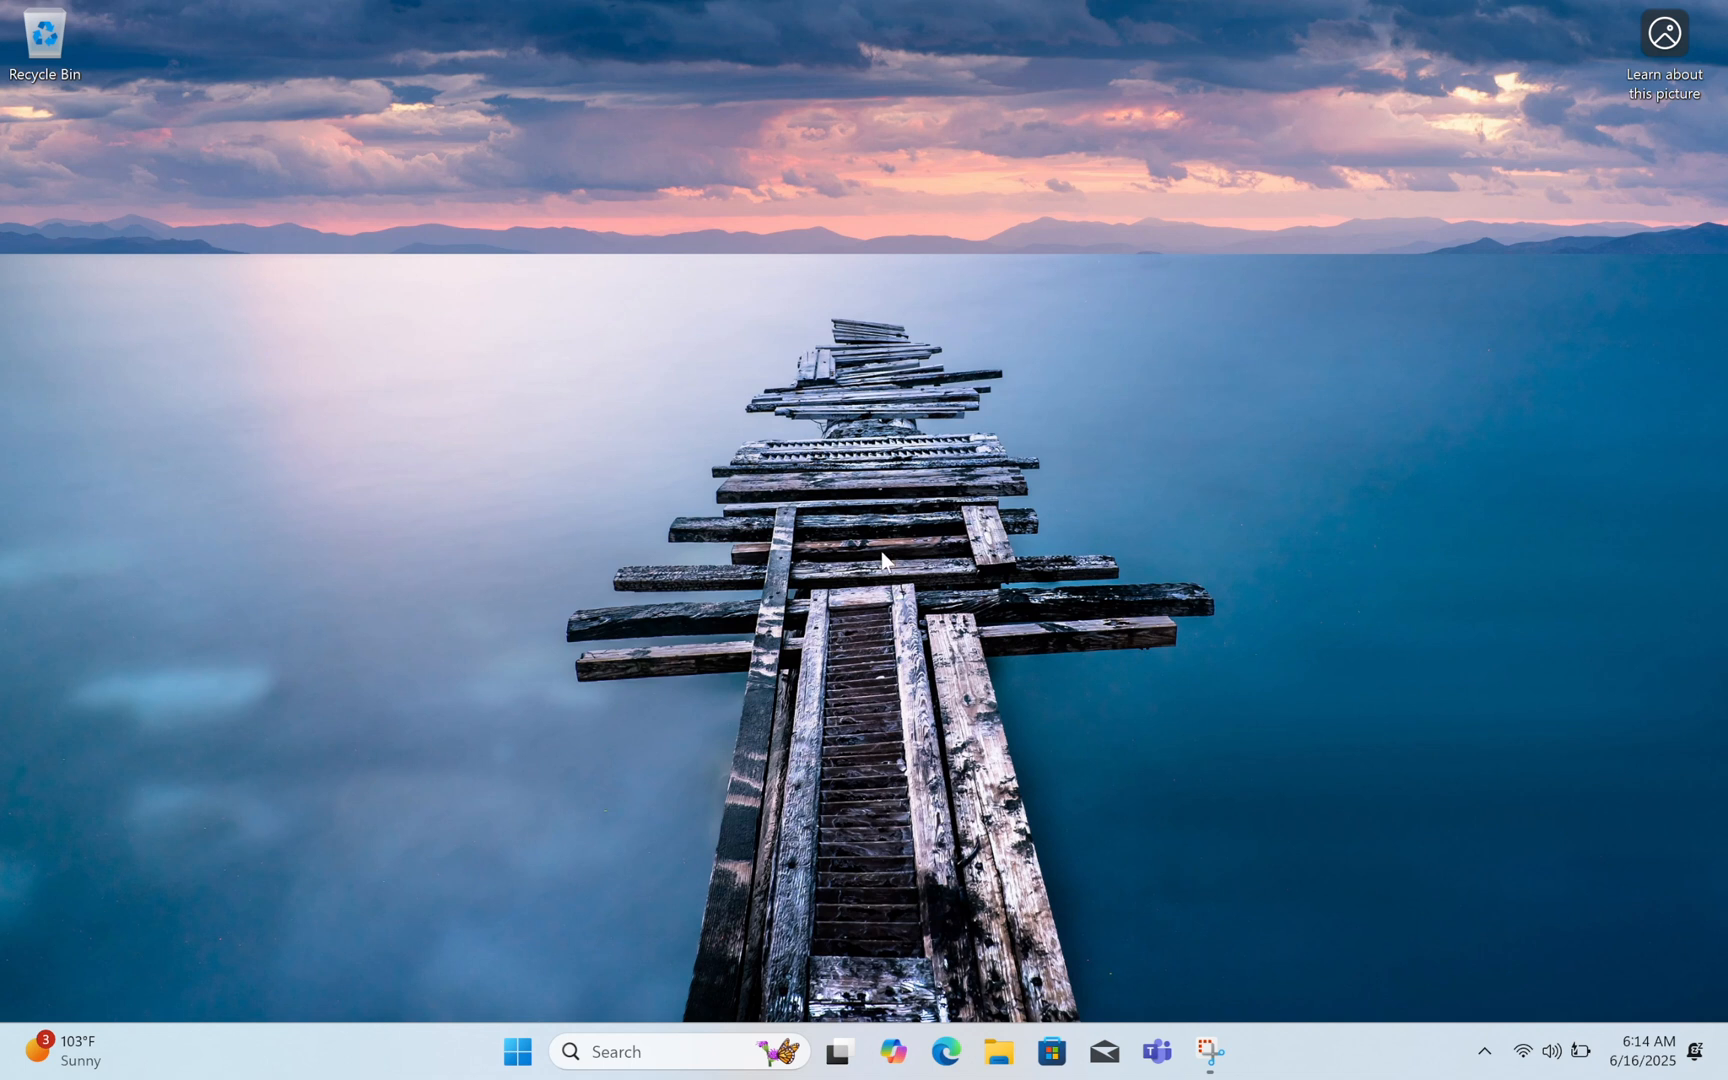
mouse_move(1484, 955)
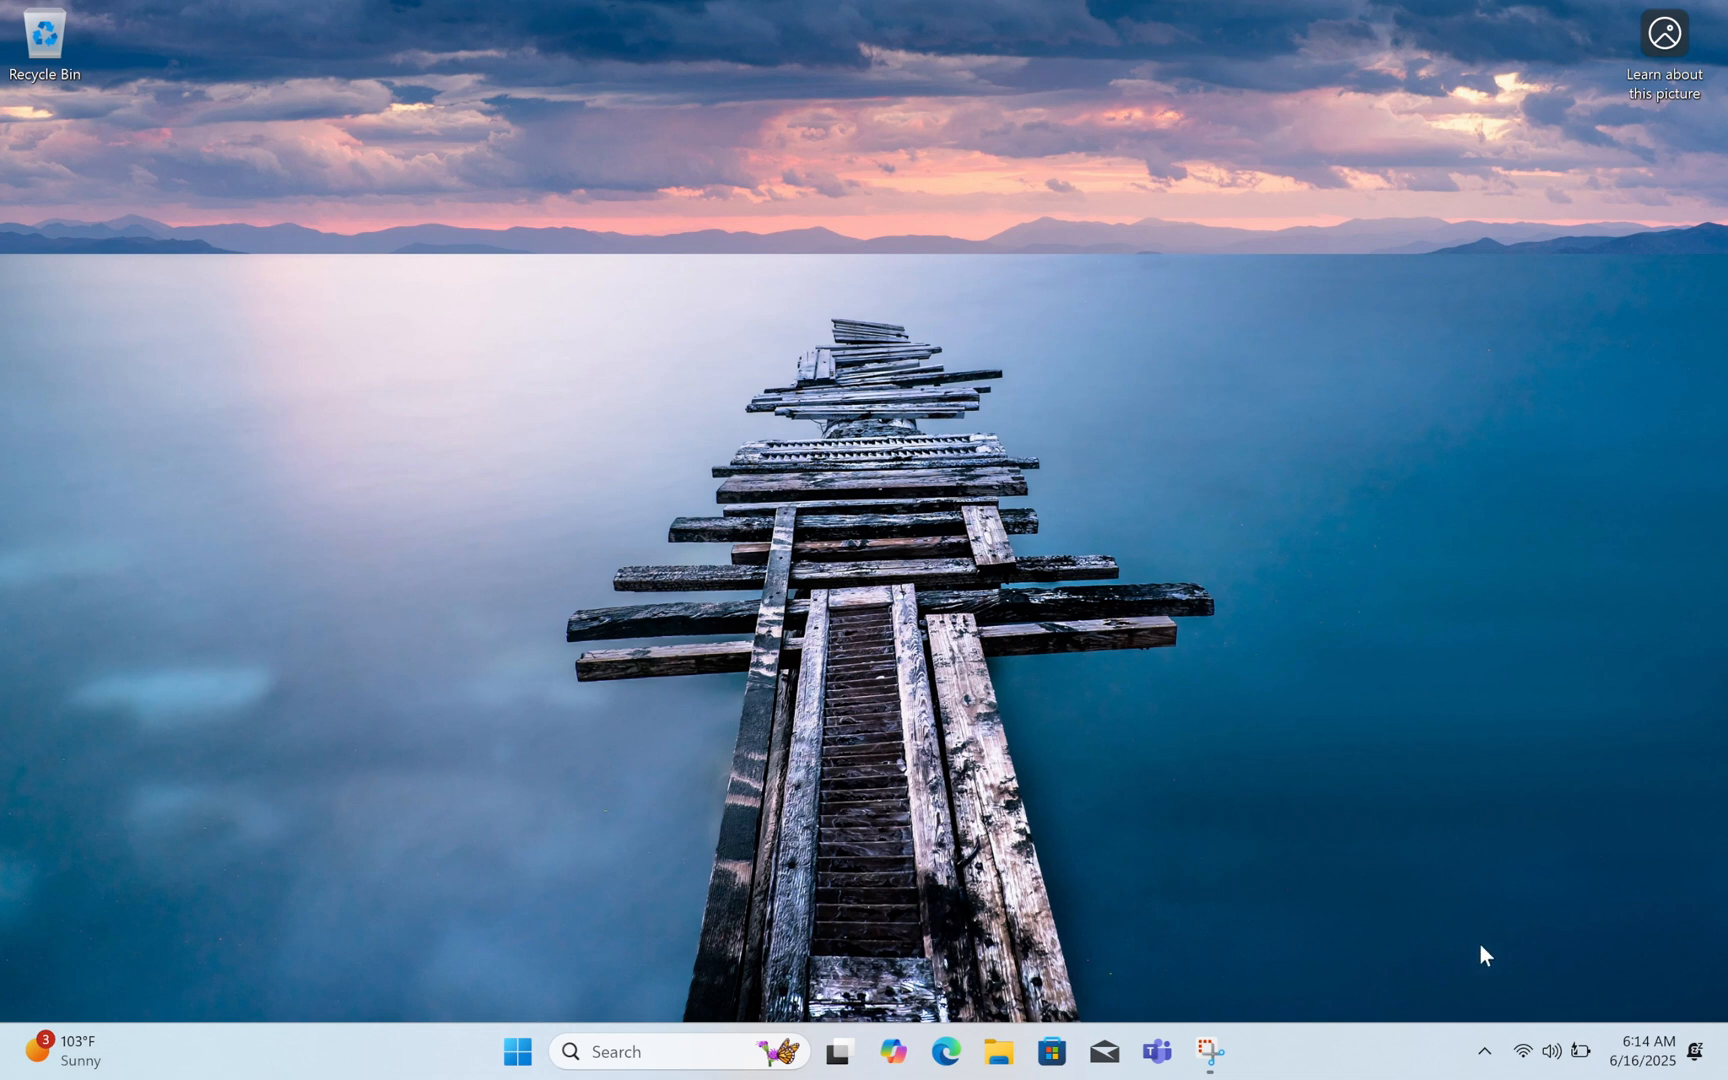
Open Boot Camp Control Panel from the taskbar on the new Windows 11 desktop
left_click(1484, 1050)
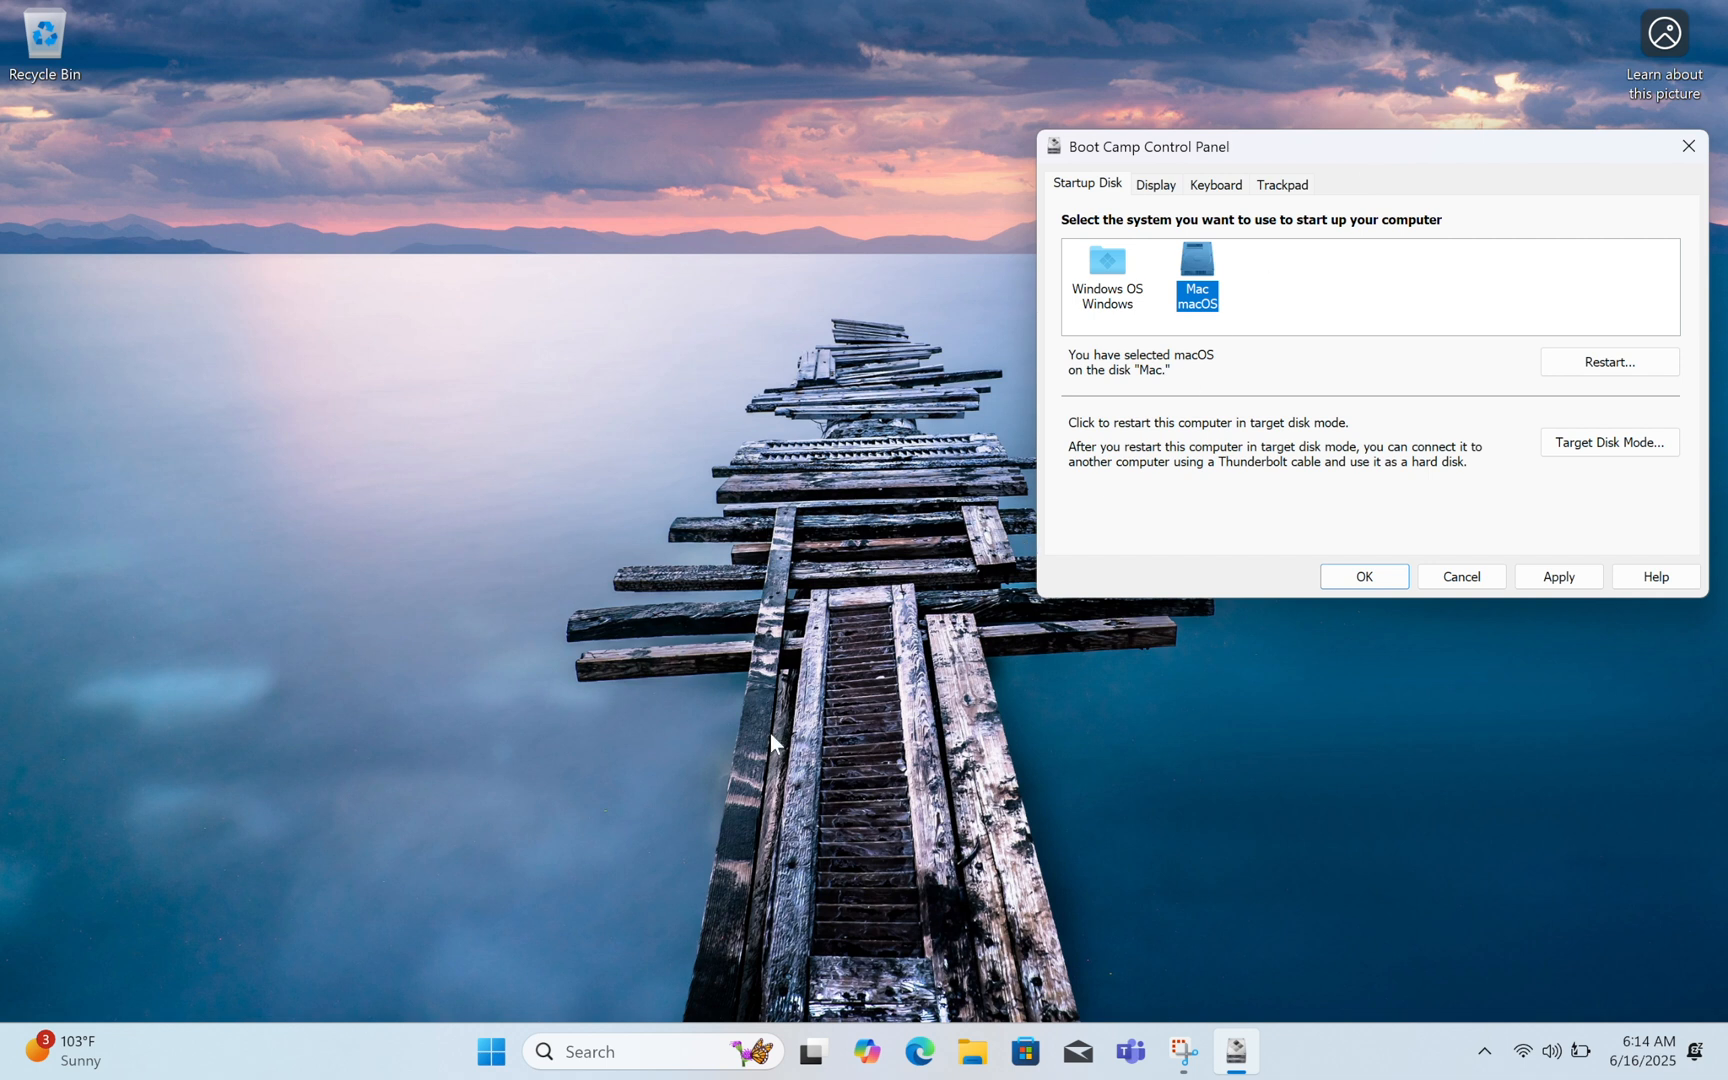
Open Device Manager and the System page from the Start button's quick tools menu
right_click(490, 1050)
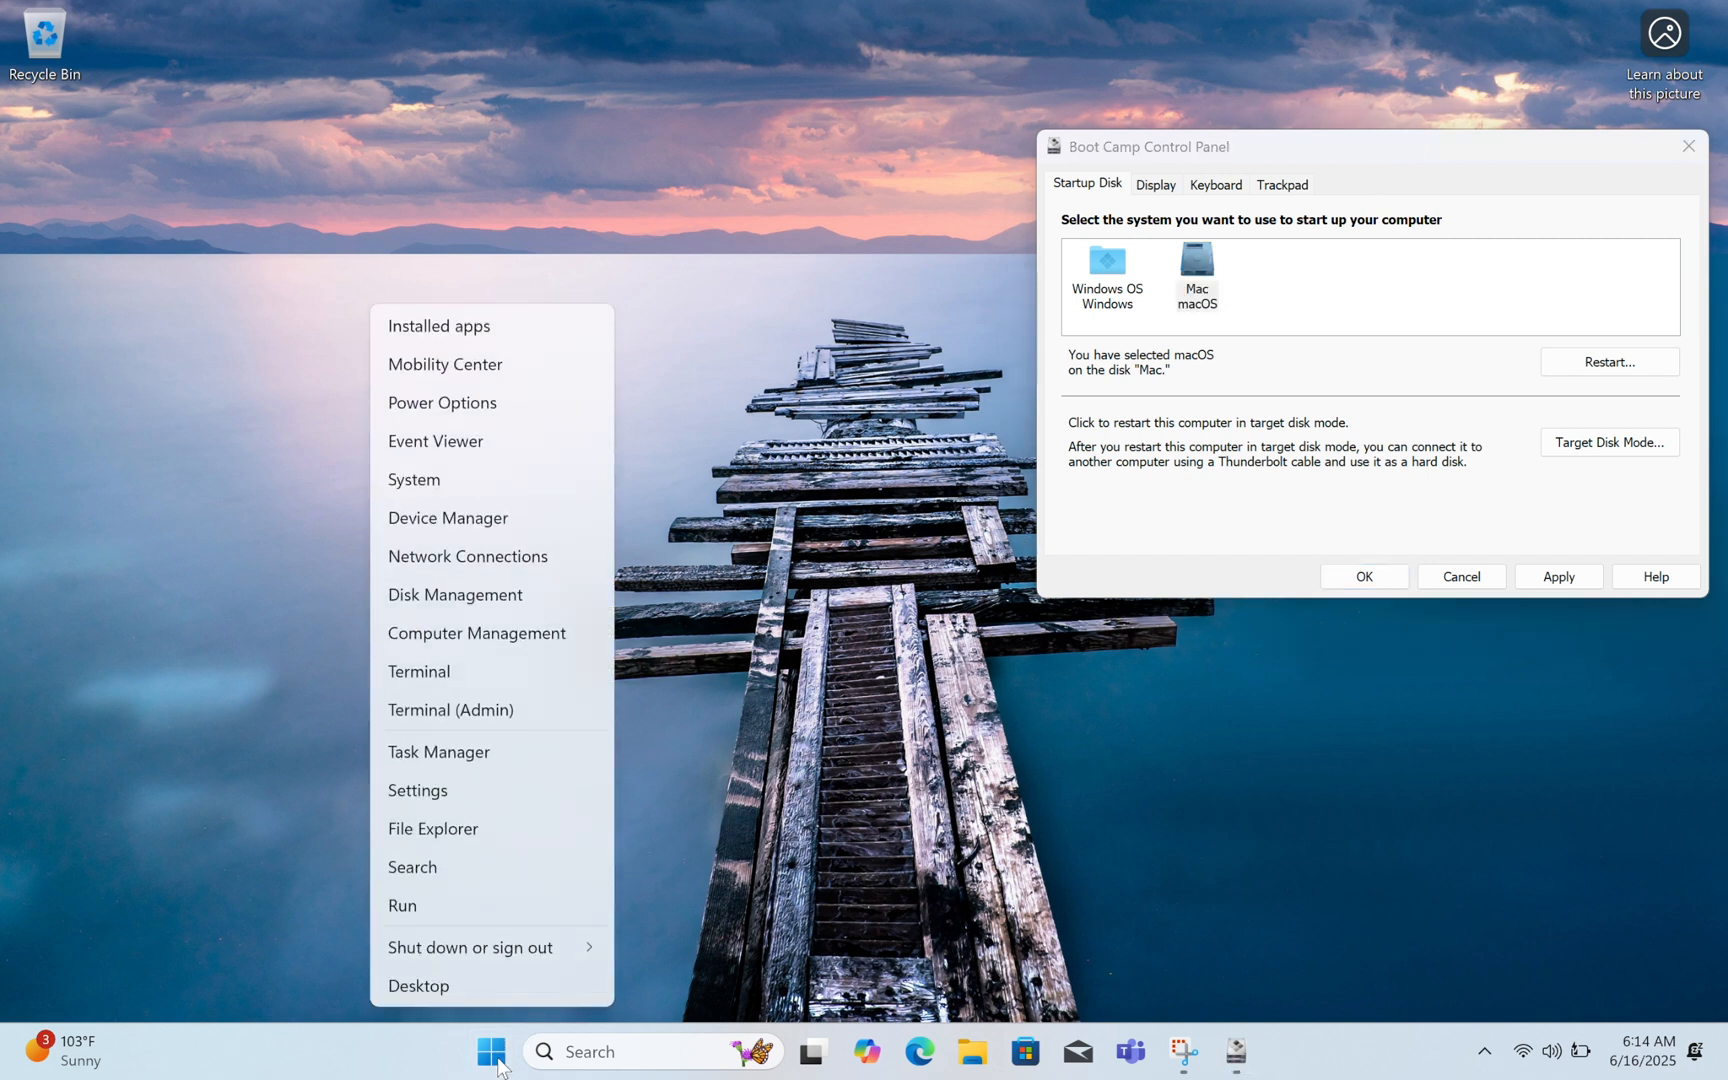
left_click(457, 529)
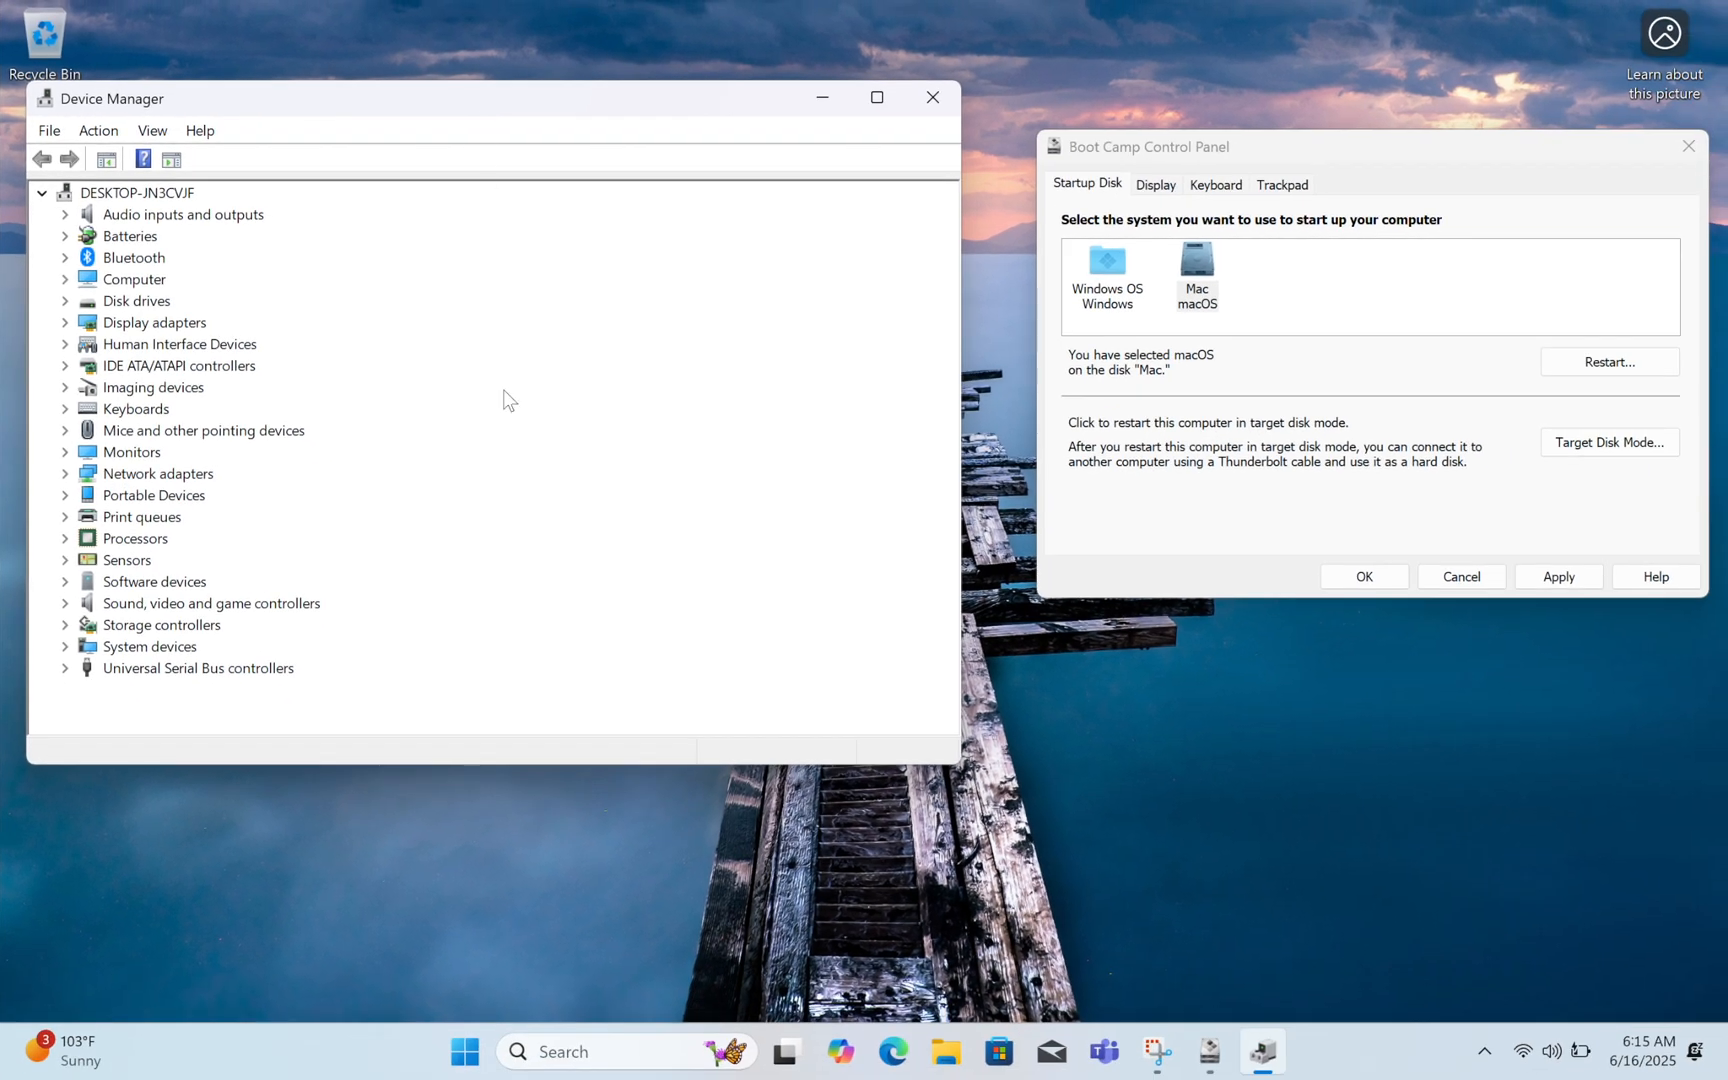
right_click(463, 1050)
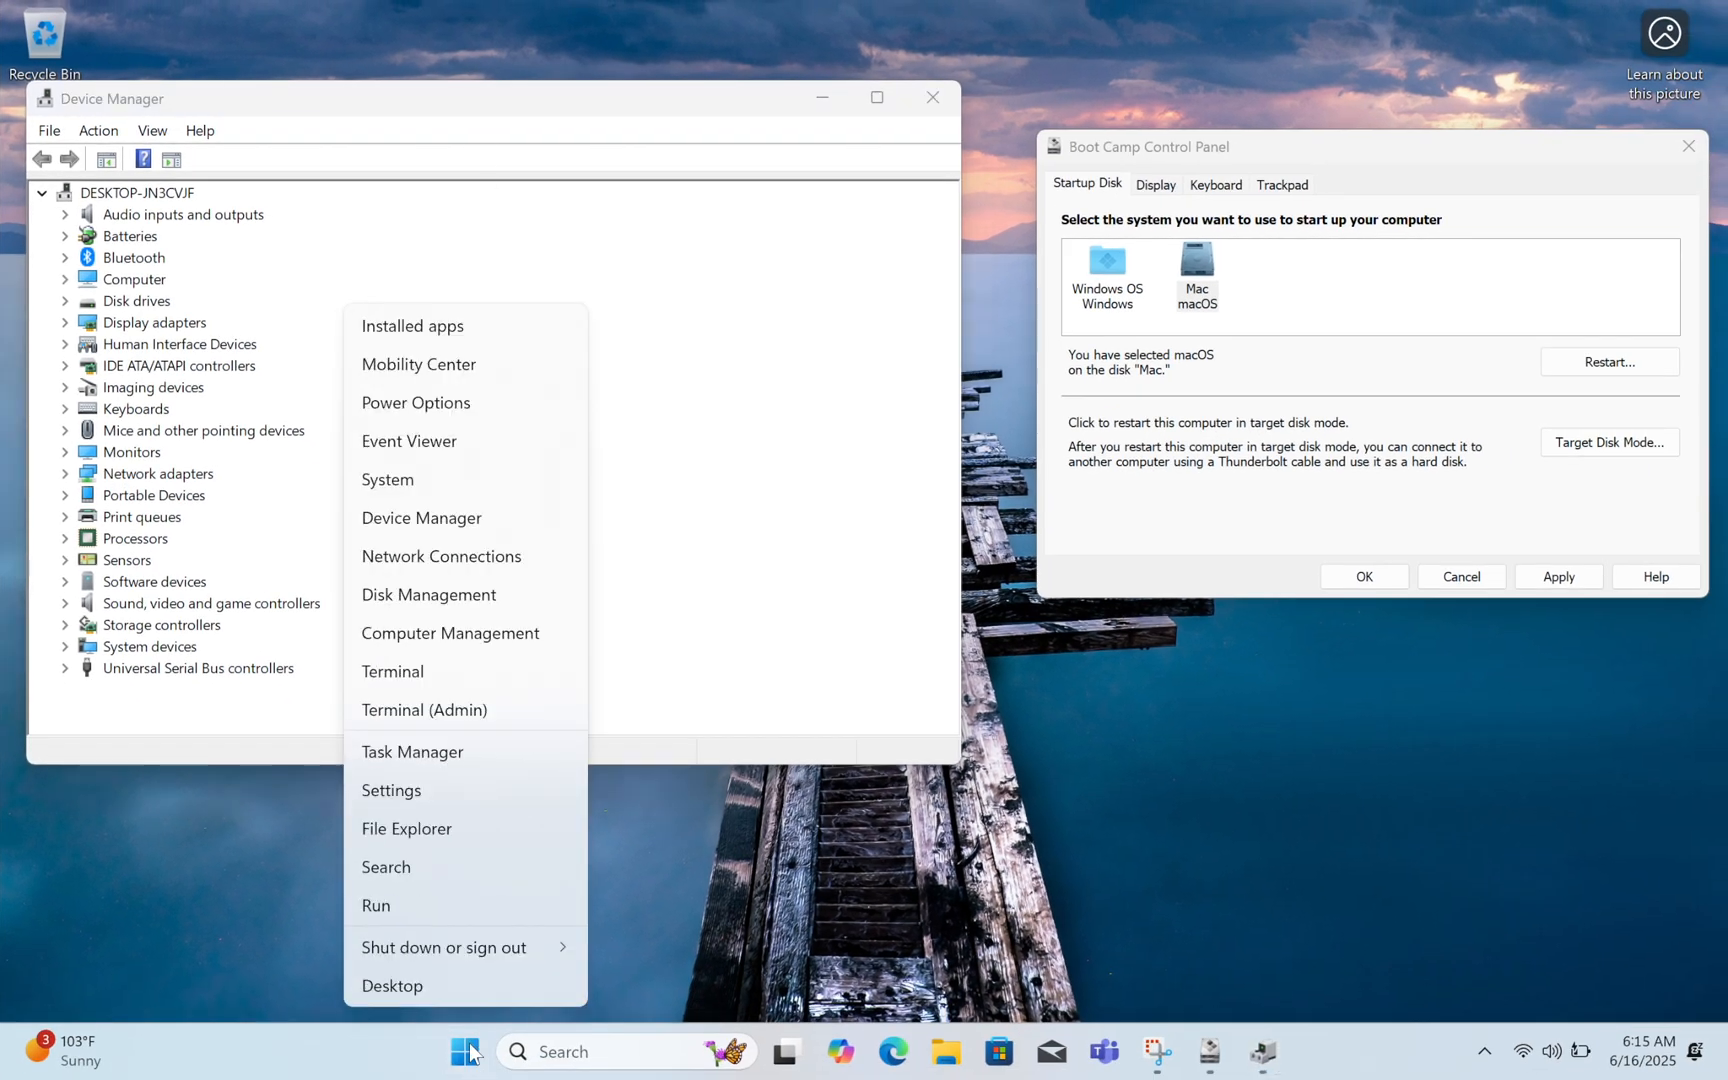
left_click(474, 499)
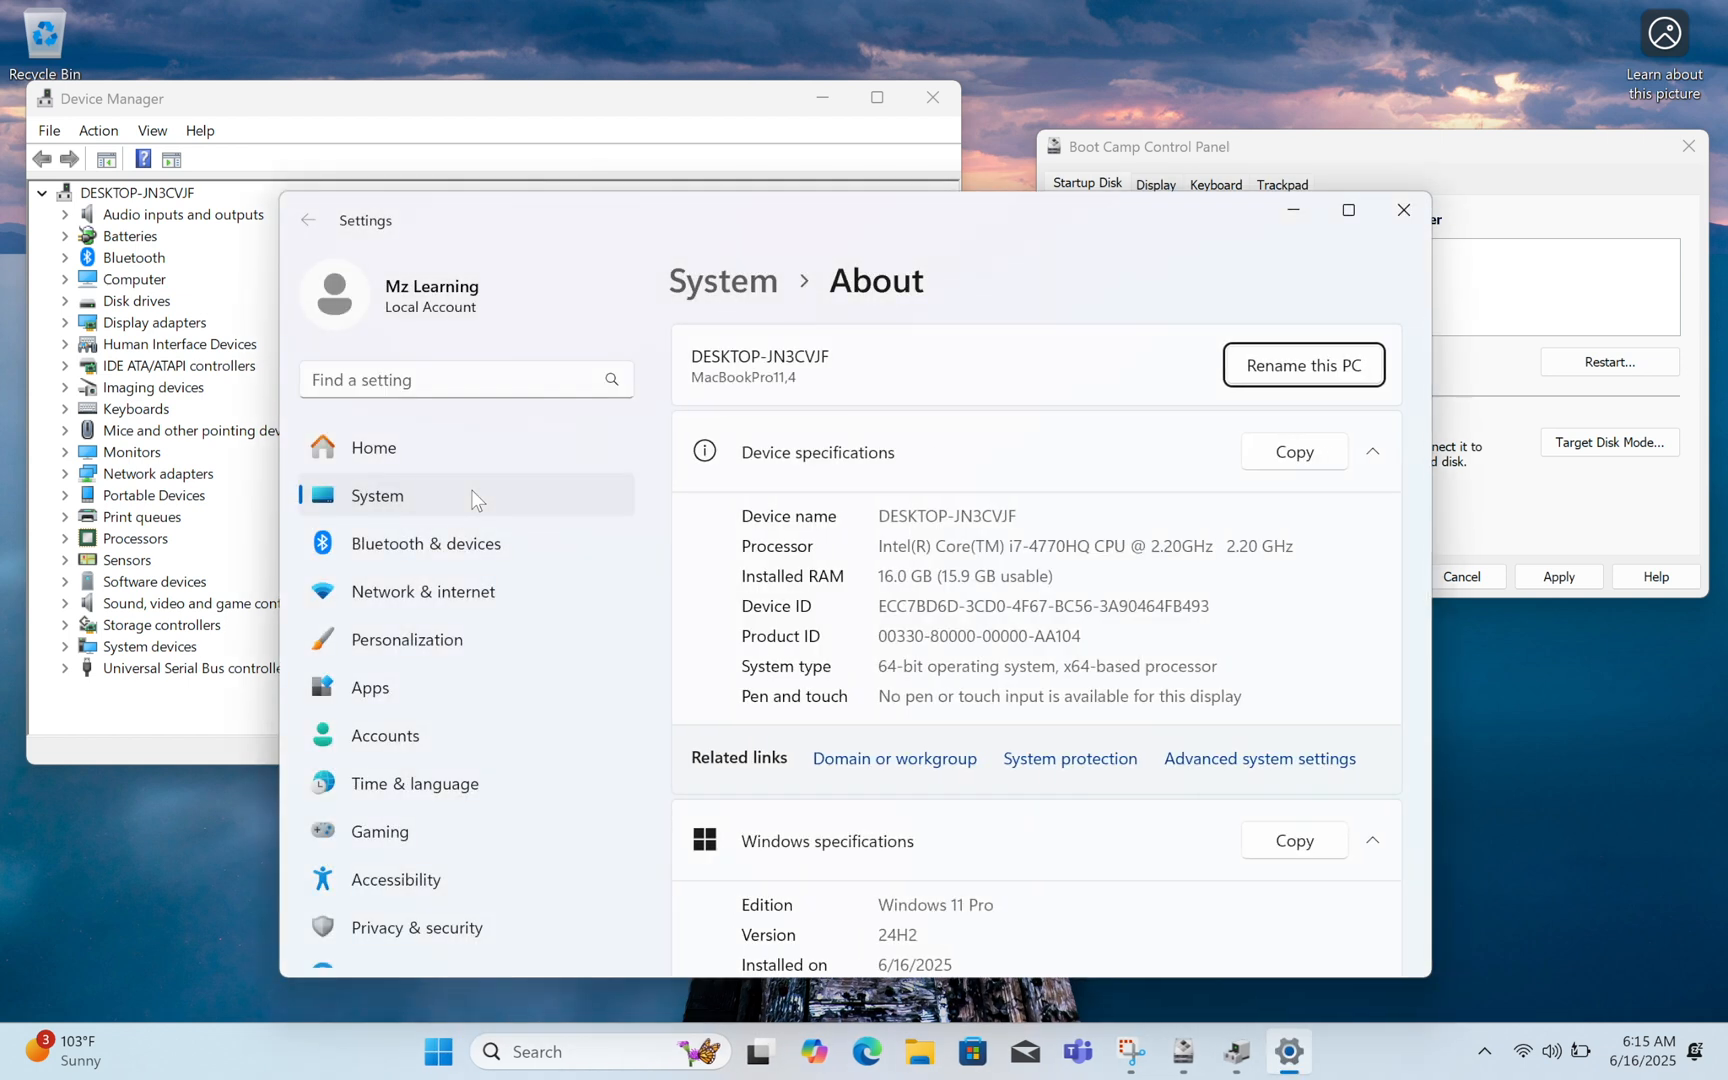
mouse_move(1427, 489)
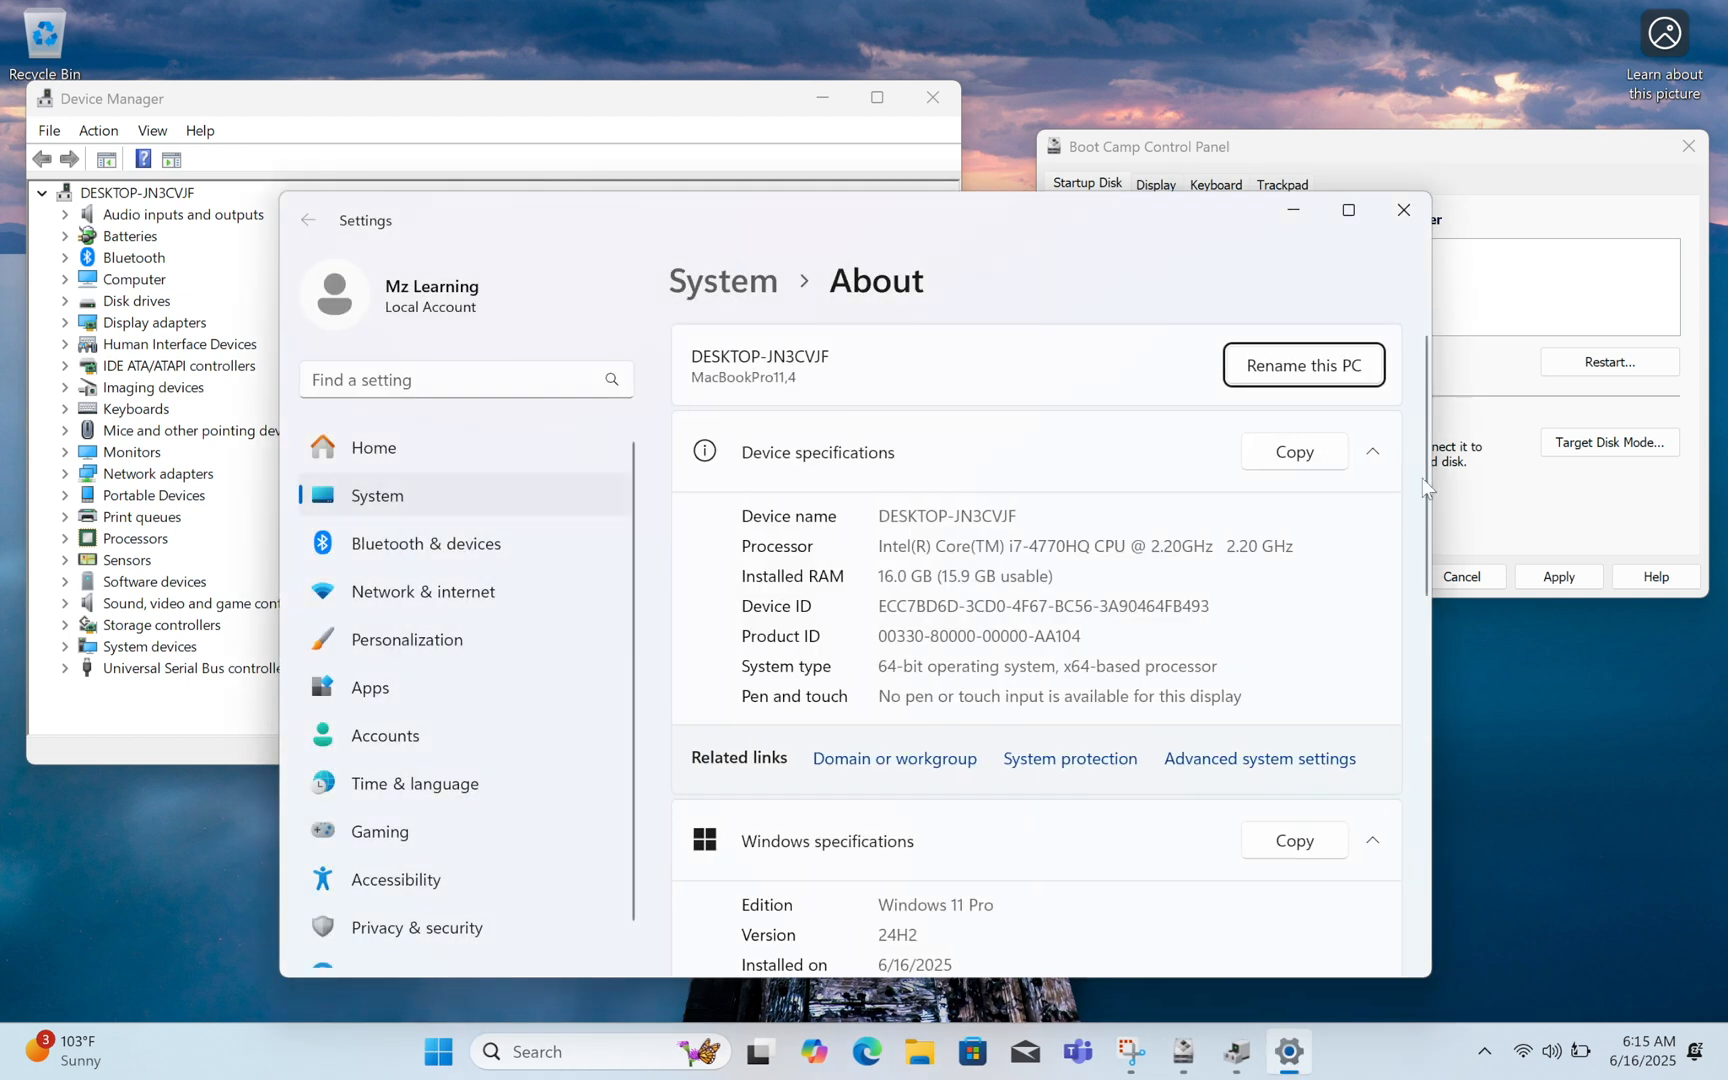
Scroll to Windows specifications and select the version 24H2 value
scroll("down", 3)
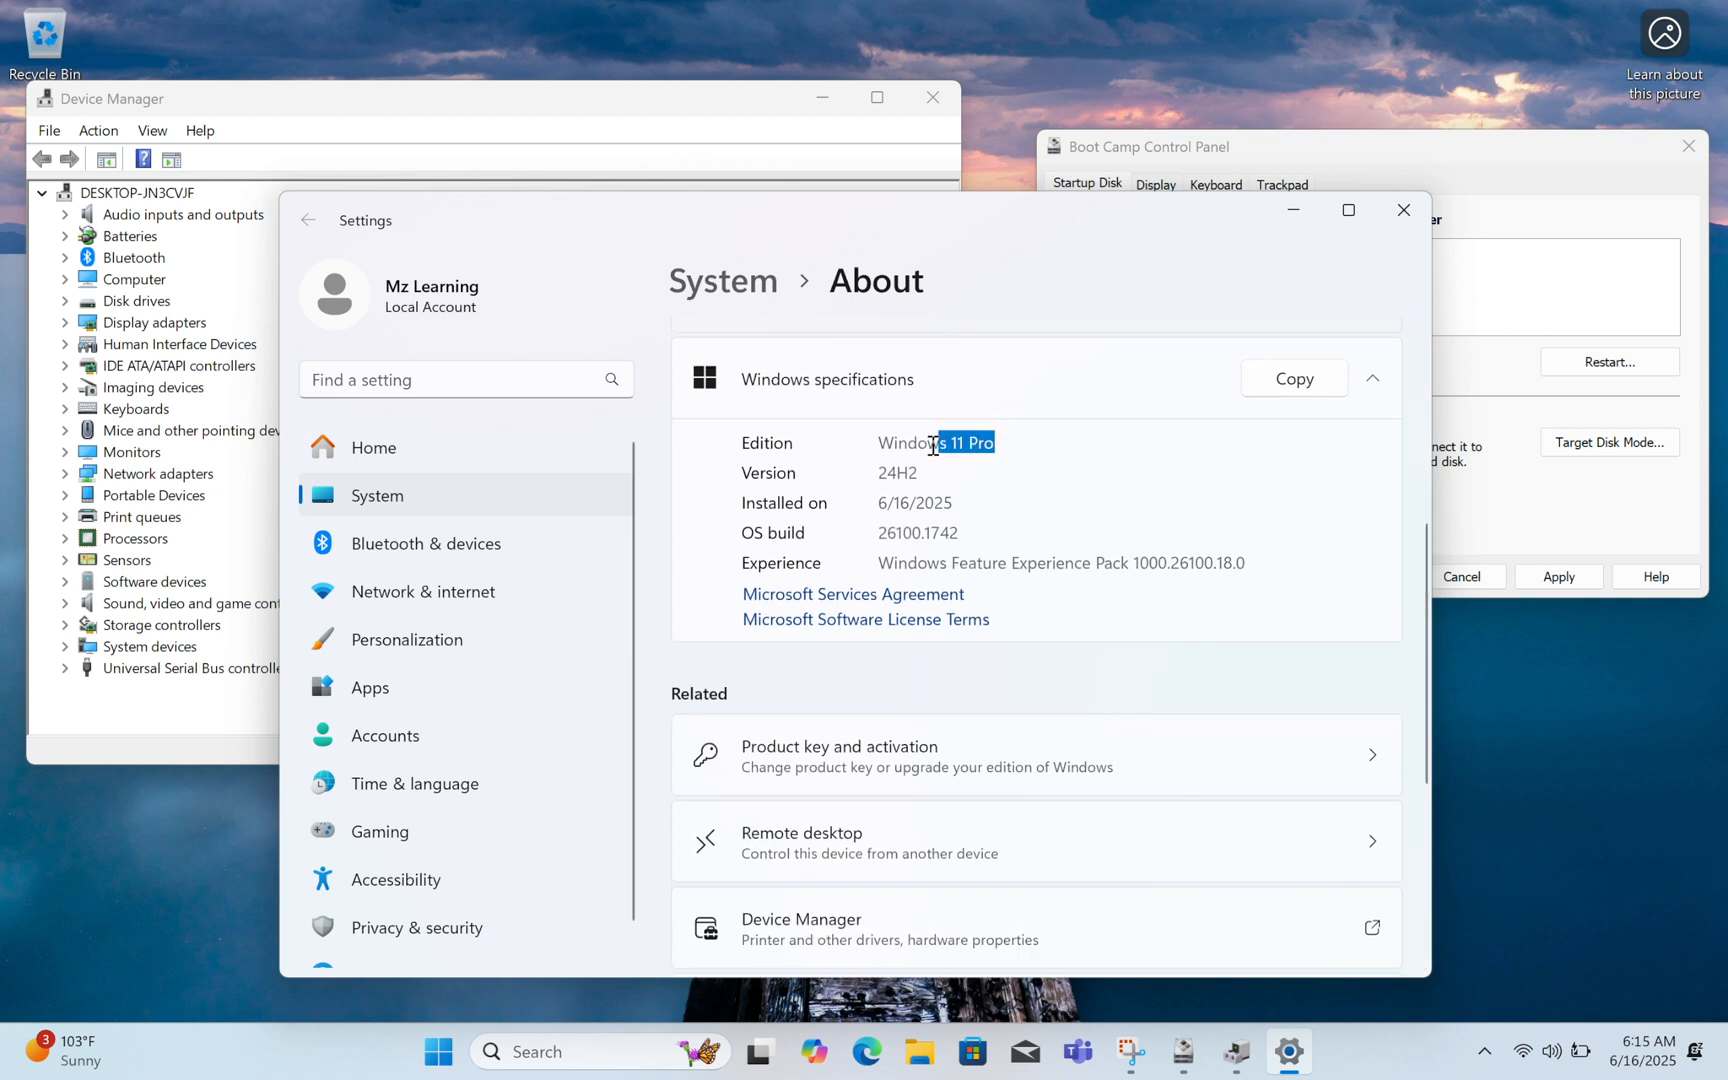
double_click(897, 472)
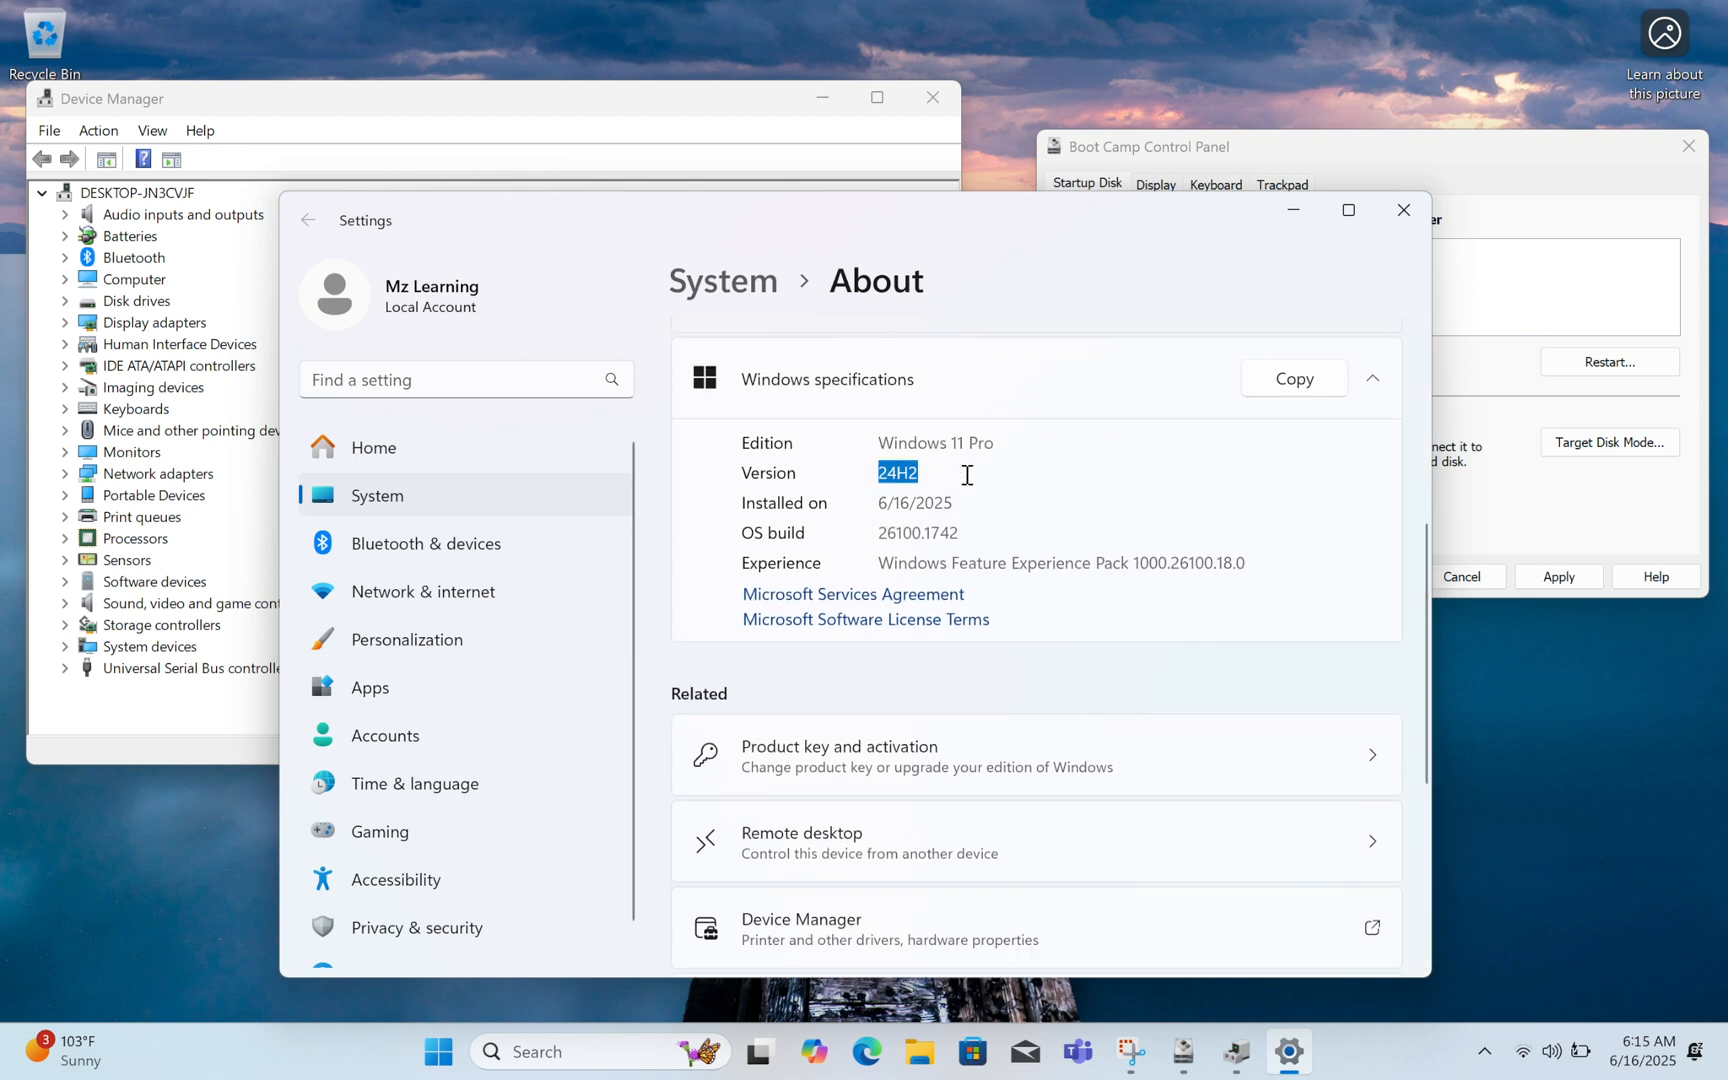